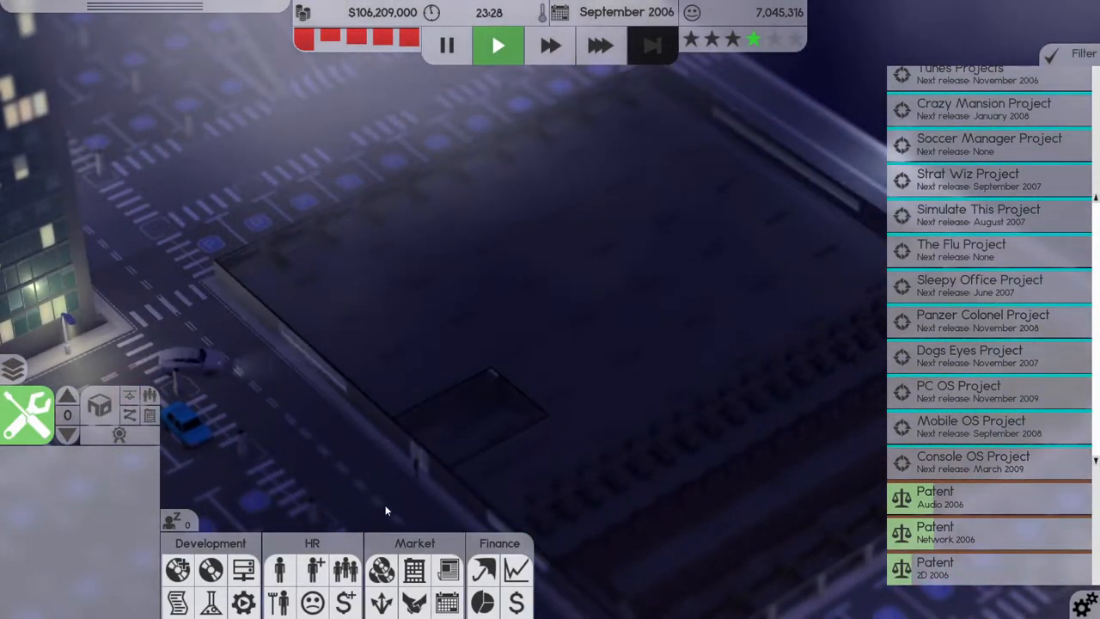
- Speed up game time and bring up the Companies rankings and monthly finance sheet
click(600, 46)
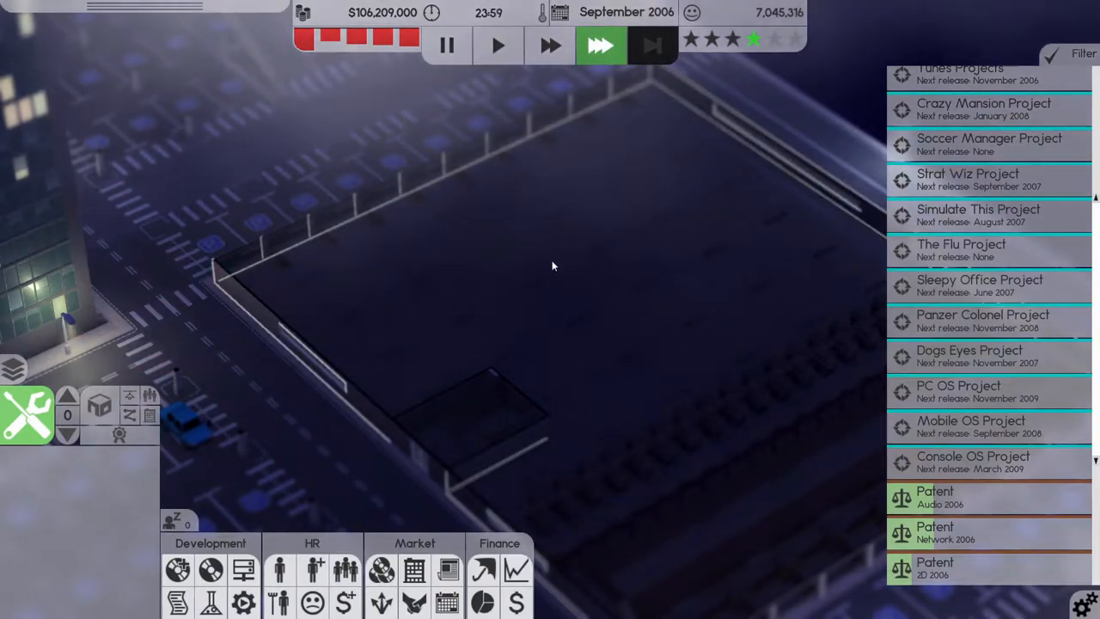
mouse_move(519, 326)
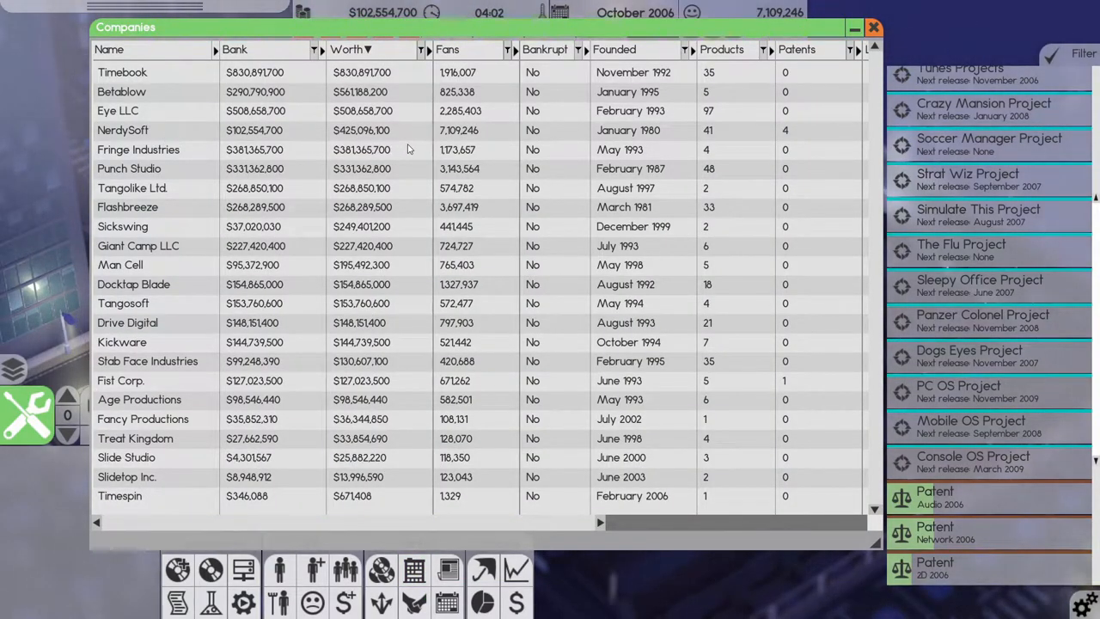
click(873, 28)
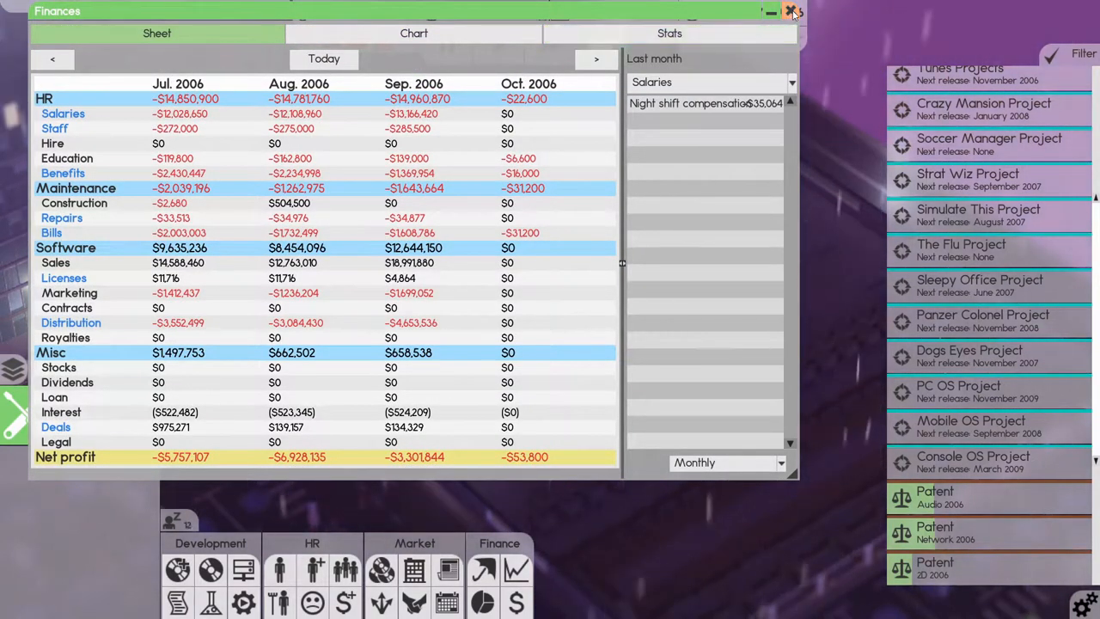
click(792, 10)
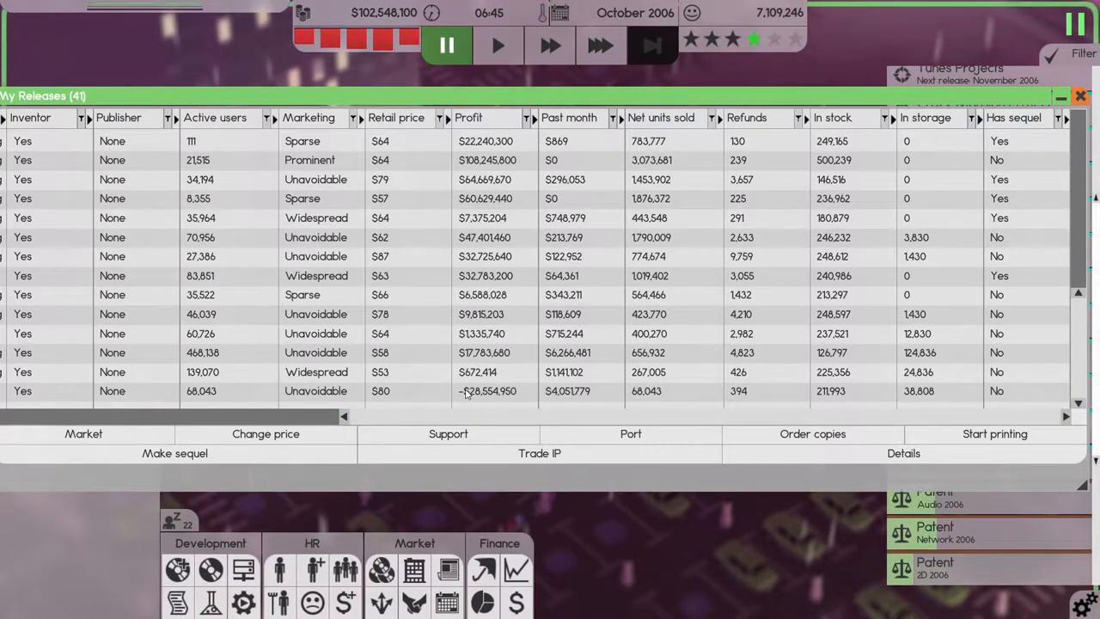
mouse_move(507, 392)
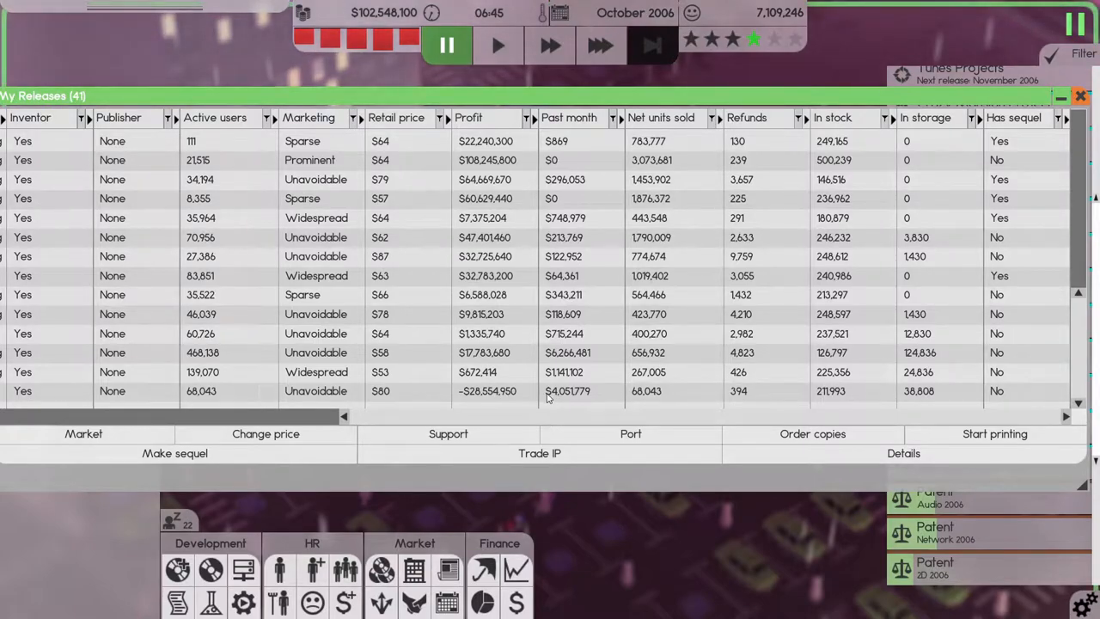
mouse_move(443, 408)
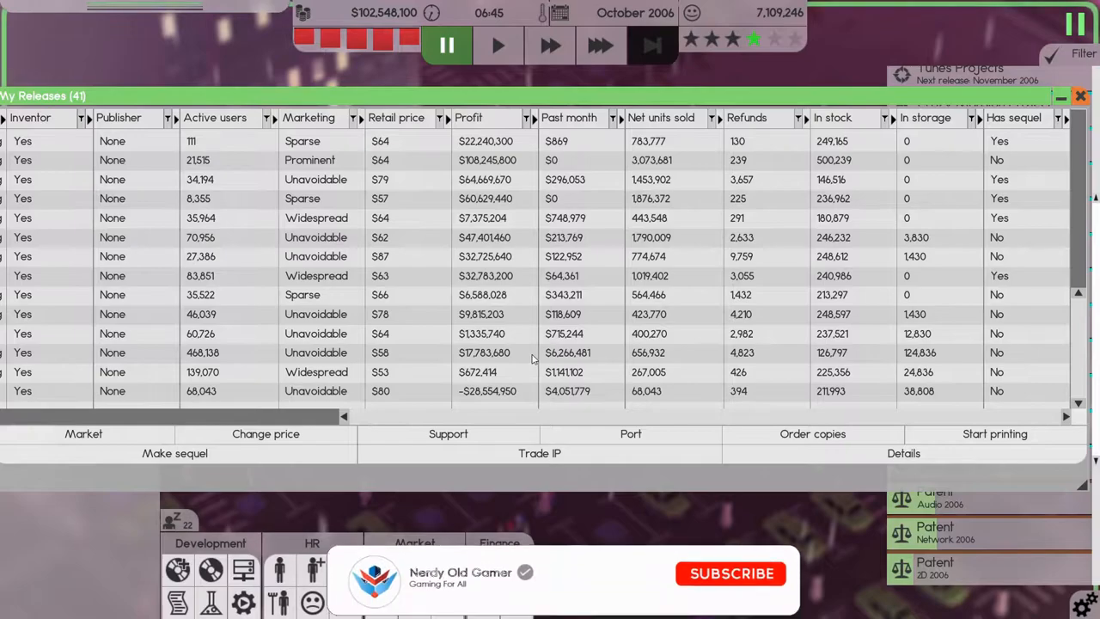
- View the software printing distribution details for released products, then close back to the city
click(732, 574)
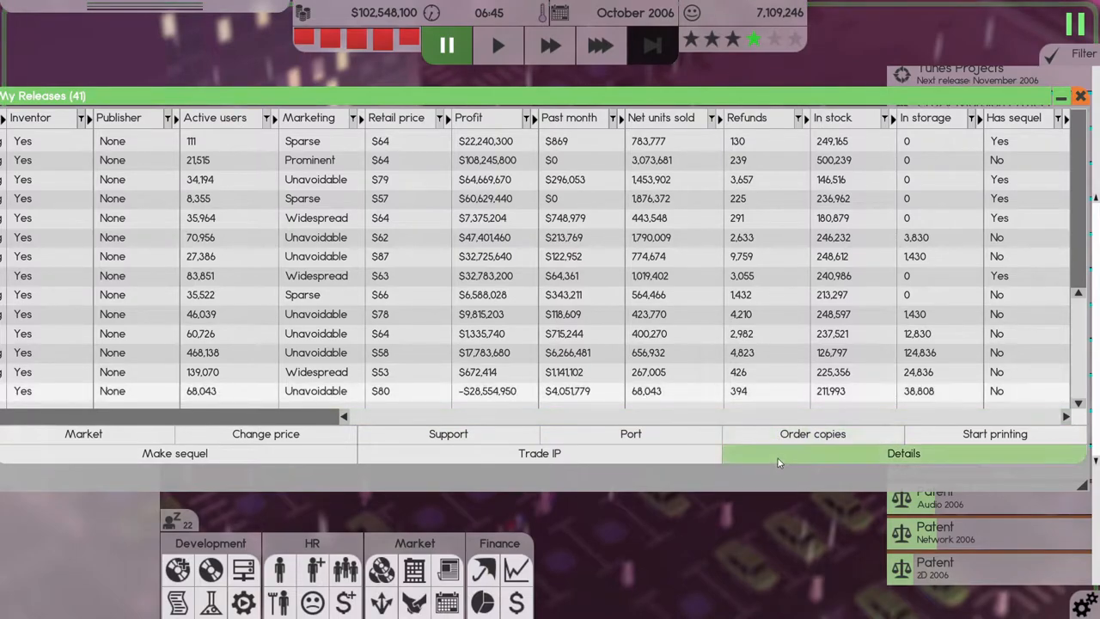
mouse_move(444, 601)
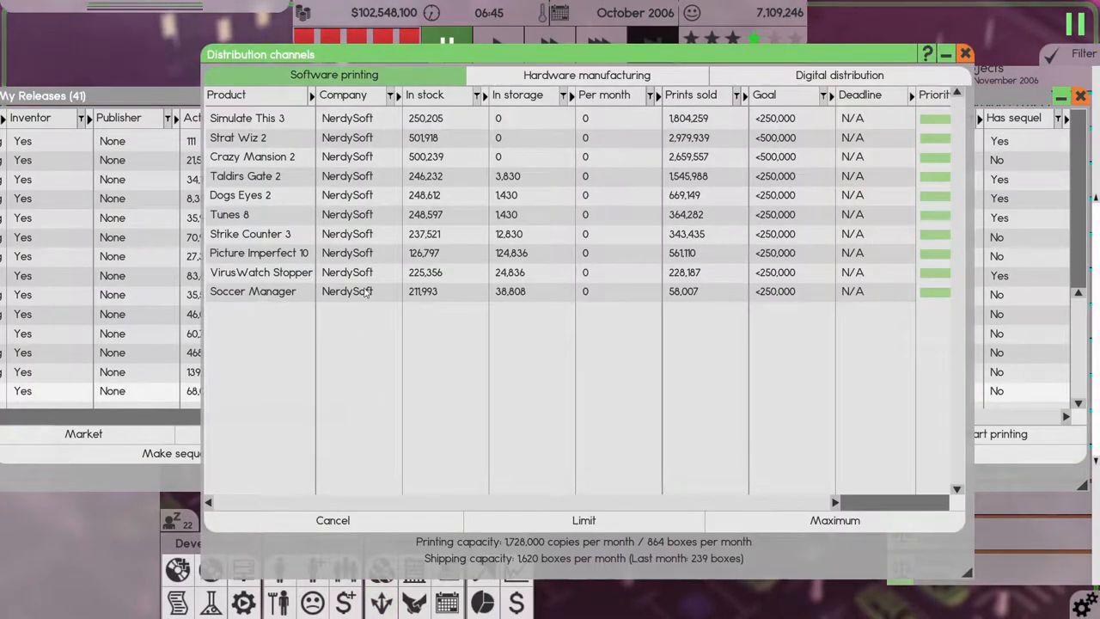
mouse_move(351, 213)
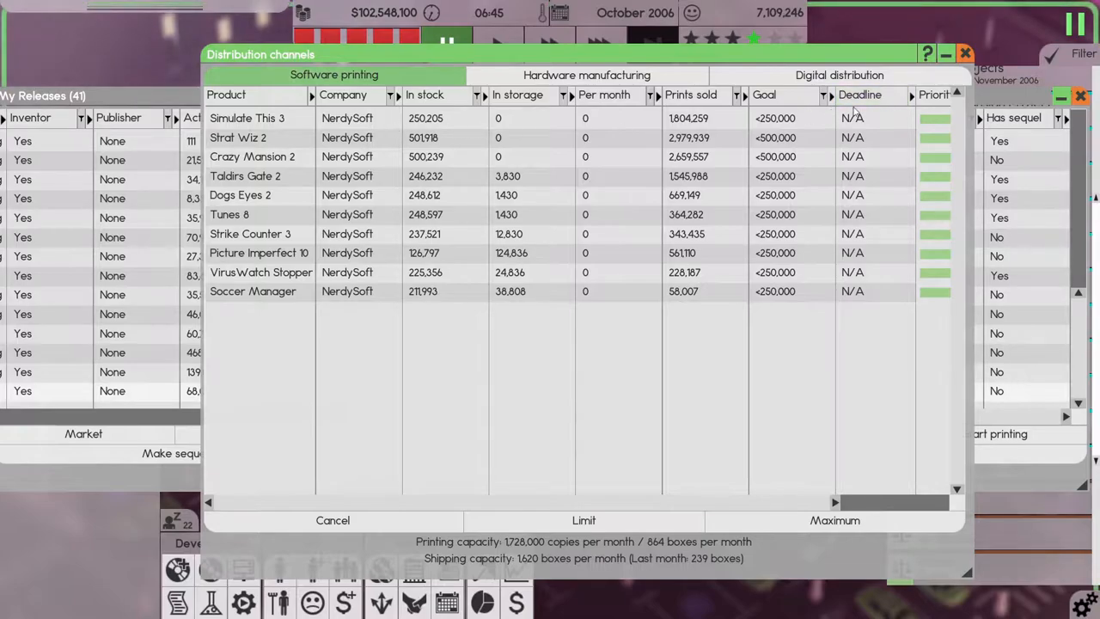
click(969, 53)
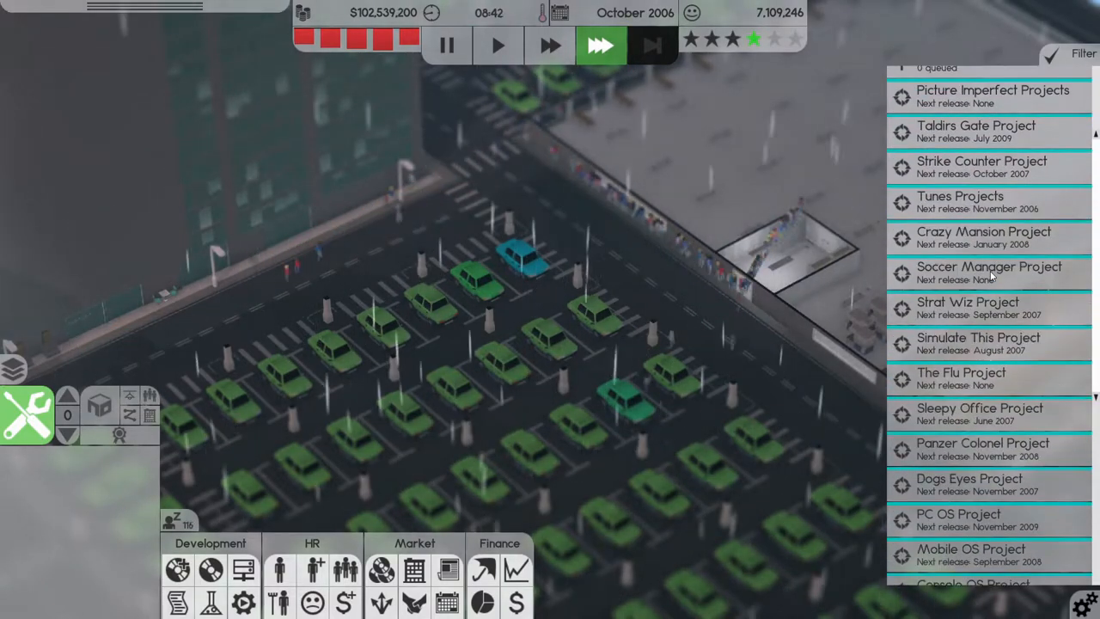
- Pan over the office floors and bring up the Deals window of incoming and active offers
scroll(down, 3)
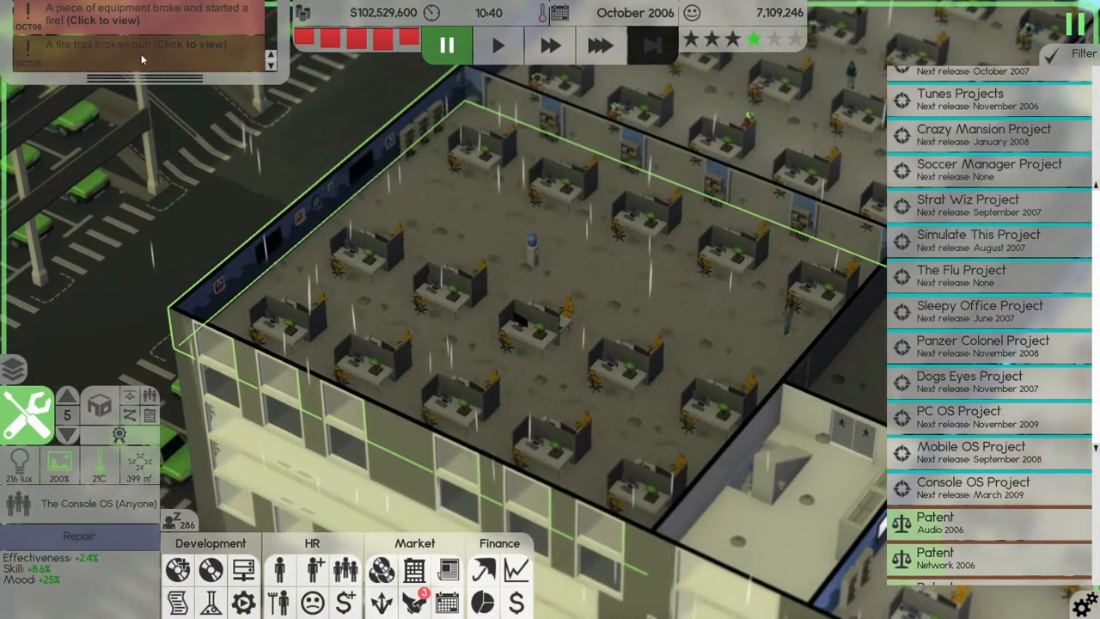
click(598, 47)
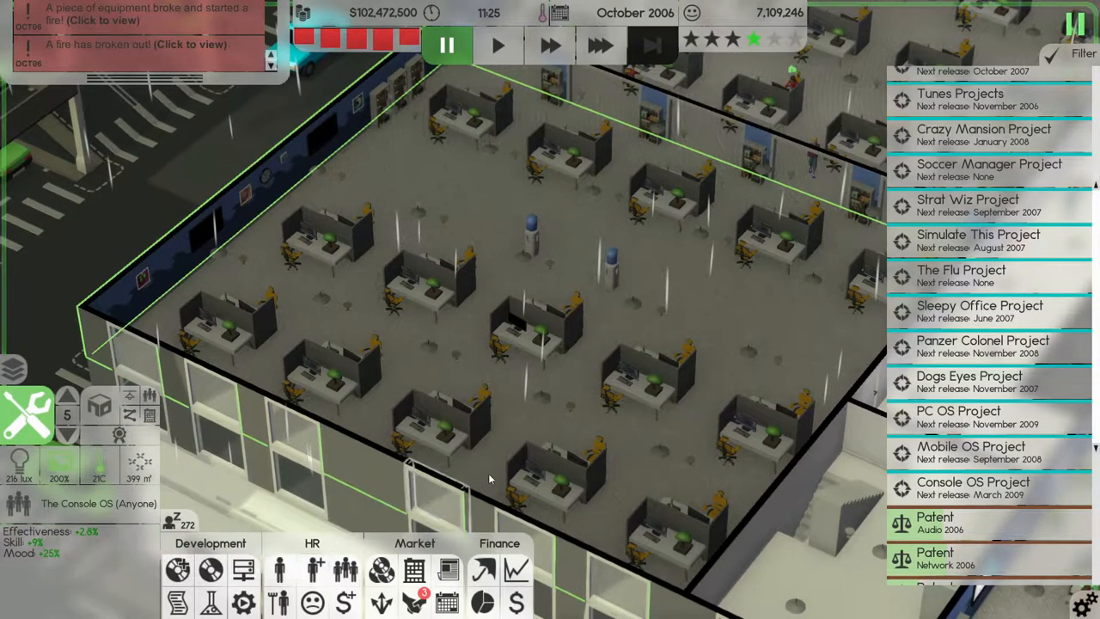
click(596, 47)
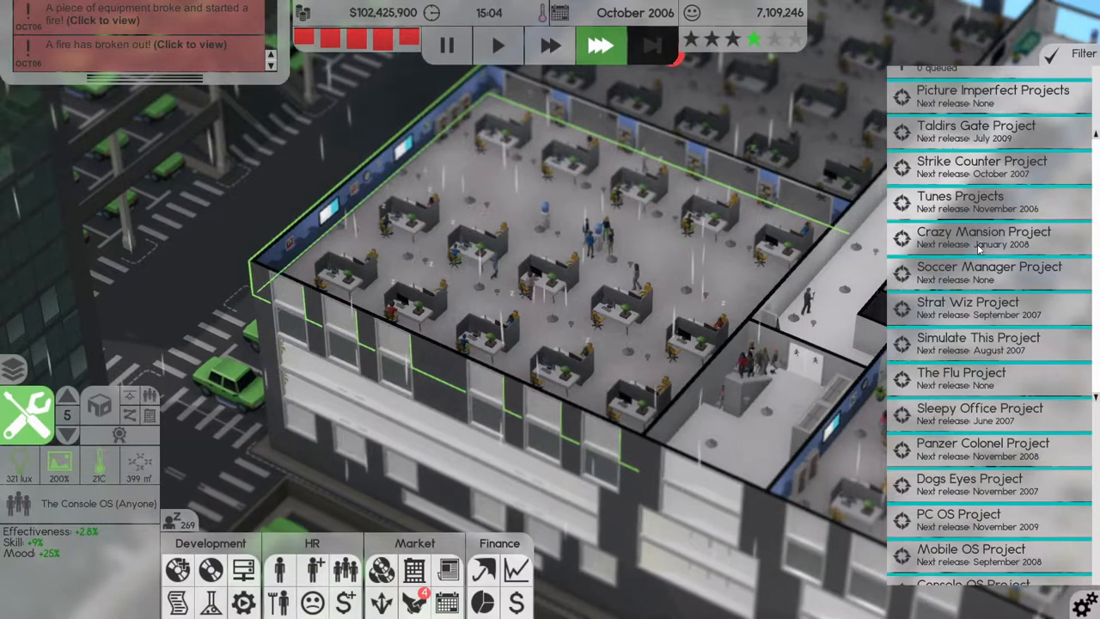
scroll(down, 3)
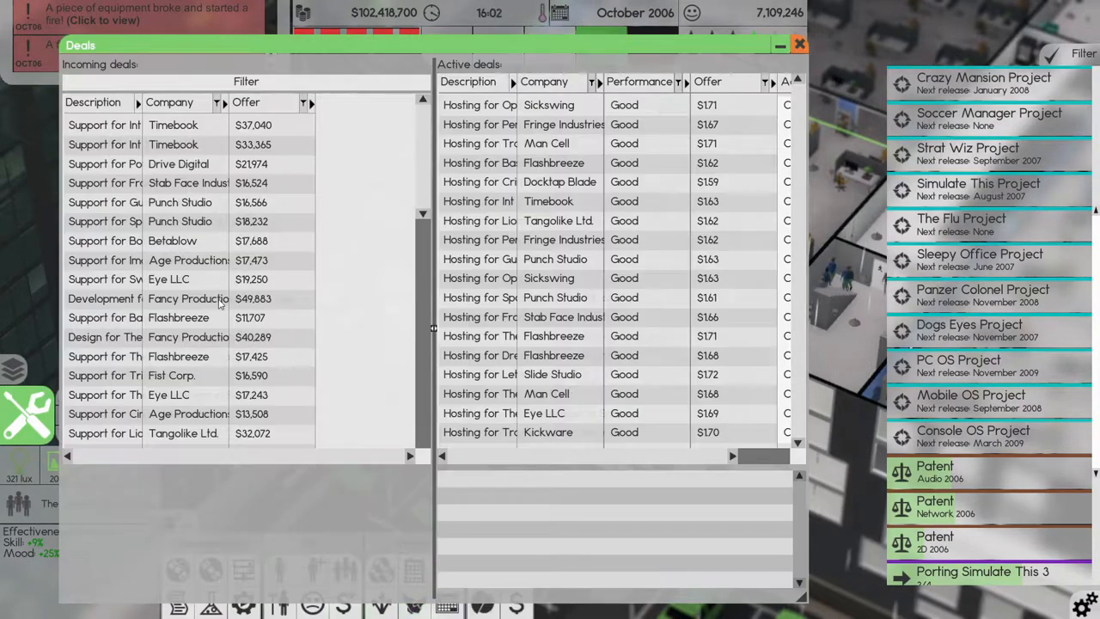
- Sort incoming deals by description and respond to the Treat Kingdom hosting offer
click(93, 103)
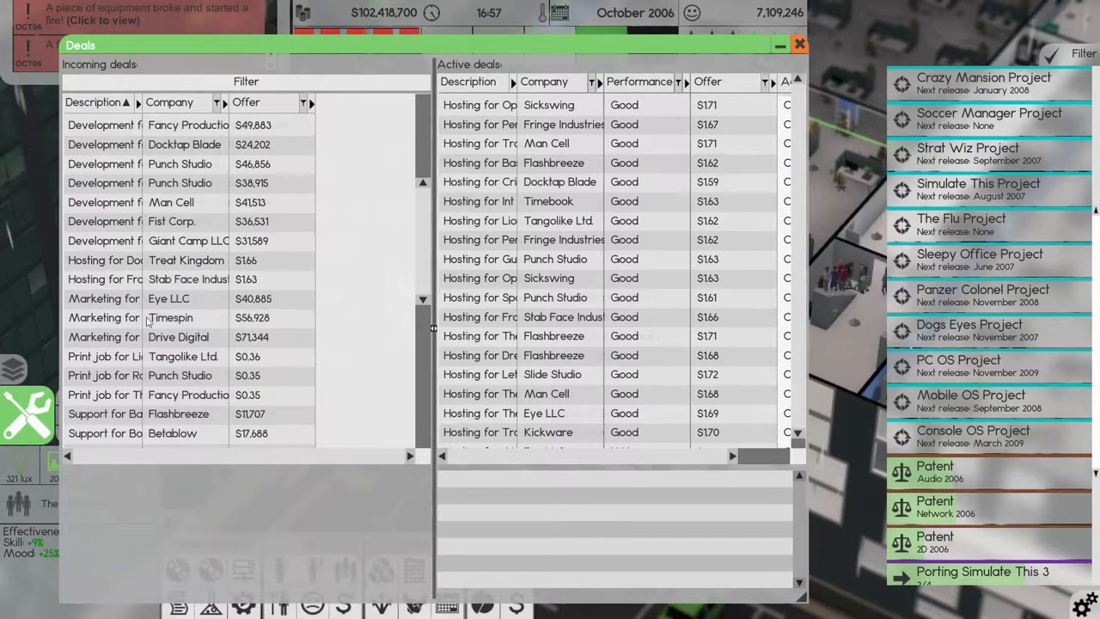
click(103, 259)
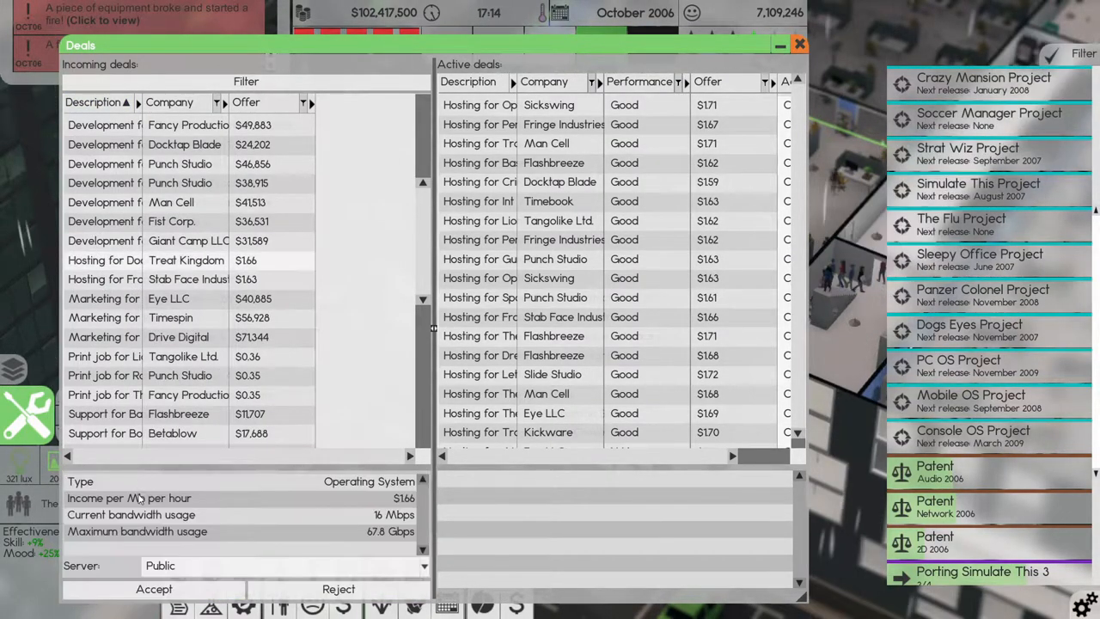
click(103, 278)
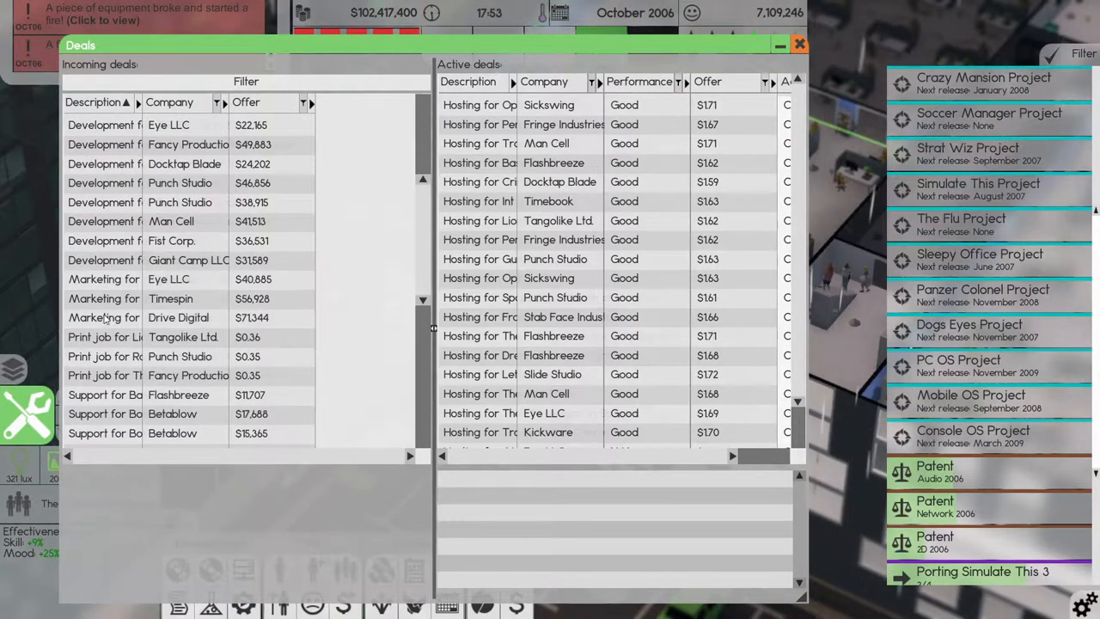
- Inspect the Fancy Productions print job offer and close the deals list
click(103, 337)
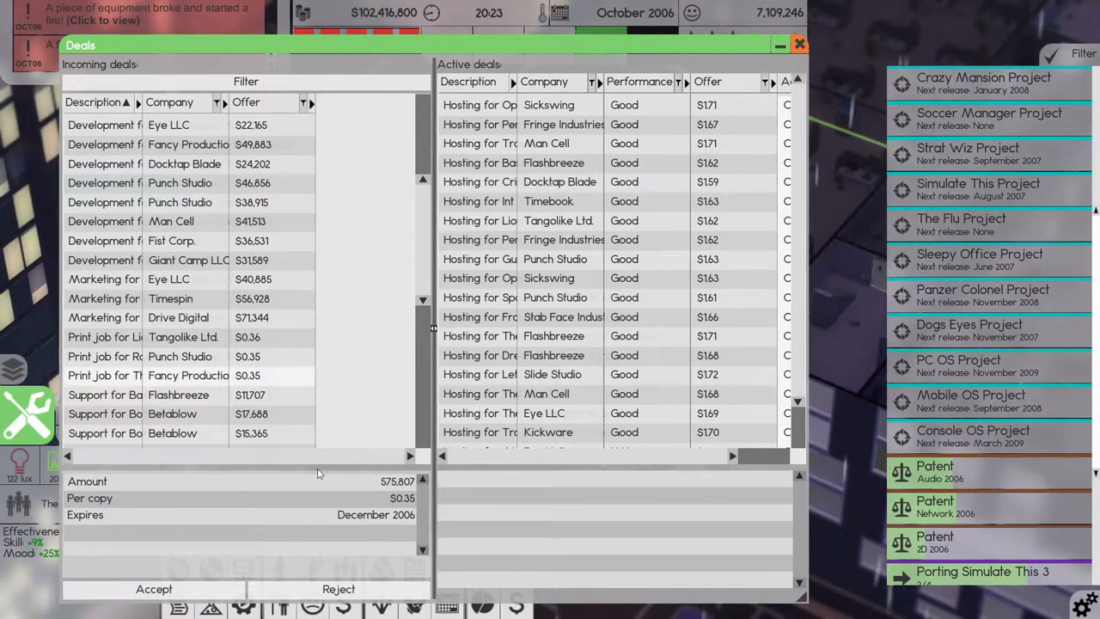
scroll(down, 3)
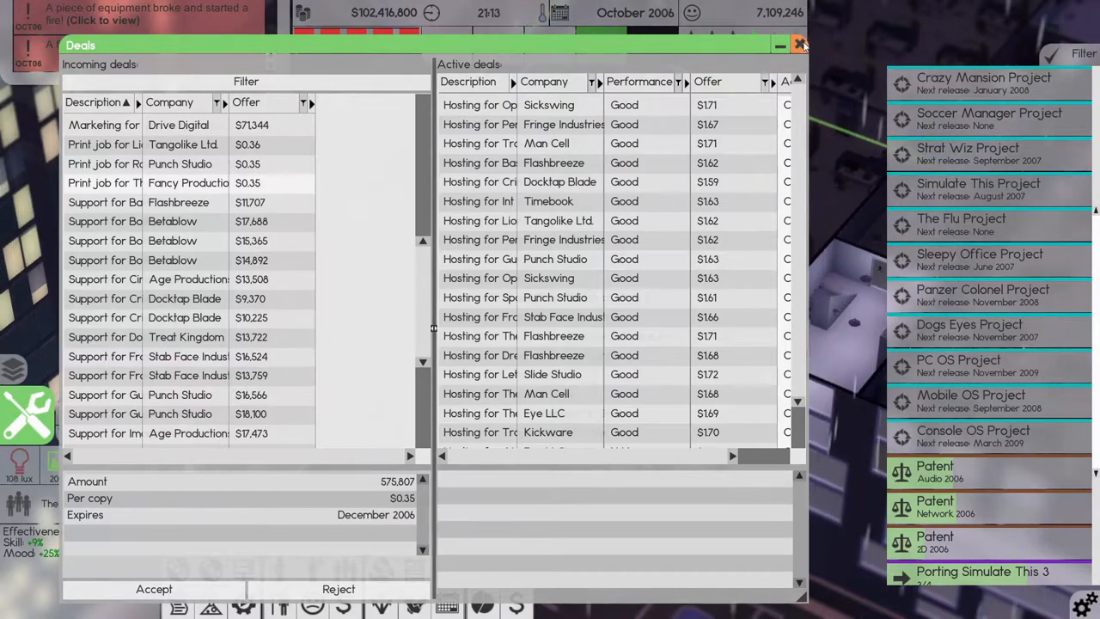
click(797, 43)
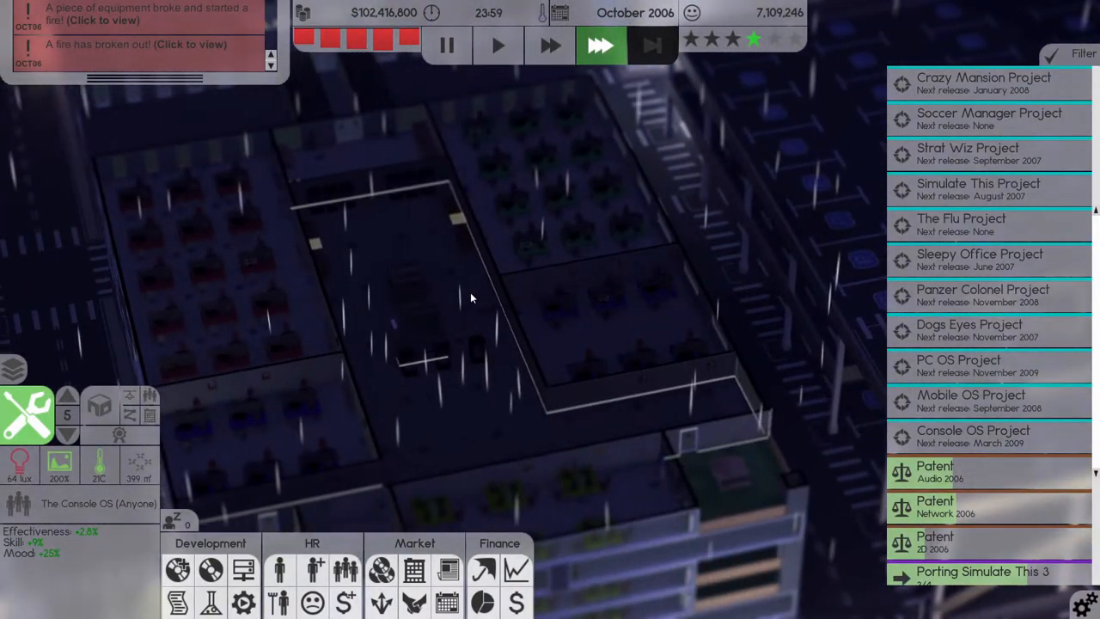
mouse_move(471, 347)
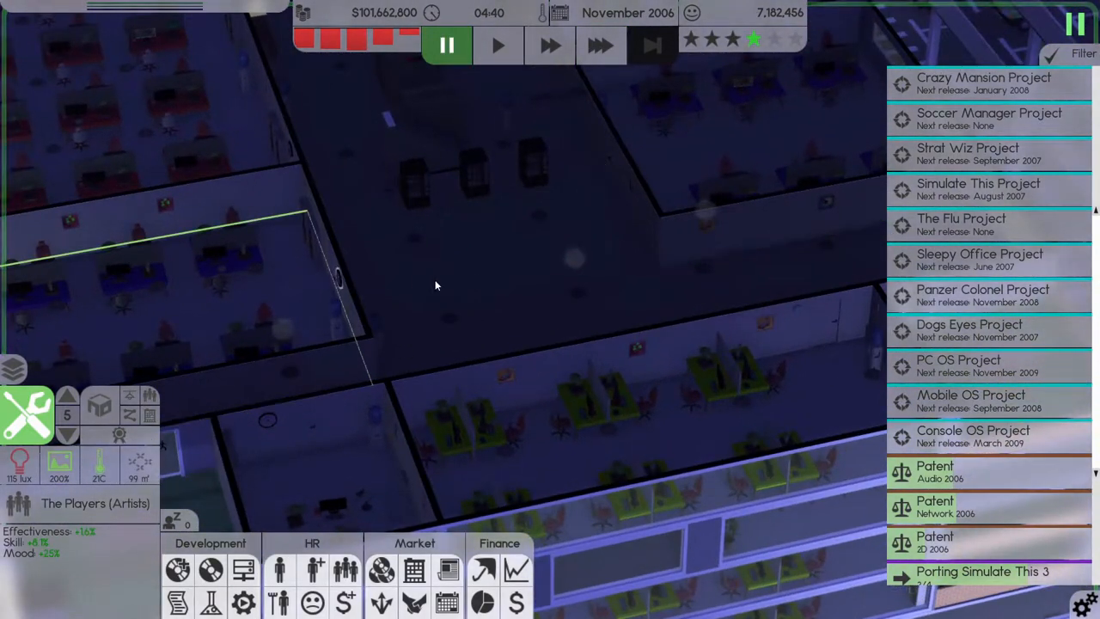
- Pause the game before opening the staff roster
click(599, 47)
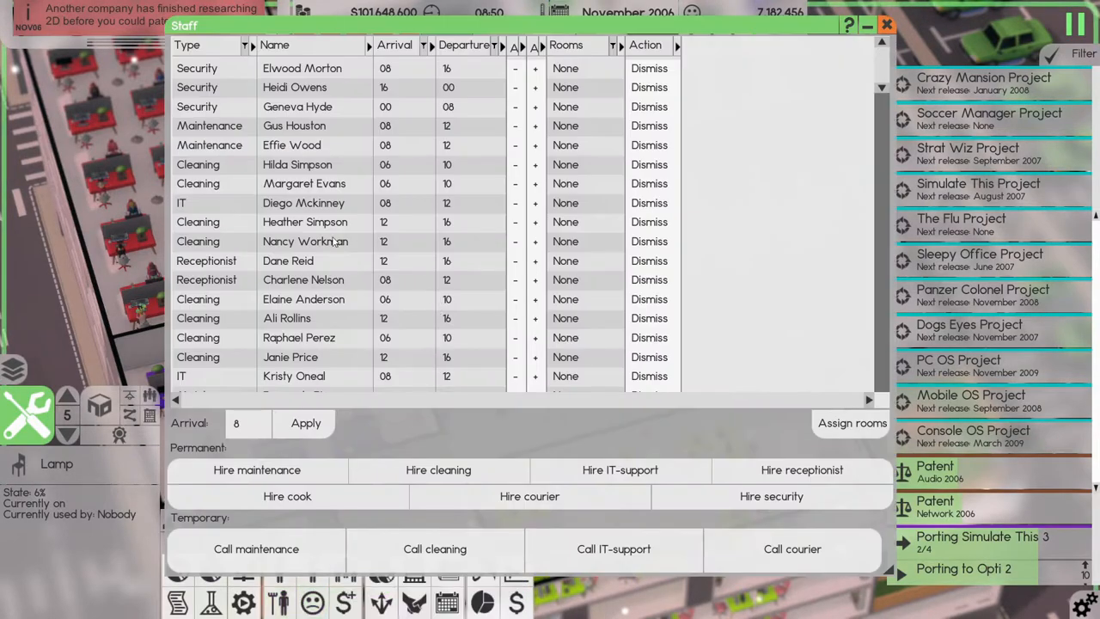
- Sort the staff roster by job type, review the shifts, and bring up the insurance overview
click(189, 45)
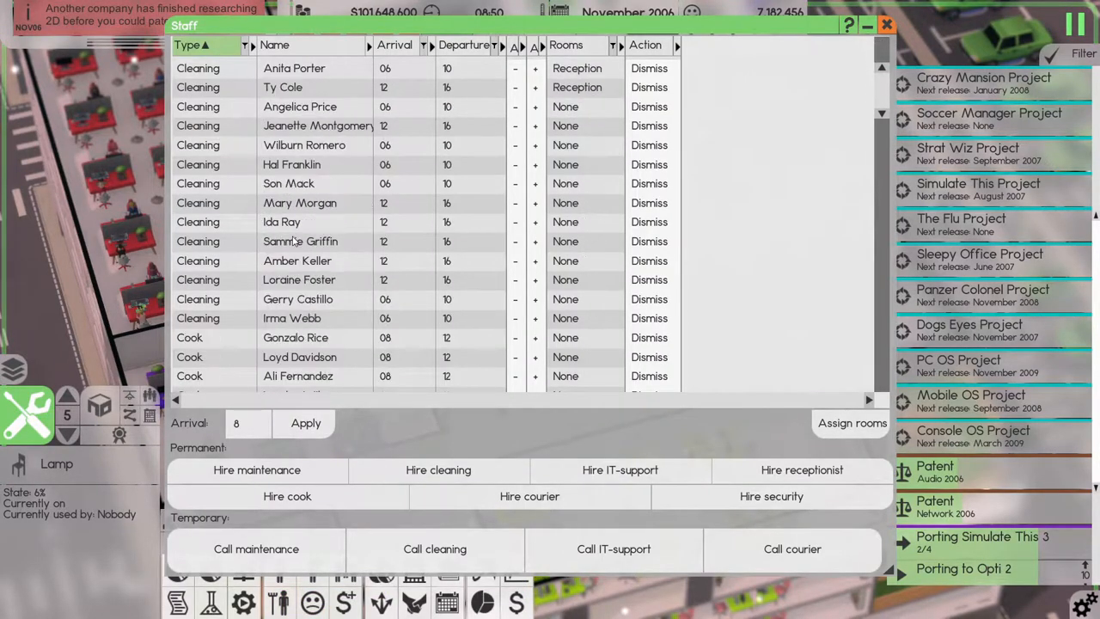
scroll(down, 3)
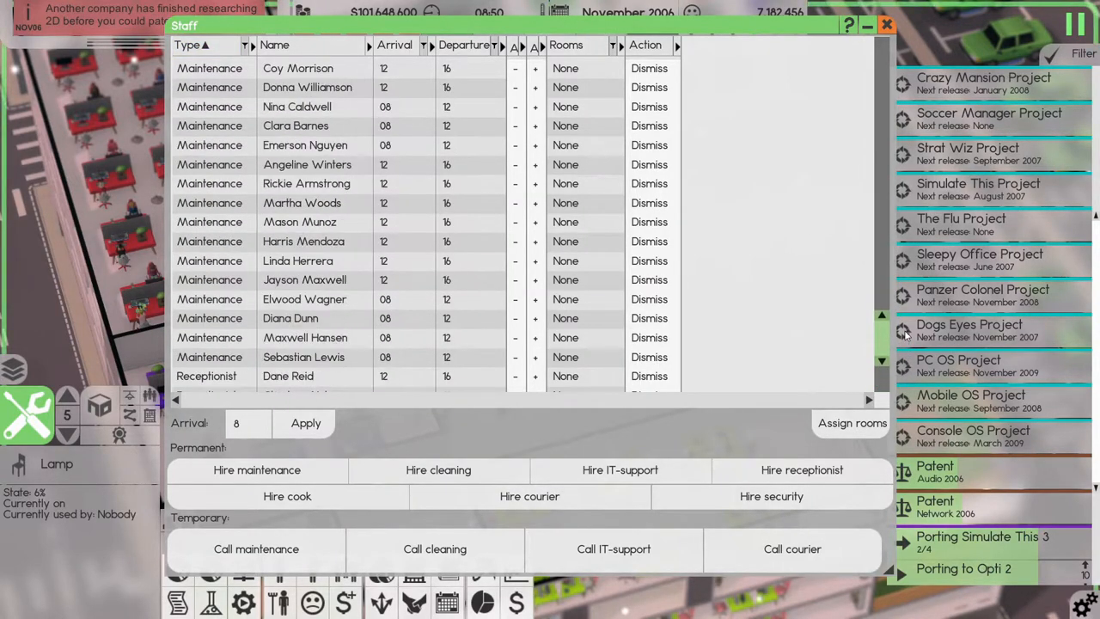
scroll(down, 3)
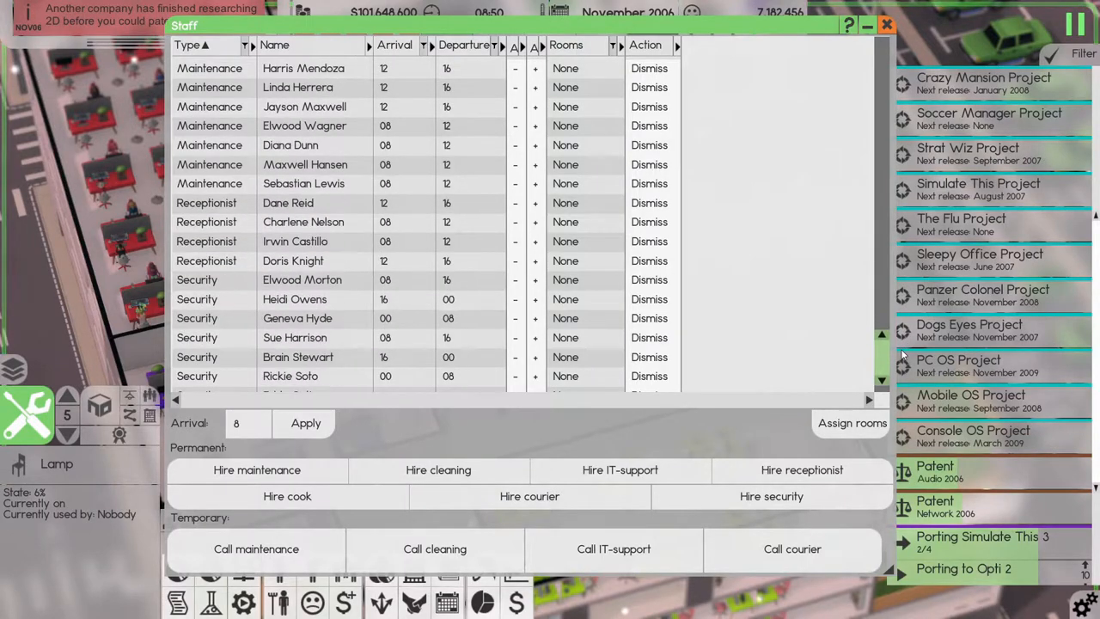
scroll(up, 3)
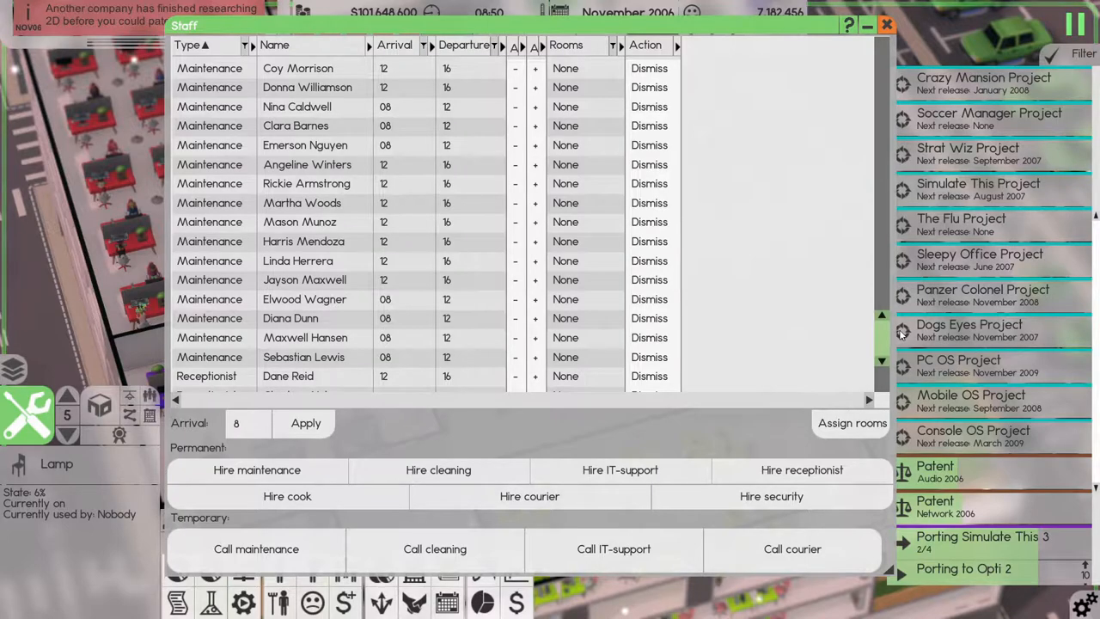
mouse_move(256, 471)
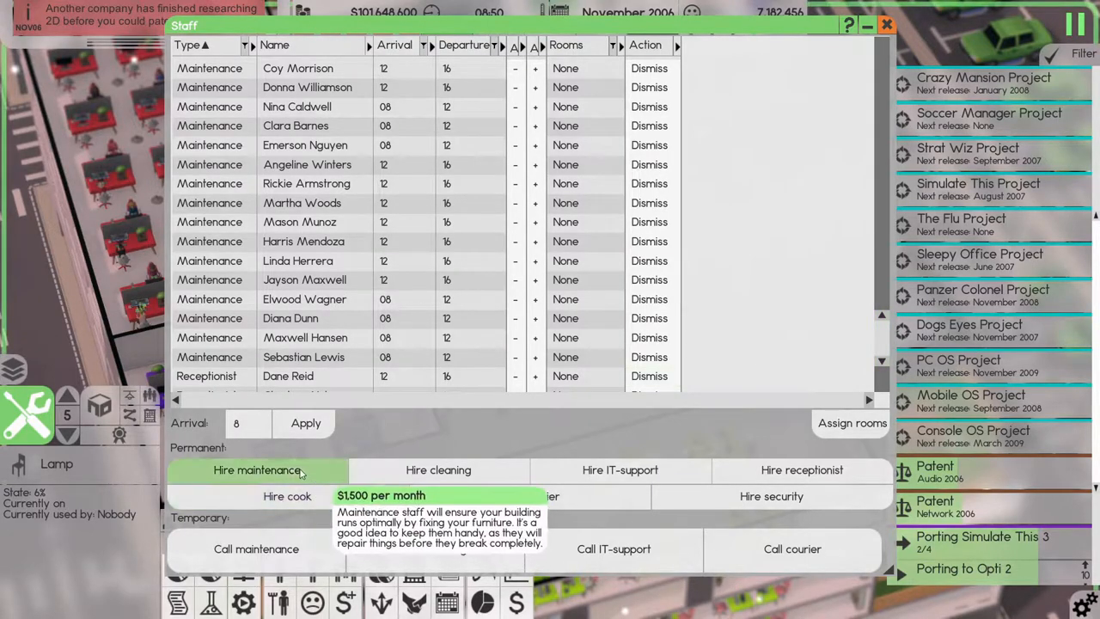
mouse_move(240, 429)
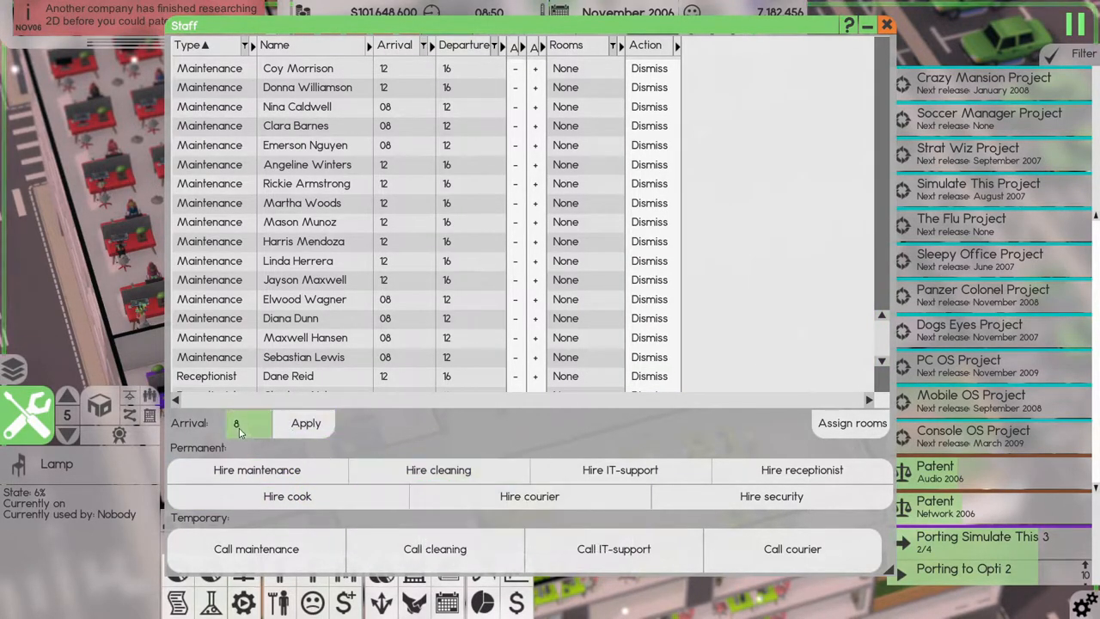
mouse_move(249, 422)
text(16)
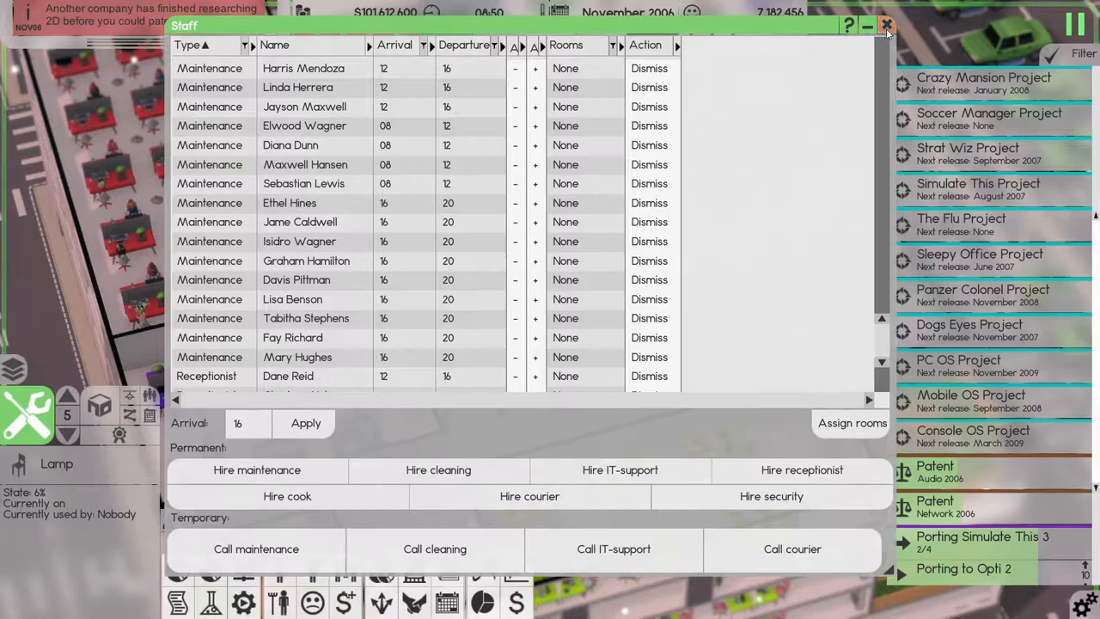
click(887, 27)
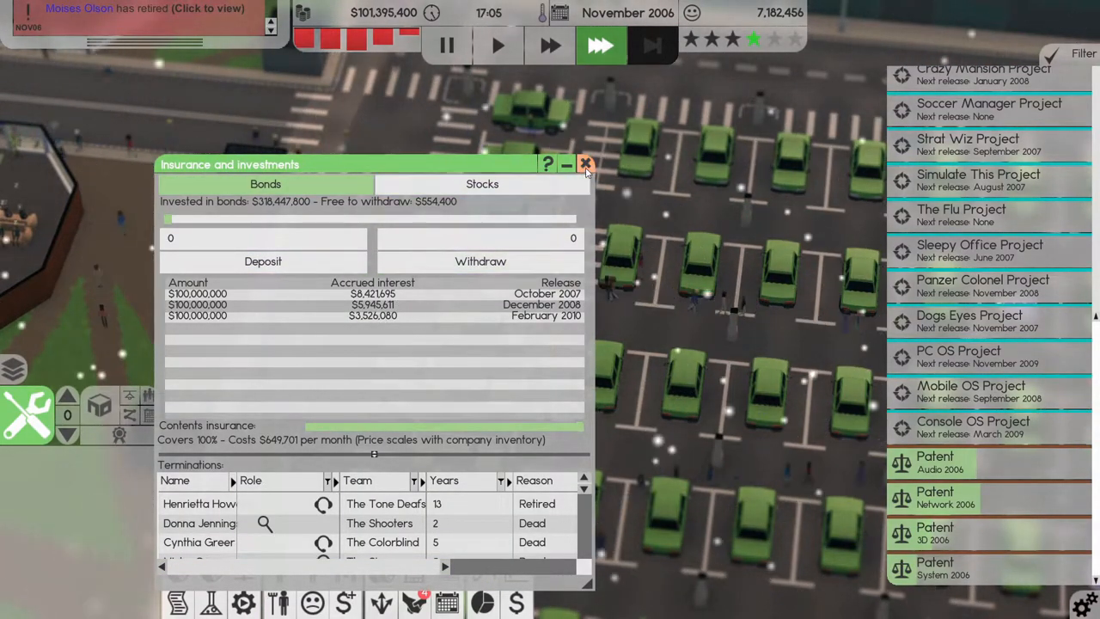
- Close the insurance overview and review the released products list and distribution channels
click(588, 165)
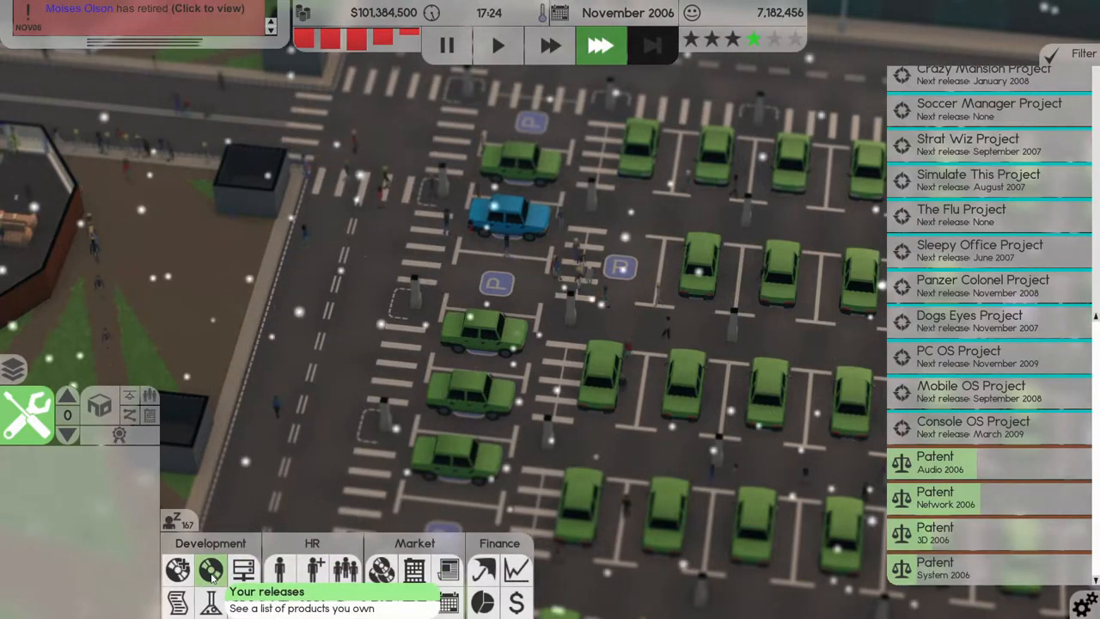
click(210, 567)
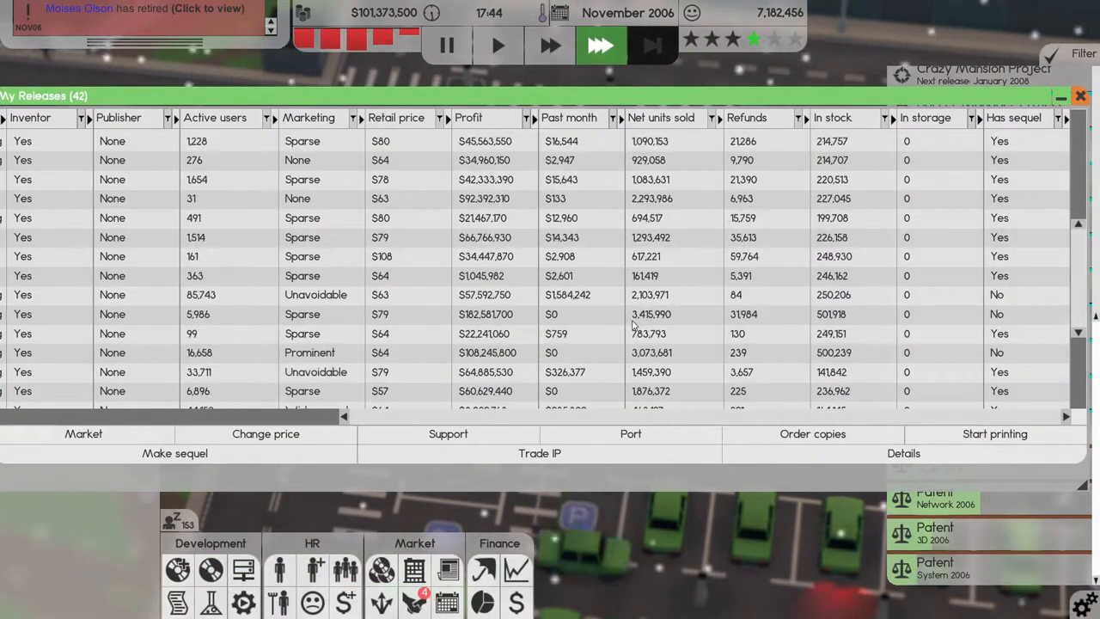
scroll(down, 3)
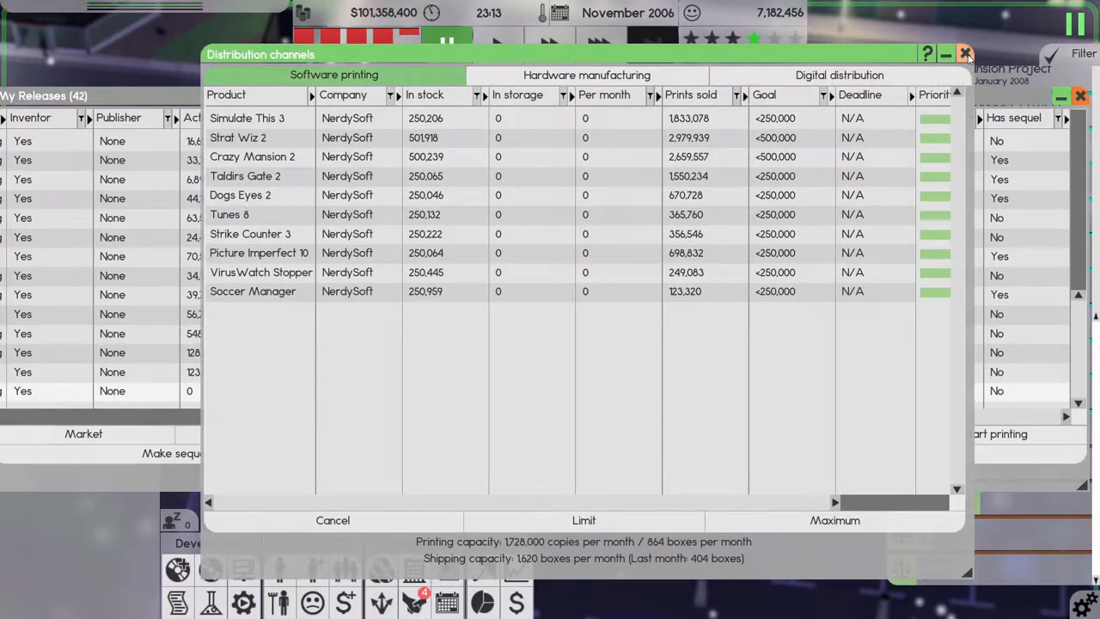
click(967, 53)
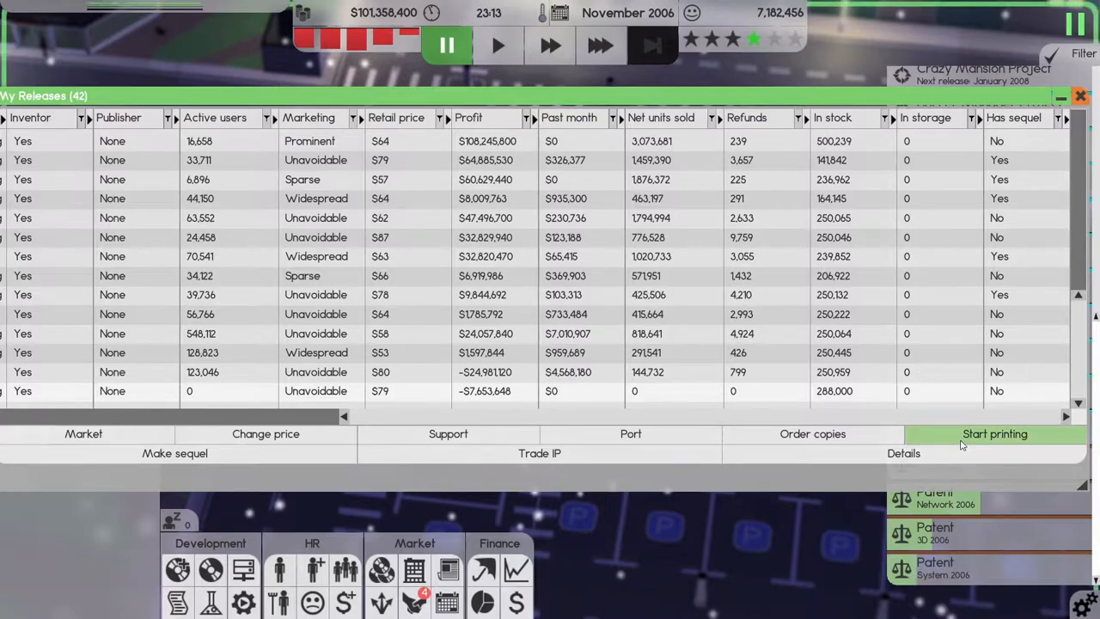
- Start a print job for the selected release with a 25000 copy limit
click(993, 433)
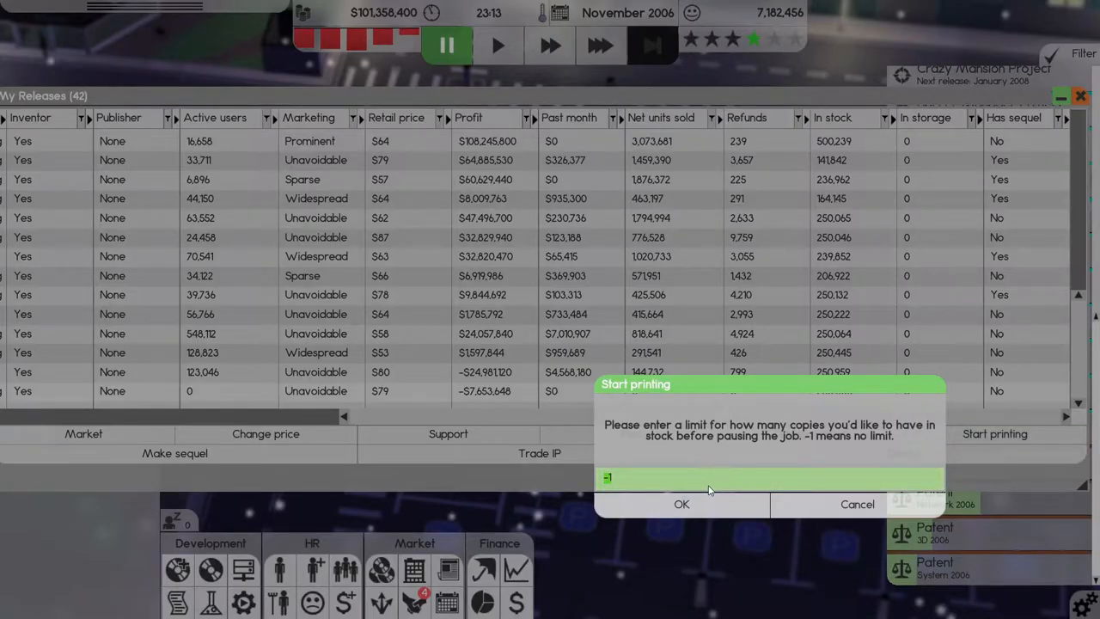
text(25000)
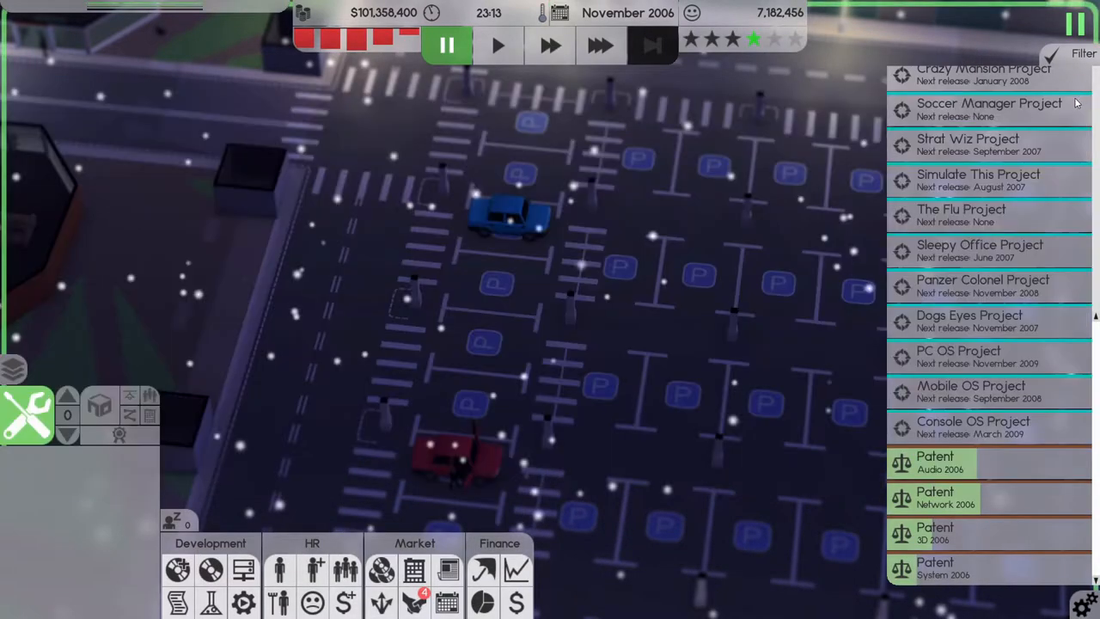
- Resume the game clock with no windows open
click(602, 45)
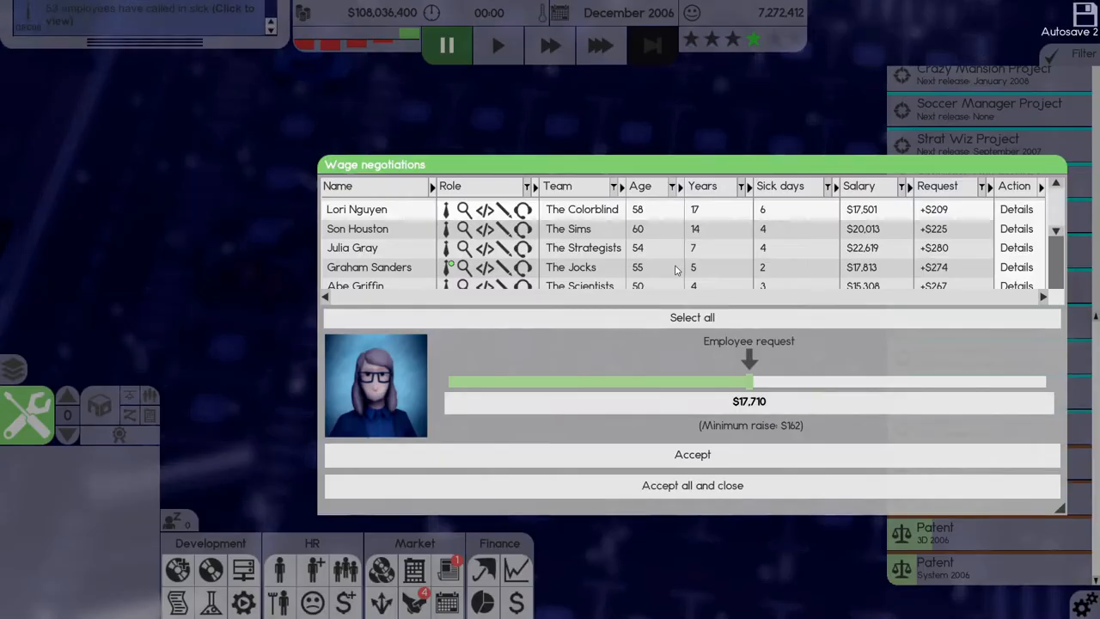
mouse_move(654, 455)
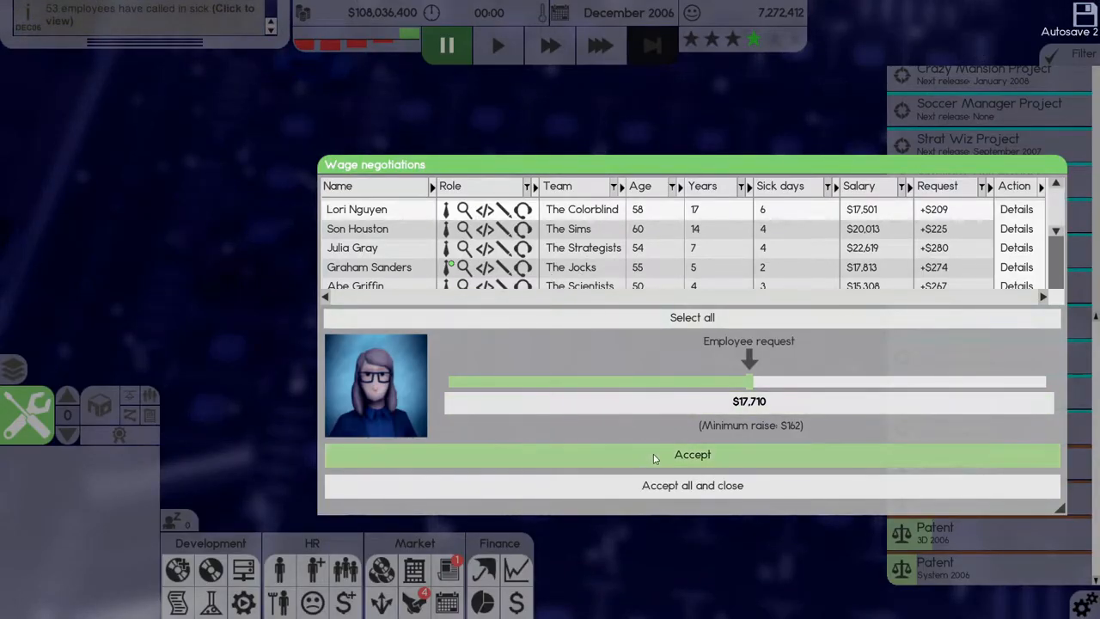
mouse_move(668, 488)
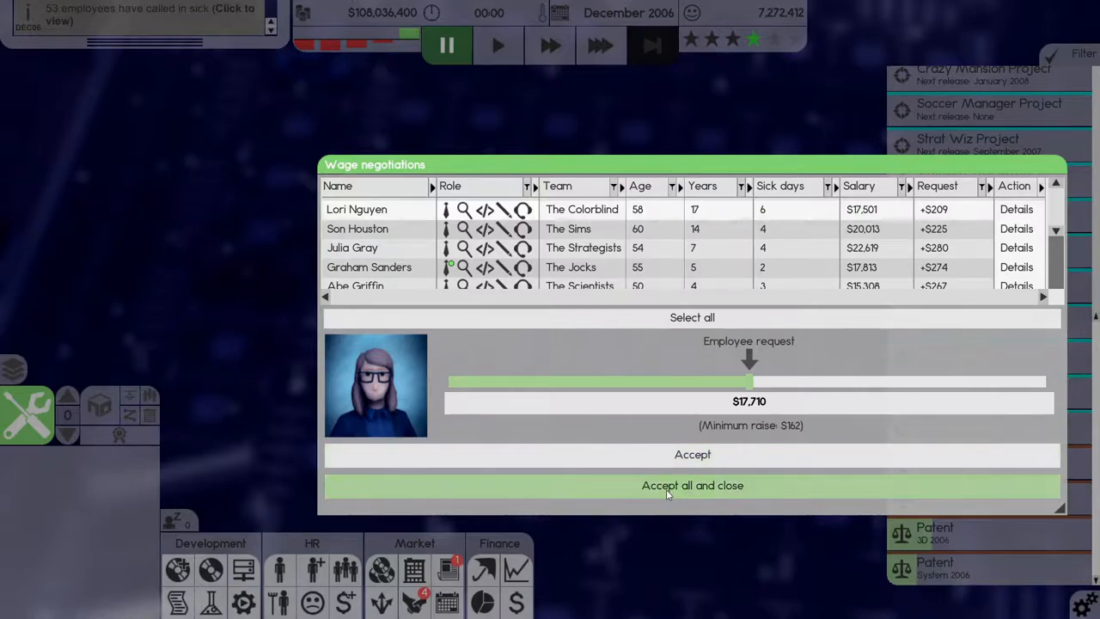
- Accept all employee raise requests and close the wage negotiations
click(691, 485)
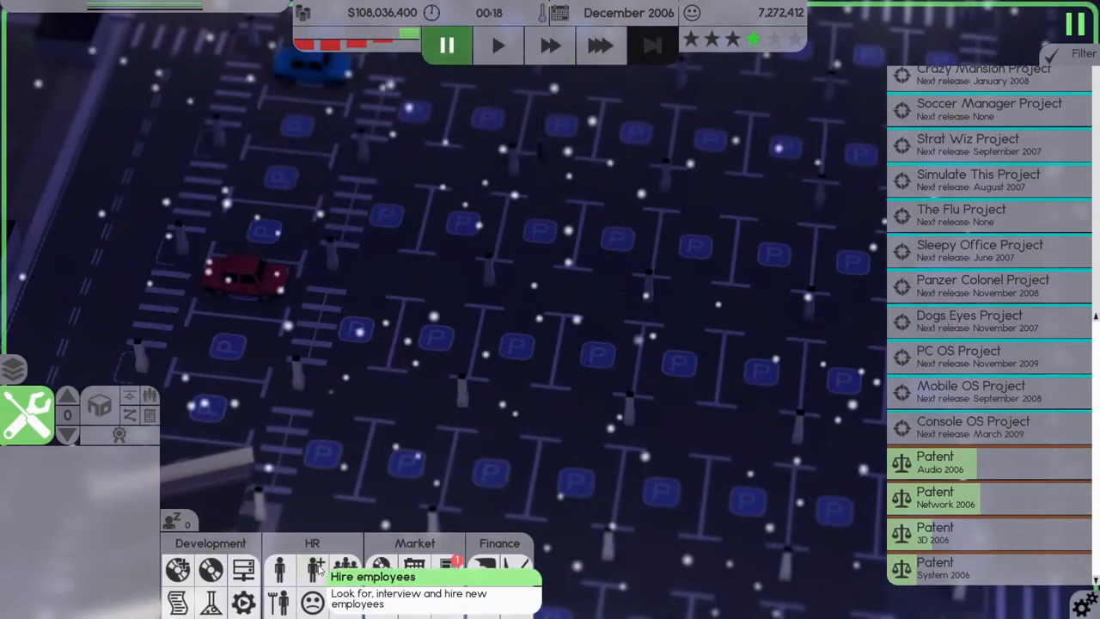
mouse_move(283, 567)
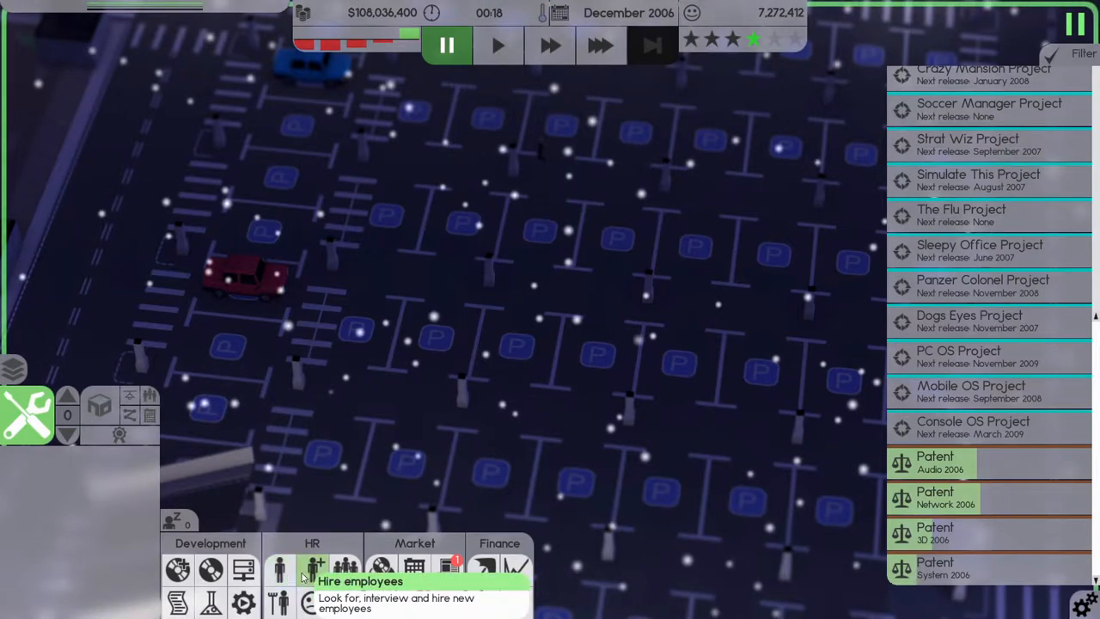
- Send the leaders of The Jocks, The Thinkers and The PC OS on Lead/Socialization courses
click(312, 567)
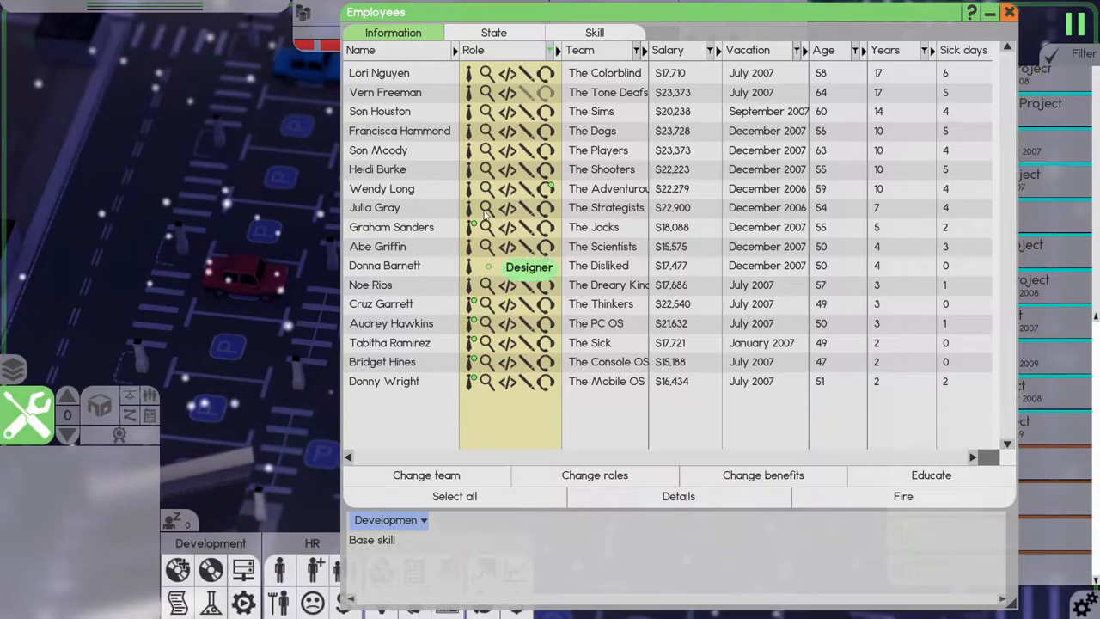
click(392, 227)
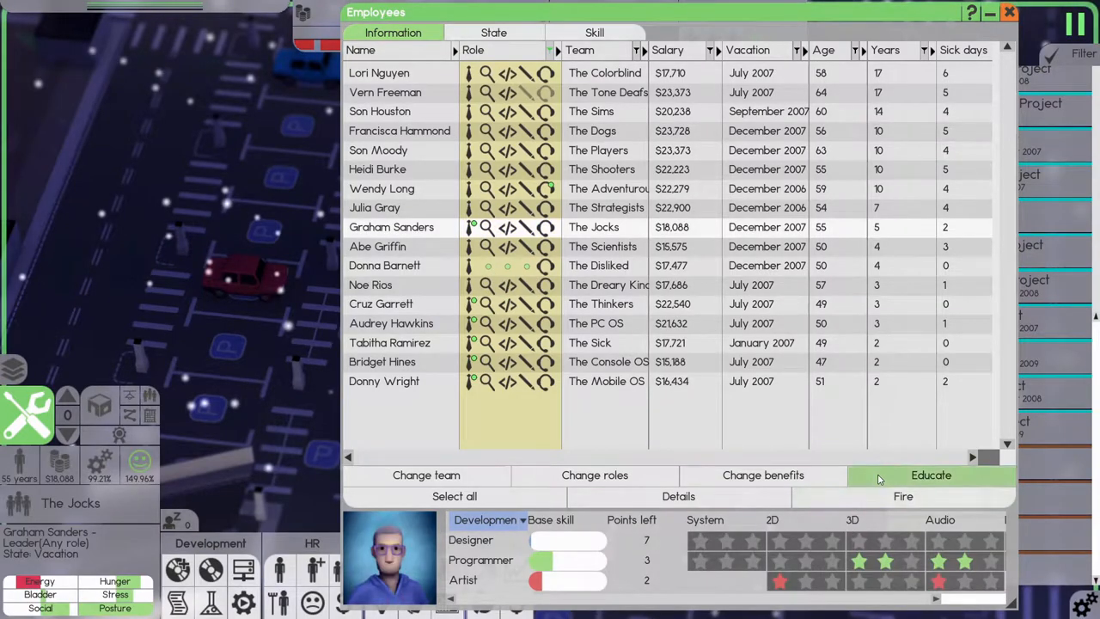
click(930, 474)
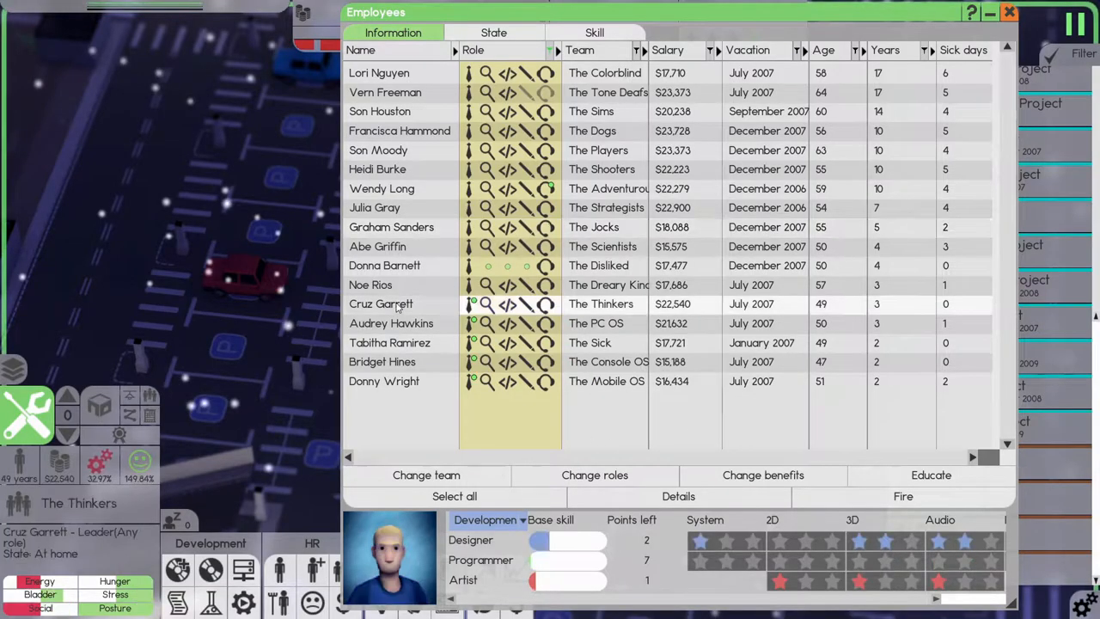
click(929, 475)
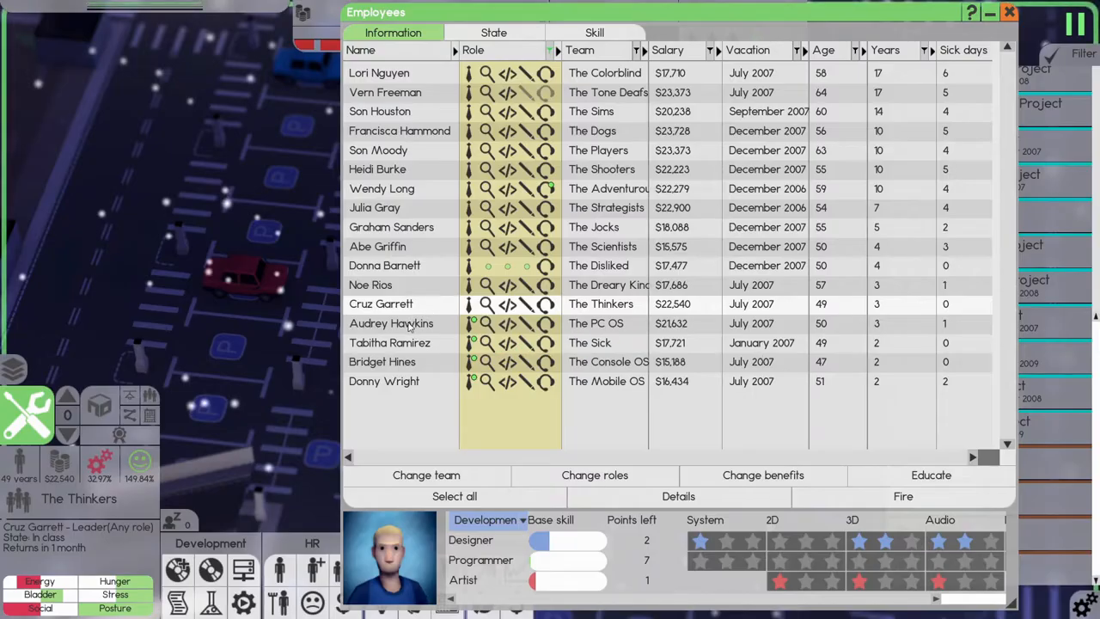
click(932, 474)
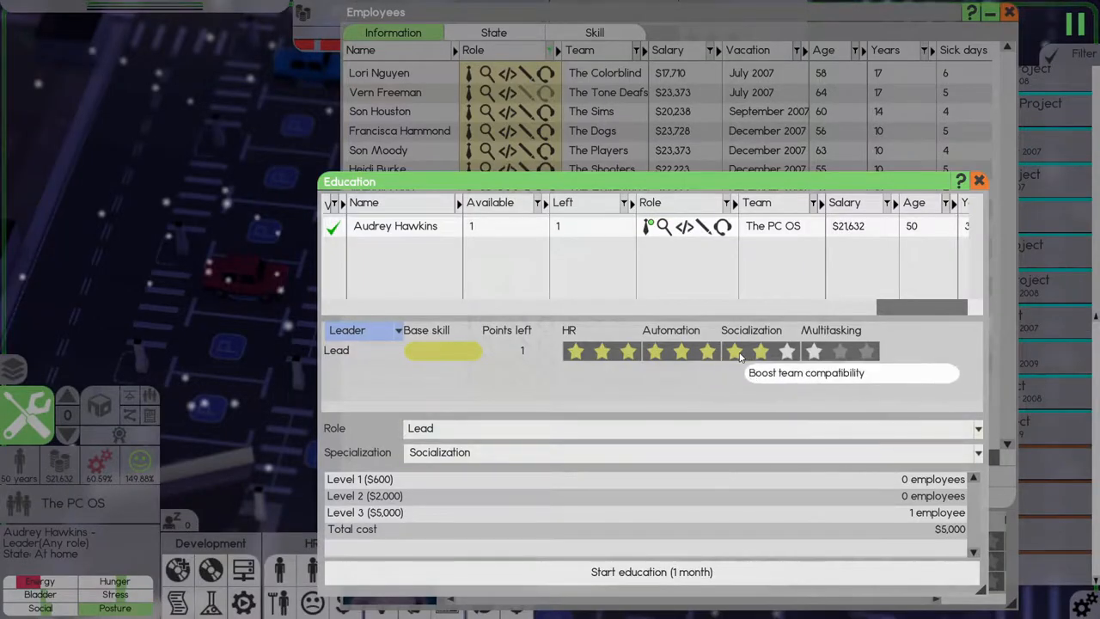
click(979, 181)
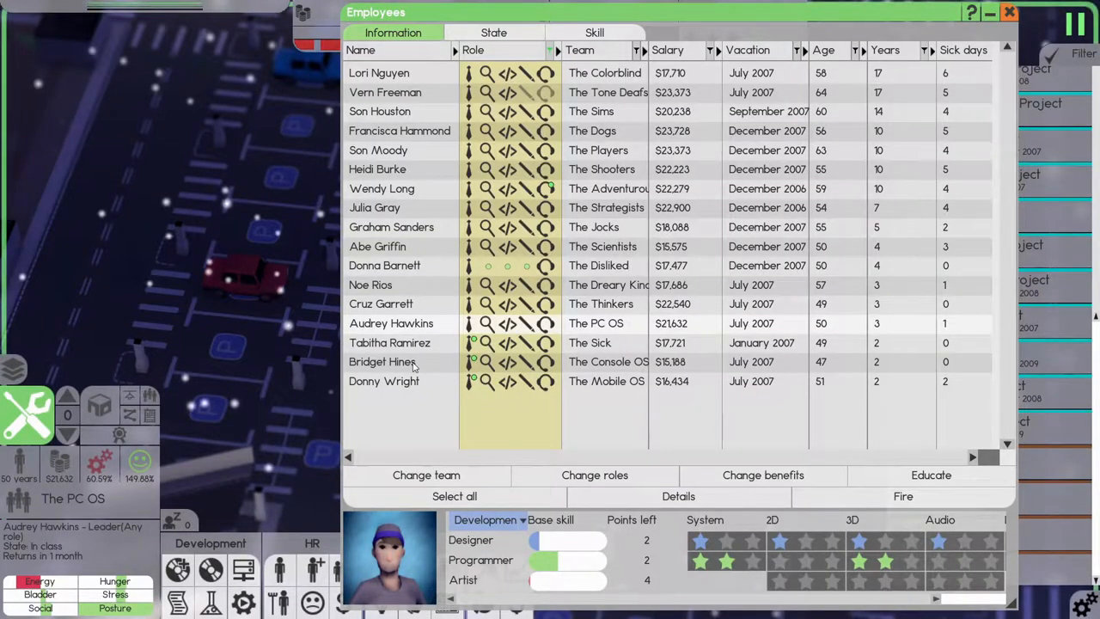
- Send The Sick and The Mobile OS leaders on the same course and close the roster
click(389, 342)
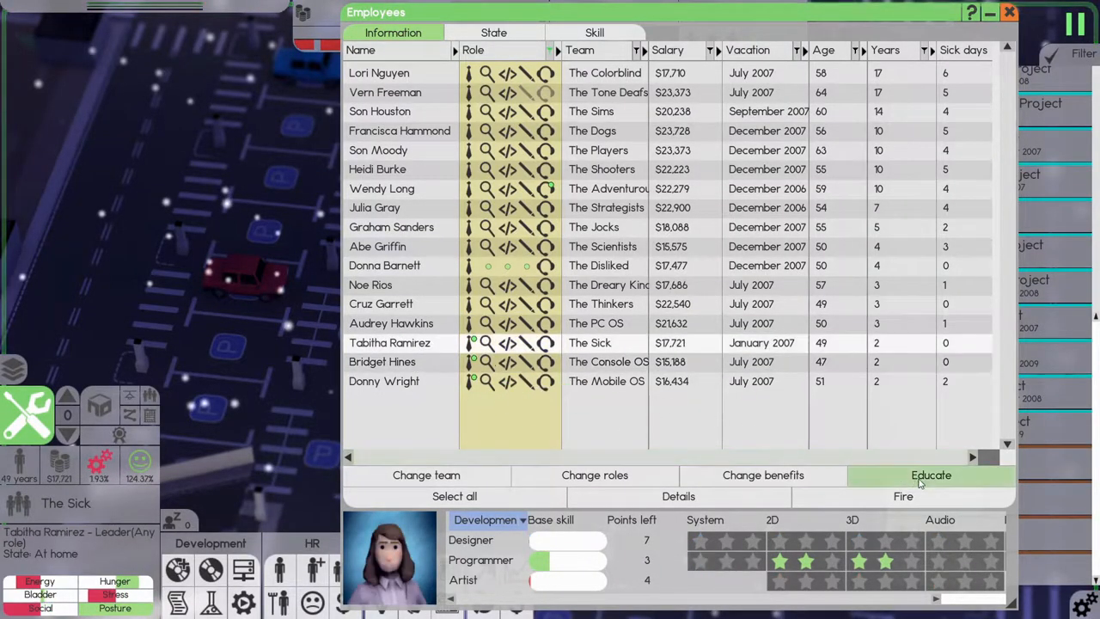
click(931, 474)
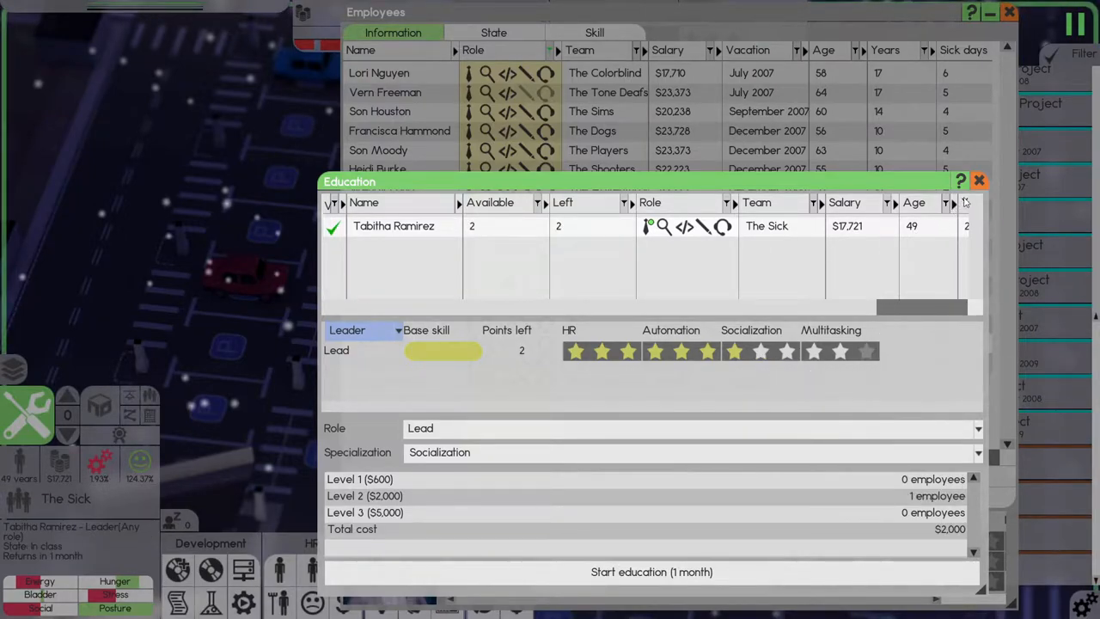
click(979, 181)
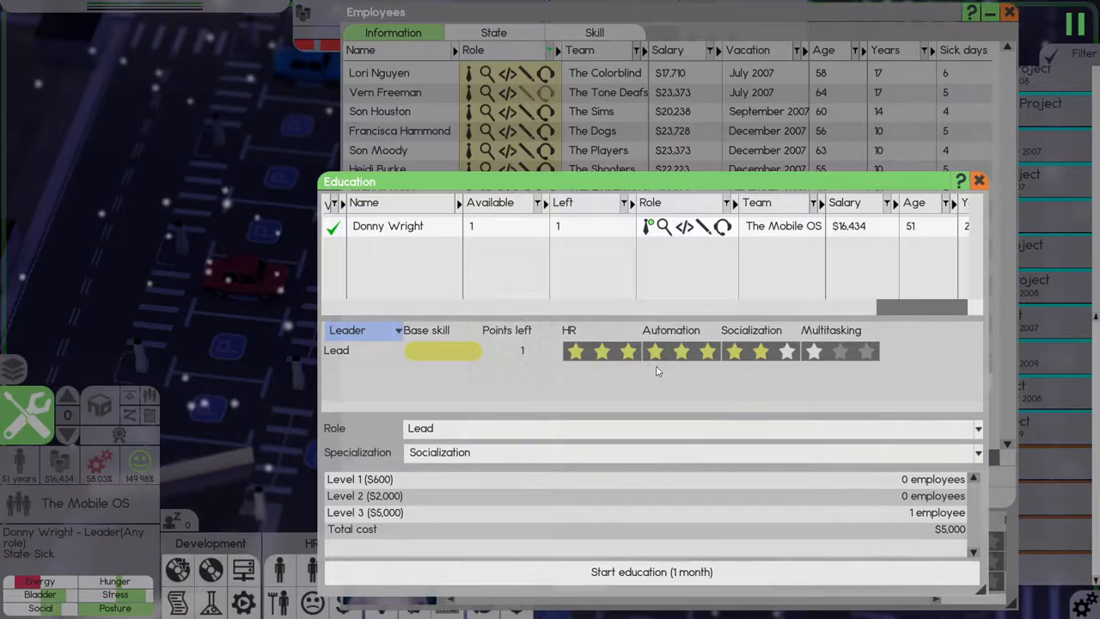
click(986, 181)
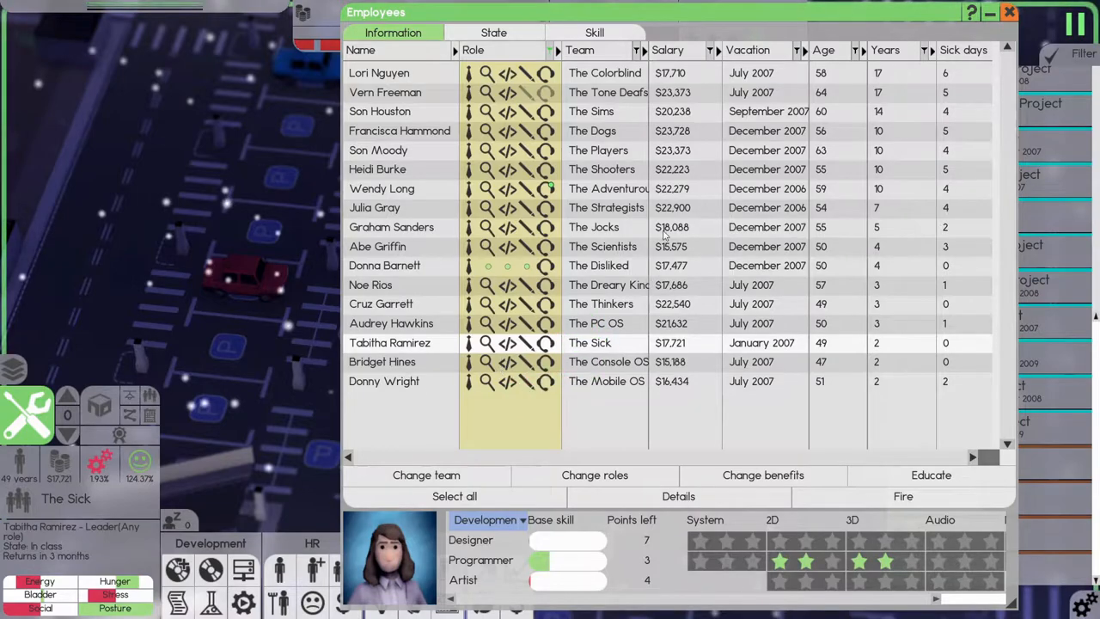
click(1016, 11)
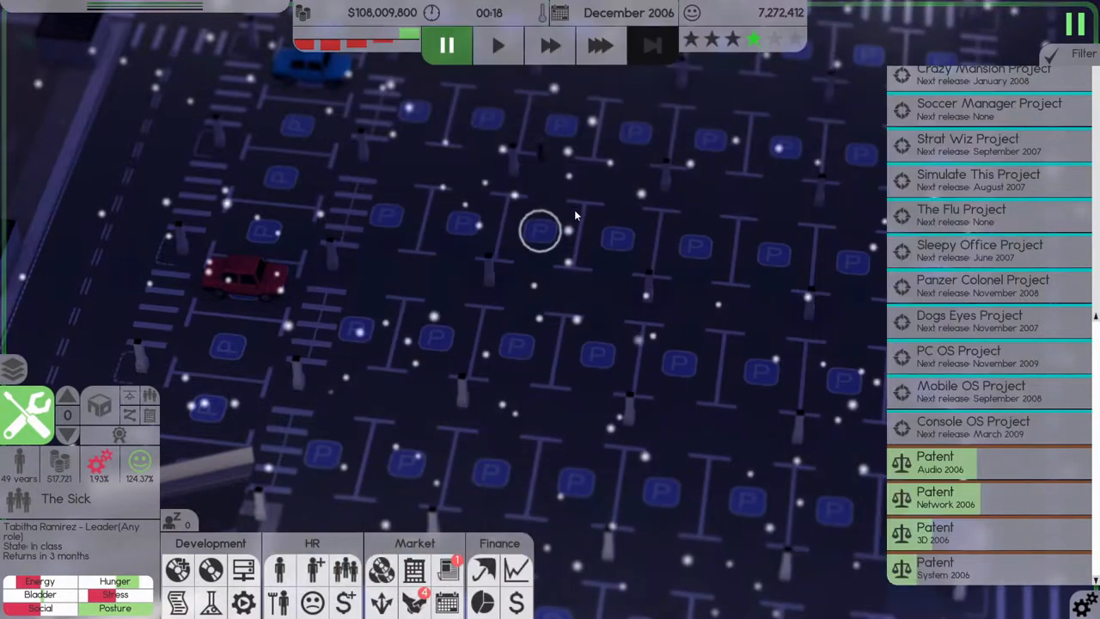
- Run the game at top speed until The Software Times review of Tunes 9 appears
click(599, 44)
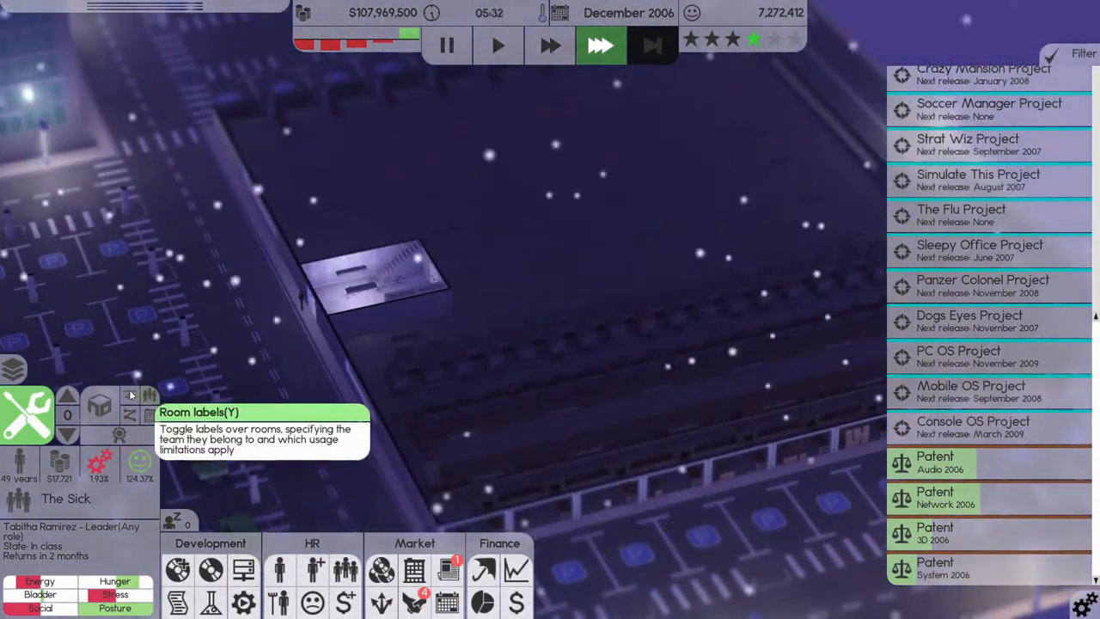
click(68, 402)
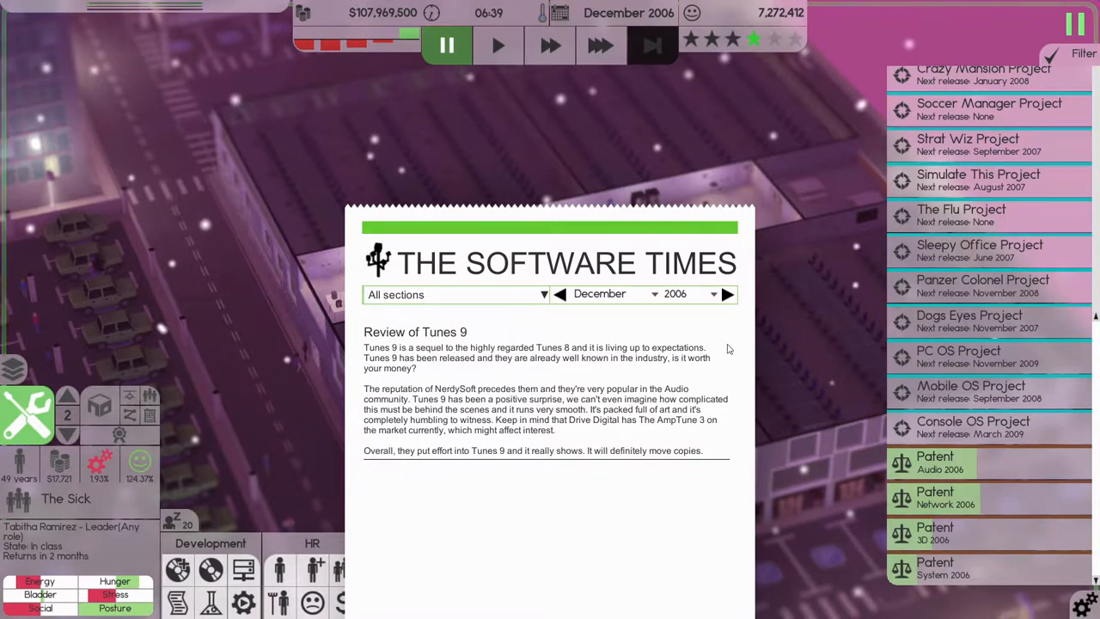
click(210, 567)
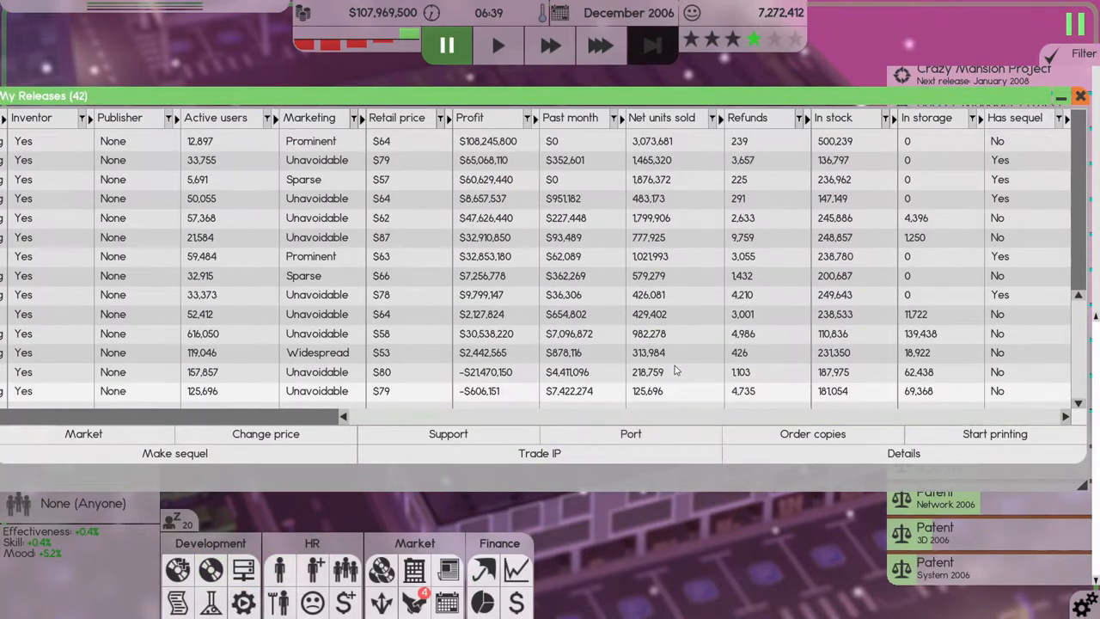
mouse_move(571, 397)
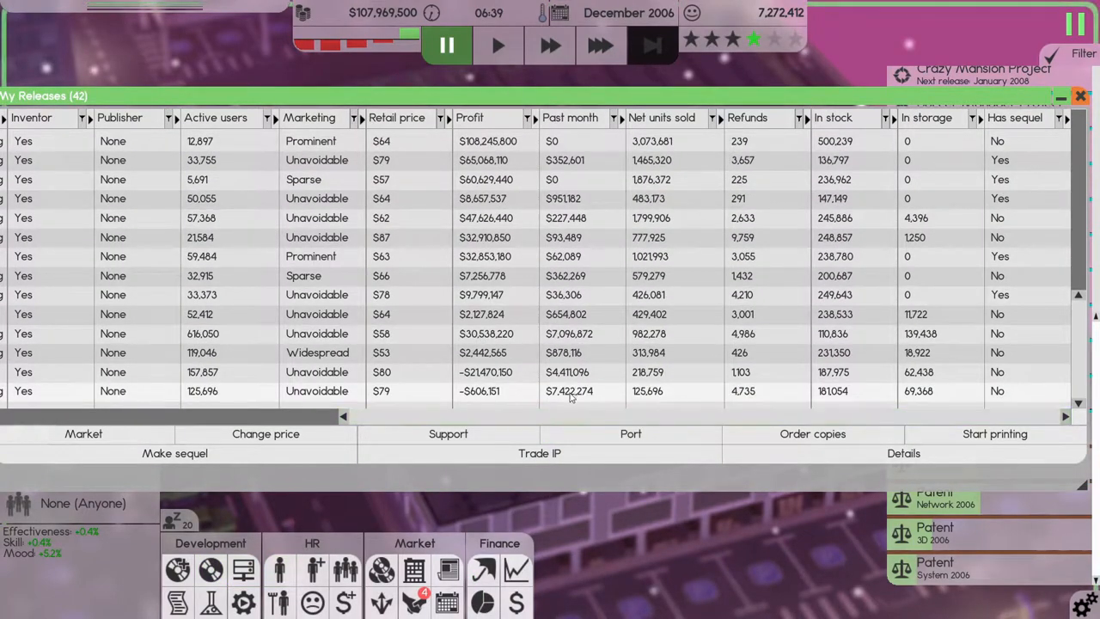
mouse_move(389, 38)
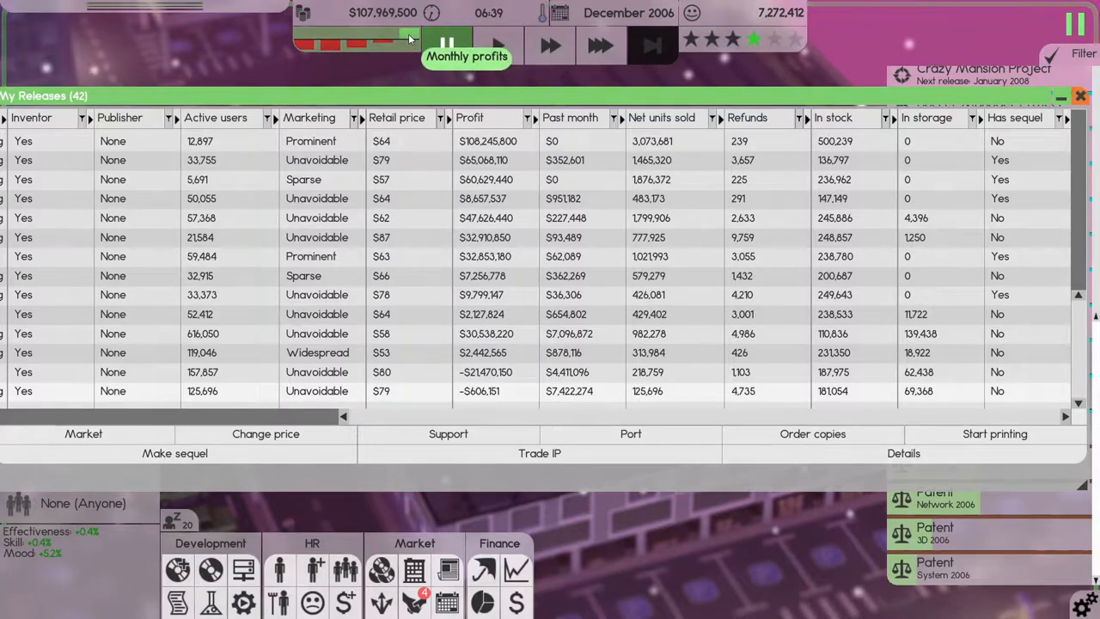
mouse_move(567, 334)
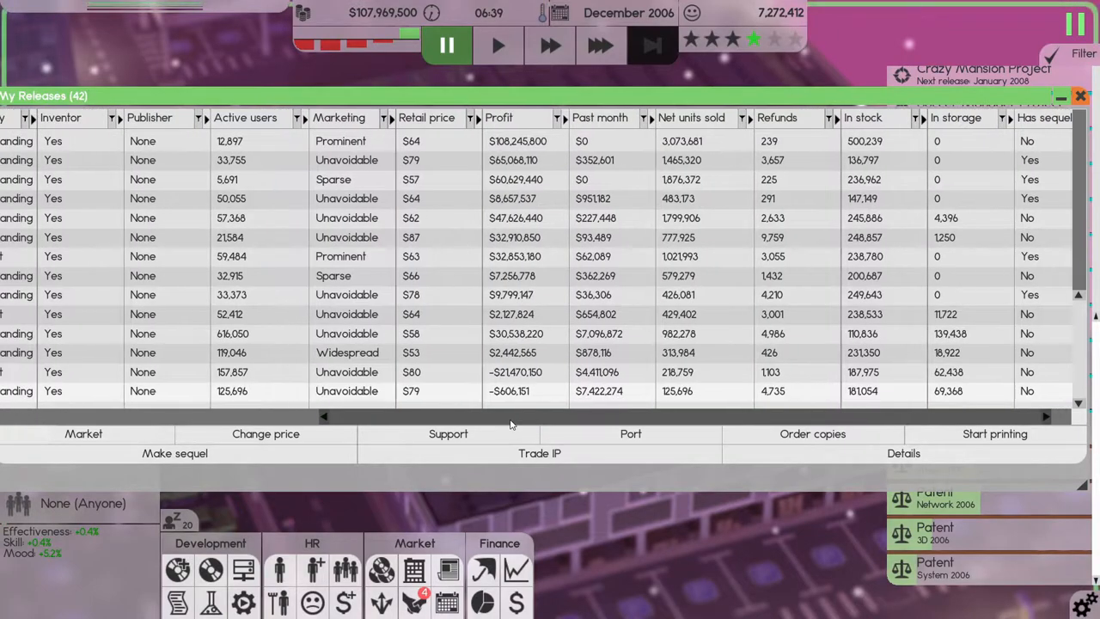
scroll(left, 3)
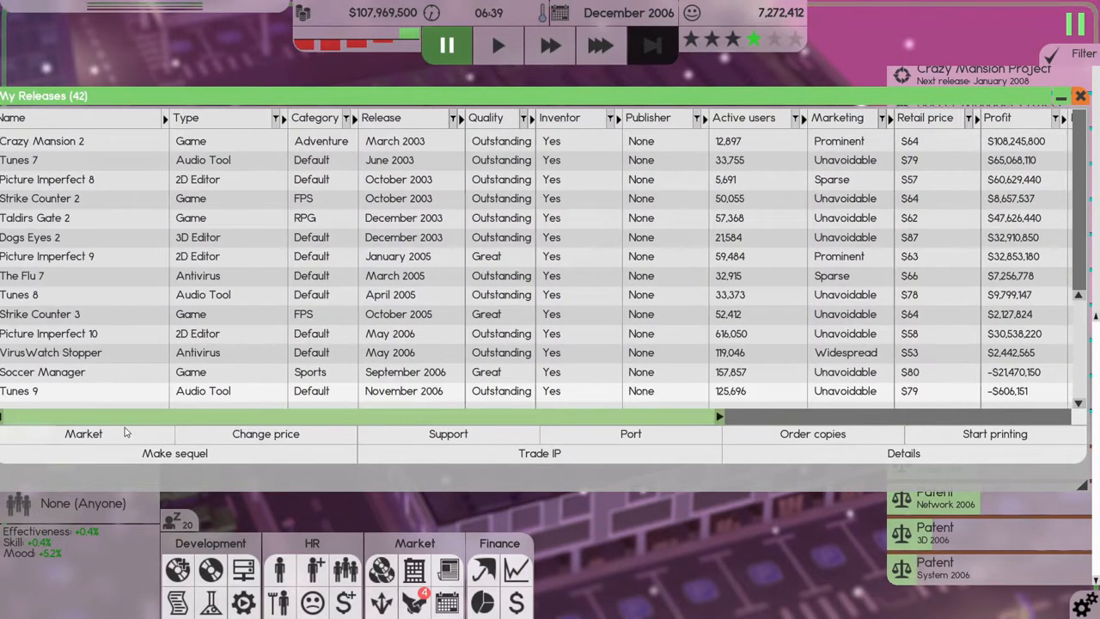
scroll(right, 3)
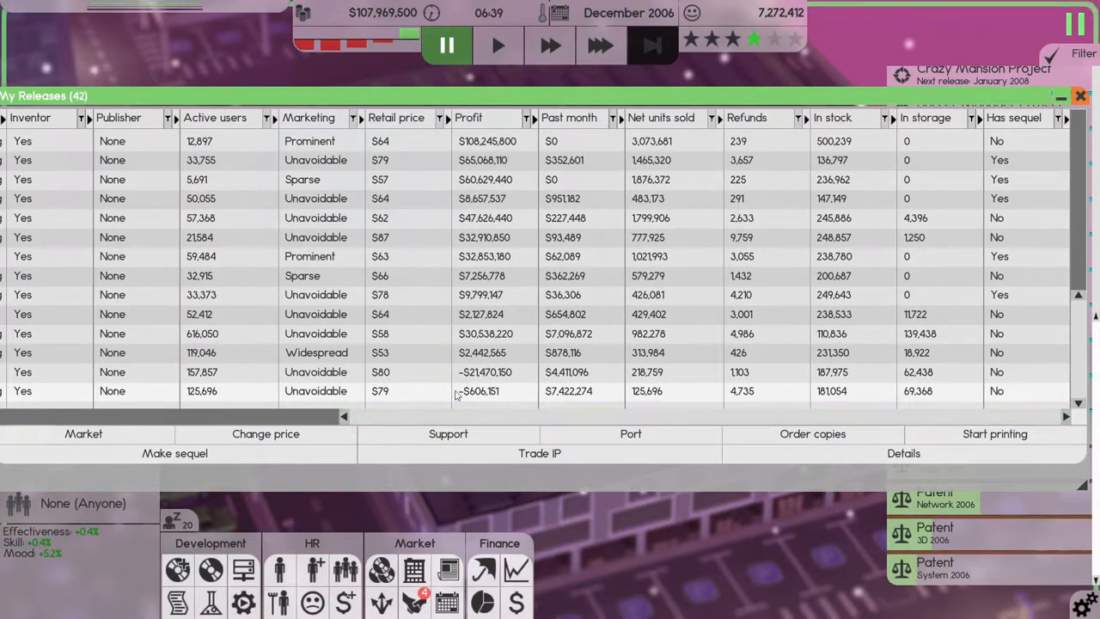
mouse_move(670, 393)
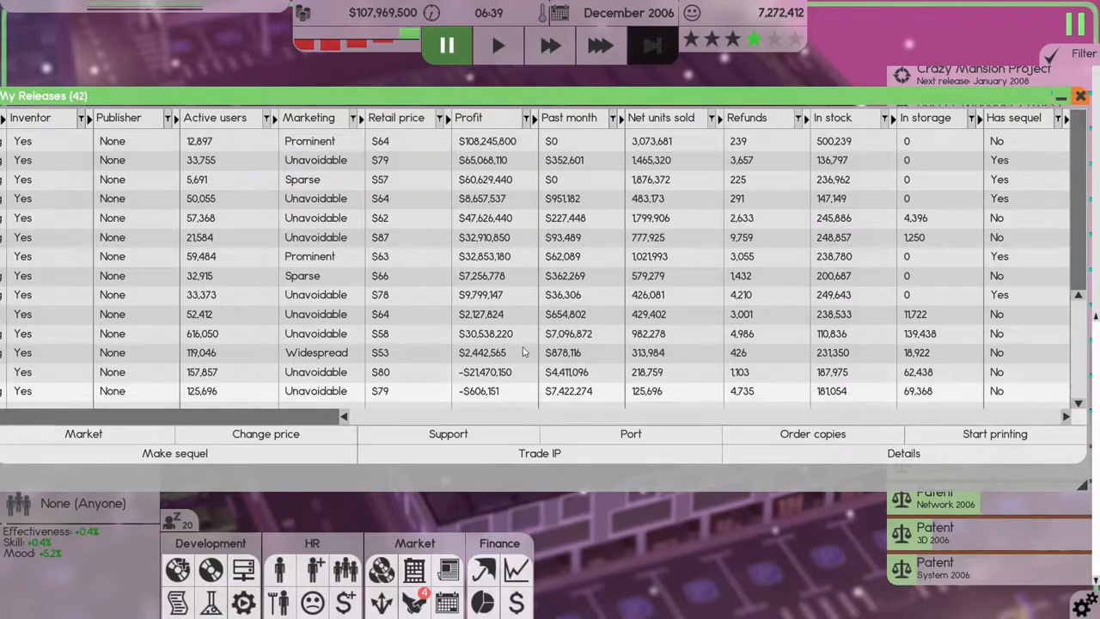
mouse_move(857, 264)
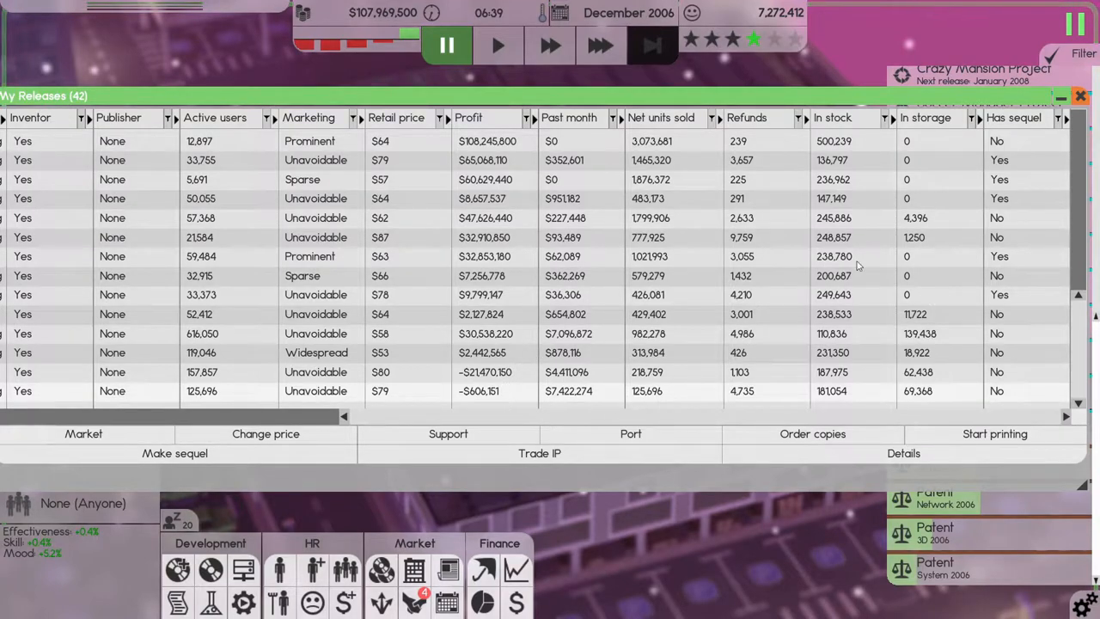
click(1079, 96)
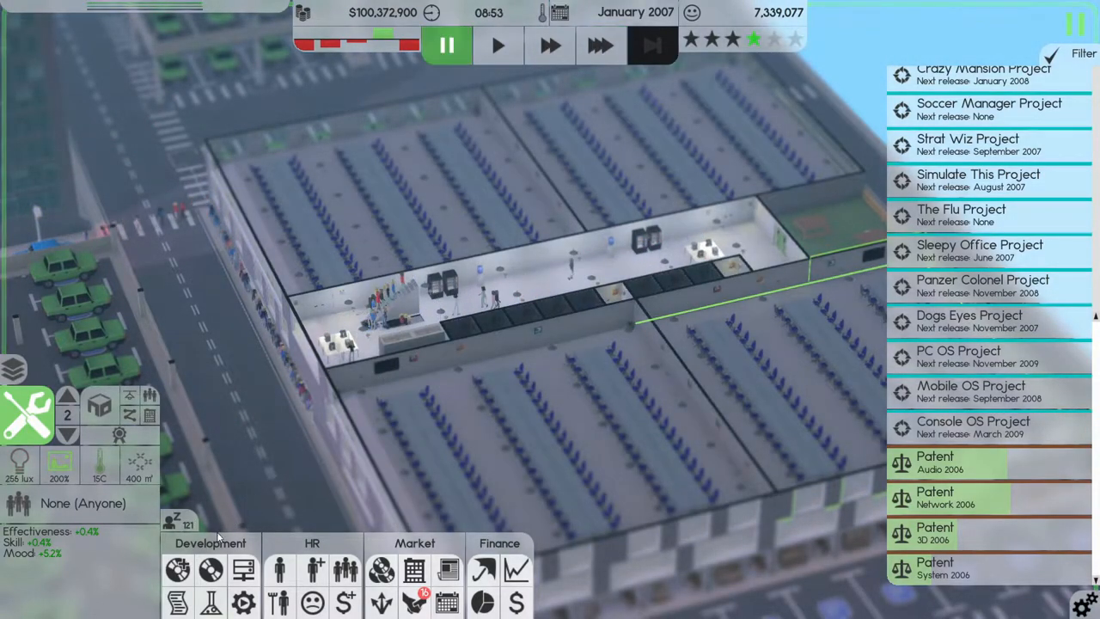
mouse_move(209, 567)
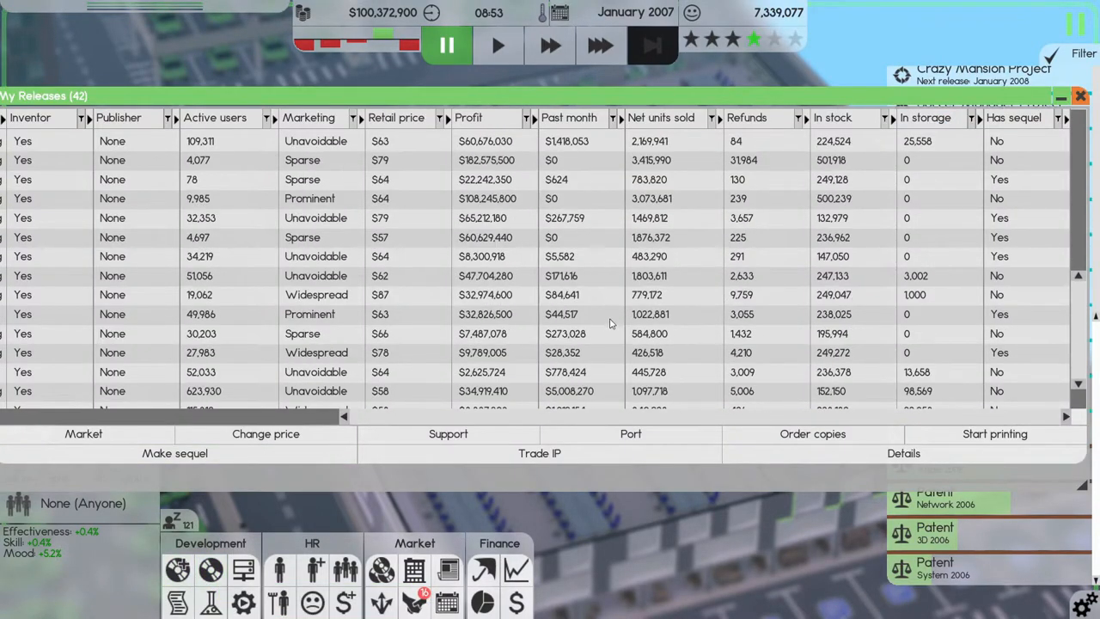
scroll(down, 3)
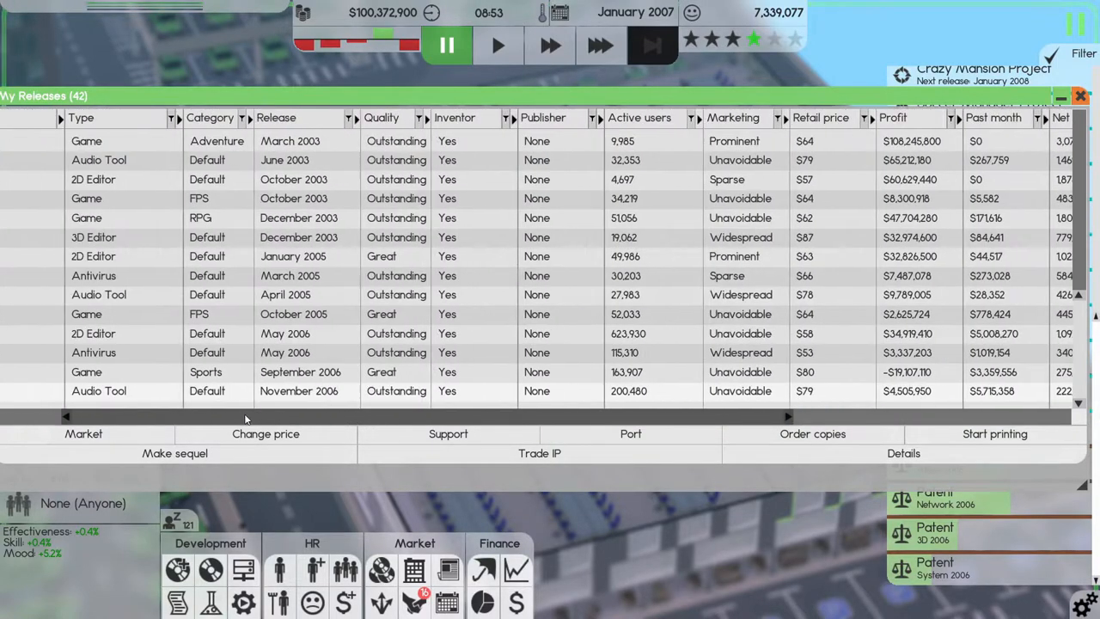
scroll(right, 3)
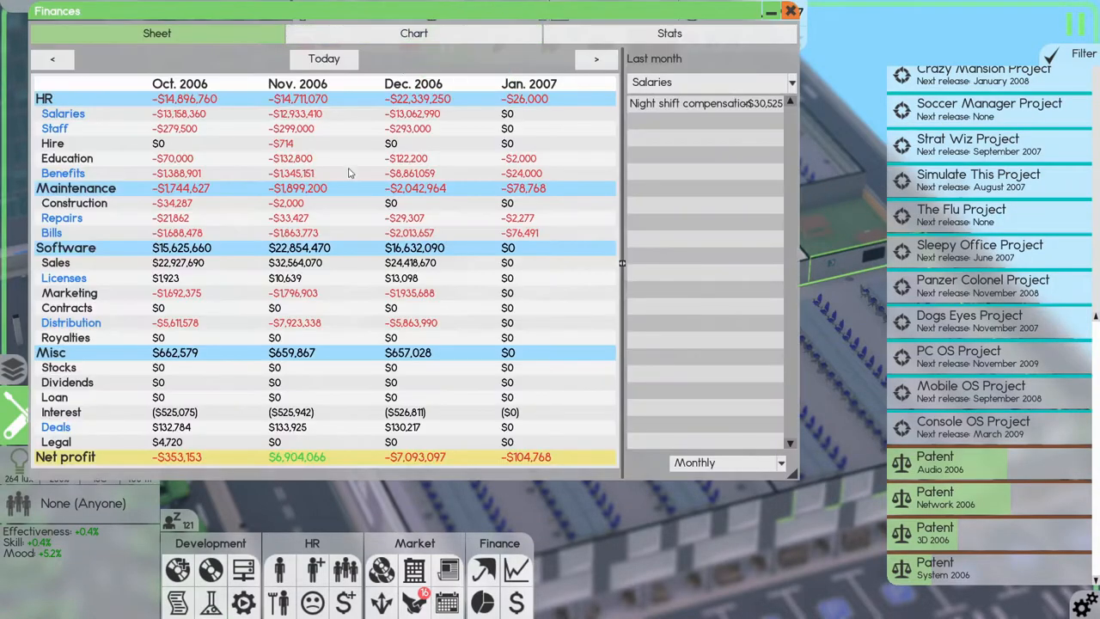
mouse_move(296, 459)
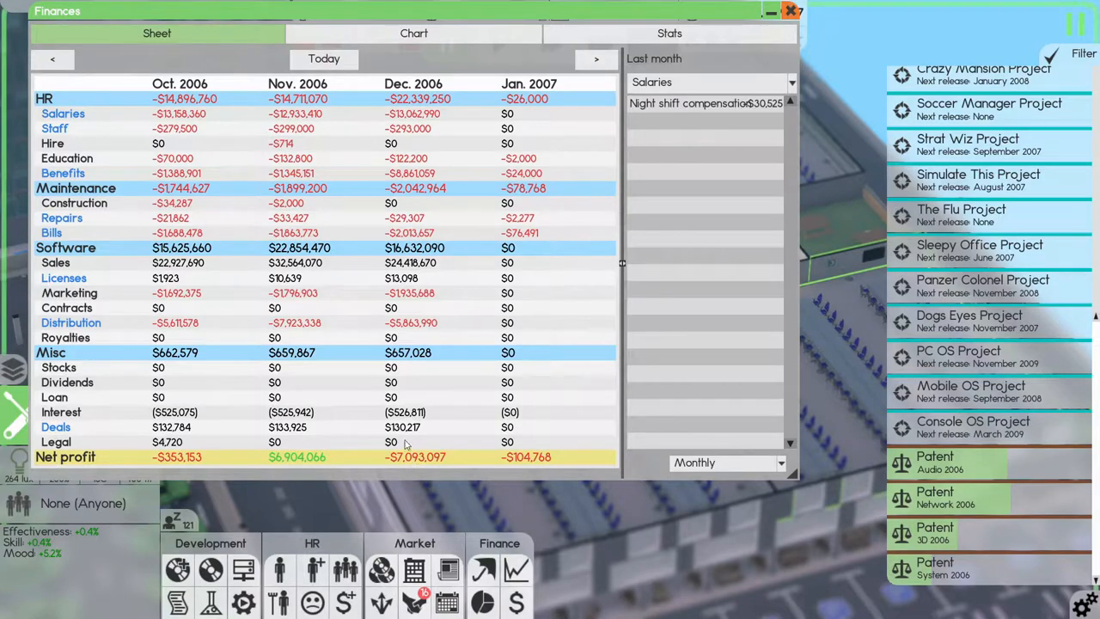
mouse_move(375, 248)
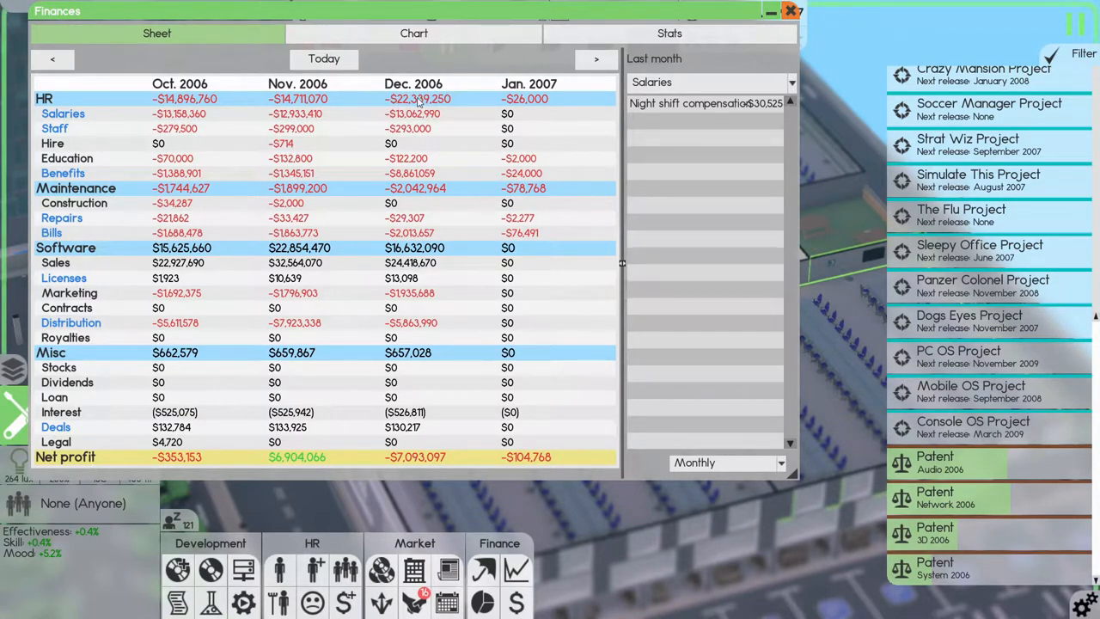
mouse_move(679, 110)
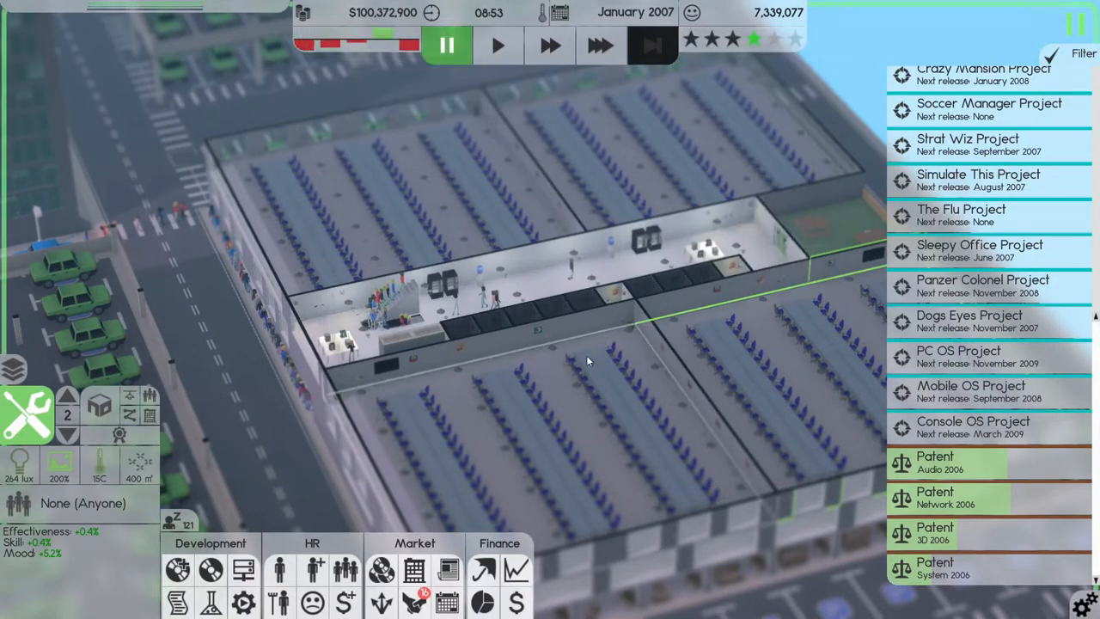
- Assign The Scientists to 2007 System, 2D and 3D technology research
click(601, 48)
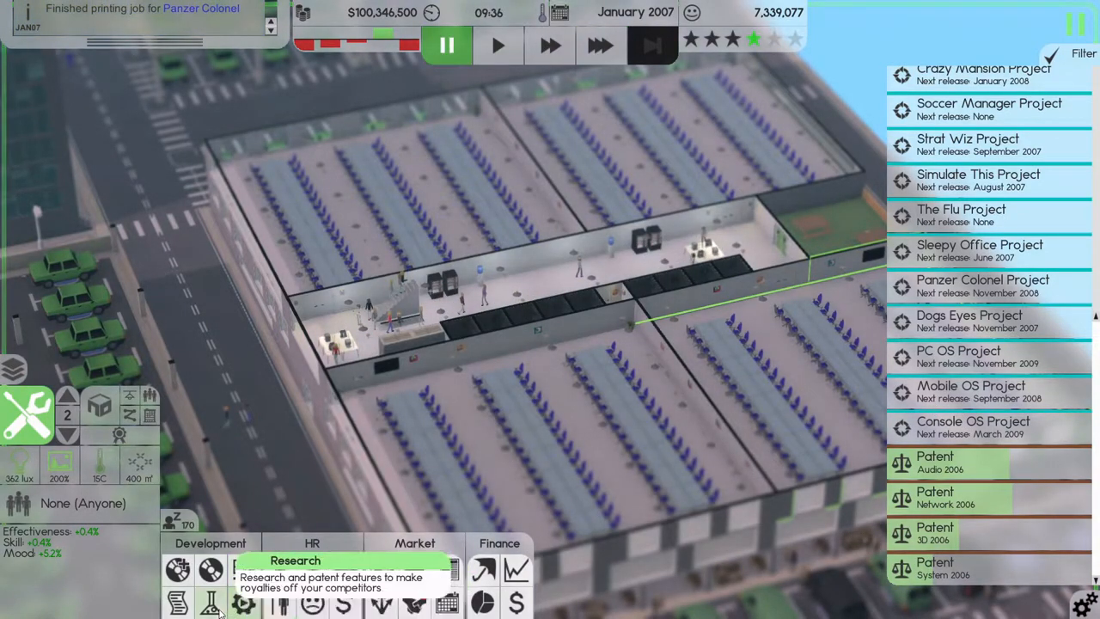
click(209, 598)
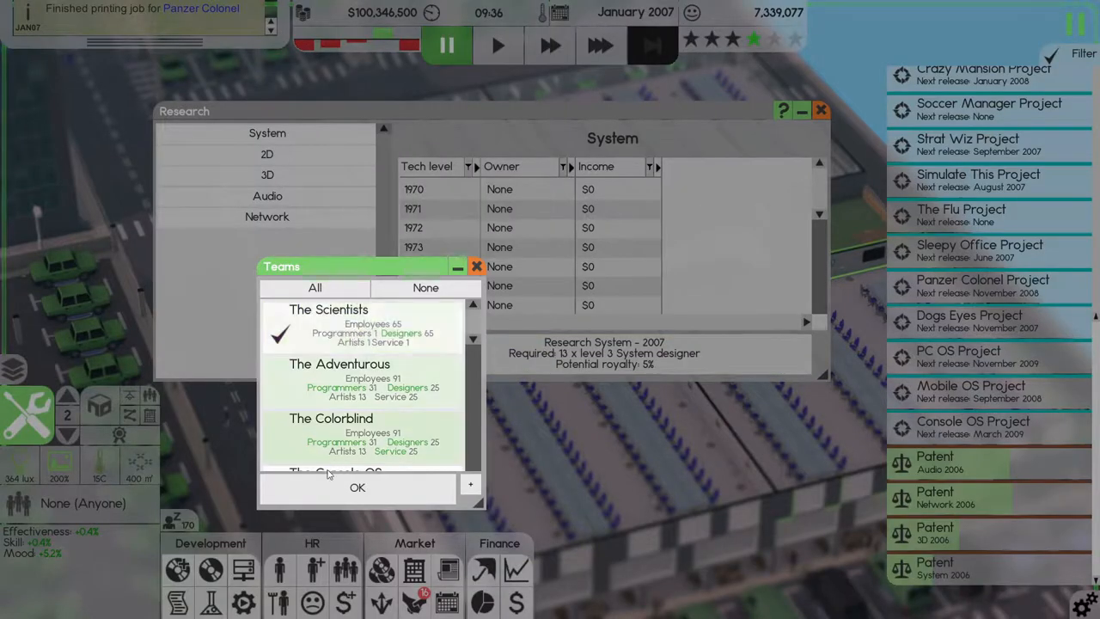
click(355, 488)
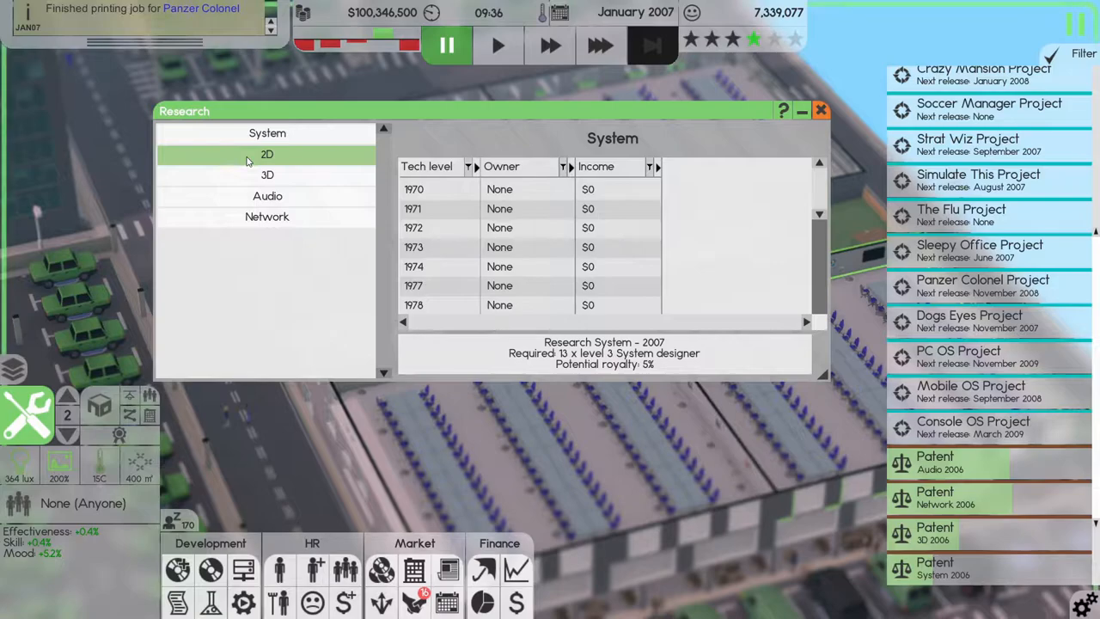
click(268, 155)
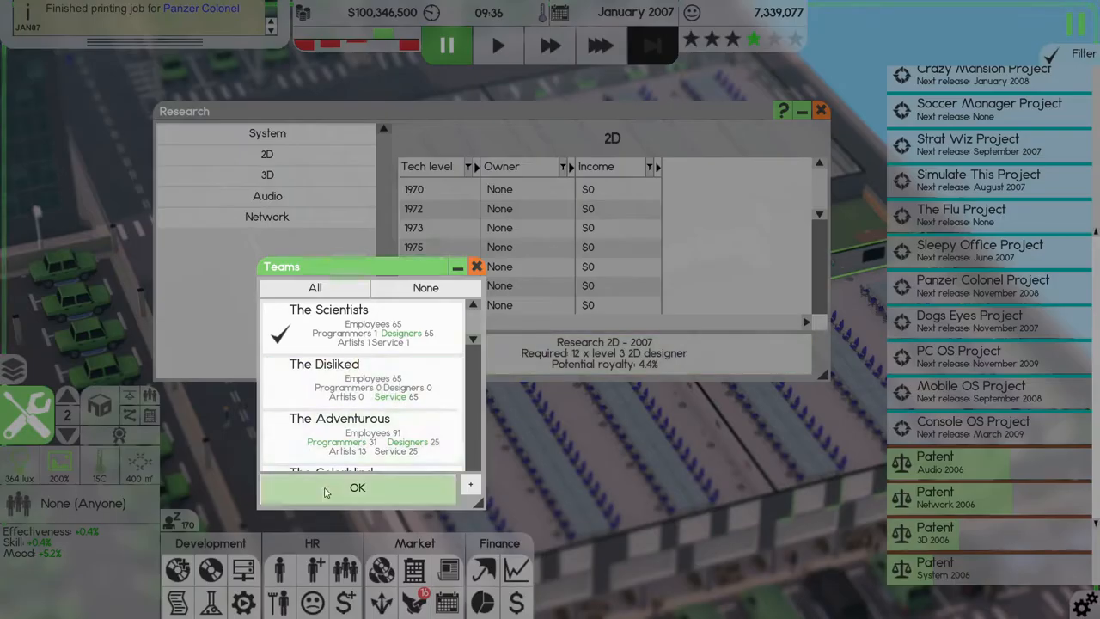
click(358, 487)
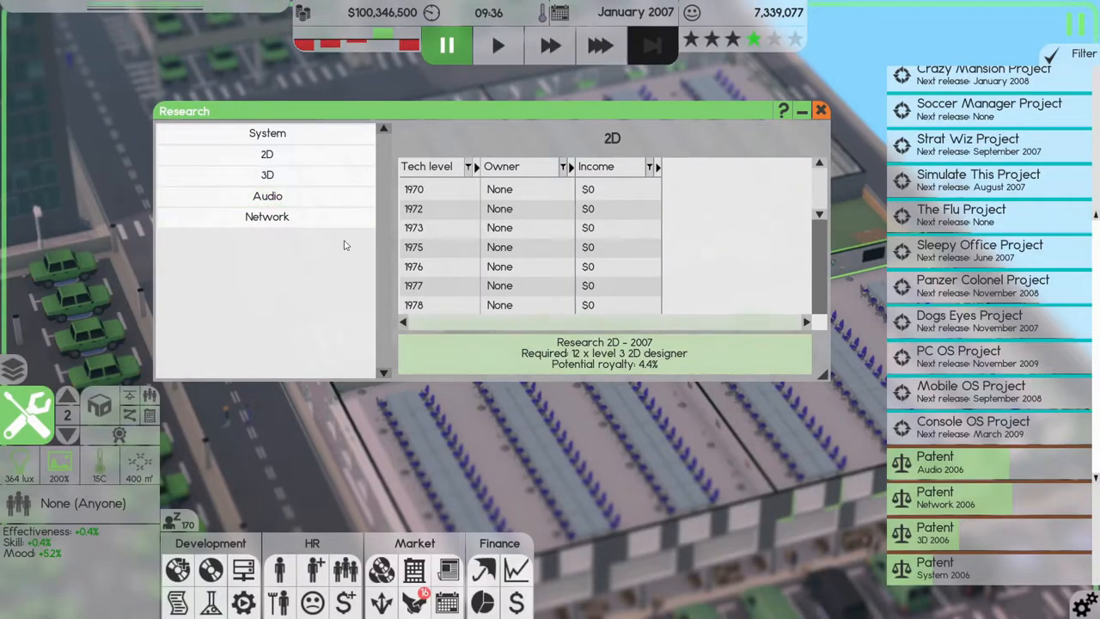
click(268, 175)
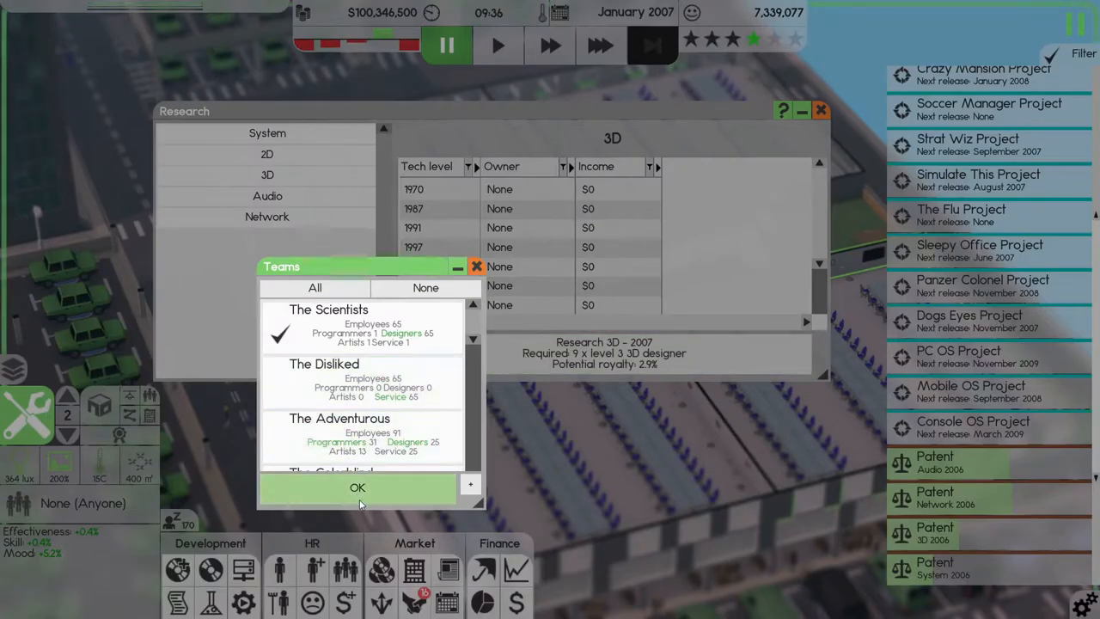
click(355, 488)
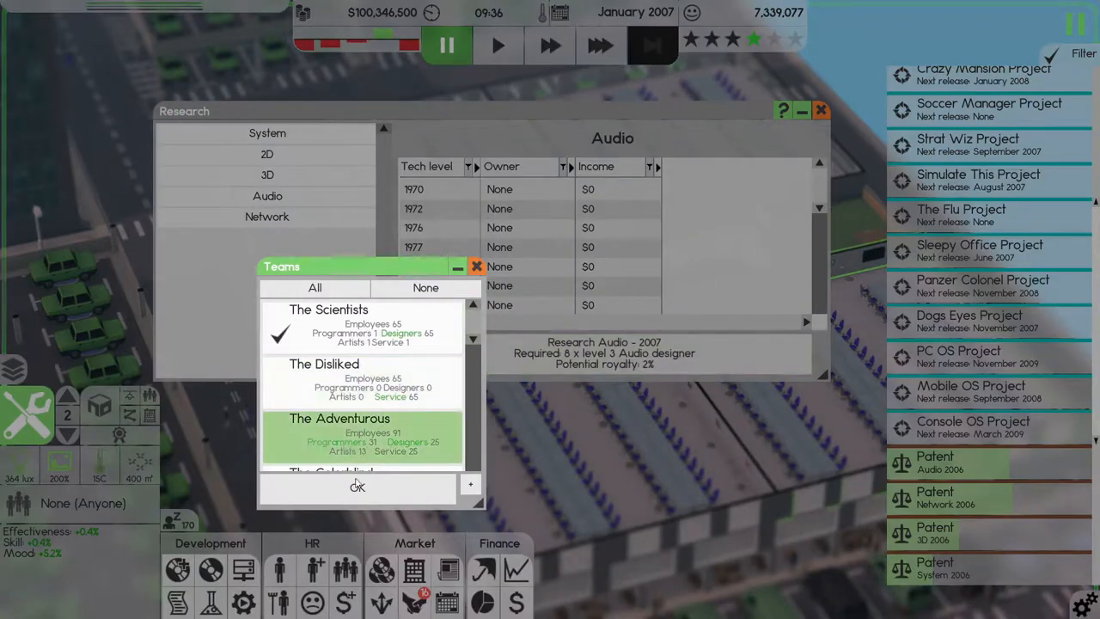
- Assign The Scientists to Audio and Network research, review the technology levels and leave the overview
click(268, 217)
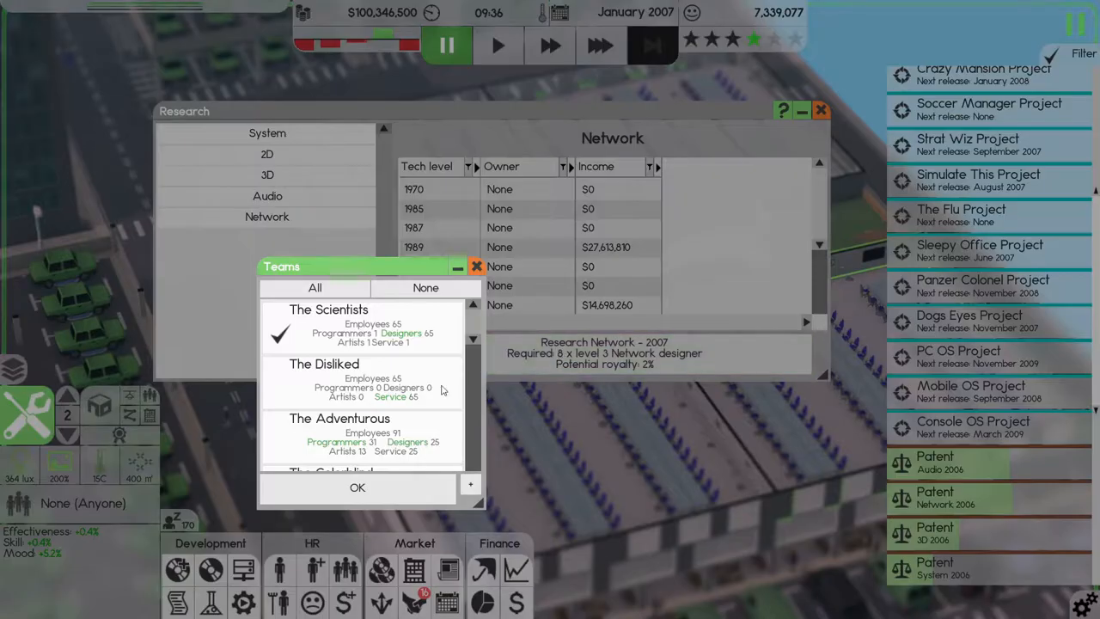
click(357, 488)
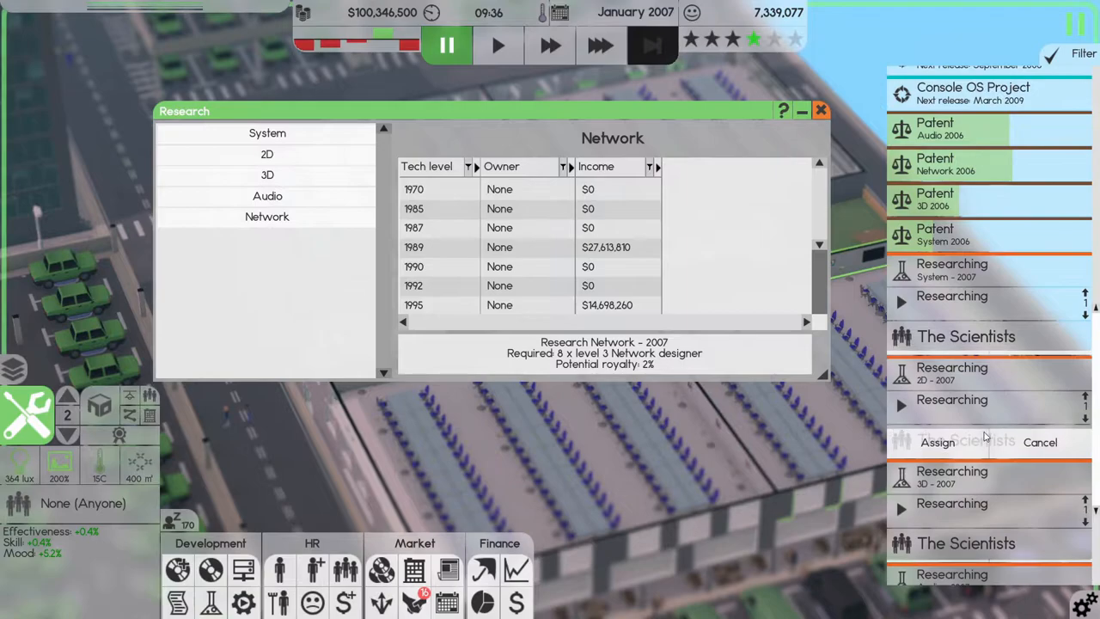
scroll(down, 3)
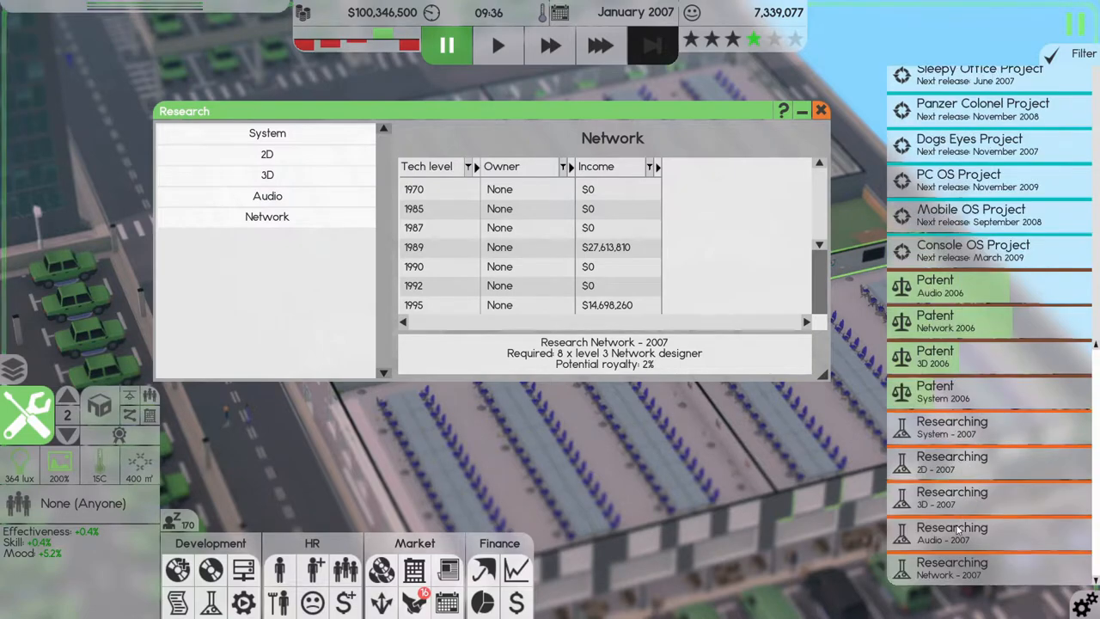
mouse_move(544, 272)
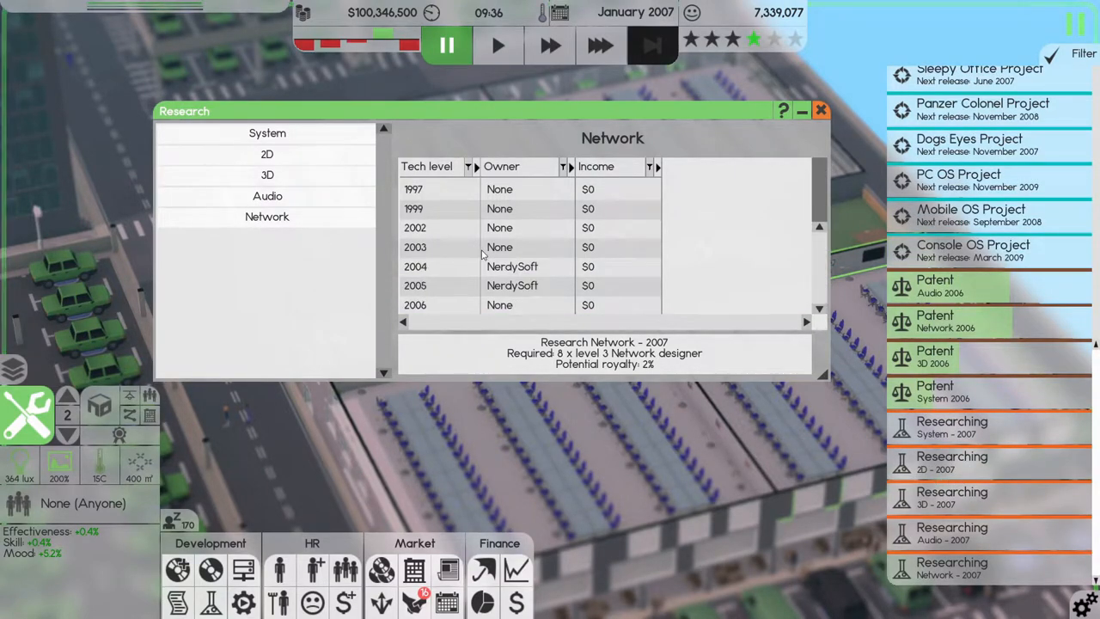
click(268, 133)
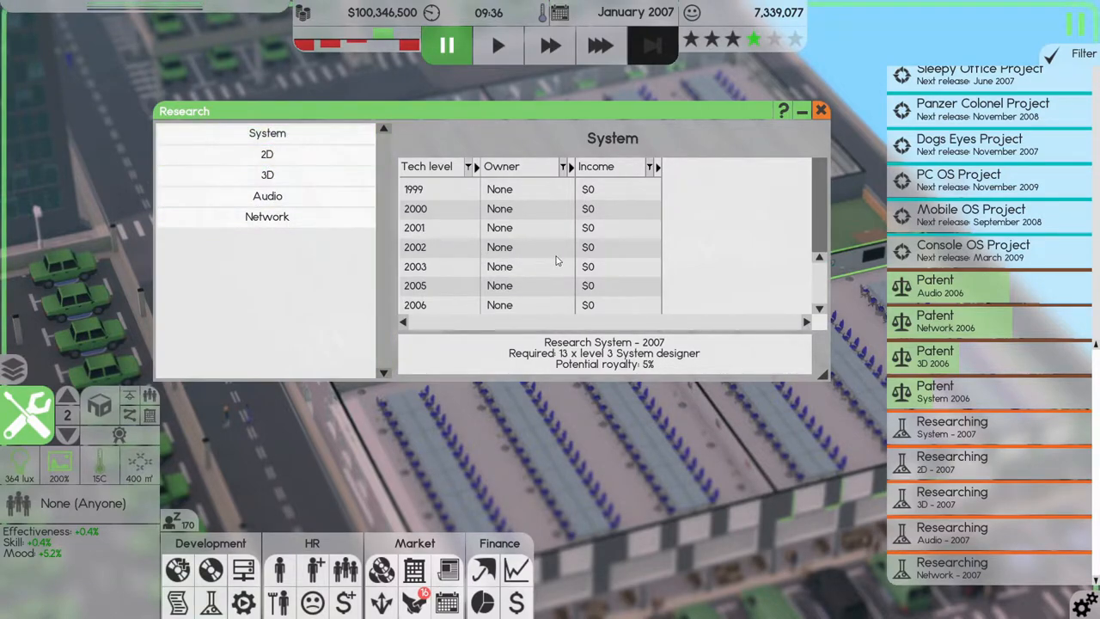
click(266, 155)
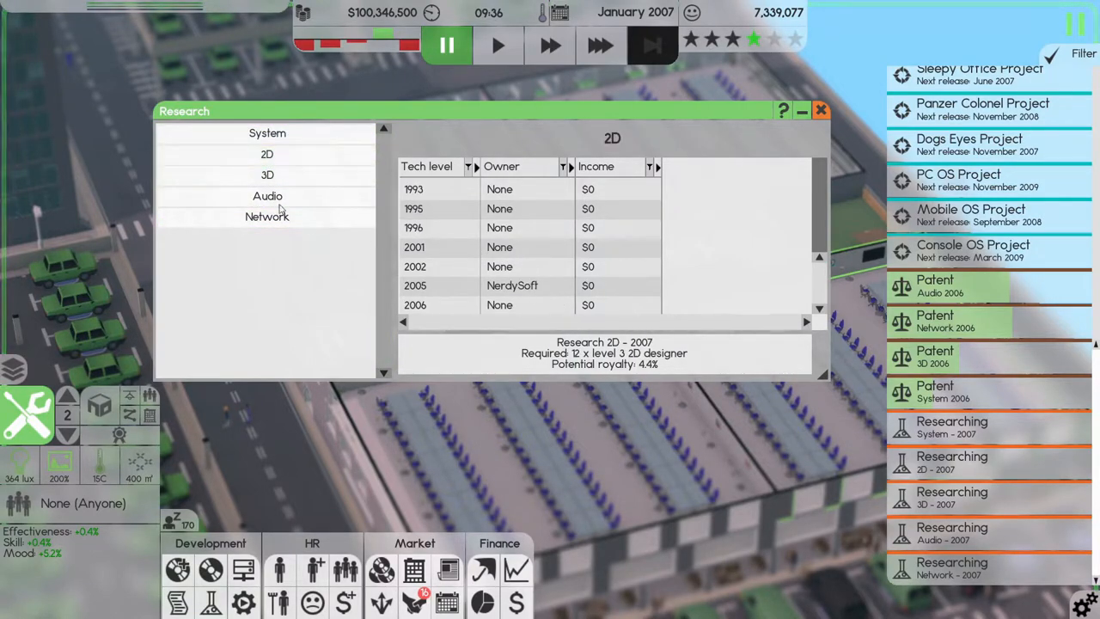
click(268, 196)
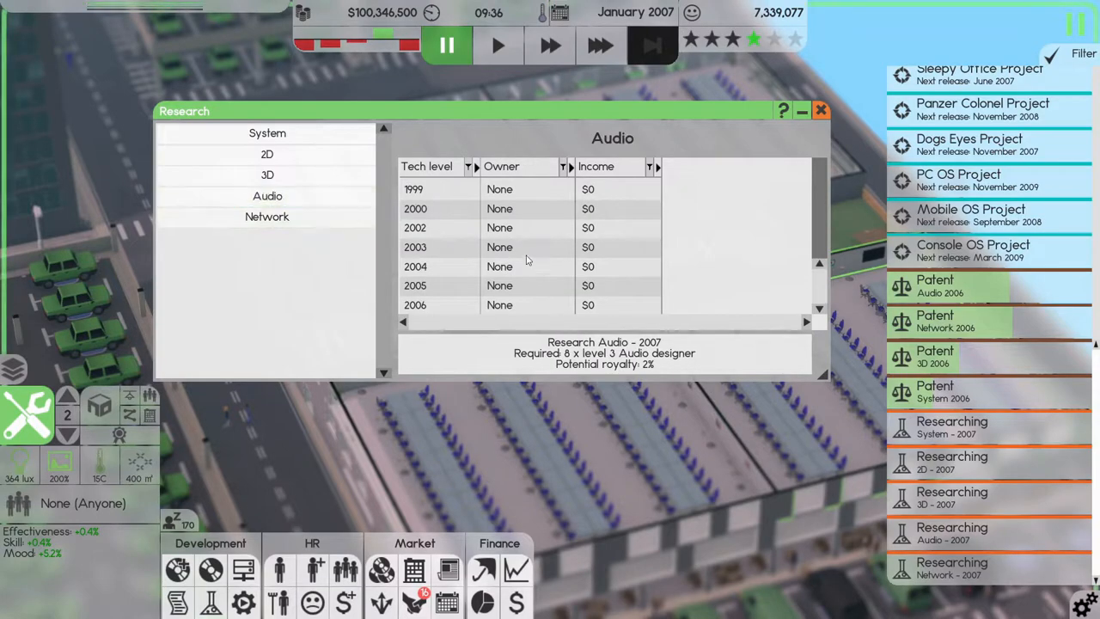
click(268, 216)
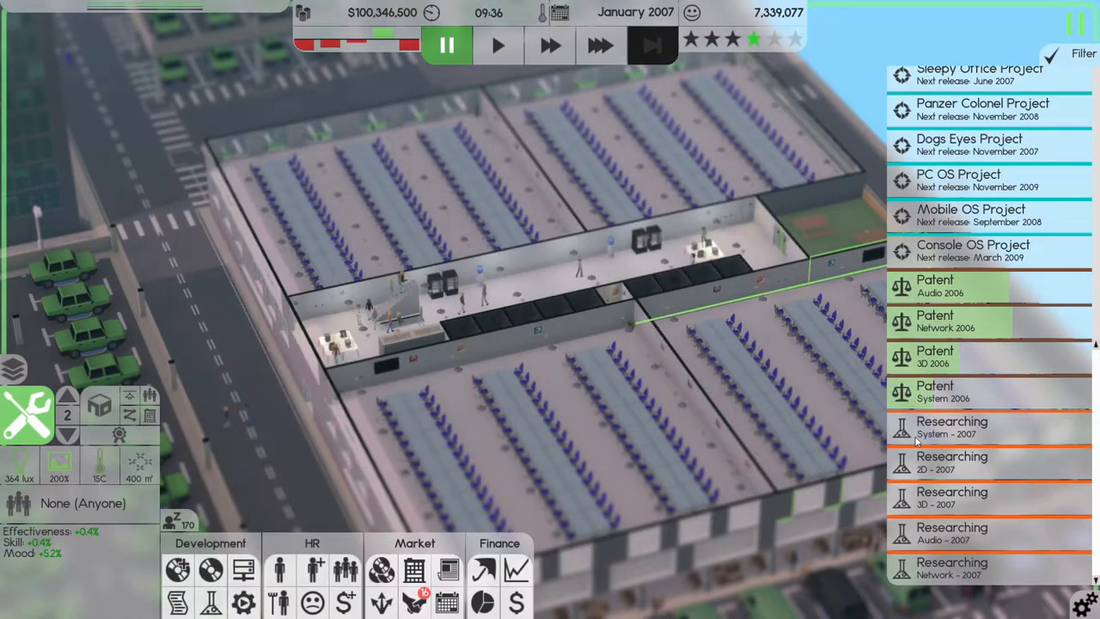
- Speed up the clock and cancel support for Strat Wiz 2, confirming the warning with Yes
click(597, 45)
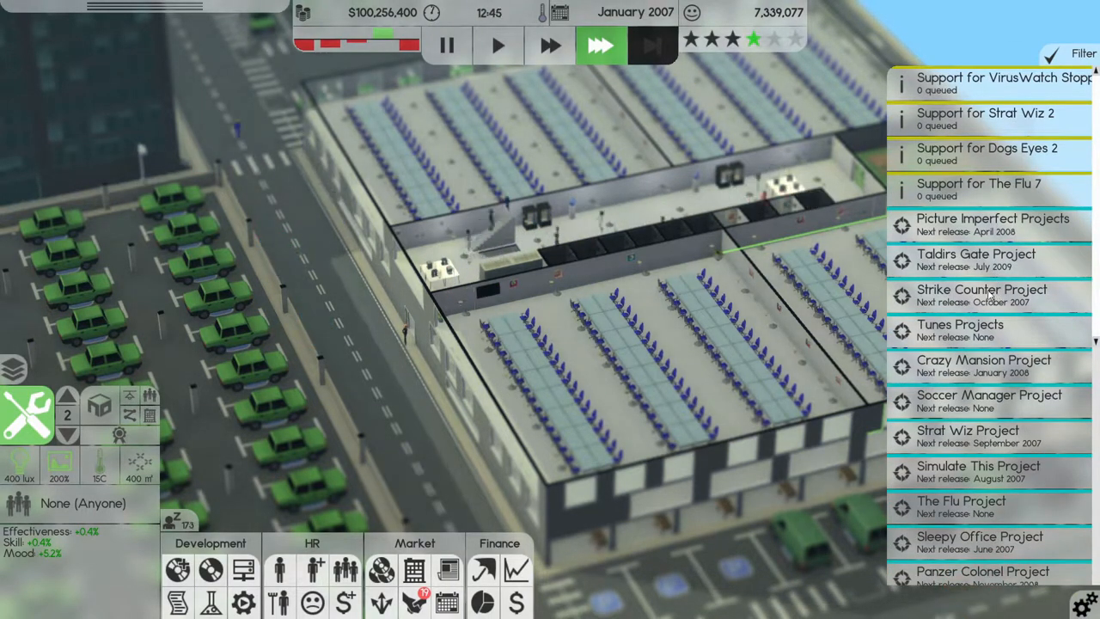
click(993, 86)
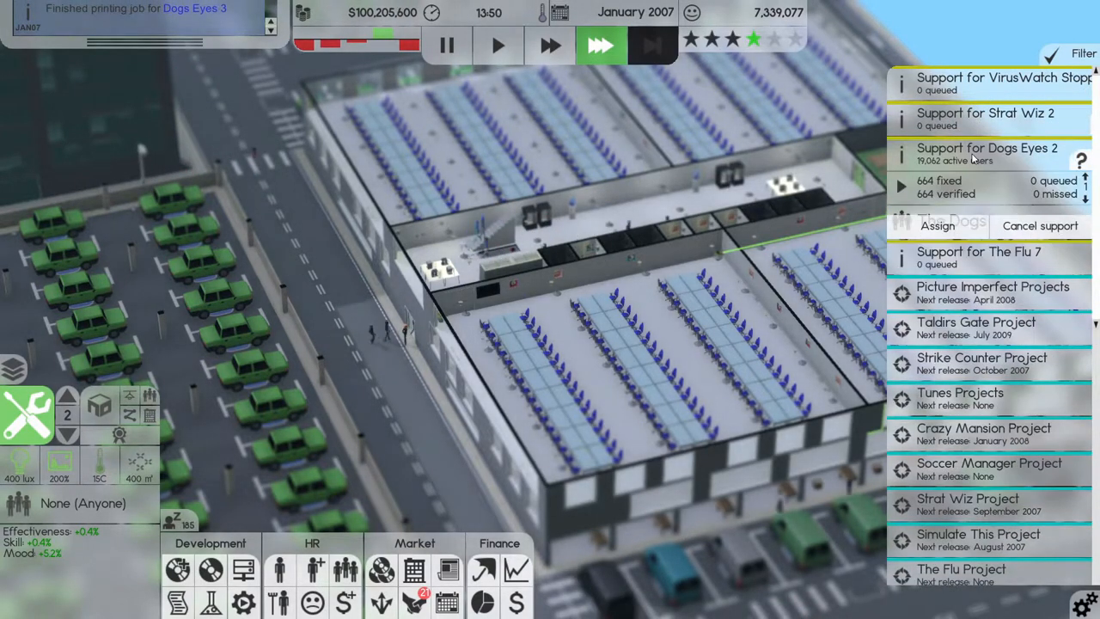
click(979, 182)
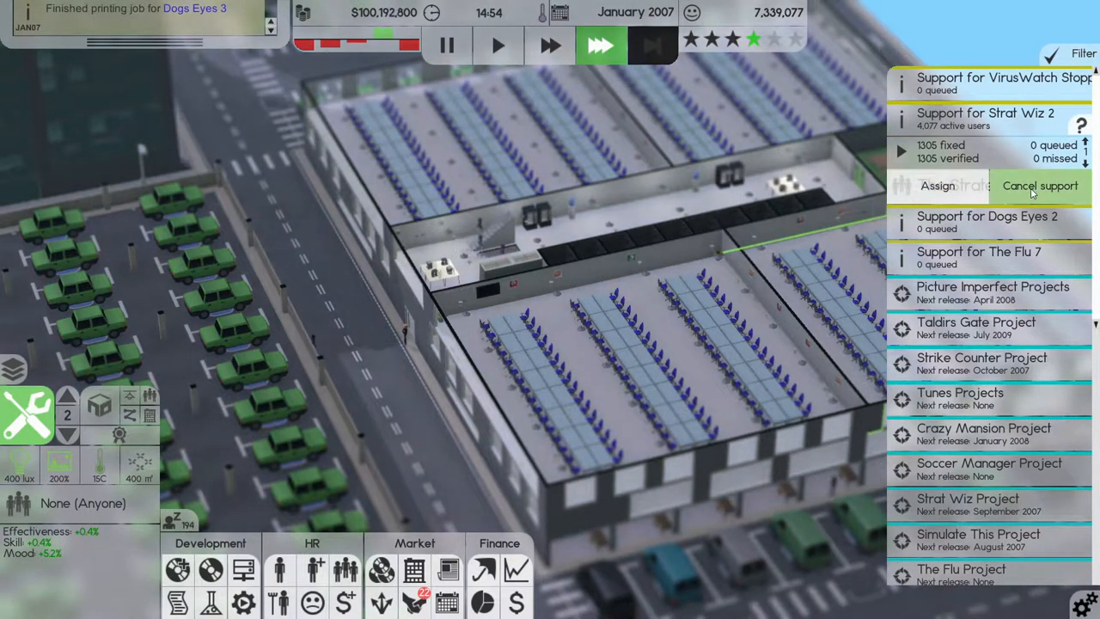
click(1037, 186)
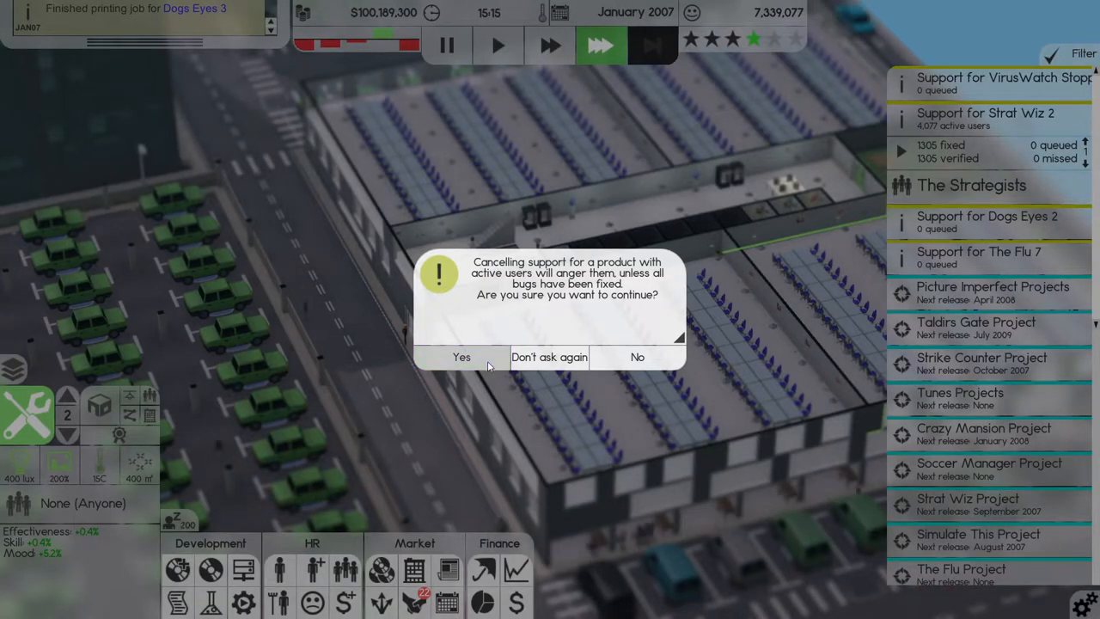
click(461, 357)
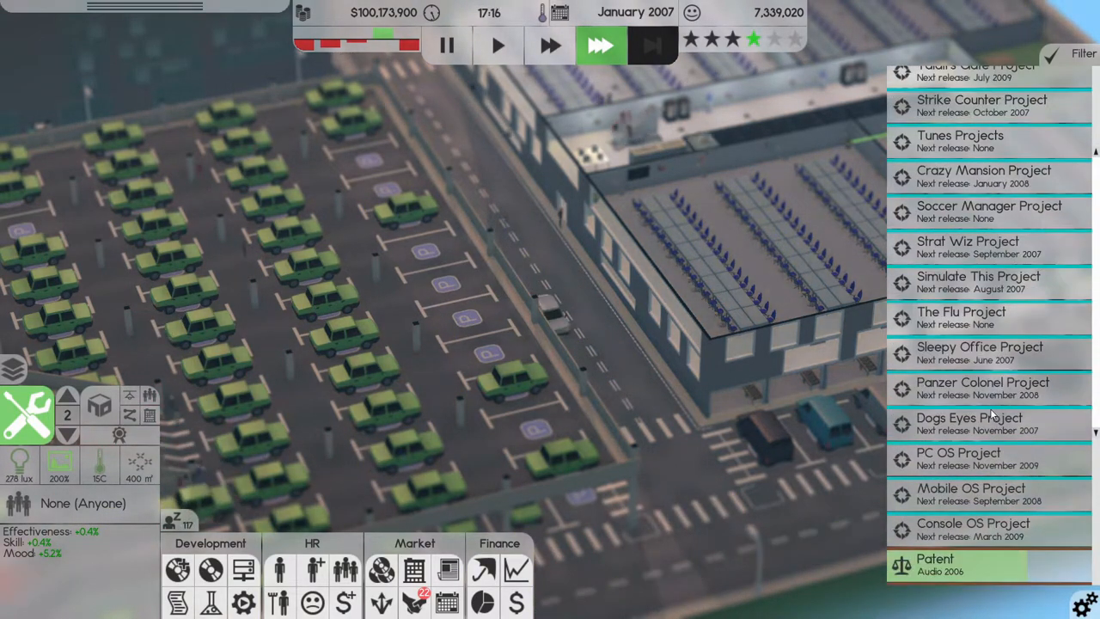
- Scroll the side panel while fast time runs into a January 2007 night
scroll(down, 3)
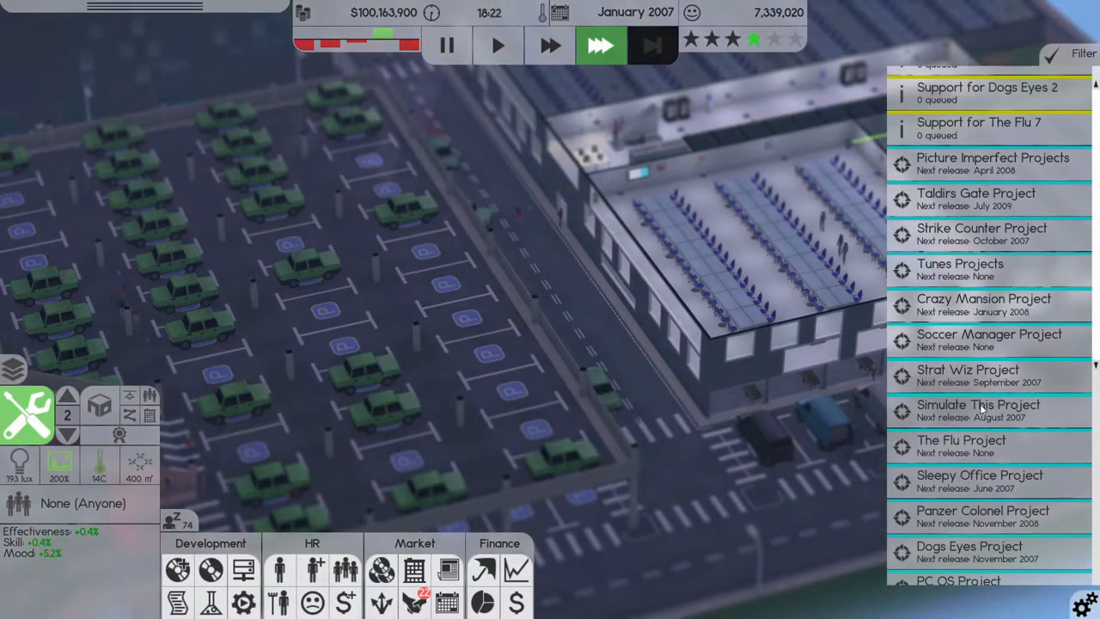
scroll(down, 3)
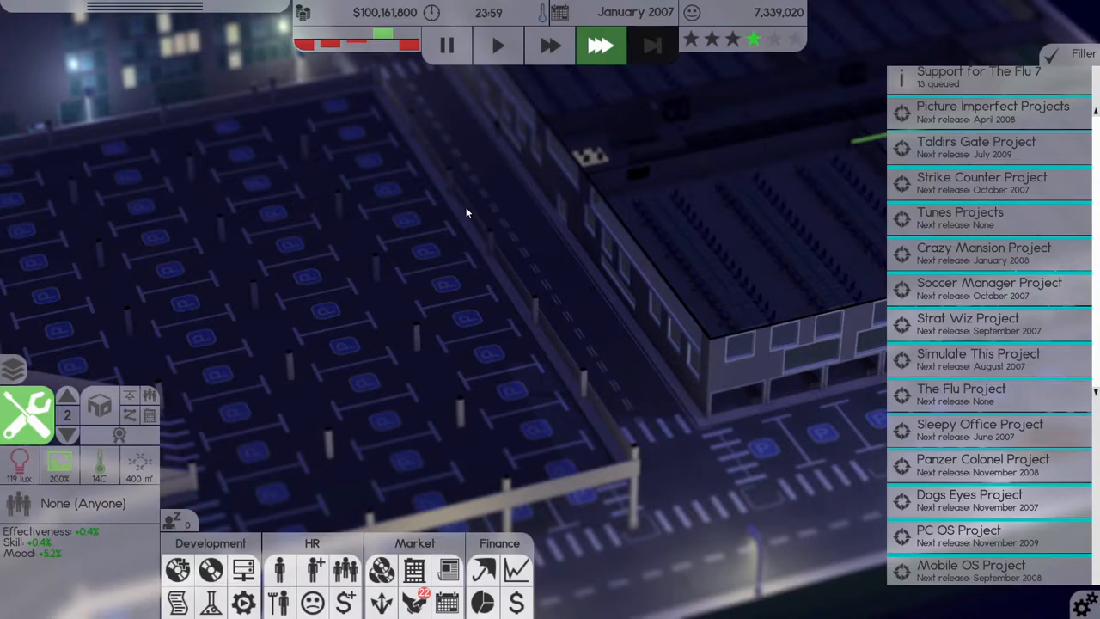
mouse_move(470, 209)
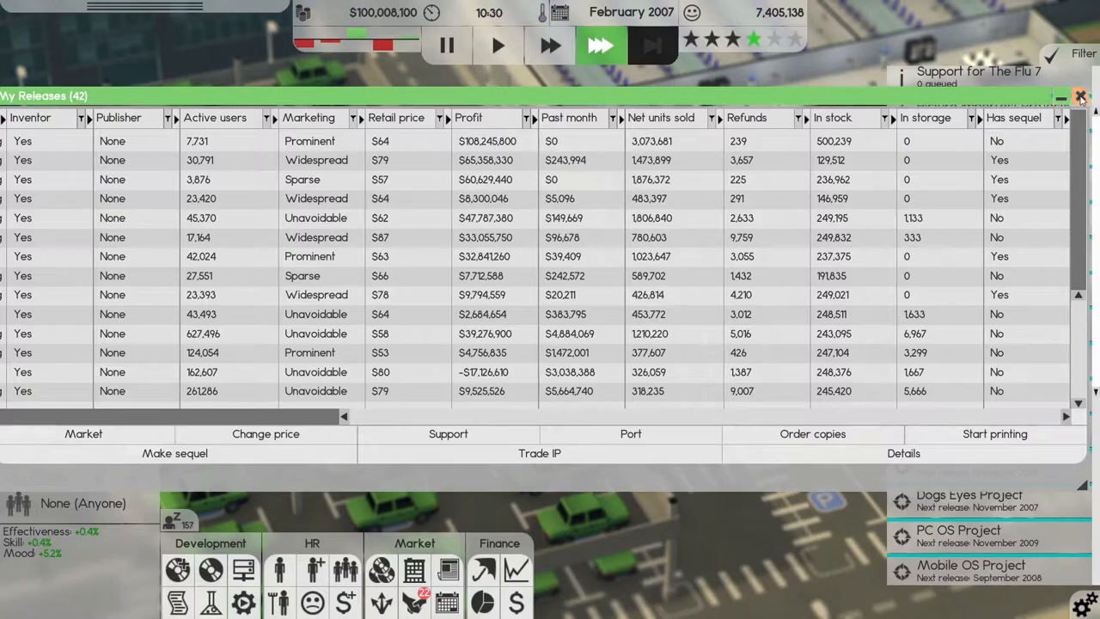
- Close the My Releases table to return to the office building view
click(1079, 93)
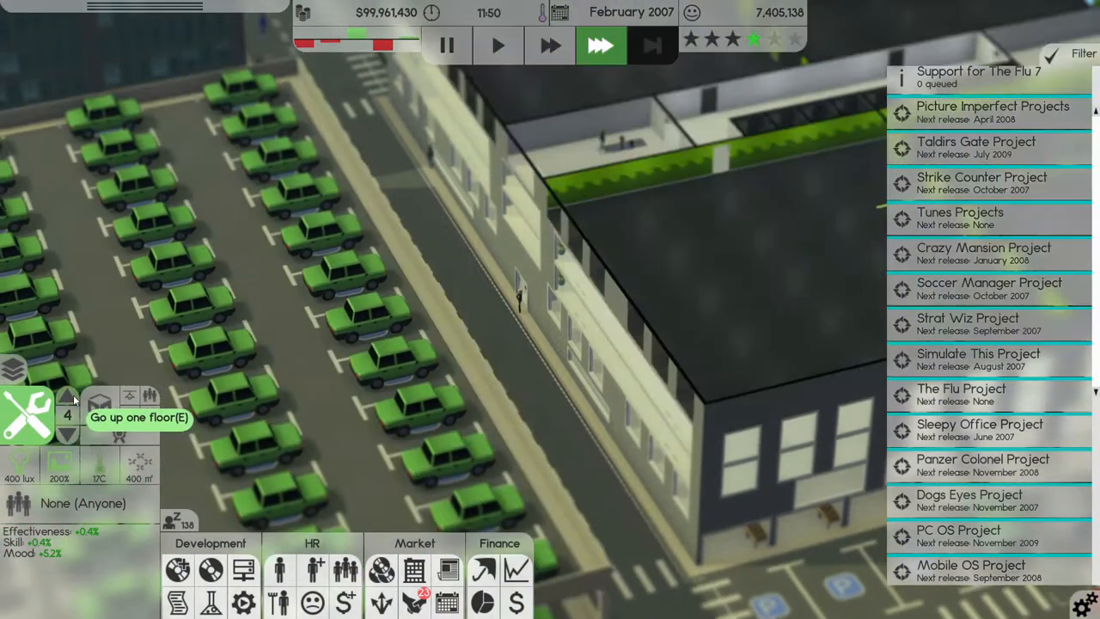
- Go up floor by floor to look over the upper office floors
click(67, 406)
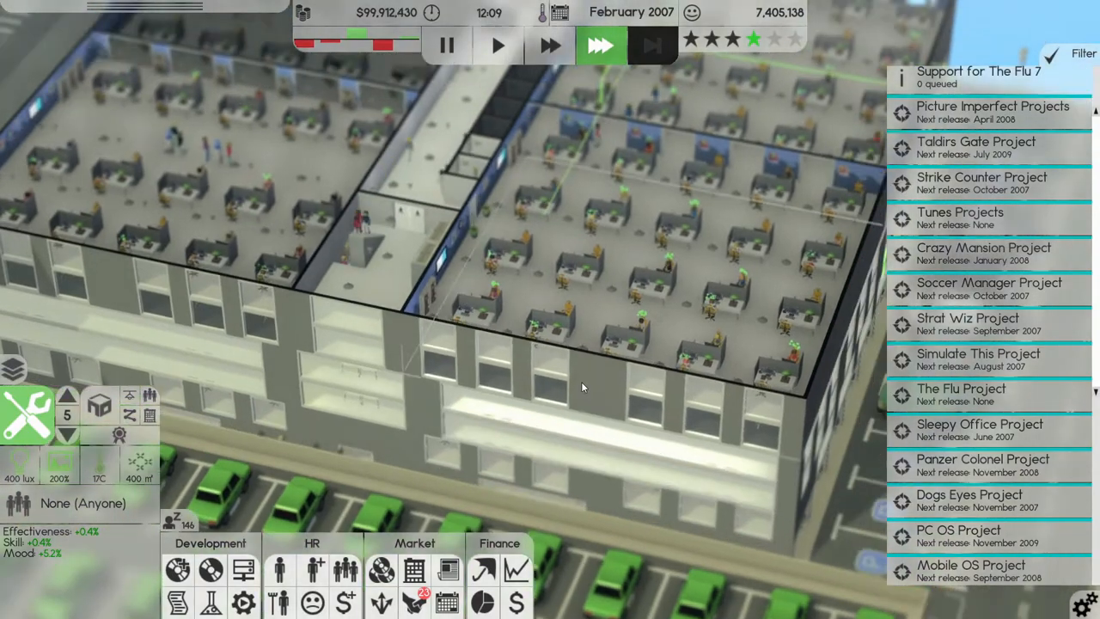
click(67, 393)
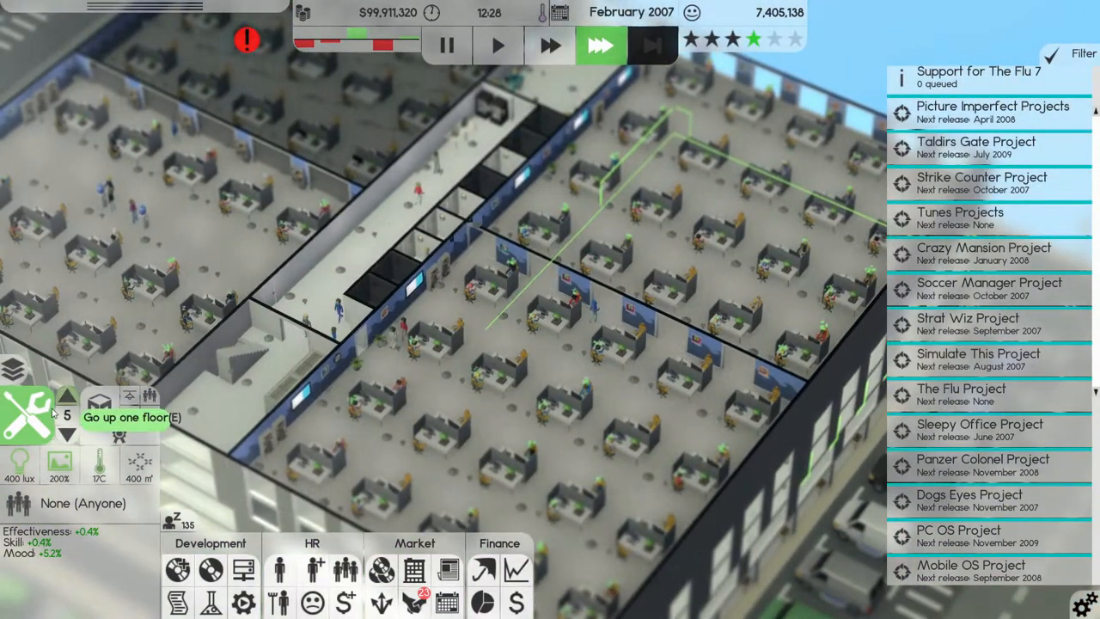
click(68, 404)
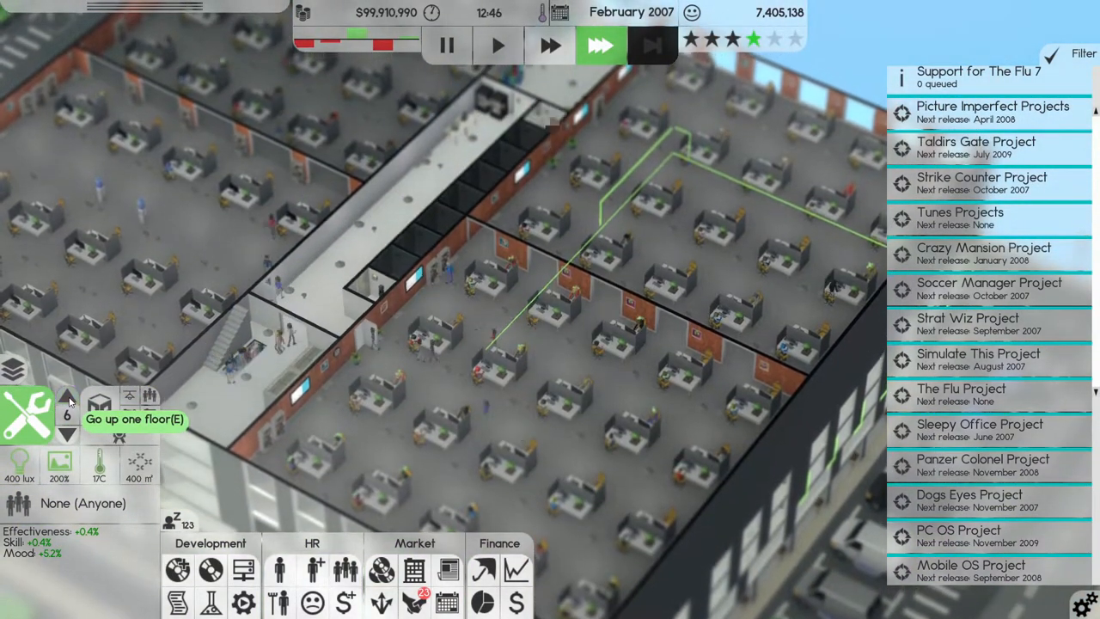
click(67, 405)
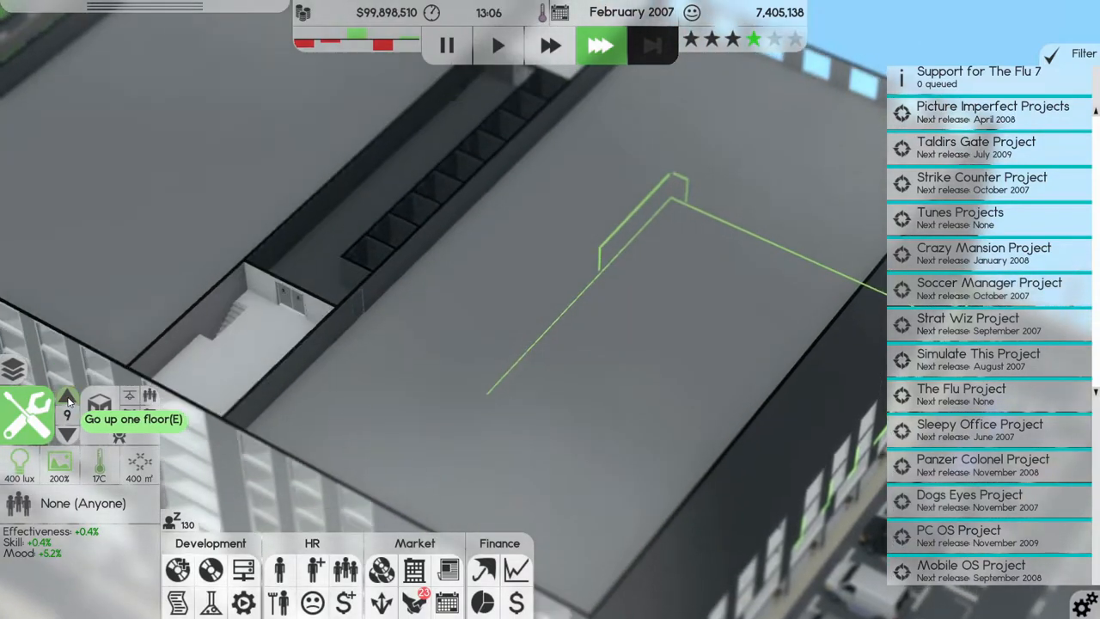
click(67, 399)
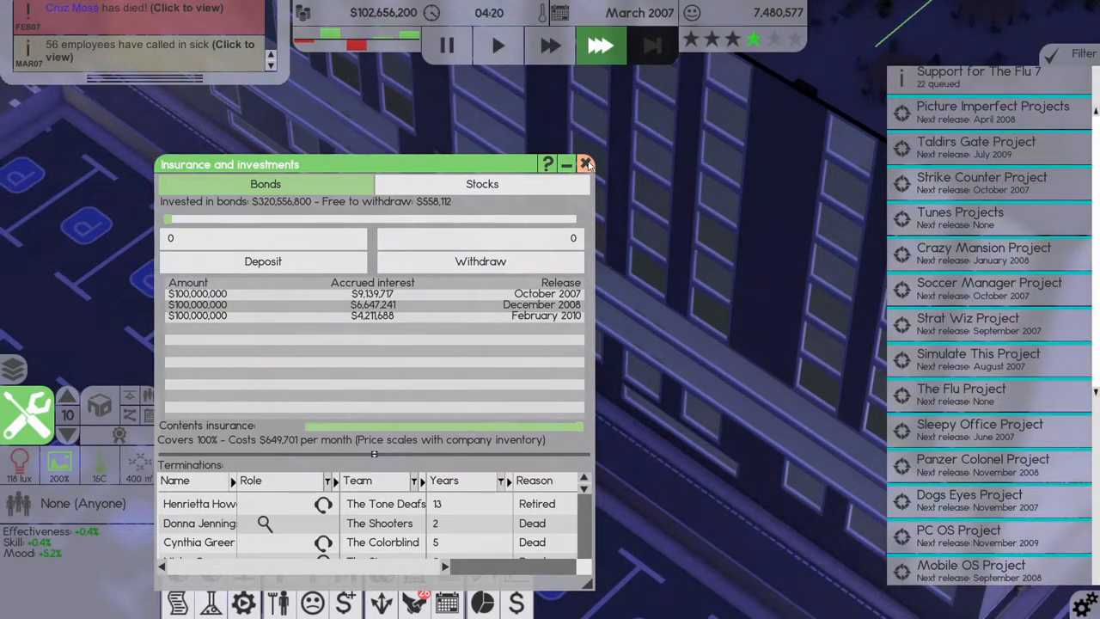
- Close the Insurance and investments overview showing the three $100 million bonds
click(586, 163)
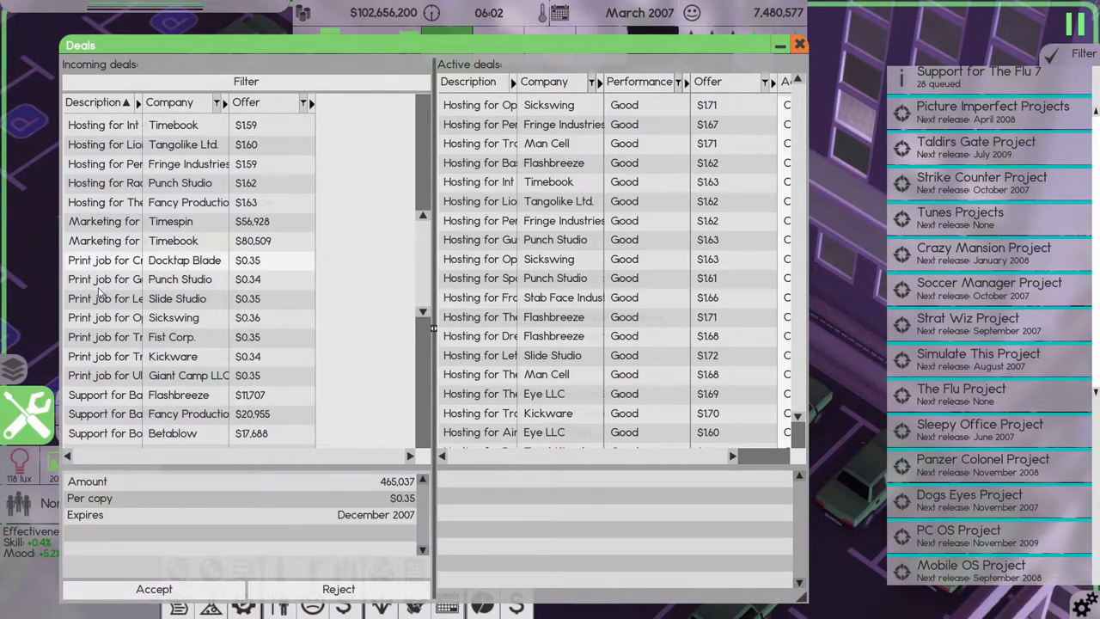
- Compare the Sickswing, Fist Corp., Giant Camp LLC and Punch Studio print job offers and accept Punch Studio's
click(104, 316)
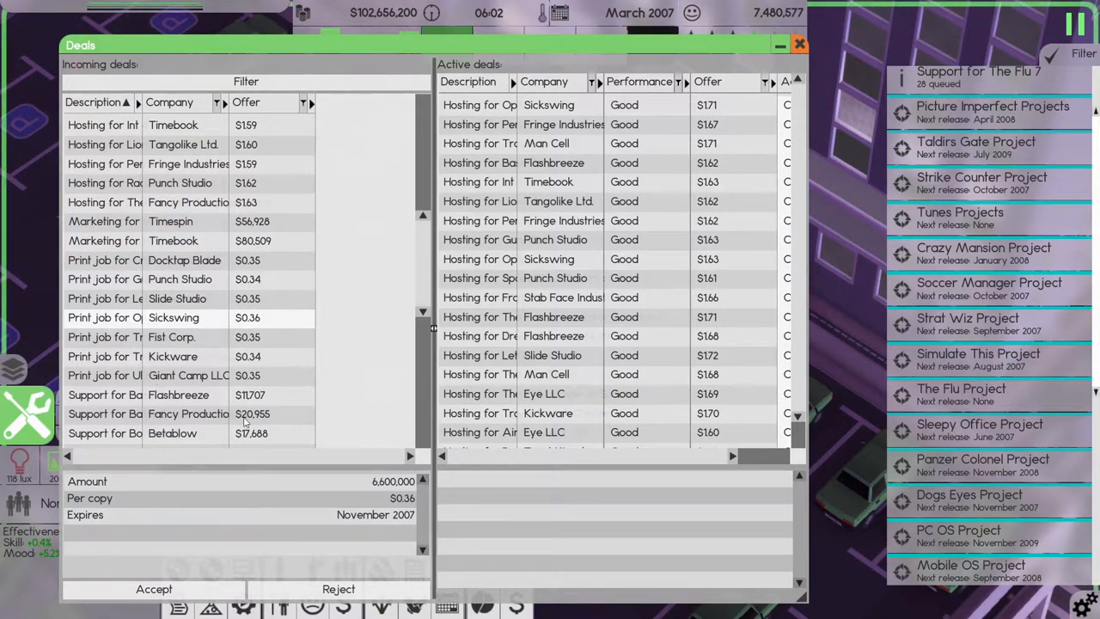
click(129, 336)
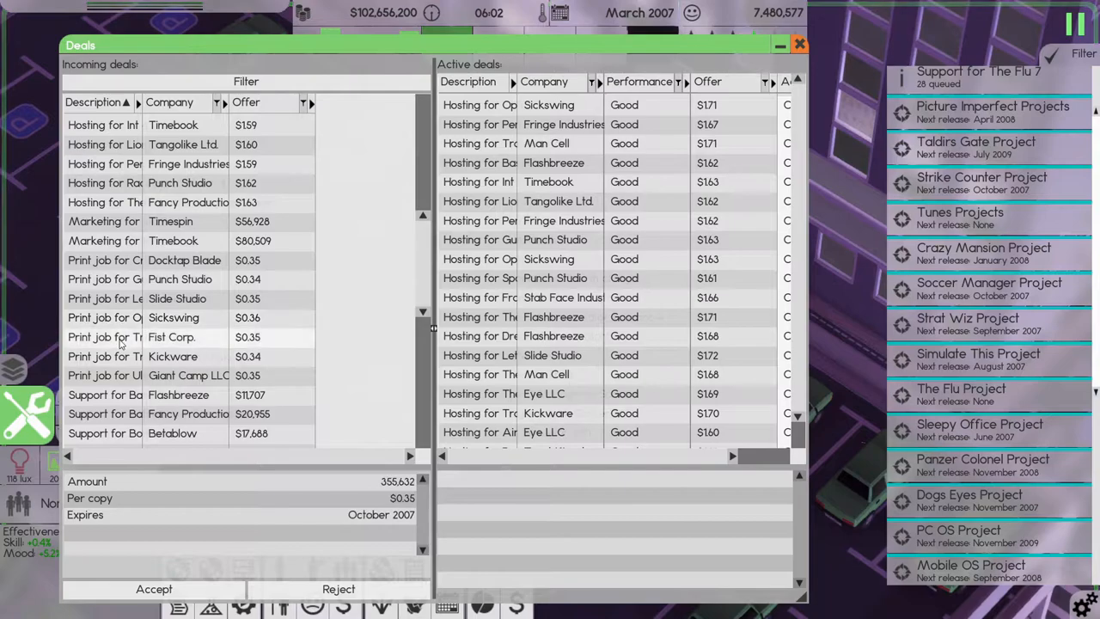
click(117, 374)
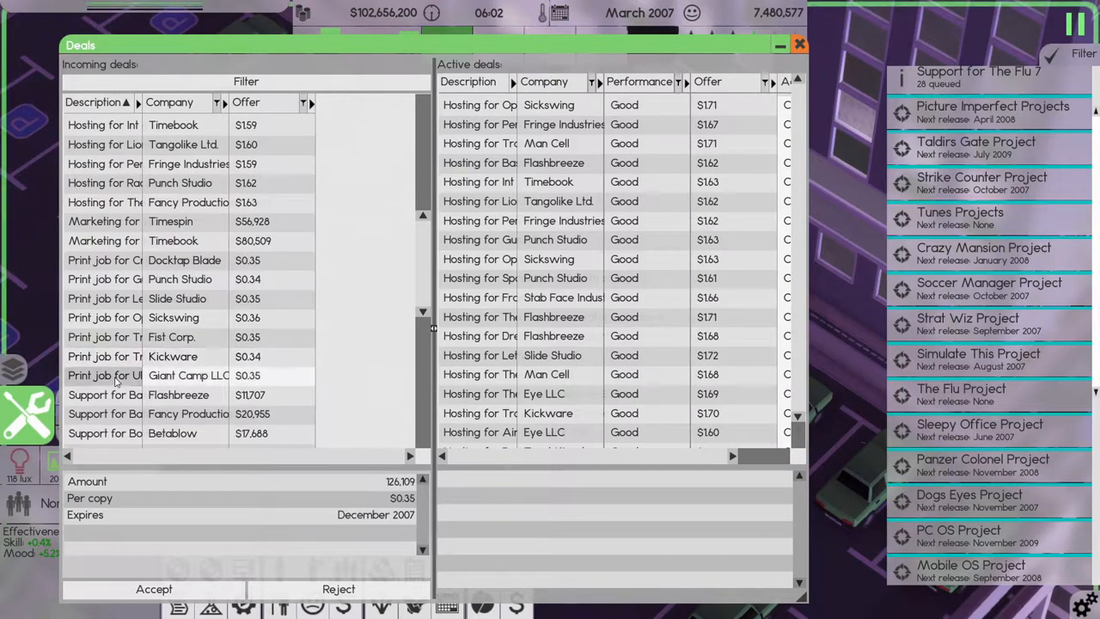
click(129, 355)
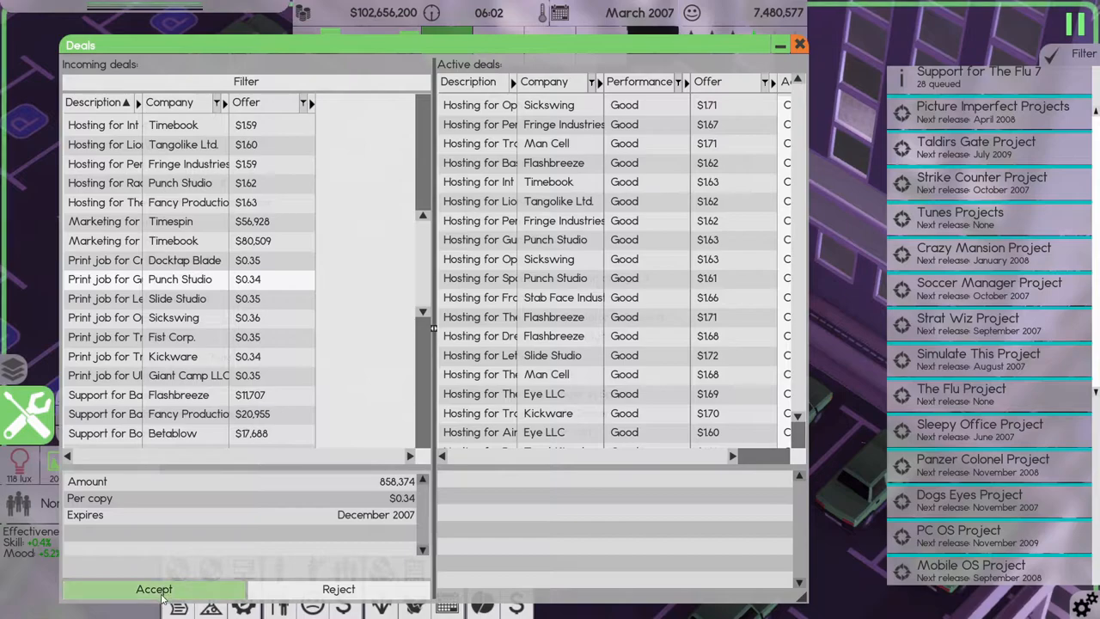
click(162, 590)
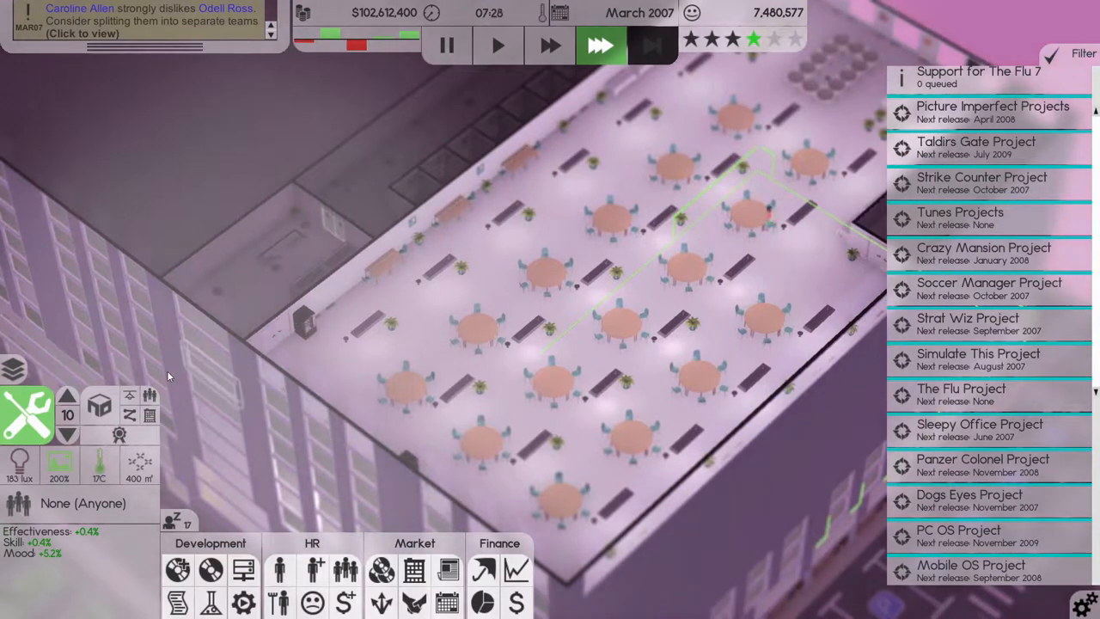
mouse_move(70, 436)
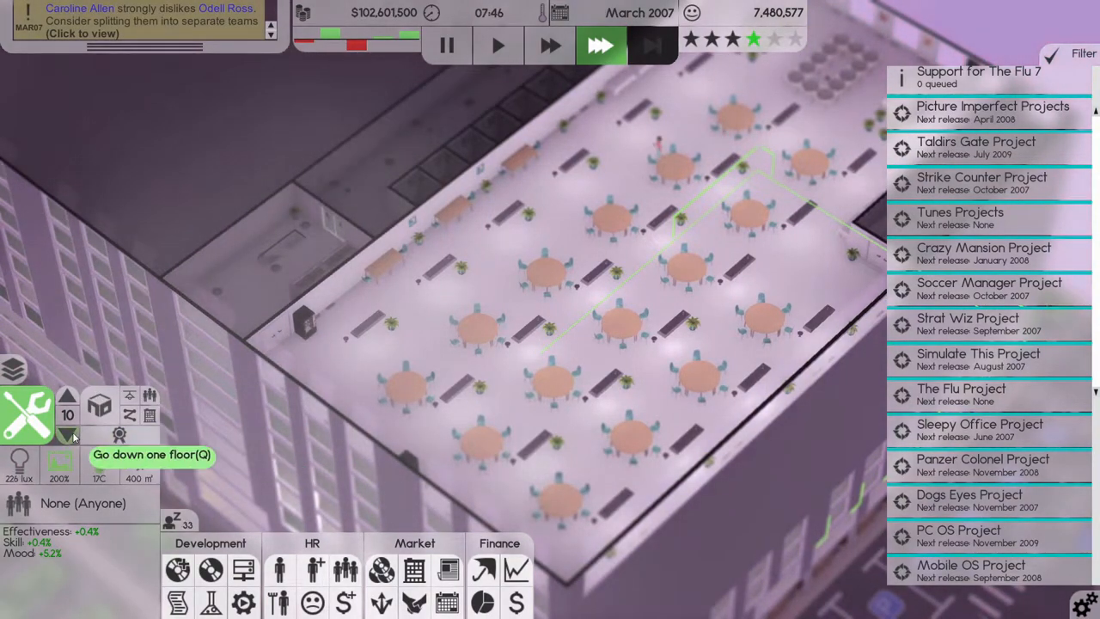
- Go down three floors and back up one to look over the lower office floors
click(68, 436)
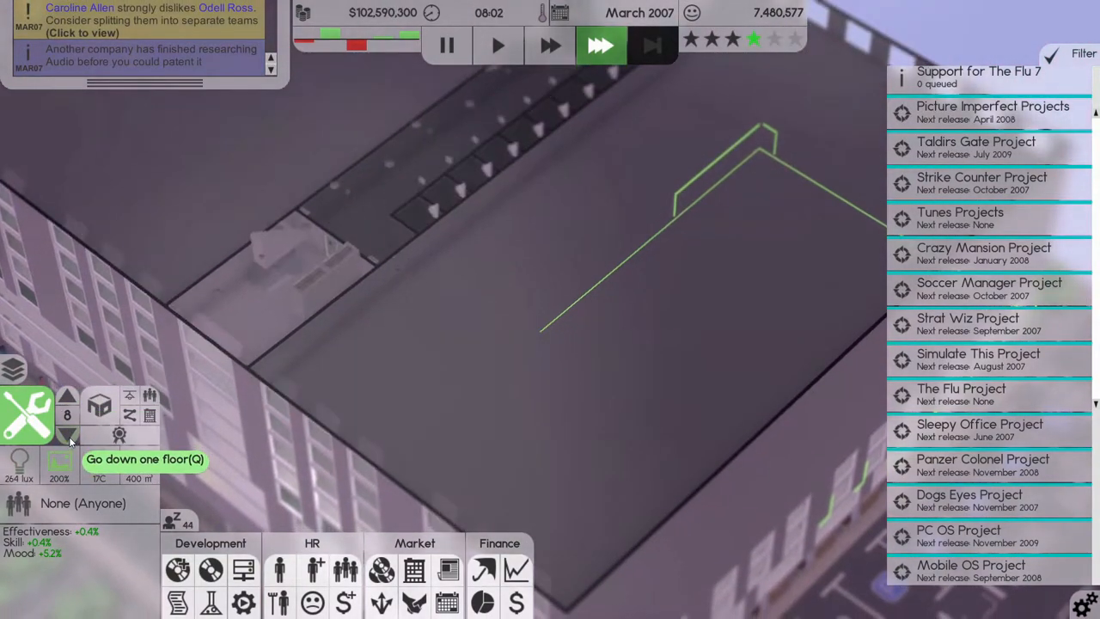
click(68, 437)
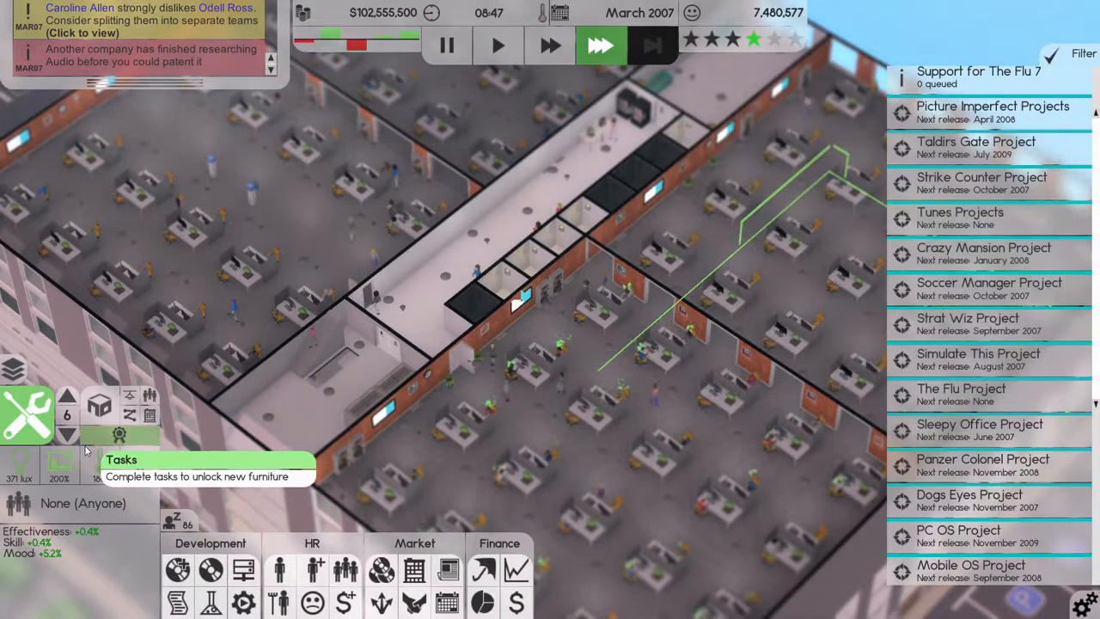
click(69, 437)
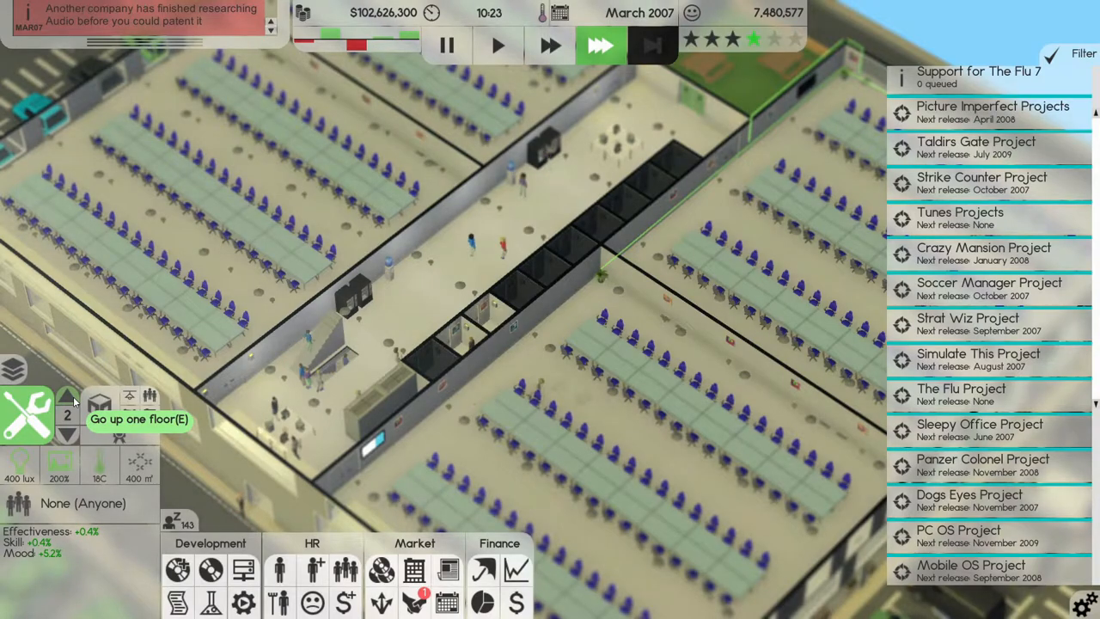
click(69, 405)
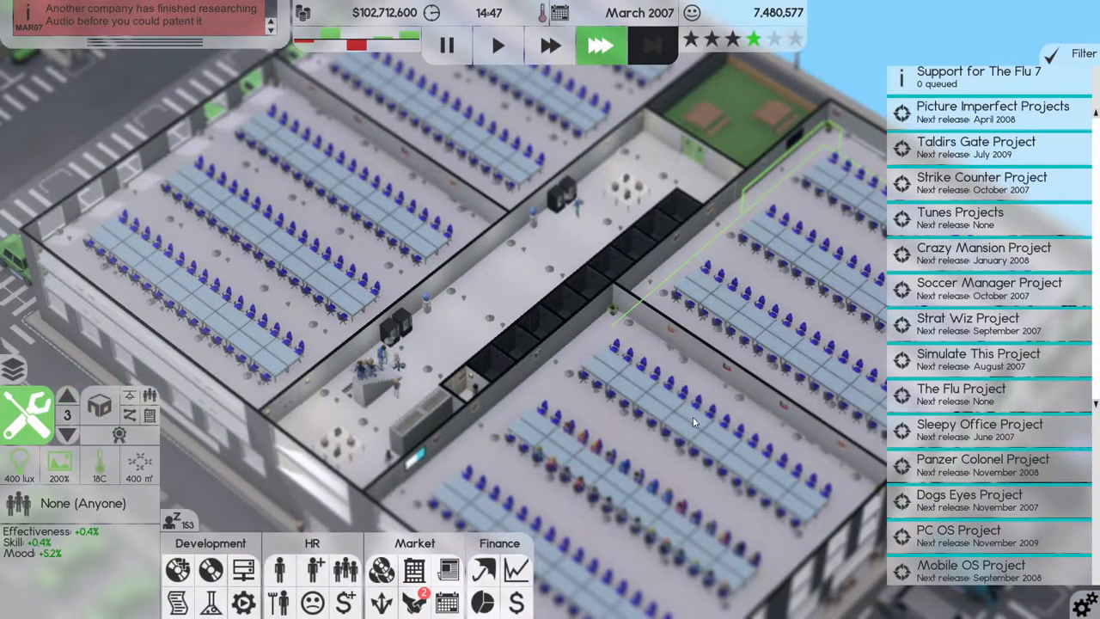
scroll(down, 3)
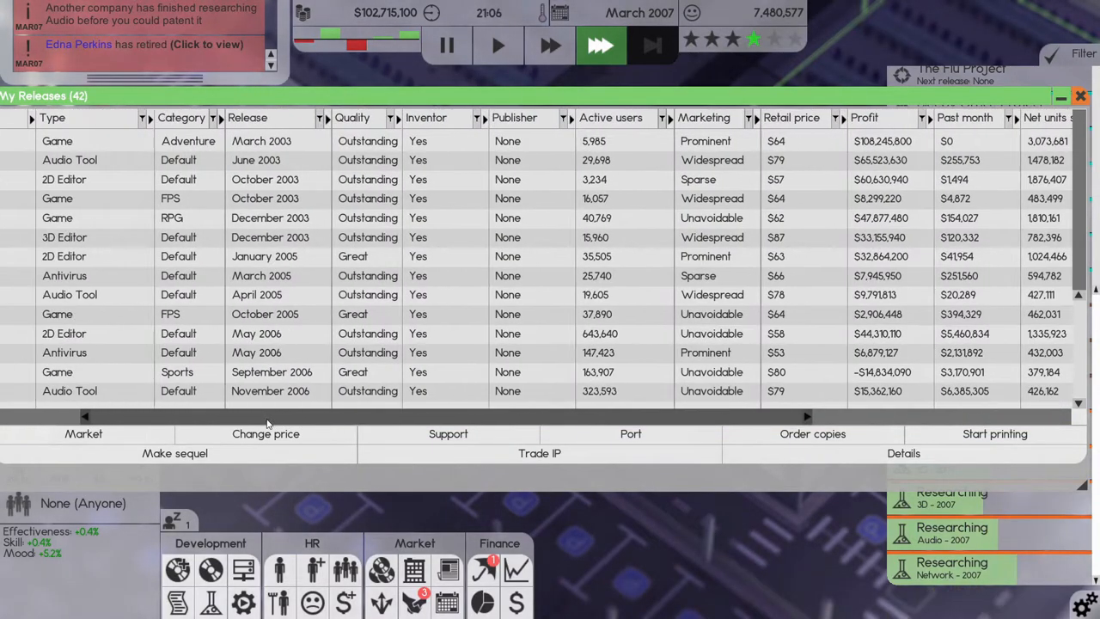
- Scroll the My Releases table right to review profits and sales of the released products
scroll(right, 3)
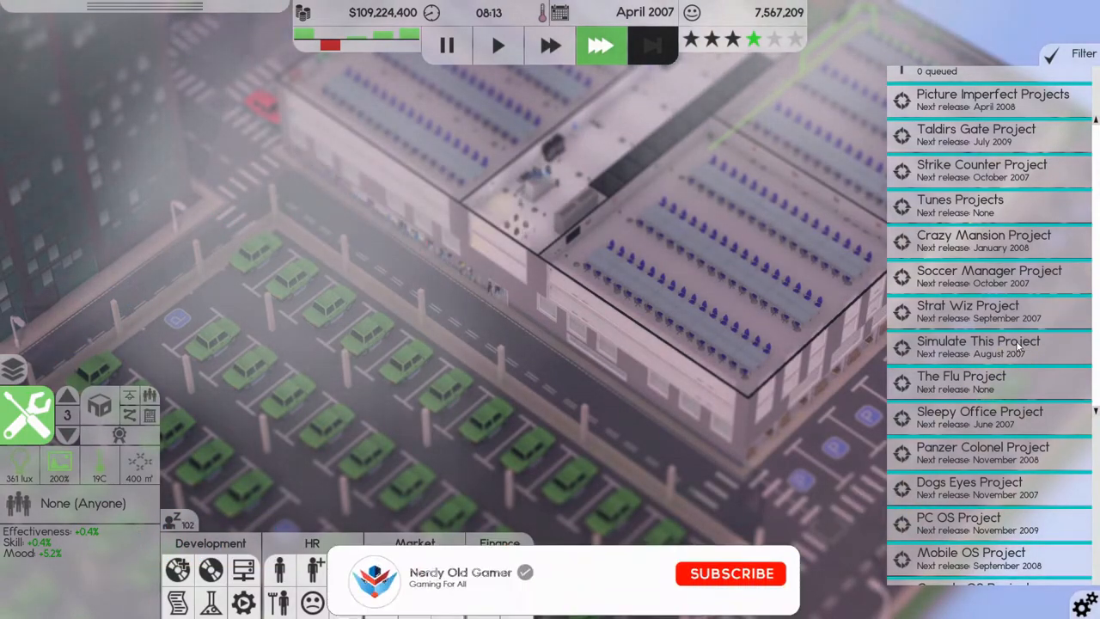
click(732, 574)
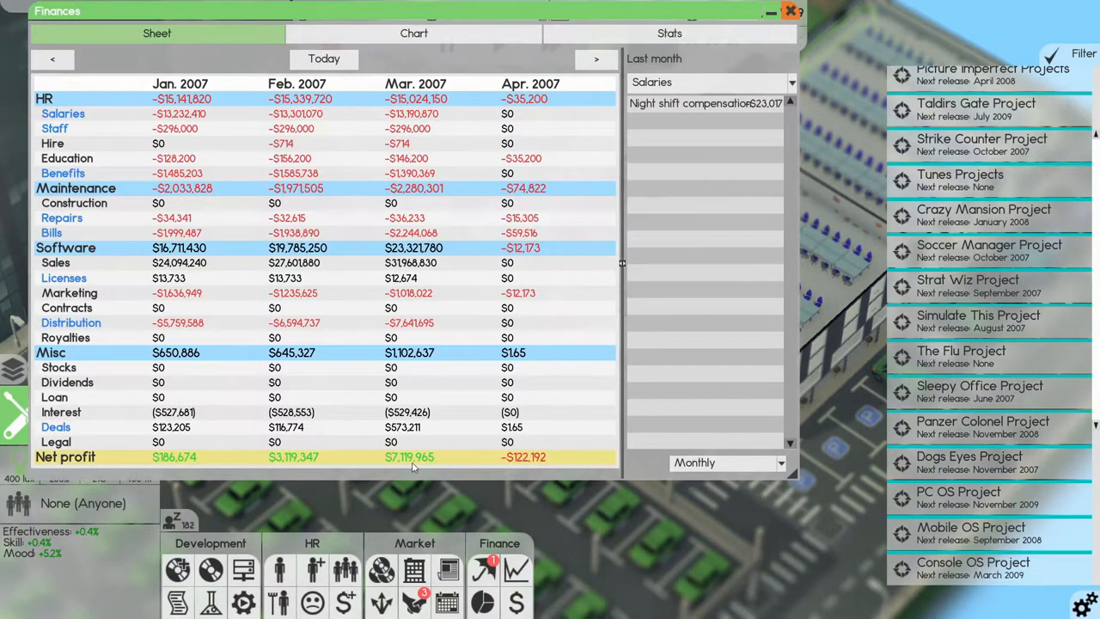
- Leave the finances sheet and bring up the 42-release table scrolled to profits and stock figures
click(787, 9)
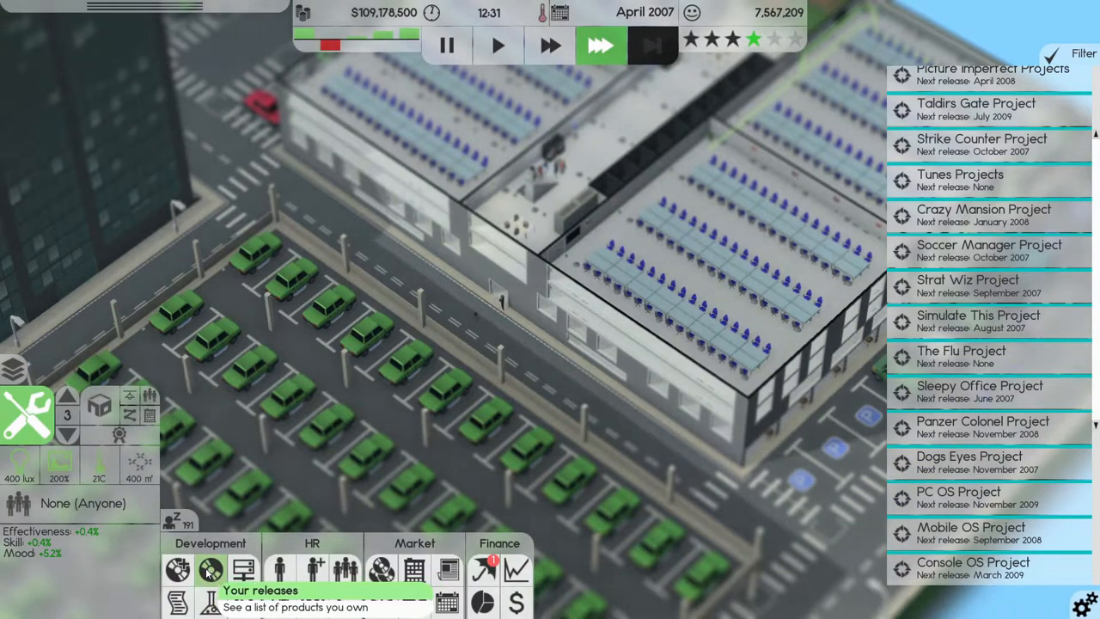
click(210, 570)
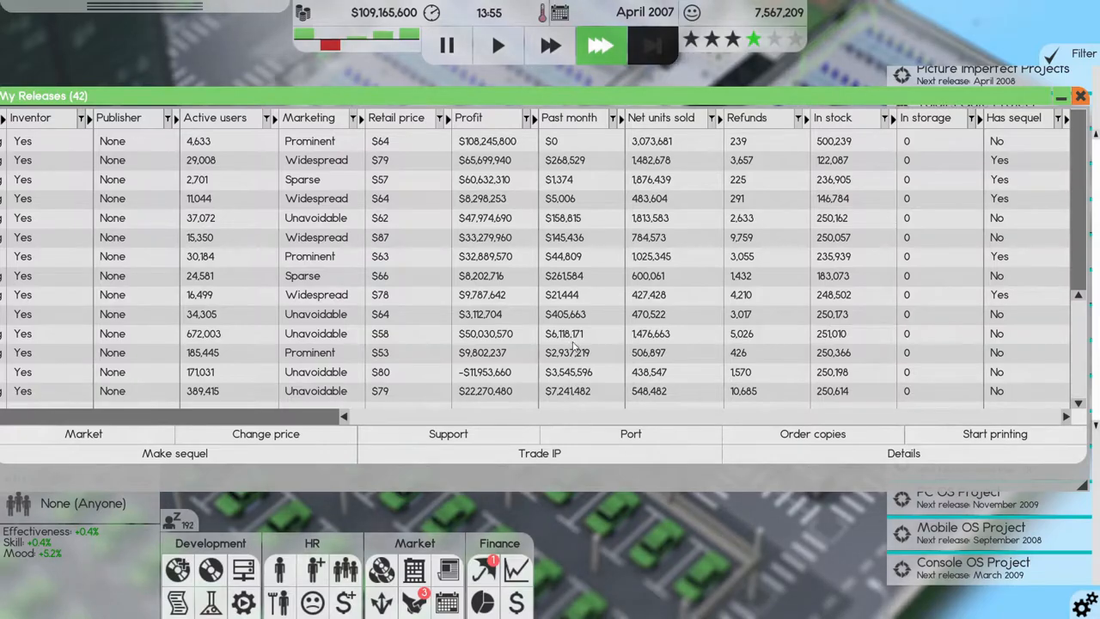
- Check the printed stock in the distribution channels overview, then return to the deals list
click(1079, 97)
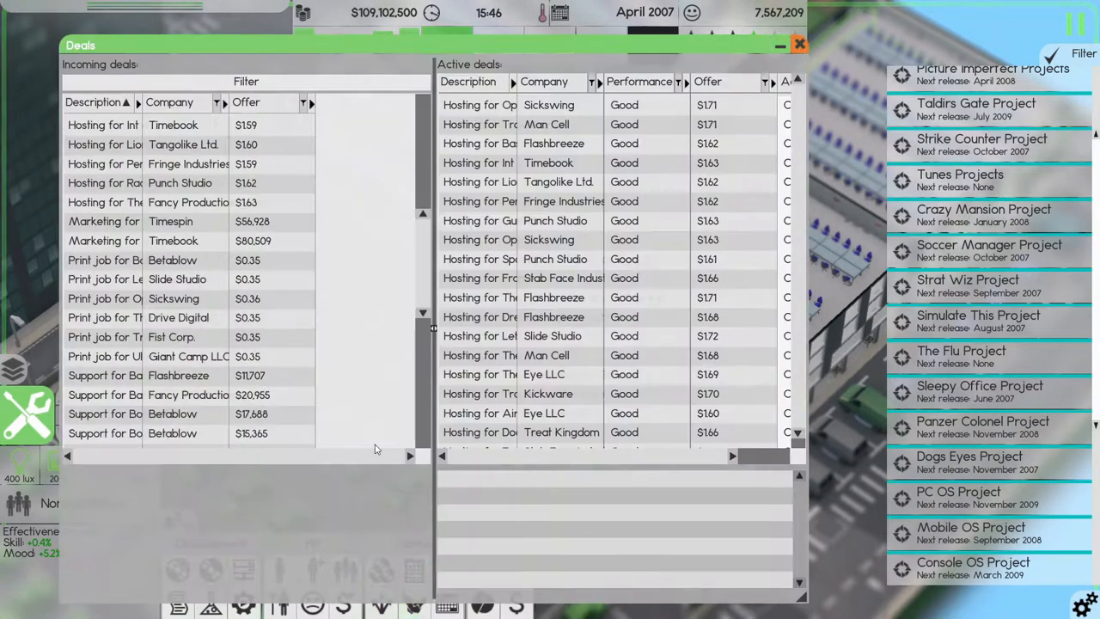
scroll(down, 3)
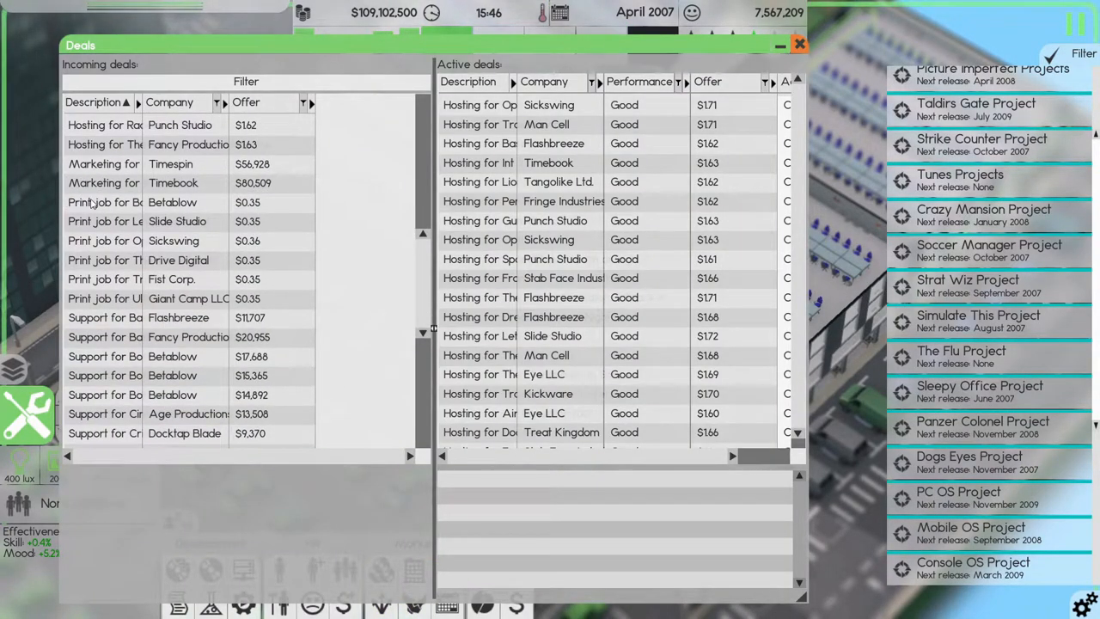
click(104, 203)
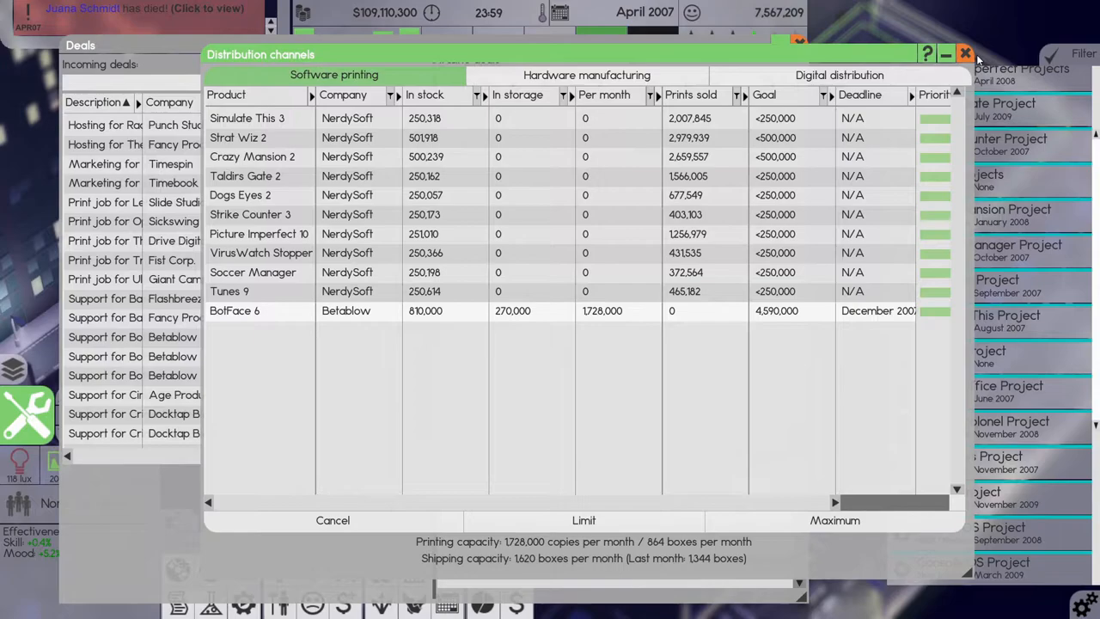
mouse_move(800, 153)
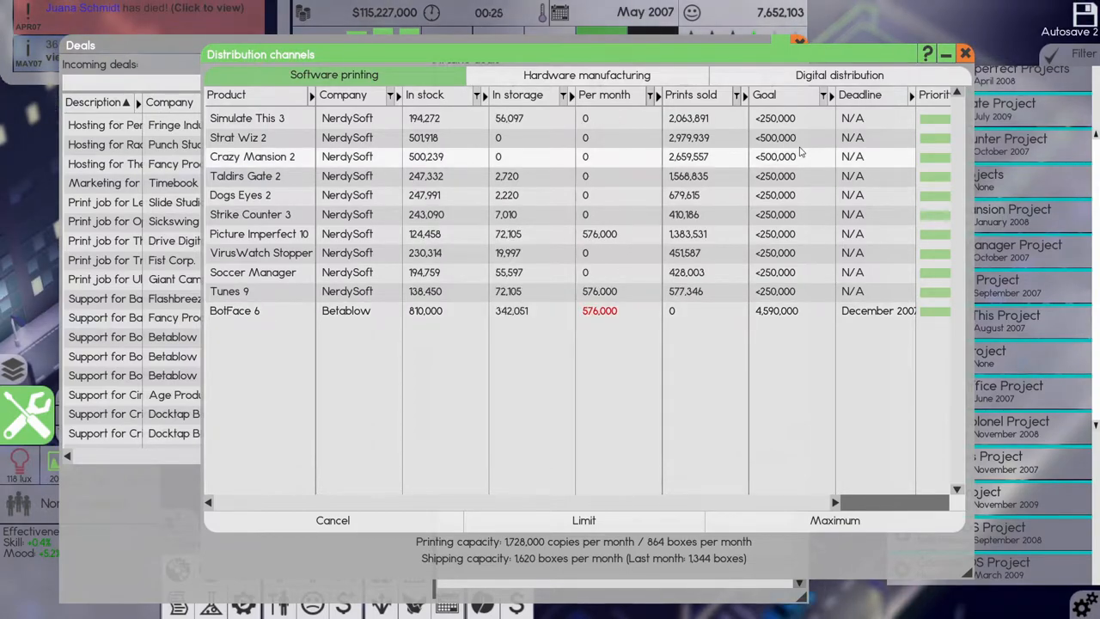
click(969, 52)
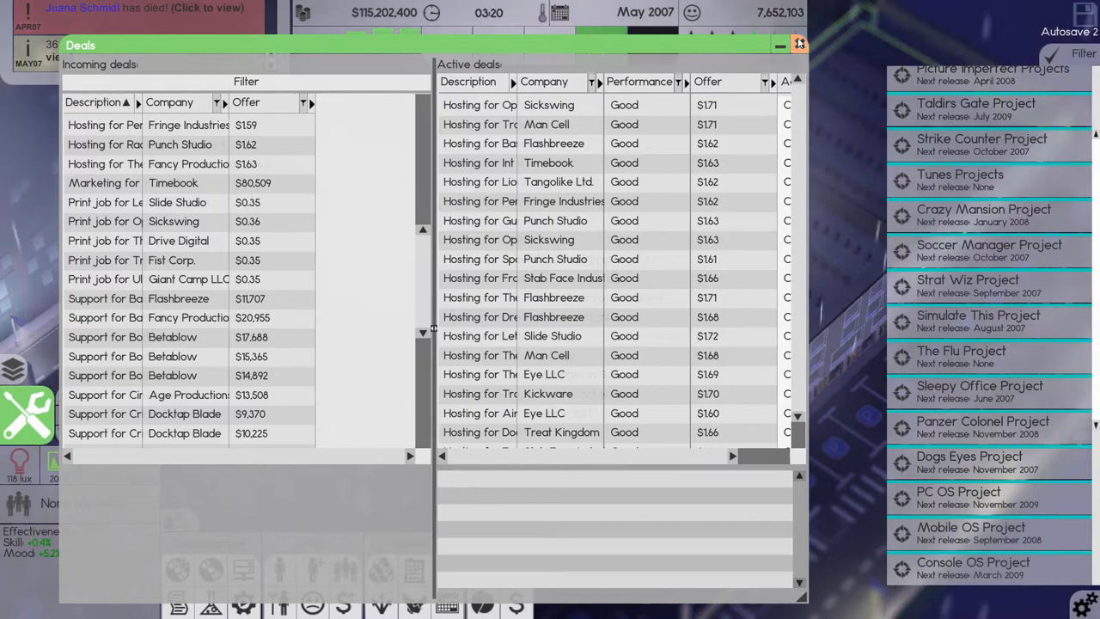
click(797, 42)
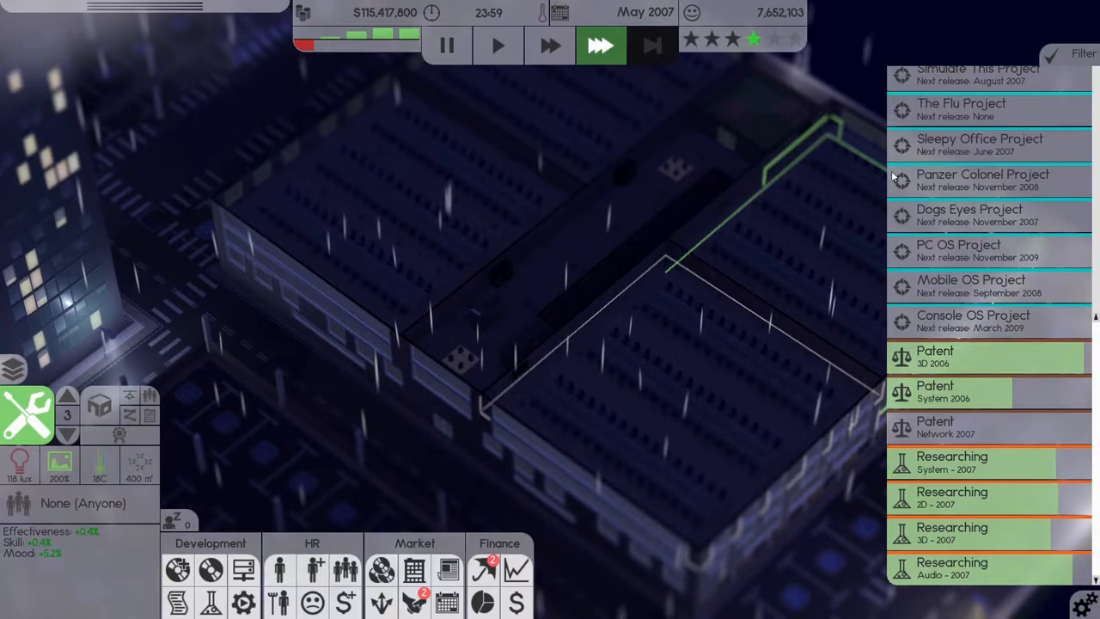
mouse_move(962, 182)
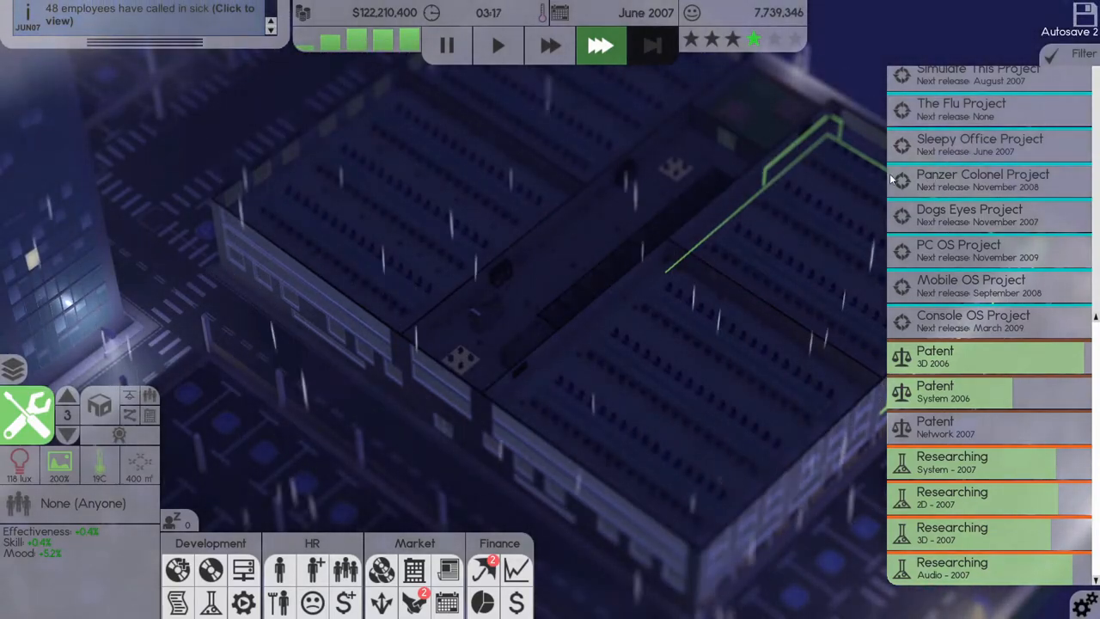
mouse_move(414, 570)
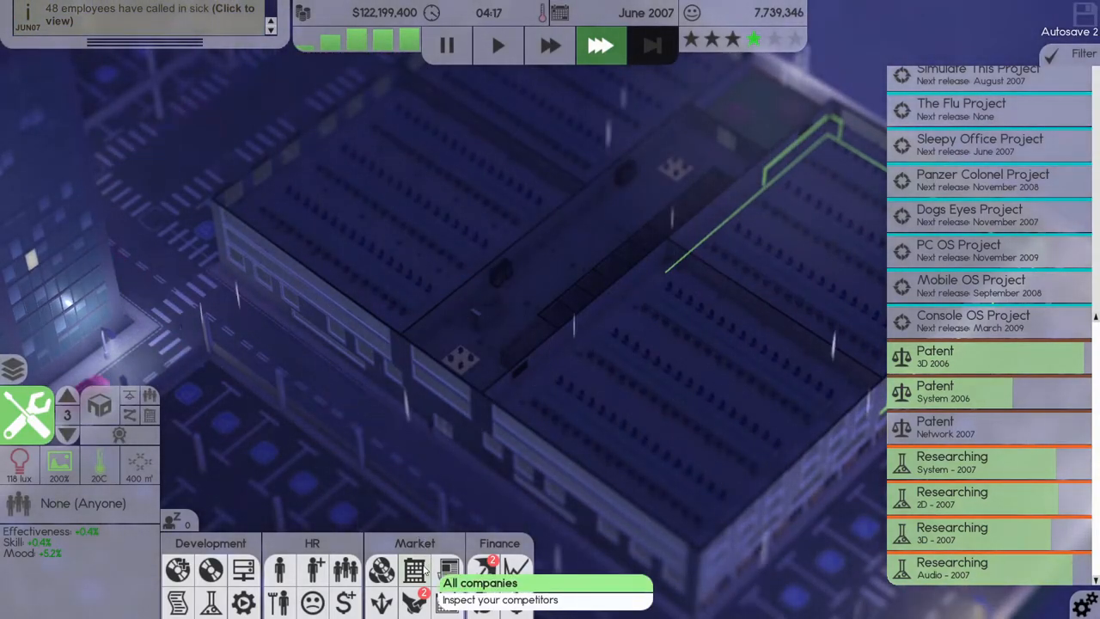
- Check each product's print job and stock in the printing overview, leaving the Audio patent prompt showing
click(412, 567)
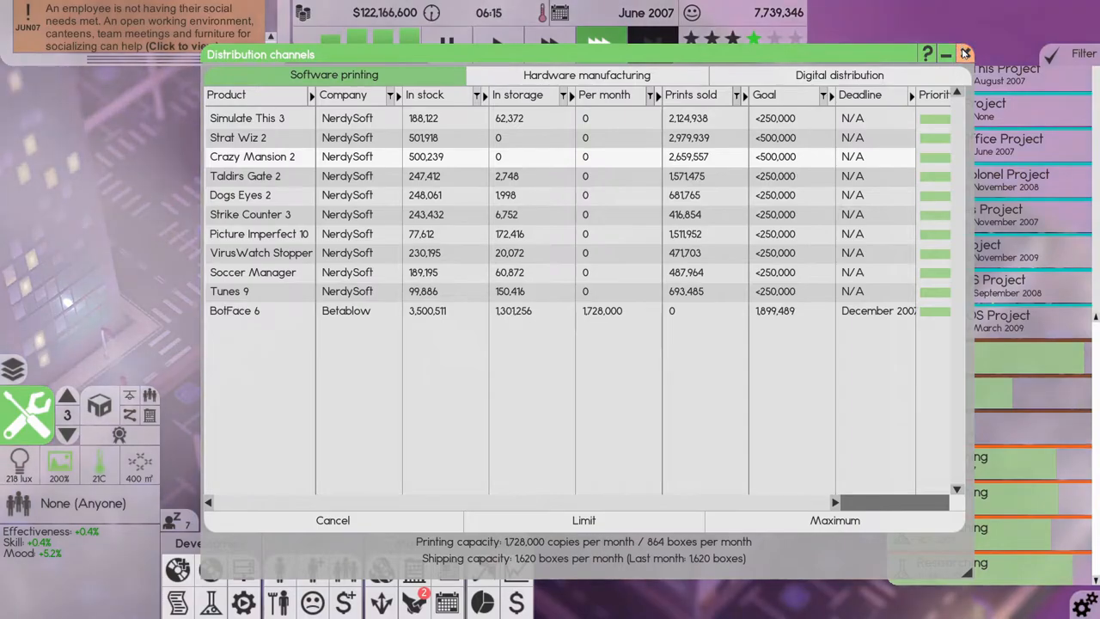
click(965, 52)
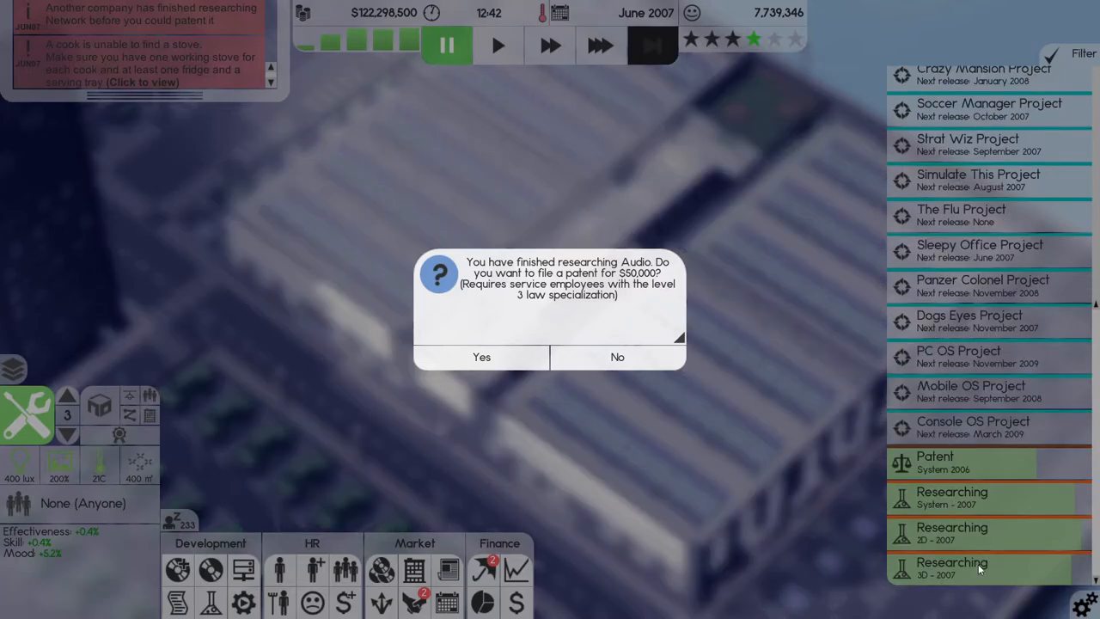
- Accept the $50,000 patent on the Audio research and resume June 2007 at full speed
click(481, 356)
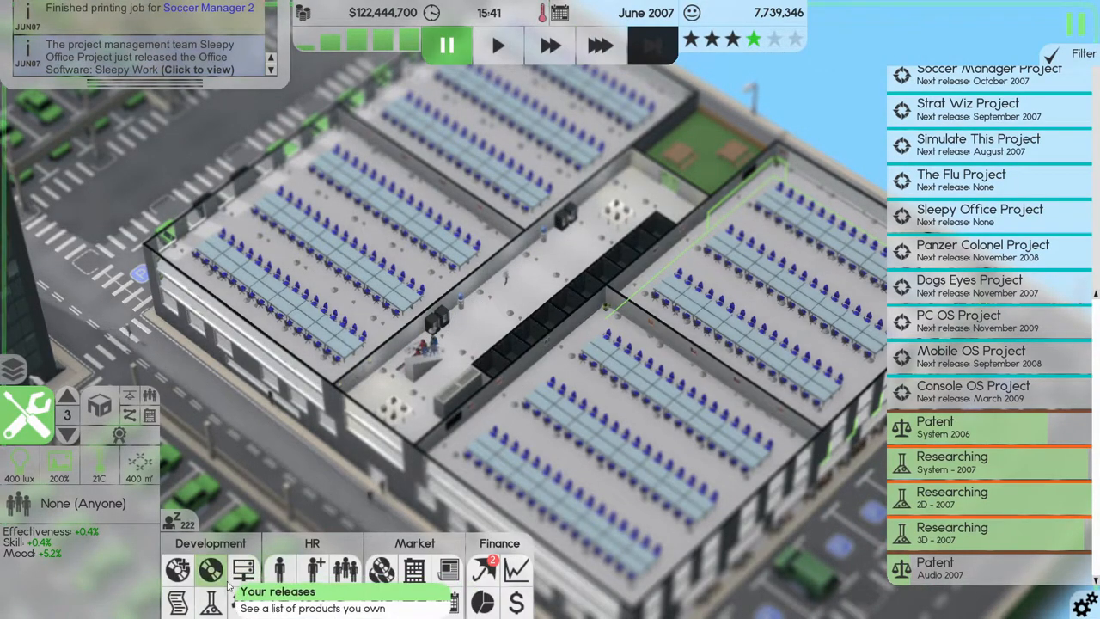
click(597, 47)
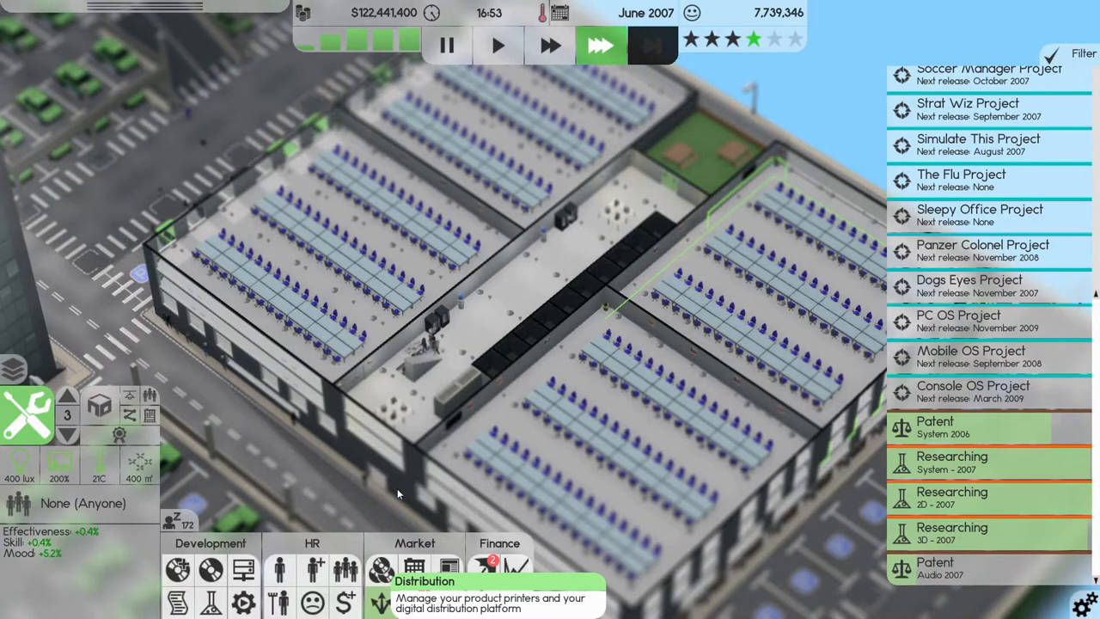
mouse_move(804, 488)
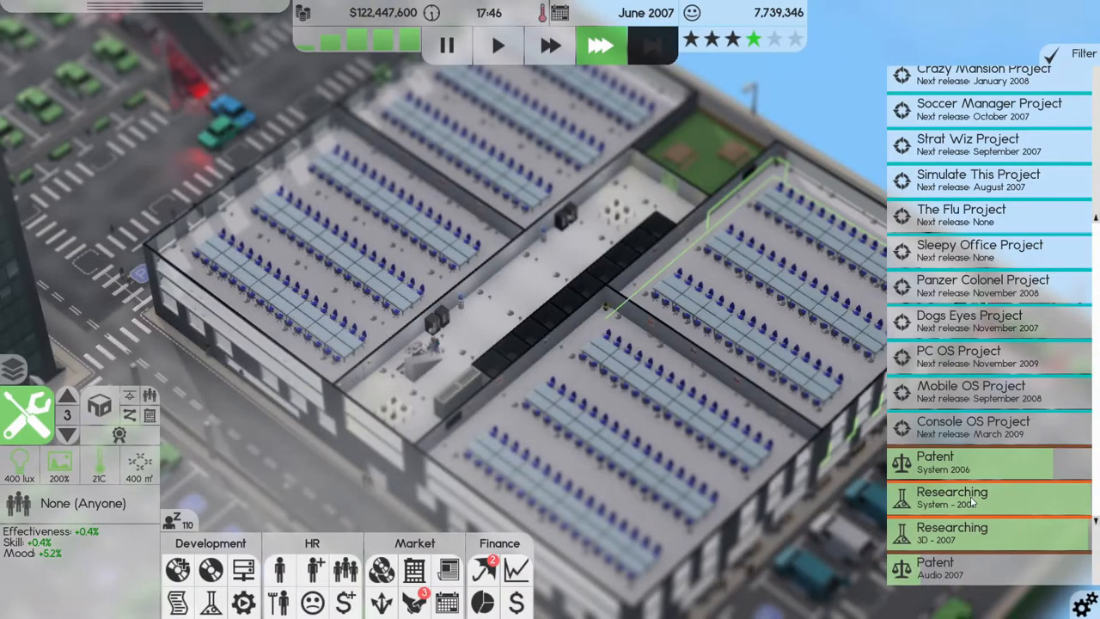
- Step the finance sheet forward to July 2007, then switch to the 43-release table
click(969, 498)
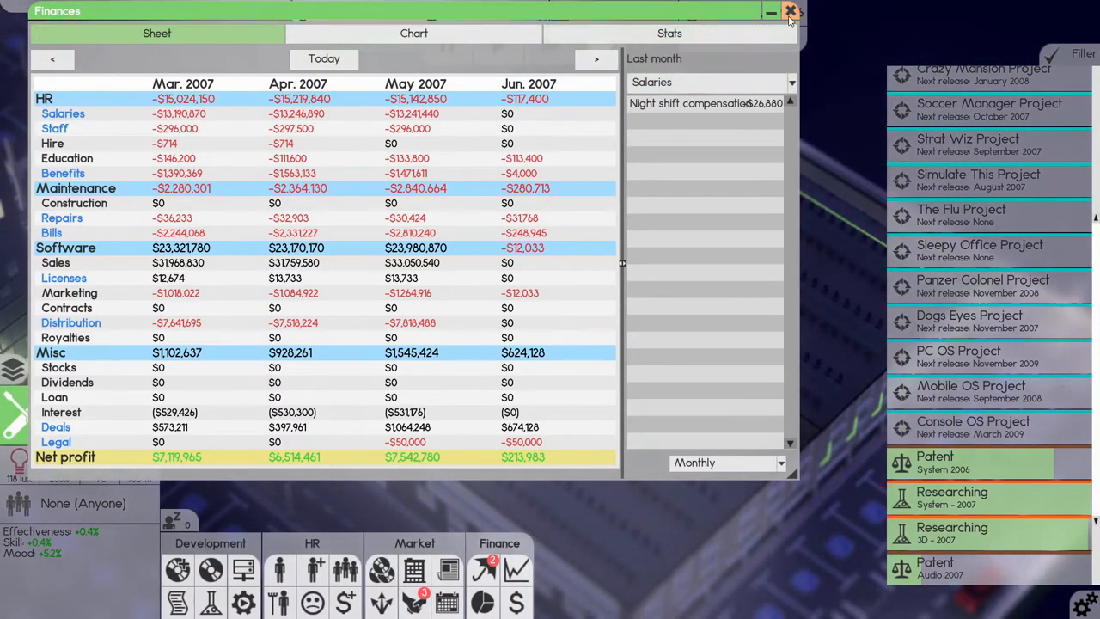
mouse_move(583, 306)
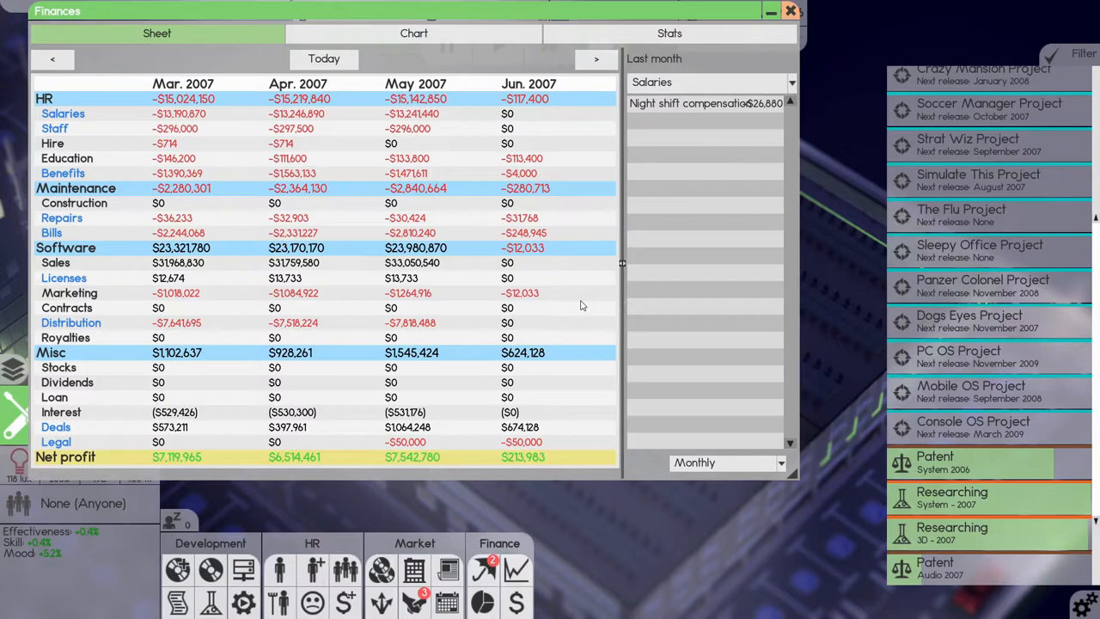
click(594, 59)
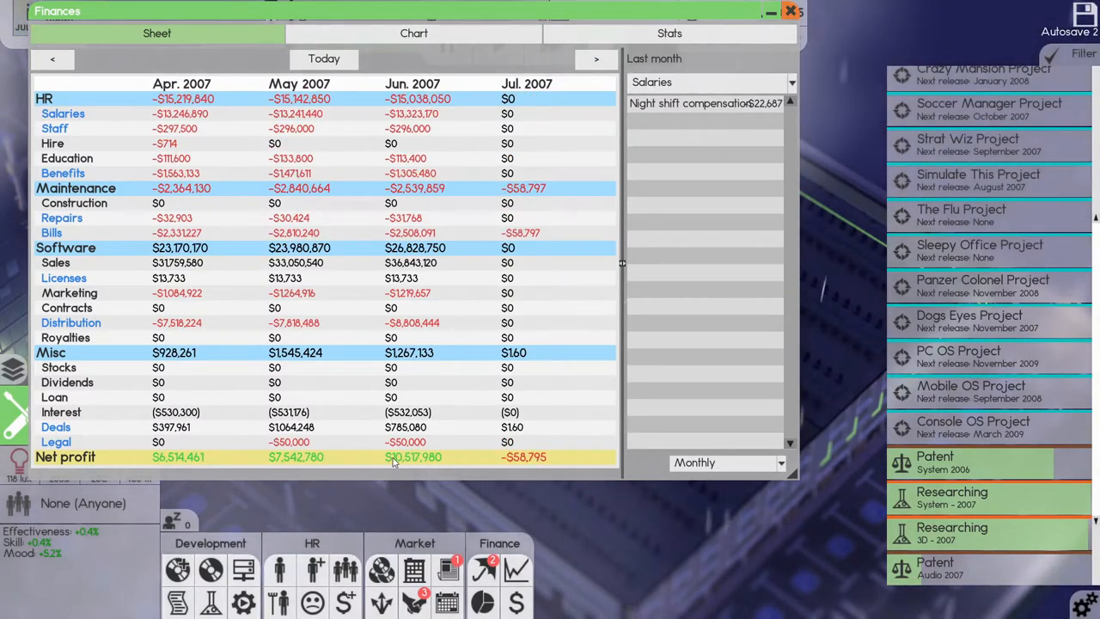
click(790, 11)
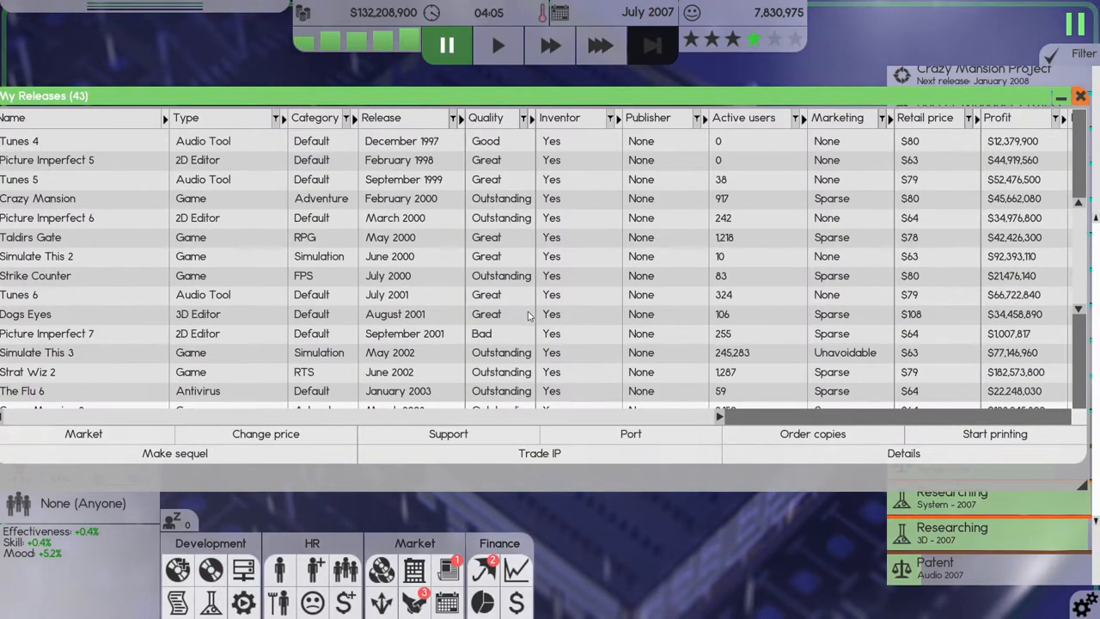
scroll(down, 3)
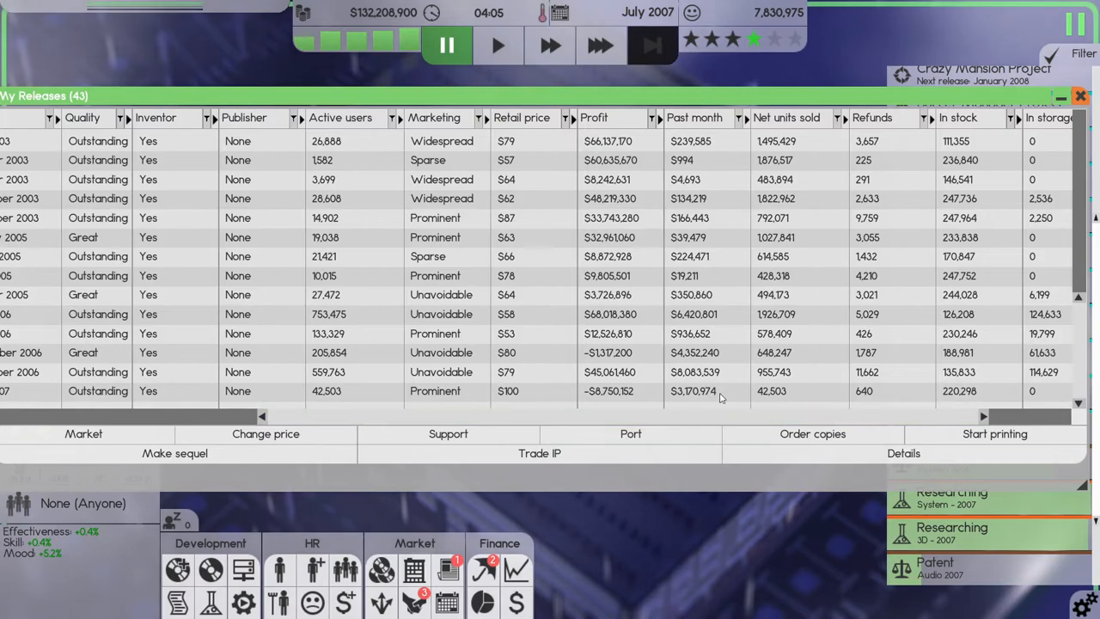
mouse_move(708, 378)
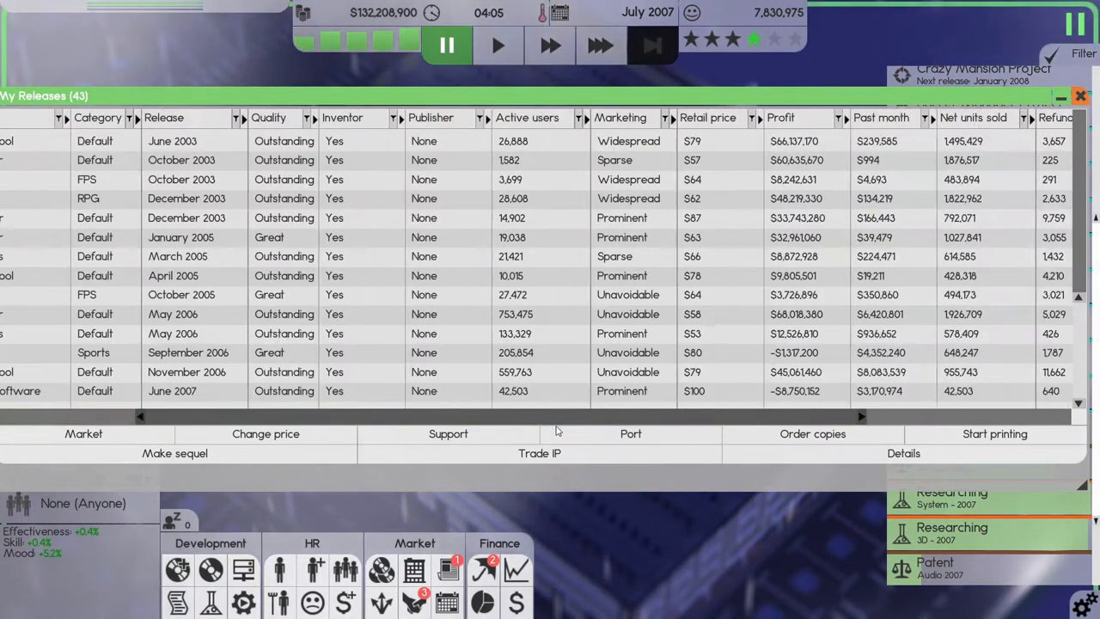
scroll(right, 3)
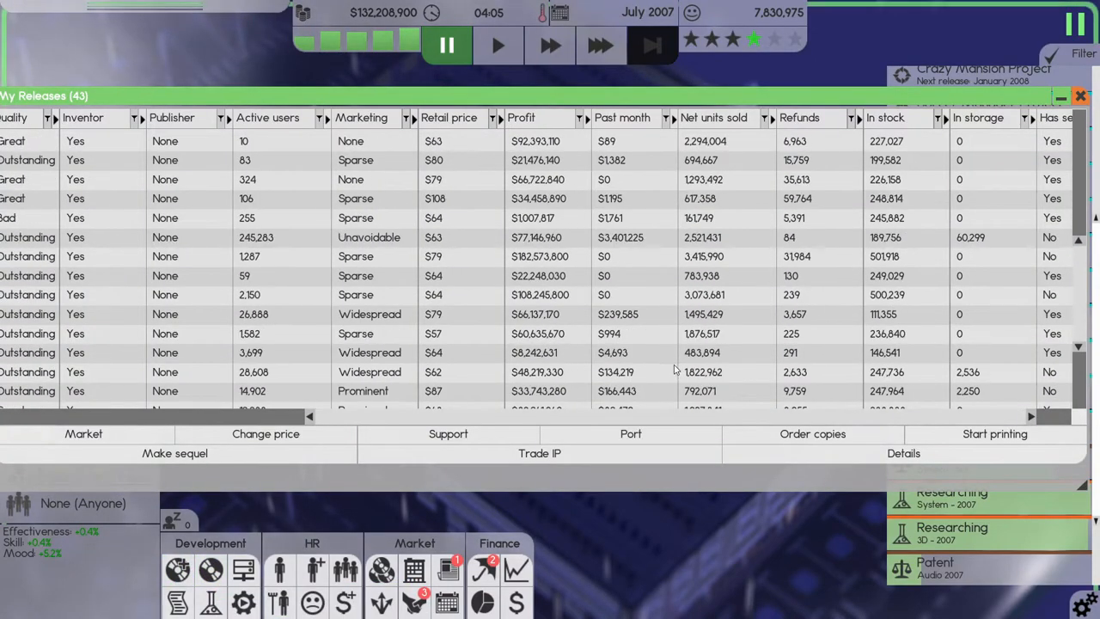
scroll(down, 3)
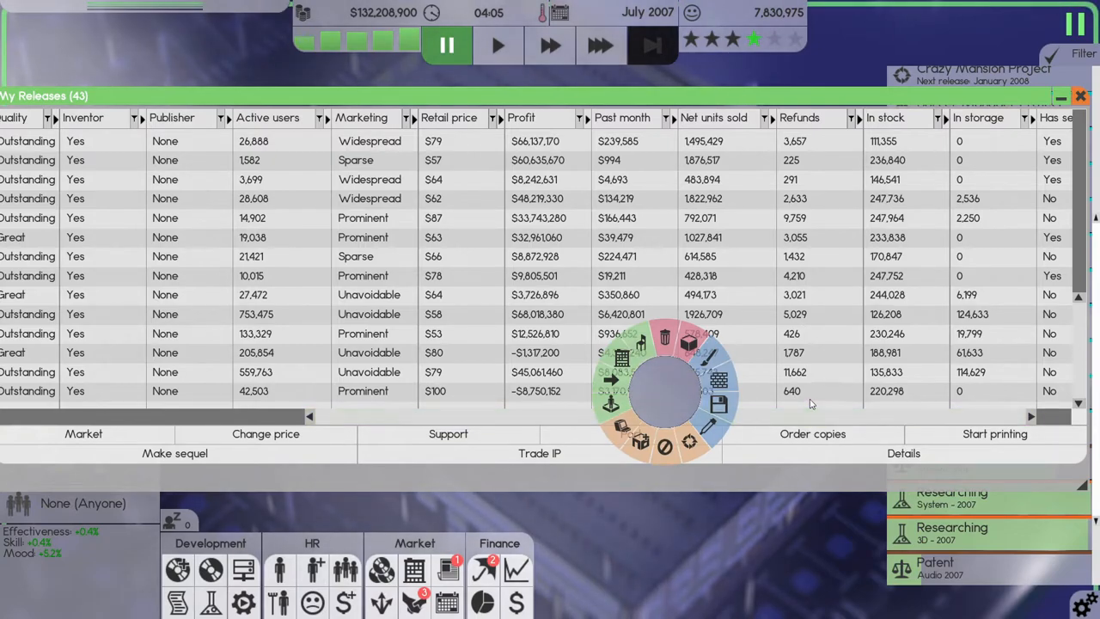
- Begin a Sleepy Work print run capped at 250000 copies in stock
click(991, 433)
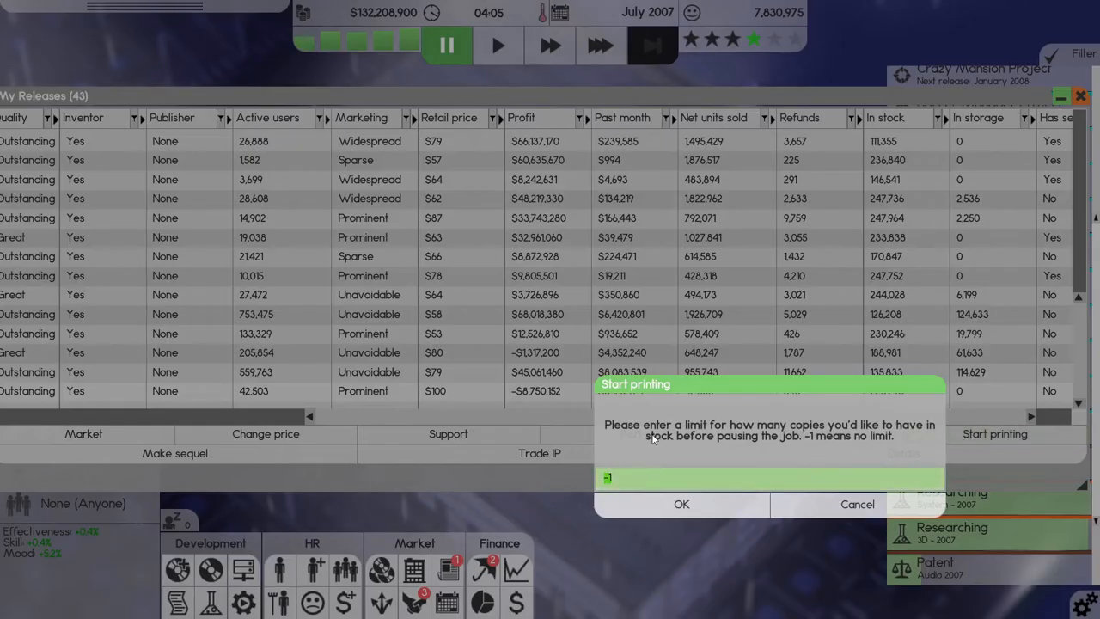
text(250000)
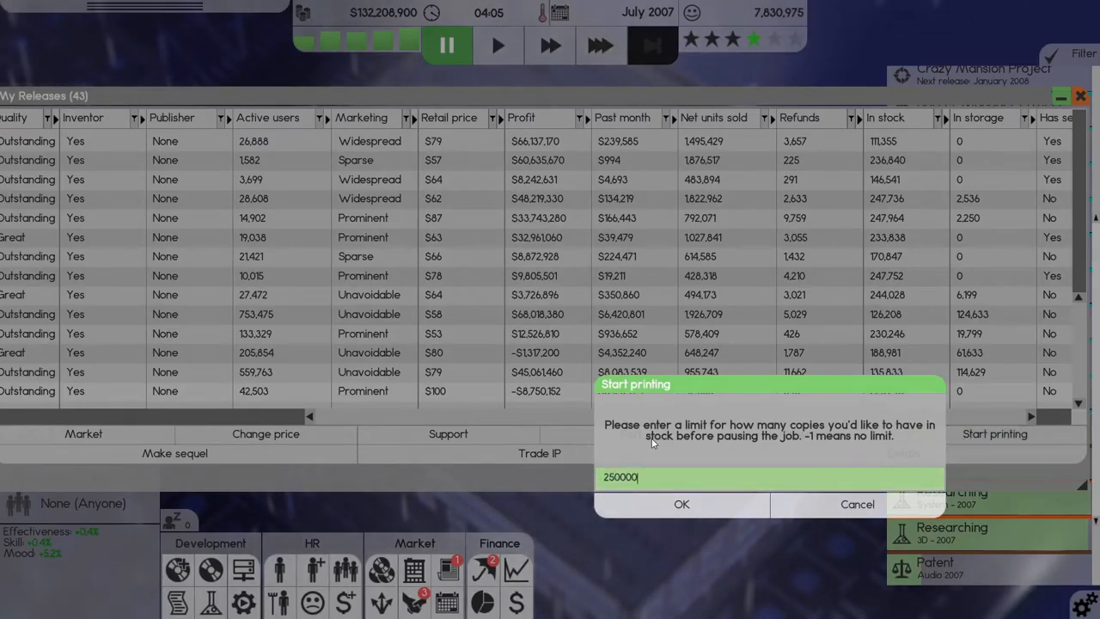
click(680, 505)
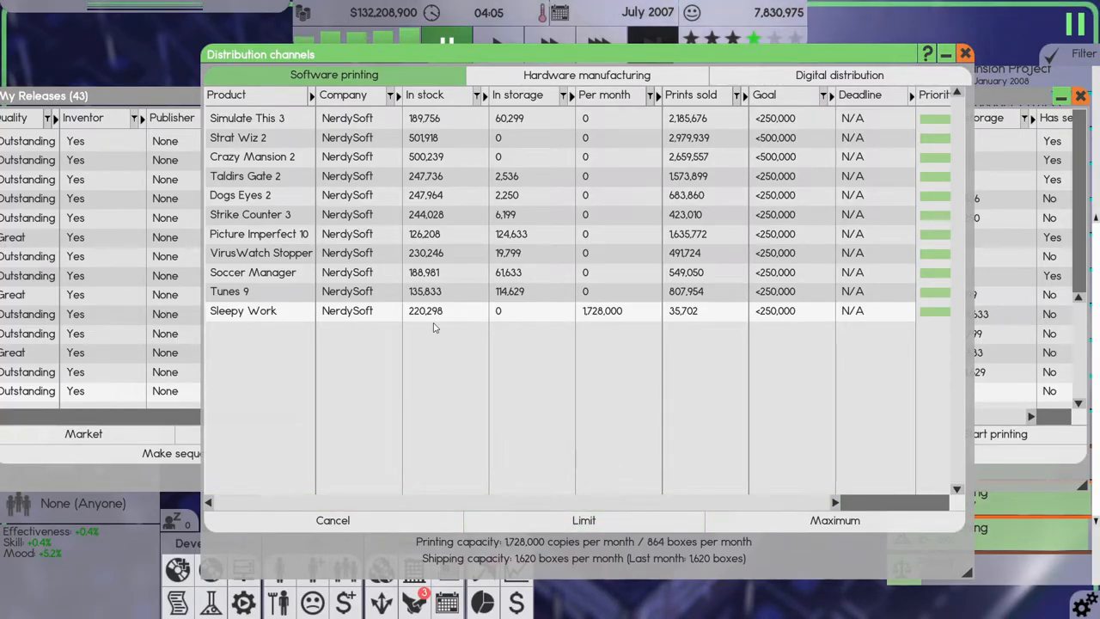
mouse_move(690, 284)
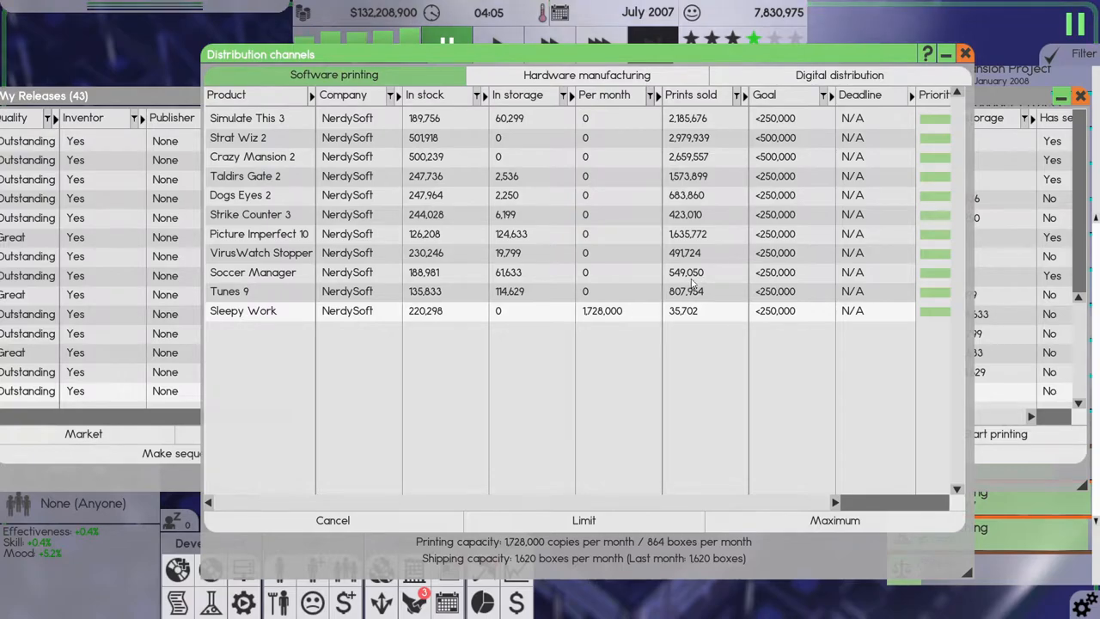
mouse_move(436, 316)
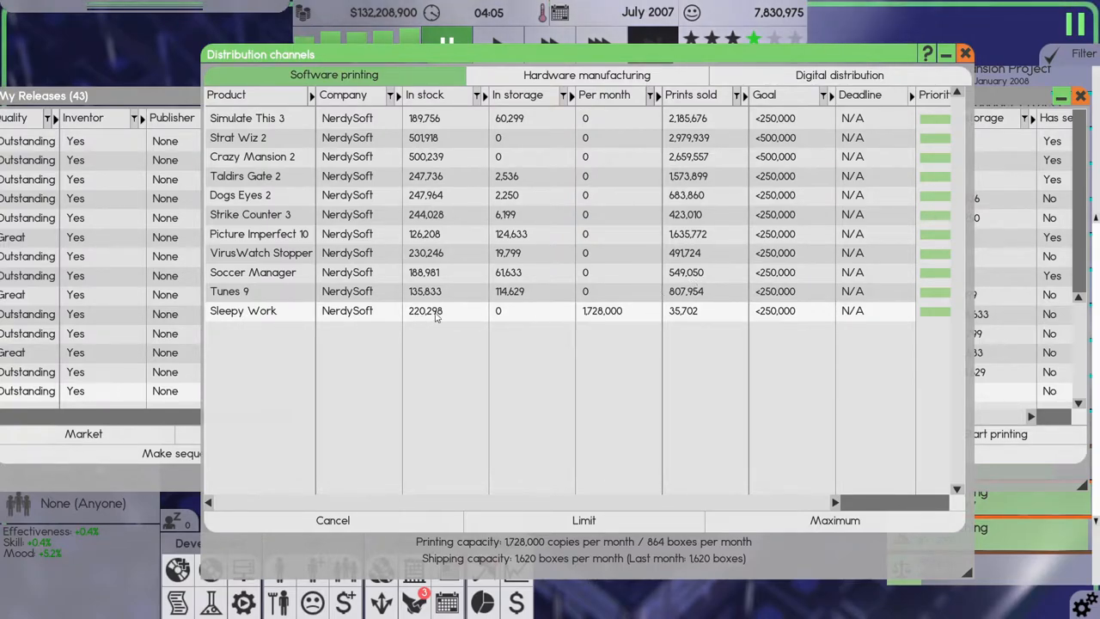
mouse_move(395, 323)
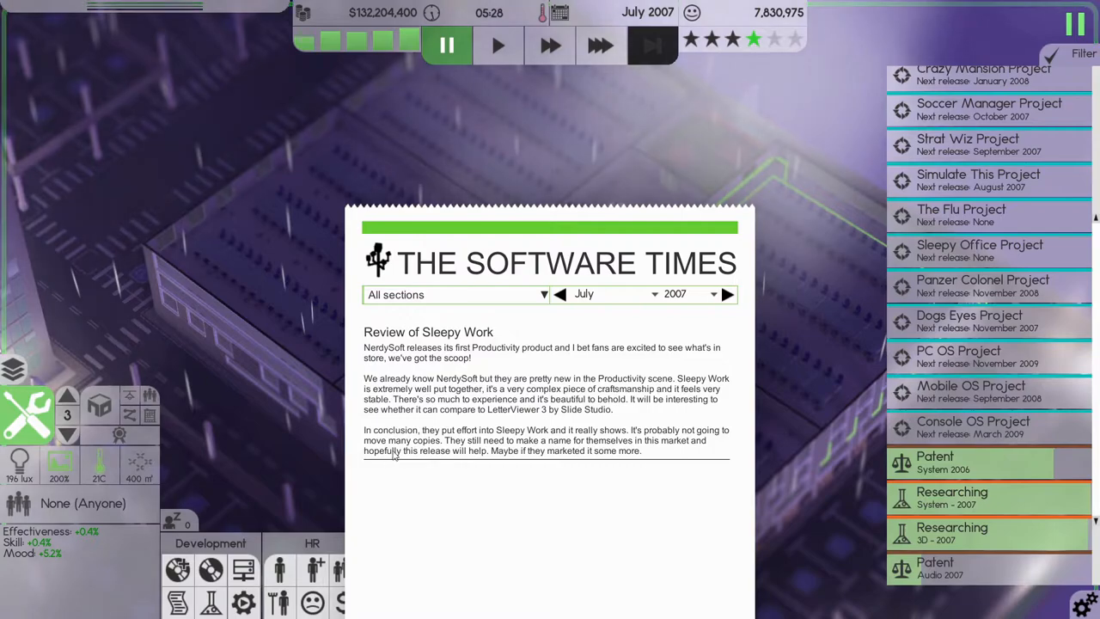
mouse_move(662, 423)
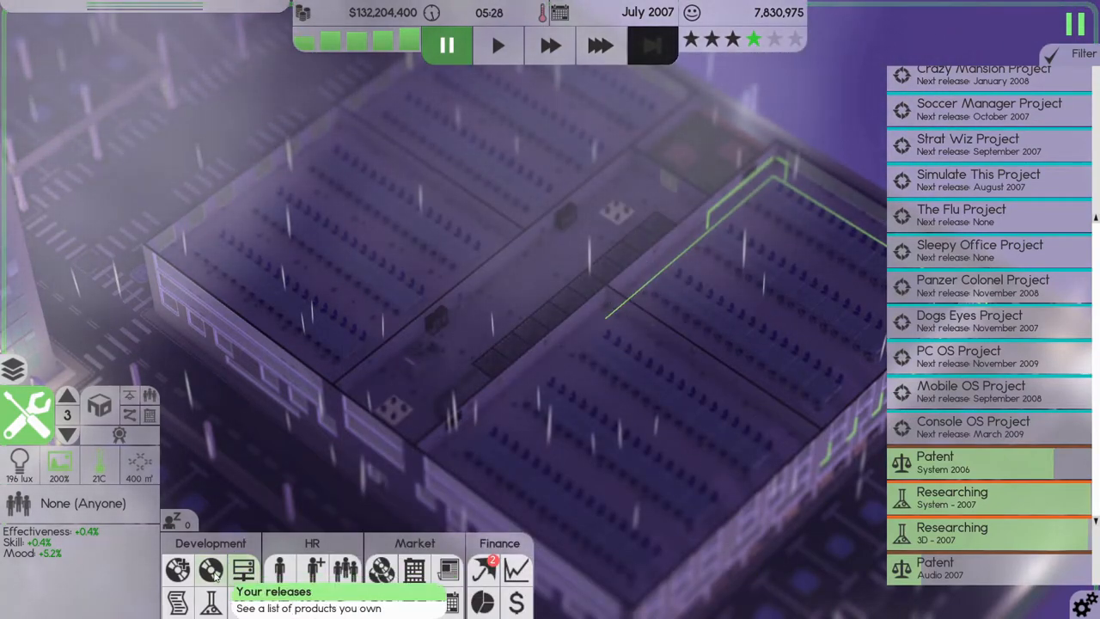
- Recheck the releases table's lower figures, then return to the July 2007 office view
click(244, 567)
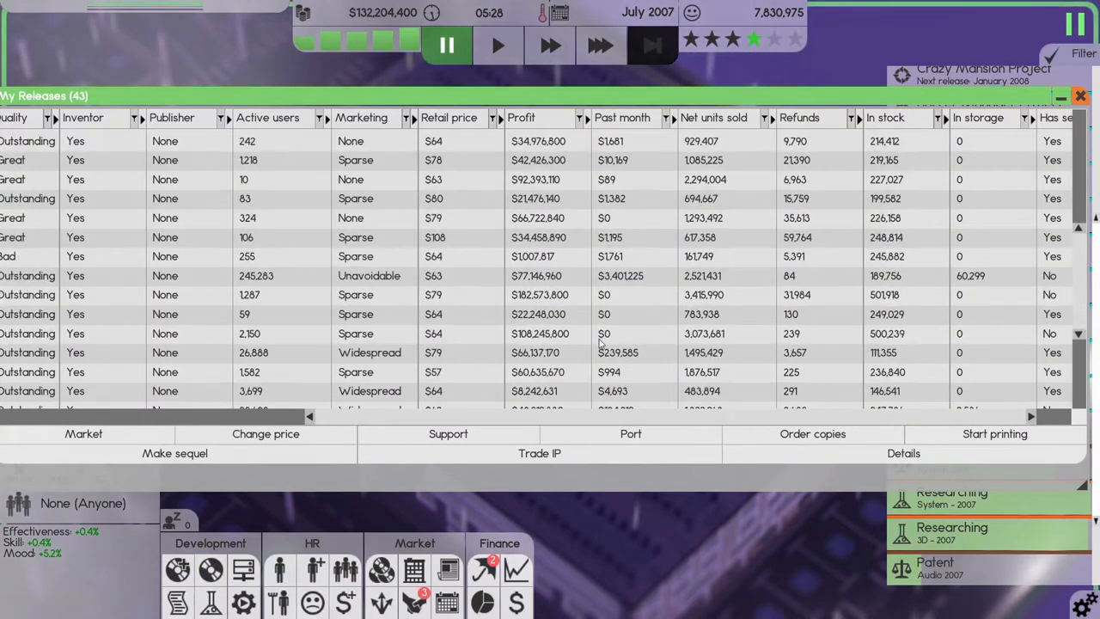
scroll(down, 3)
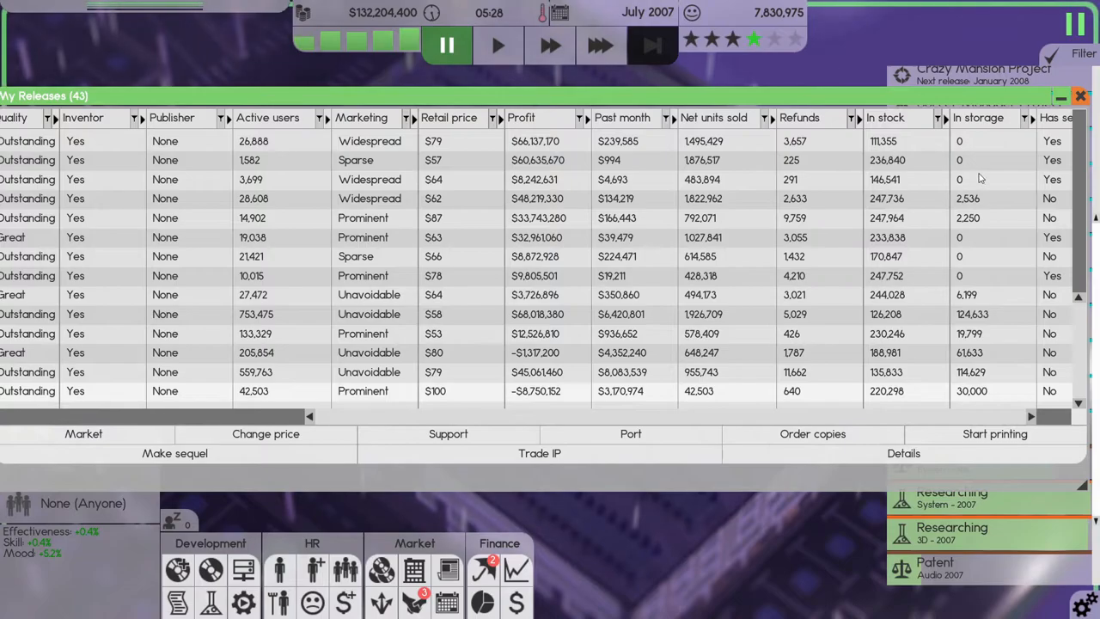
click(1089, 94)
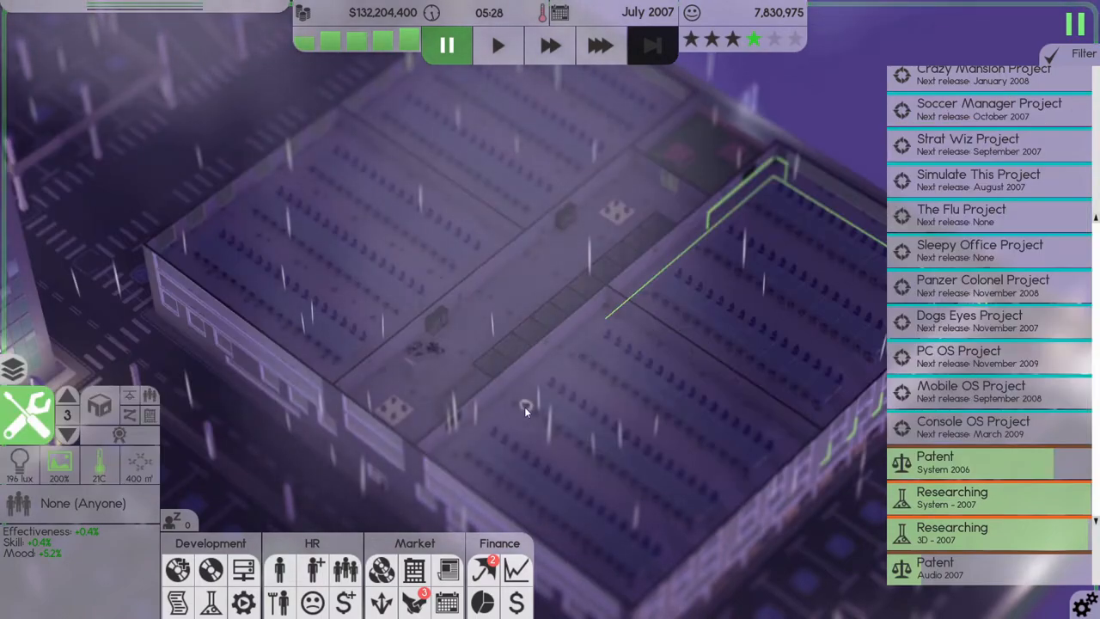
- Resume full speed and go up one office floor, landing on the insurance and investments overview
click(601, 44)
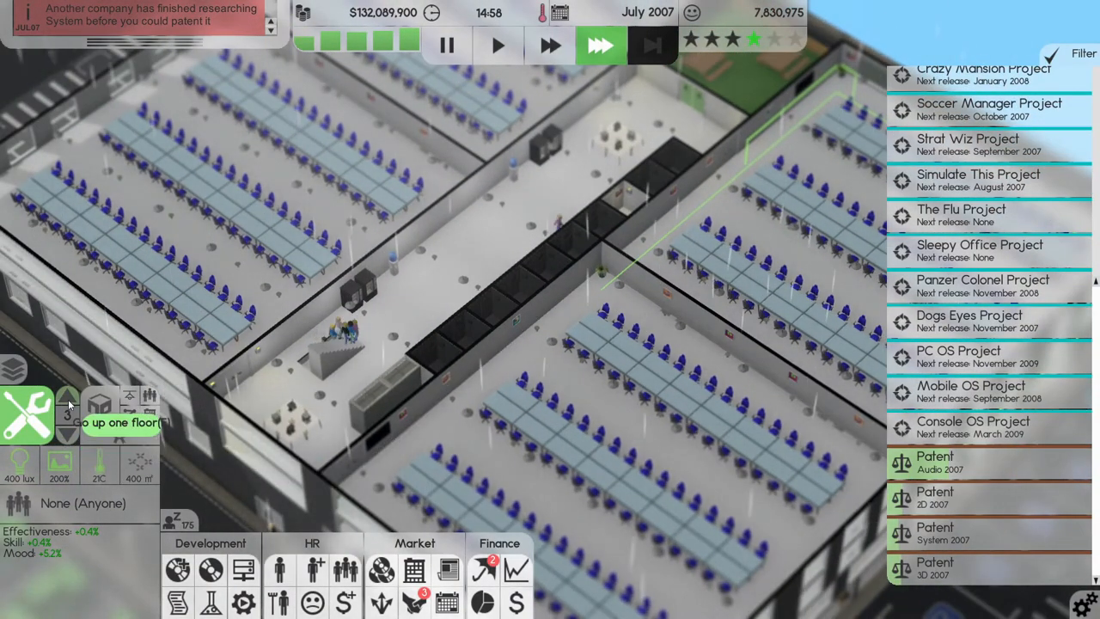
click(67, 405)
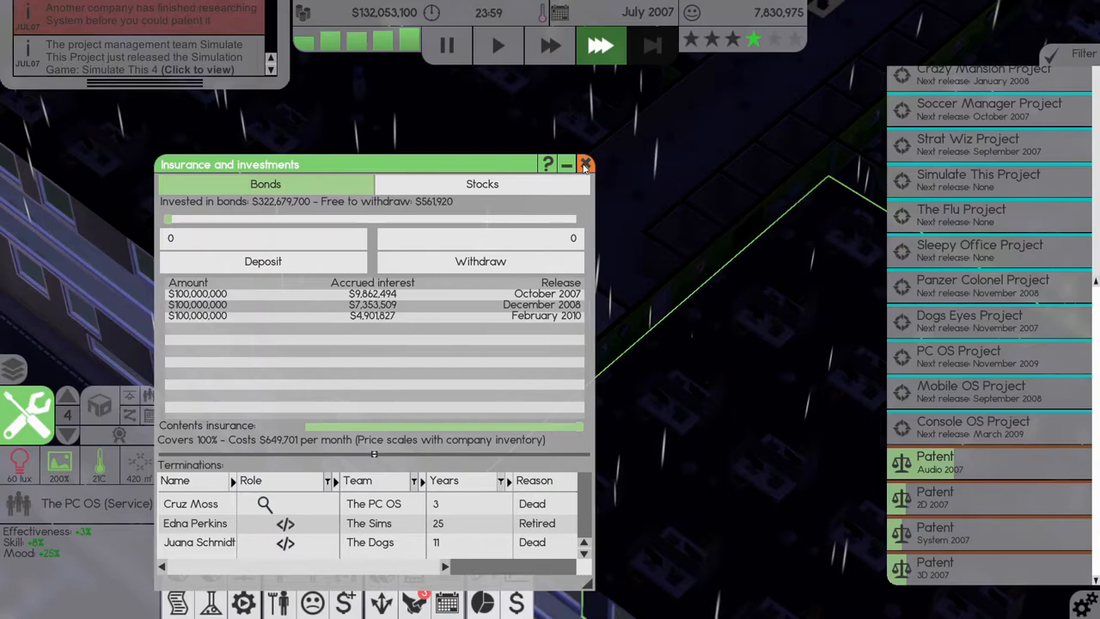
- Note about $322.7 million in bonds and dismiss the investments overview into August 2007
click(584, 165)
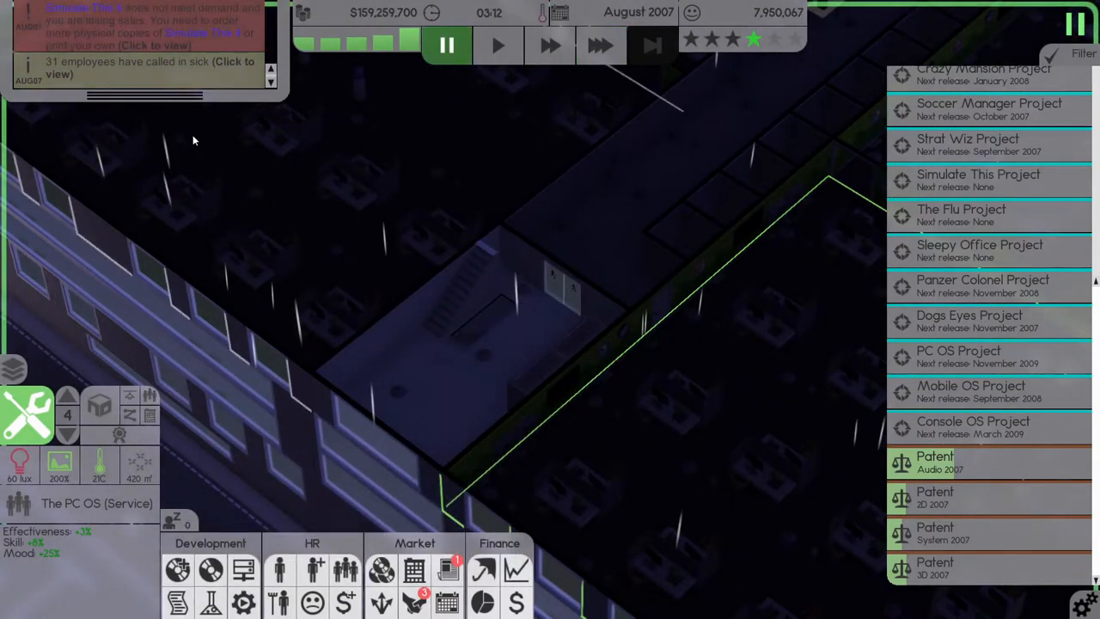
- Bring up the releases table, now listing 44 products with profits, sales and stock
click(213, 567)
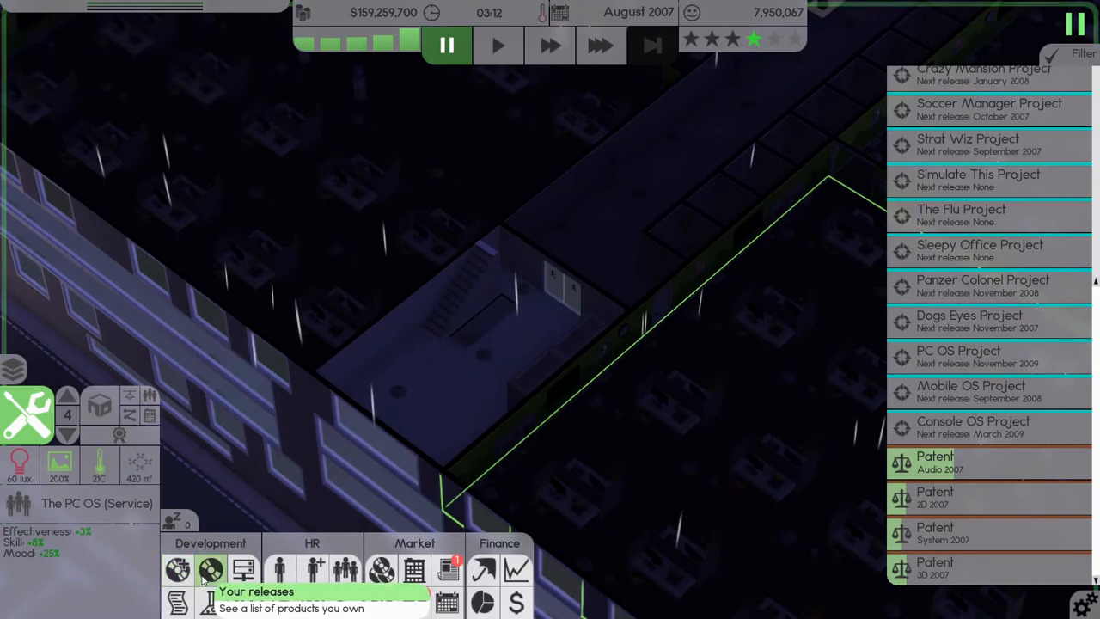
click(209, 565)
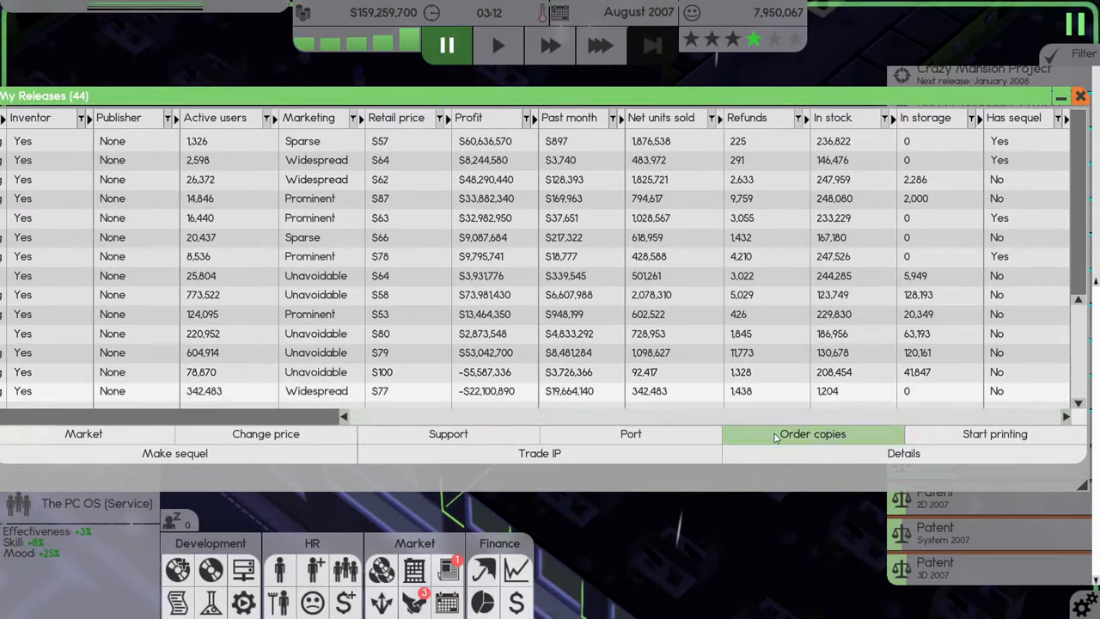
- Order 500,000 physical copies of Simulate This 4
click(811, 433)
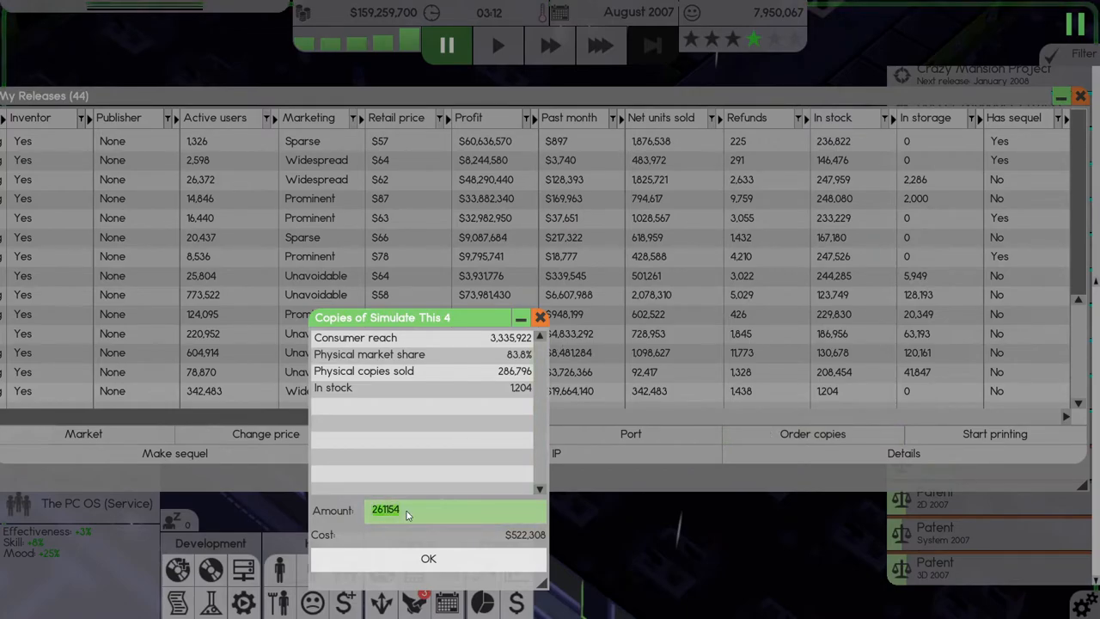
text(500000)
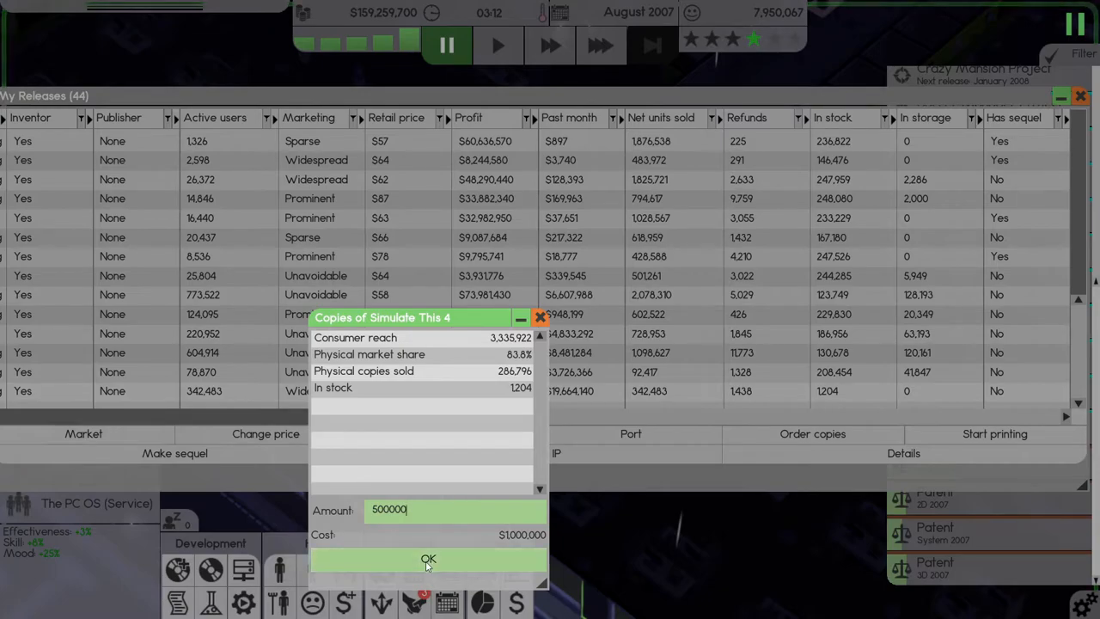
click(428, 557)
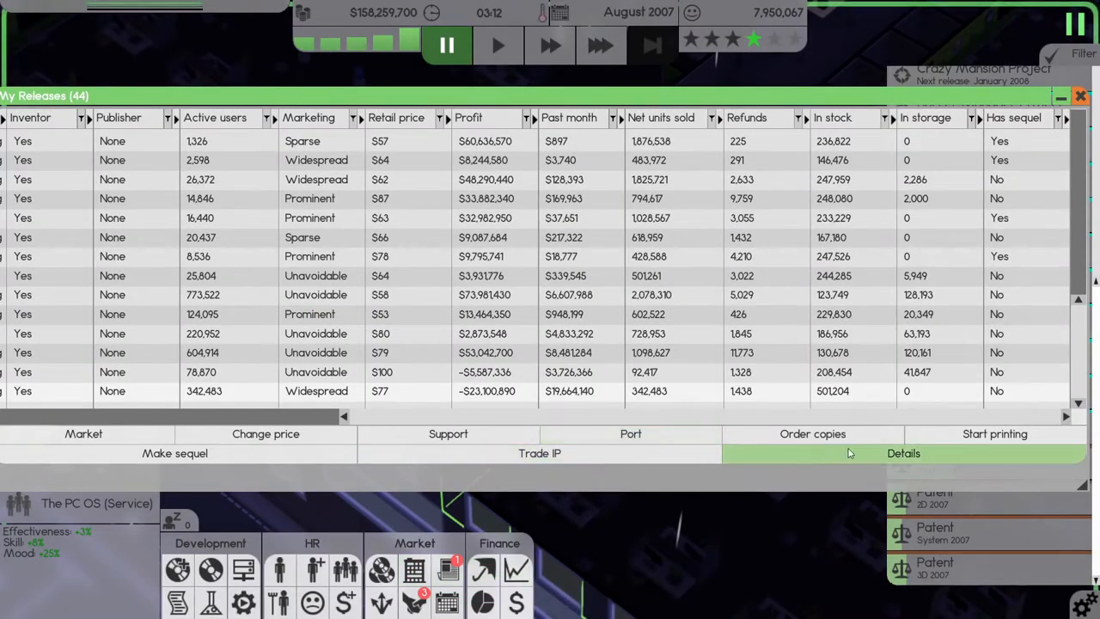
- Start a print job for Simulate This 4 with a 500,000-copy stock limit
click(993, 433)
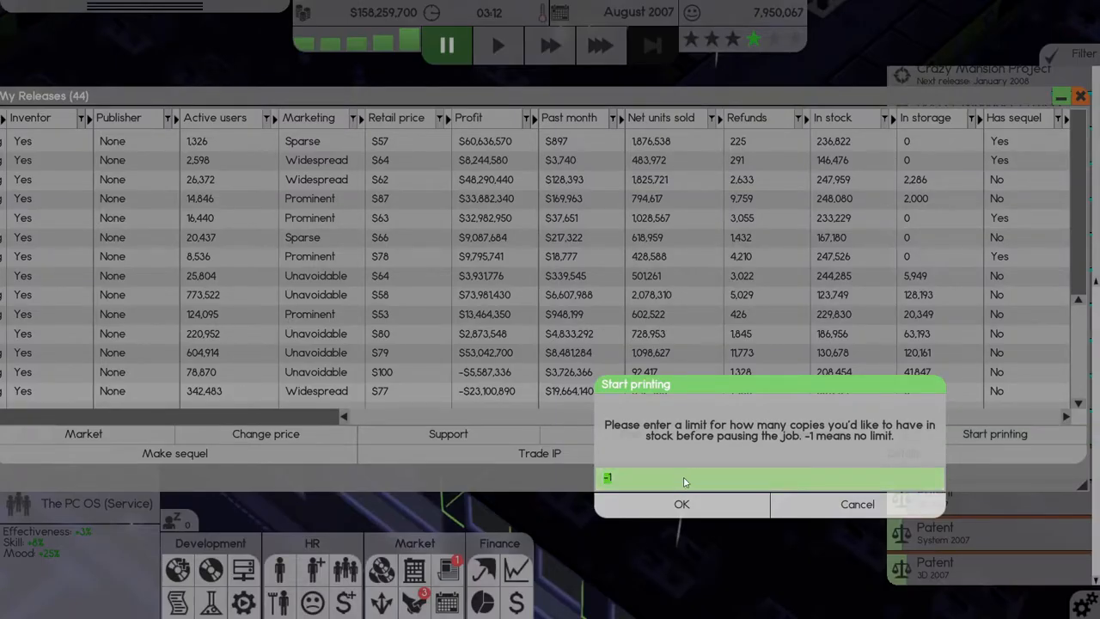
text(500000)
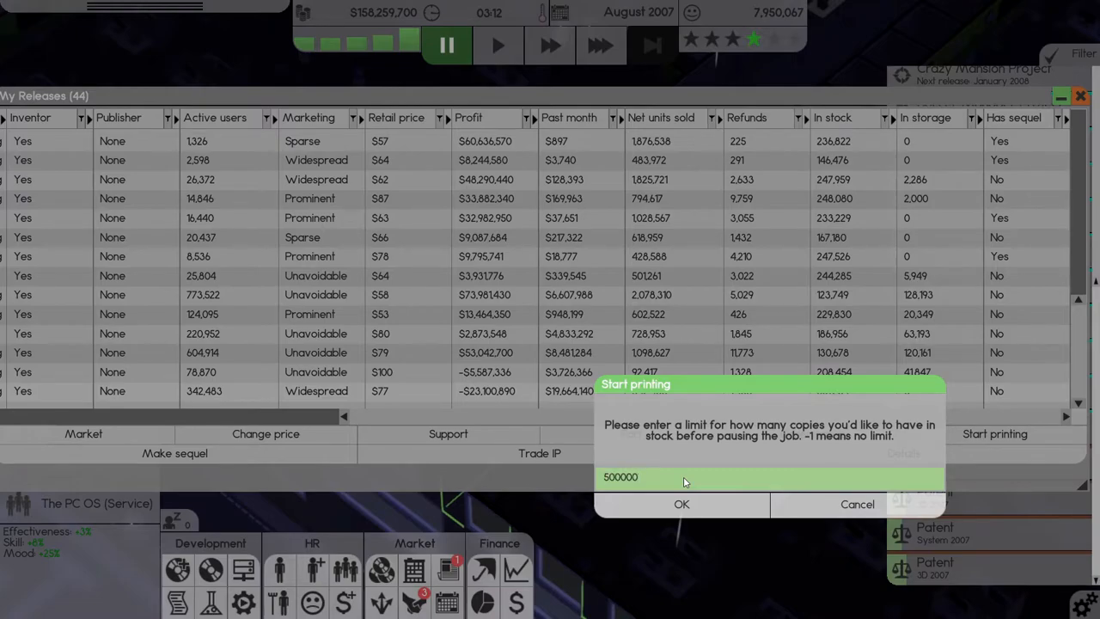
click(680, 505)
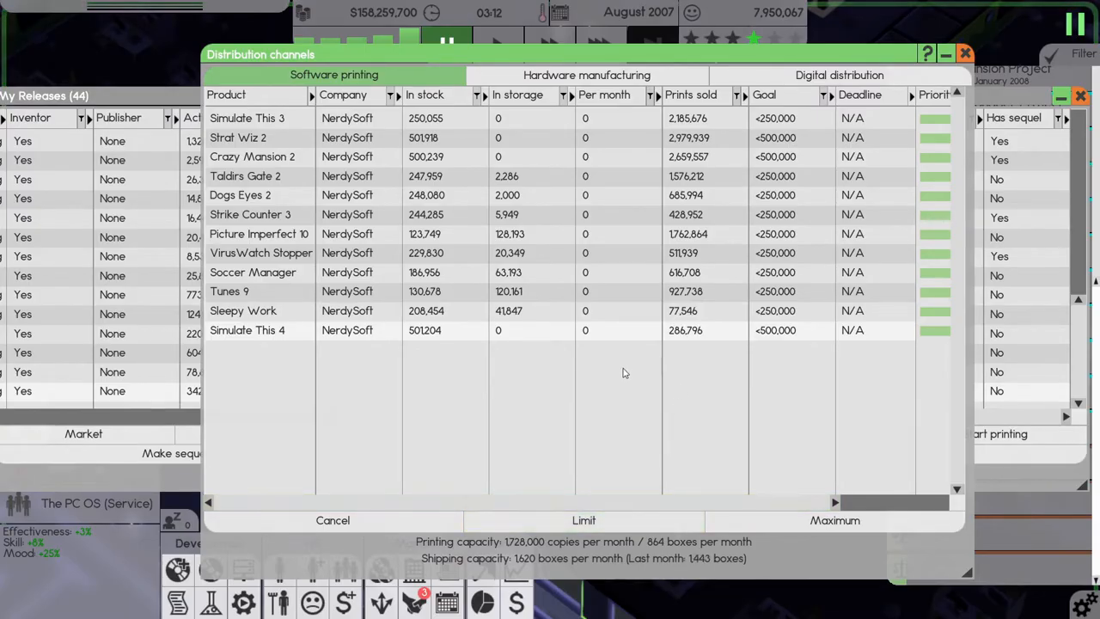
mouse_move(629, 343)
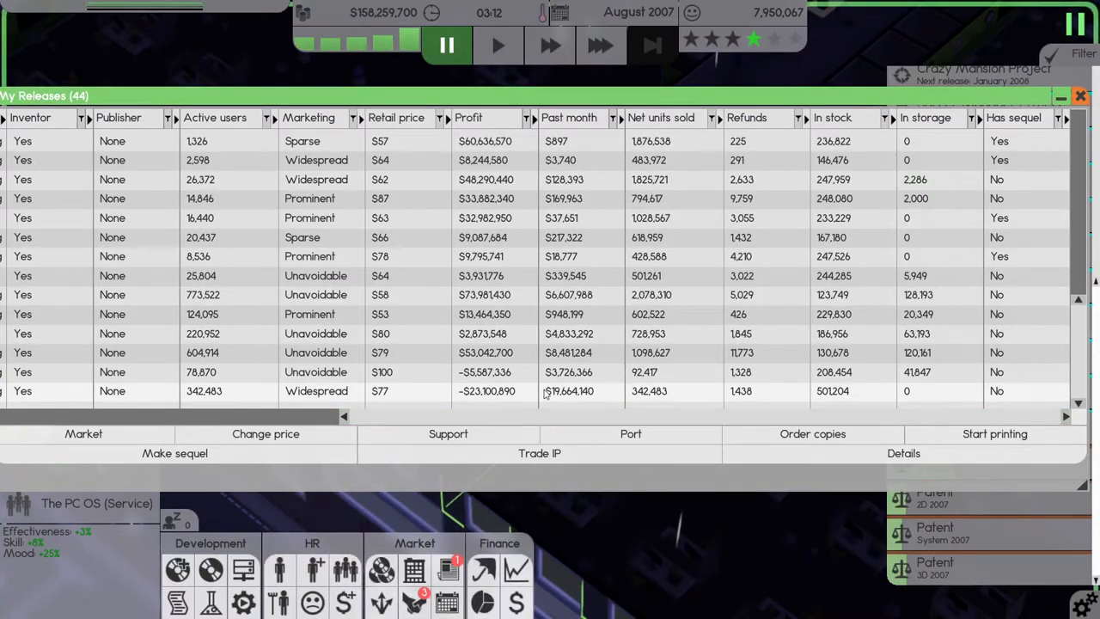
mouse_move(609, 385)
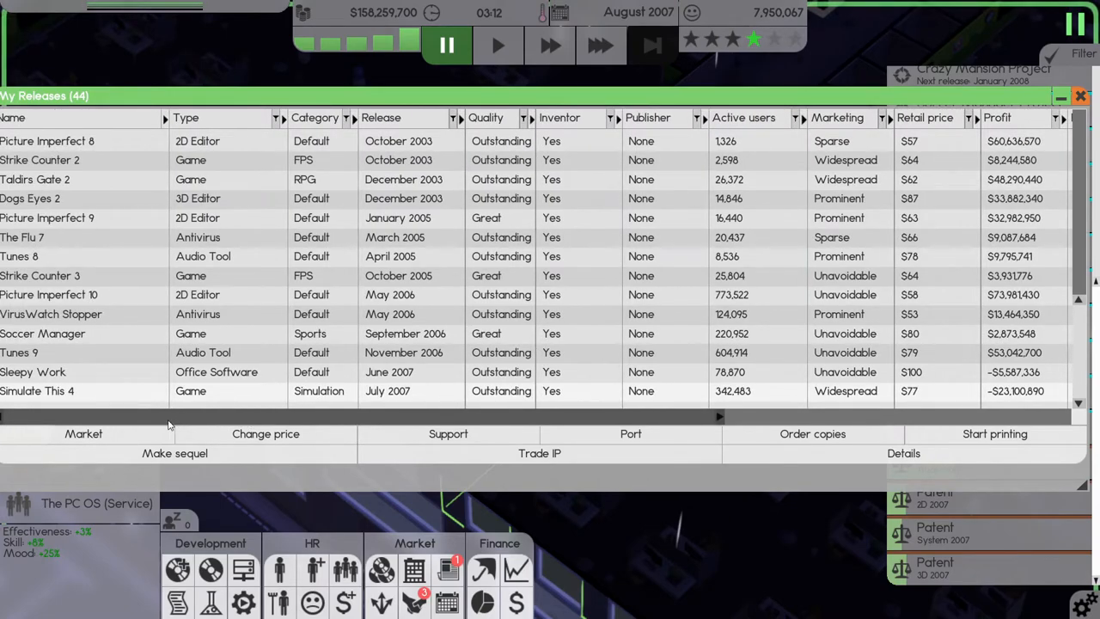
- Scroll across the My Releases table before closing it
scroll(right, 3)
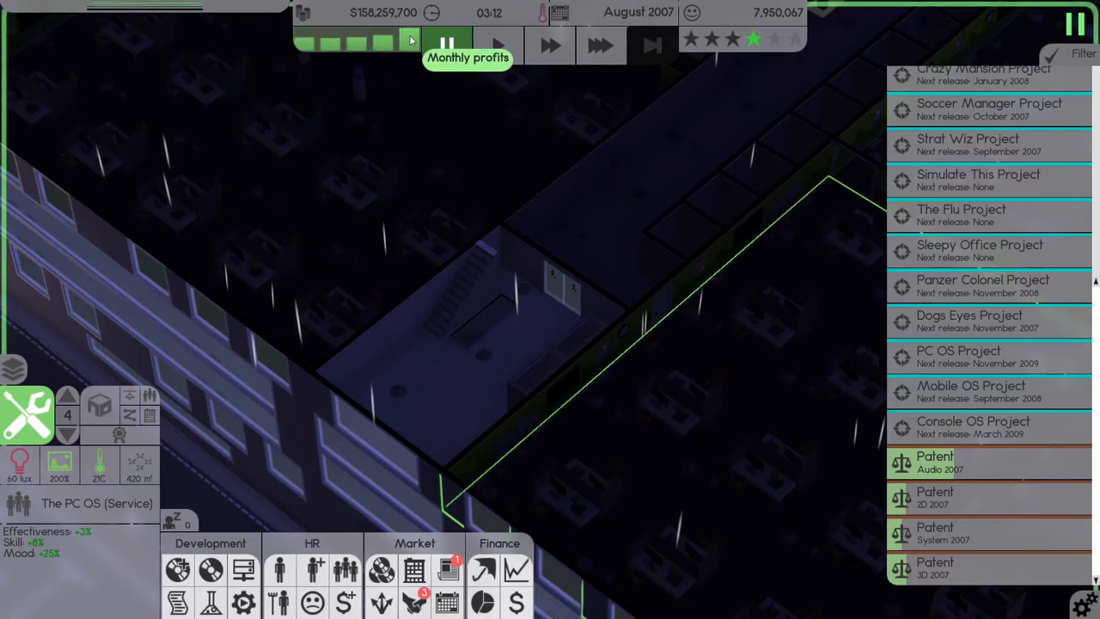
- Check the August 2007 finance sheet, then bring up the ranking of all companies
click(509, 570)
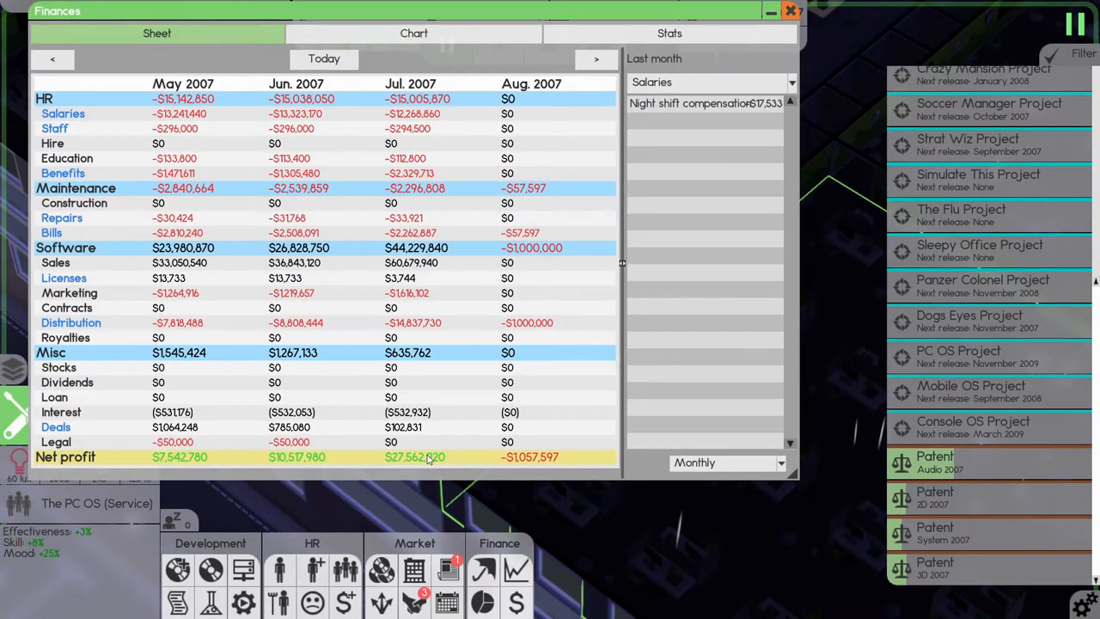
click(788, 8)
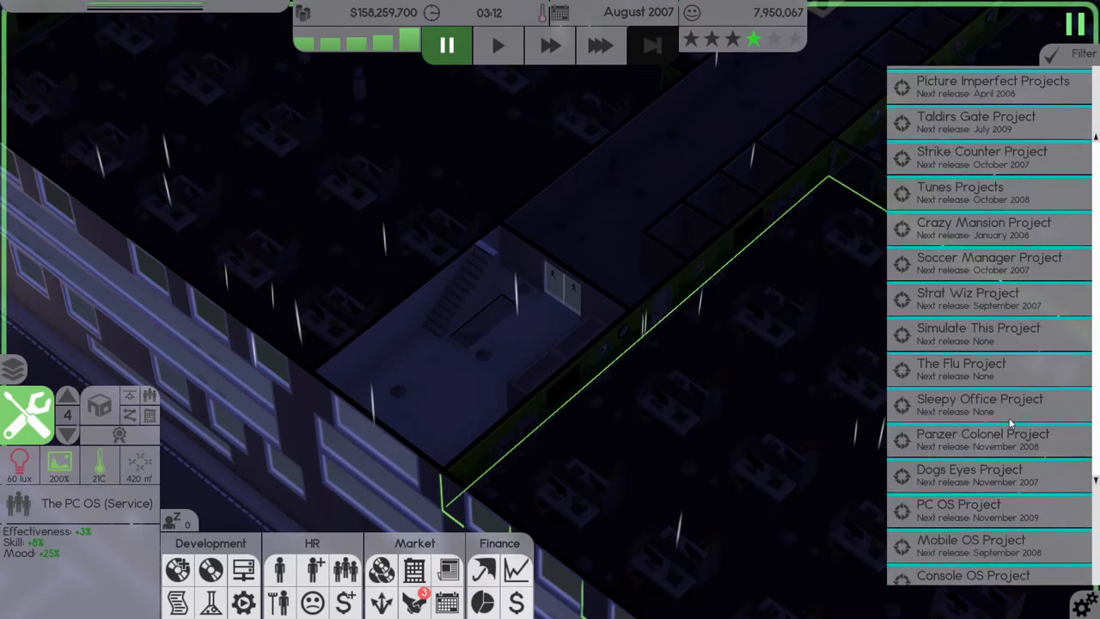
mouse_move(970, 316)
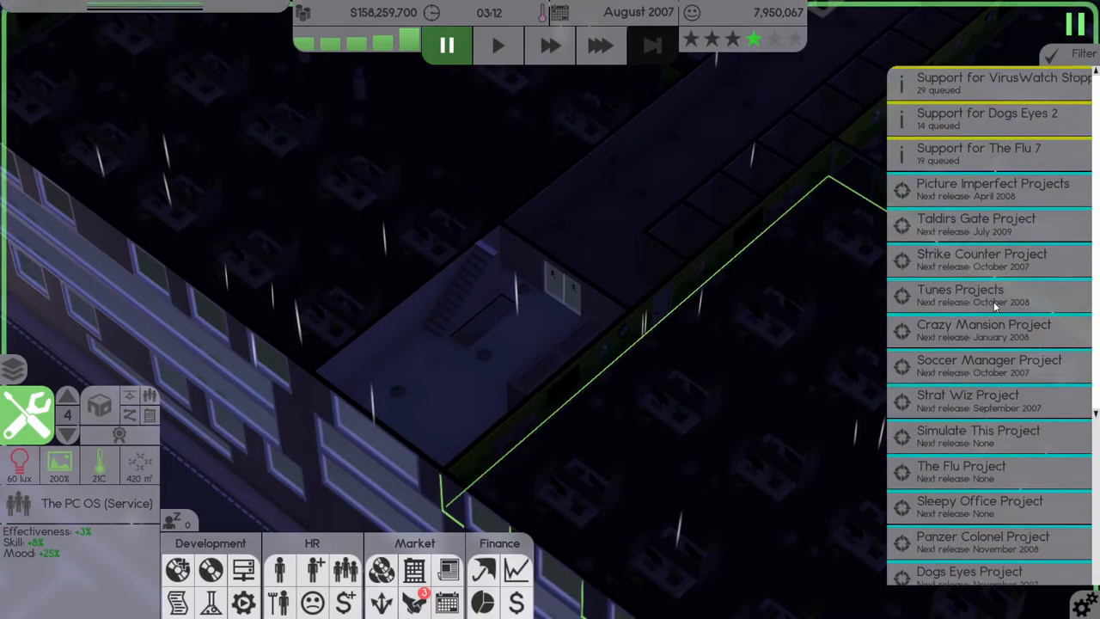
scroll(down, 3)
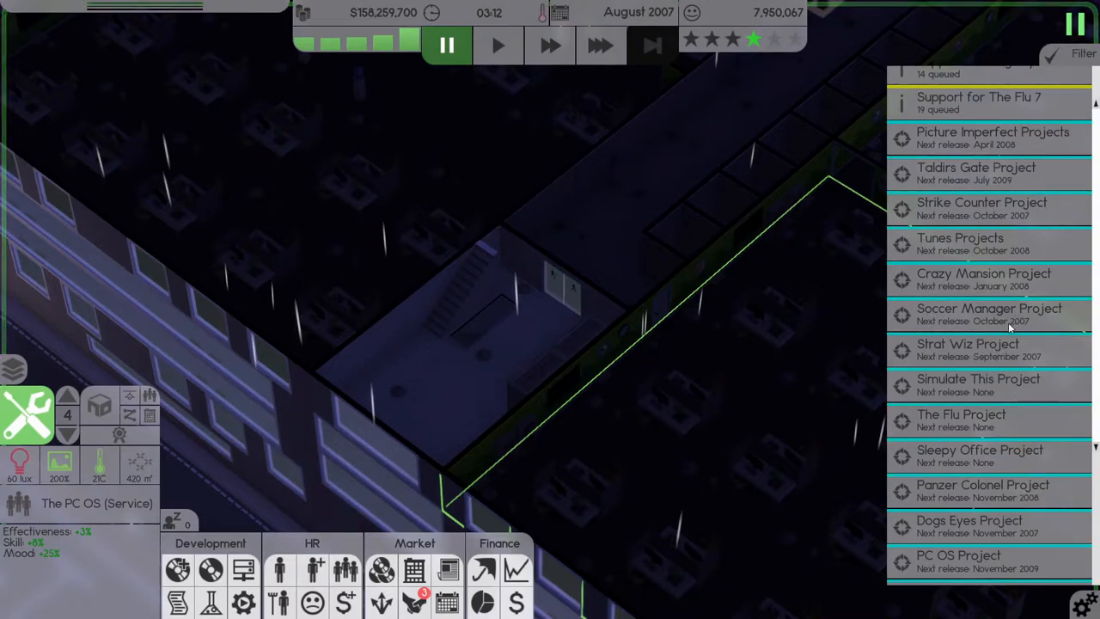
scroll(down, 3)
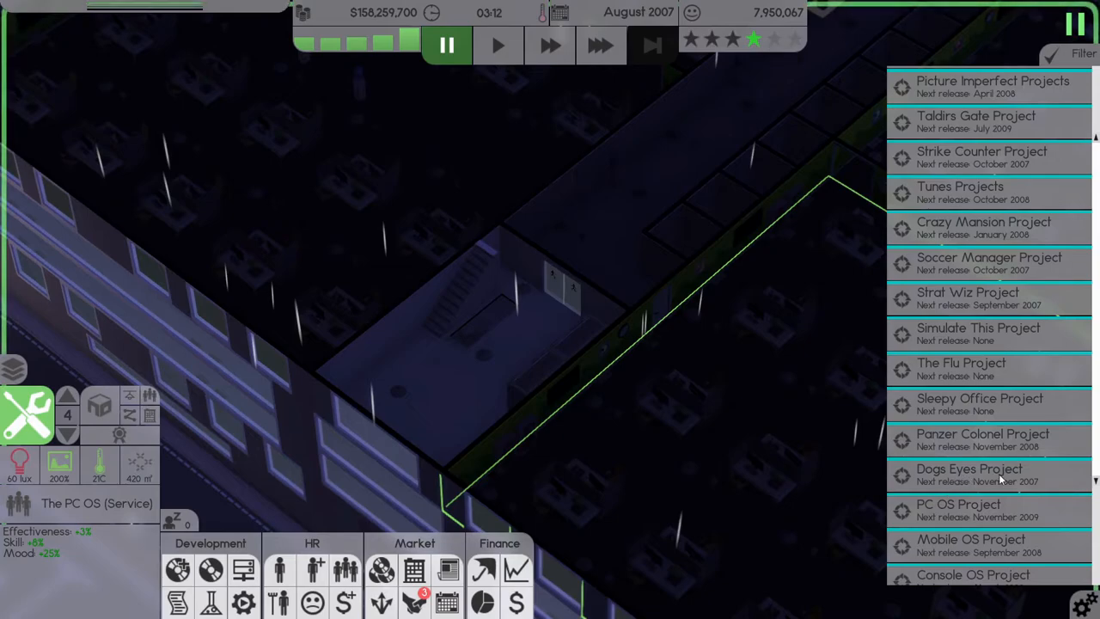
click(601, 45)
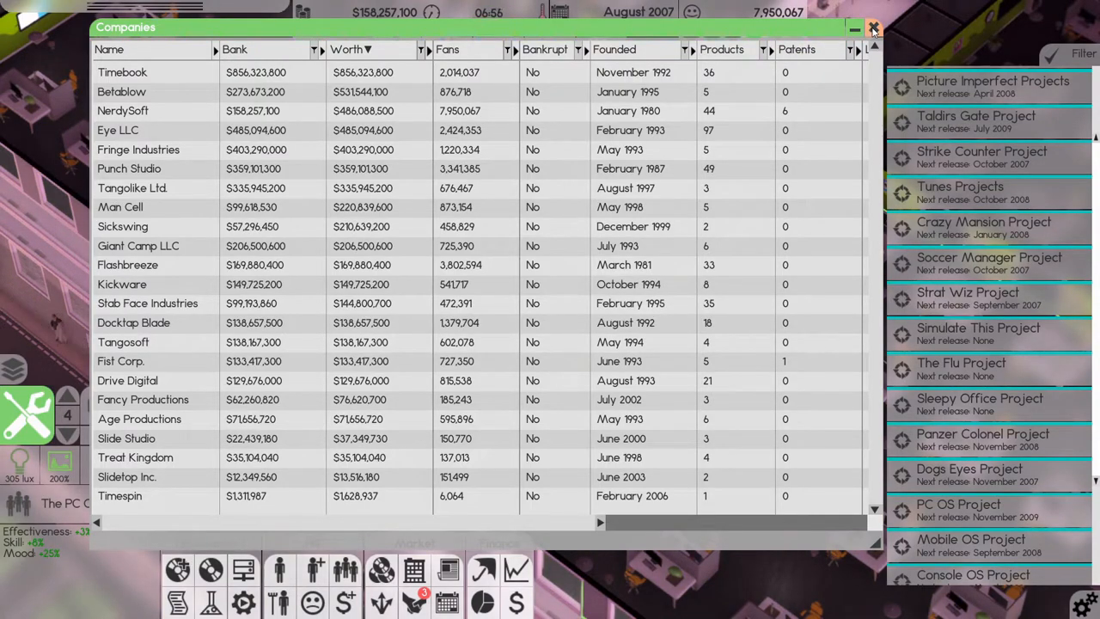
- Close the company ranking table
click(871, 27)
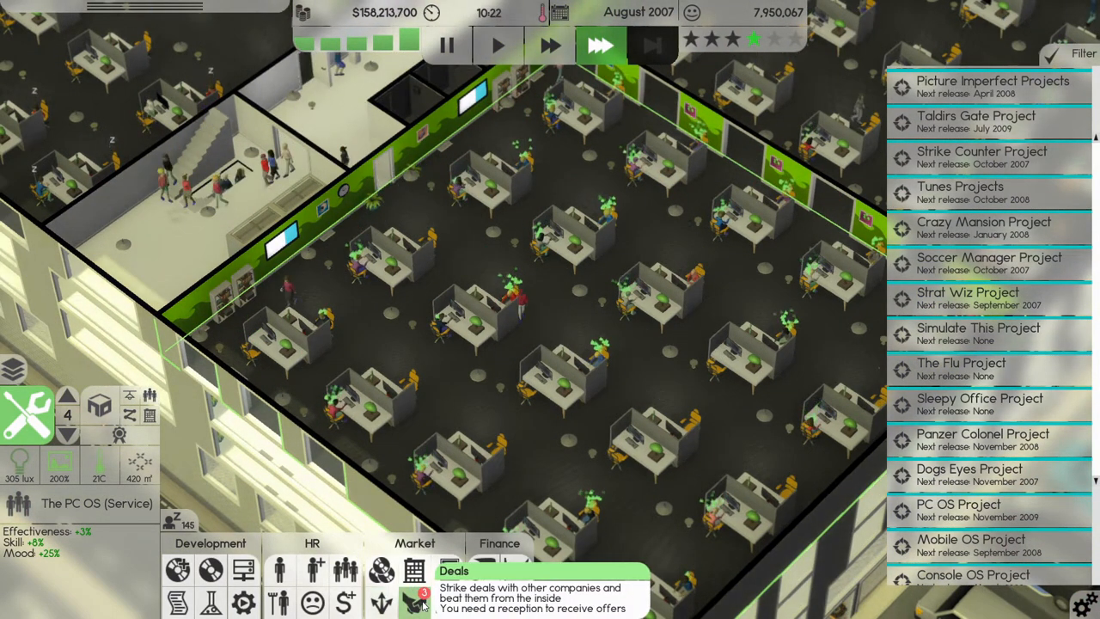
- Accept the hosting deals from Timebook, Fringe Industries and Punch Studio
click(411, 600)
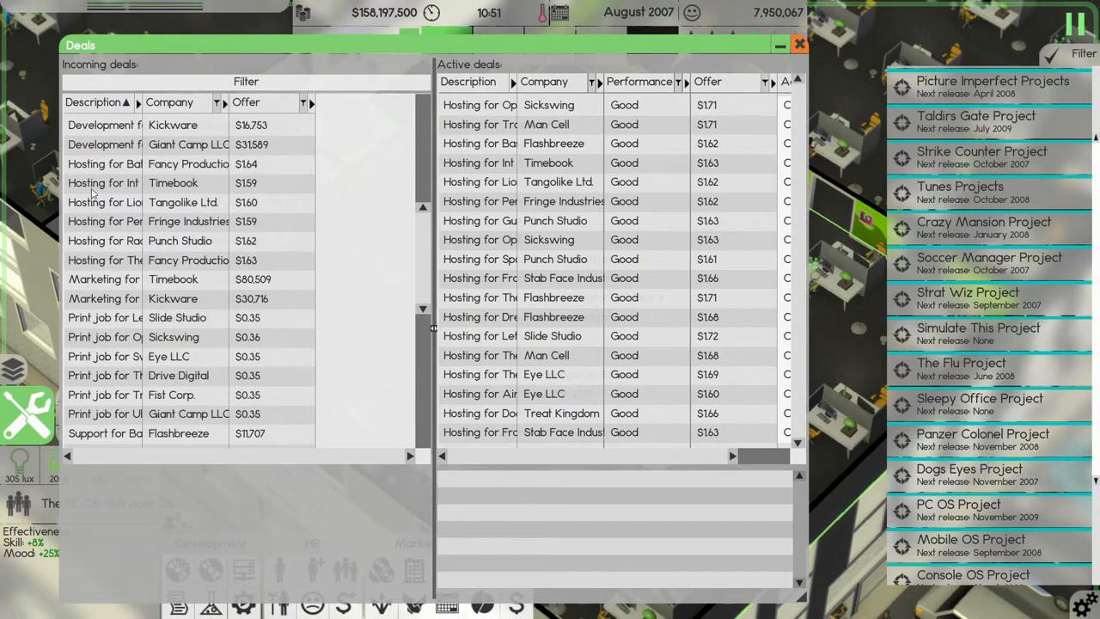
click(104, 163)
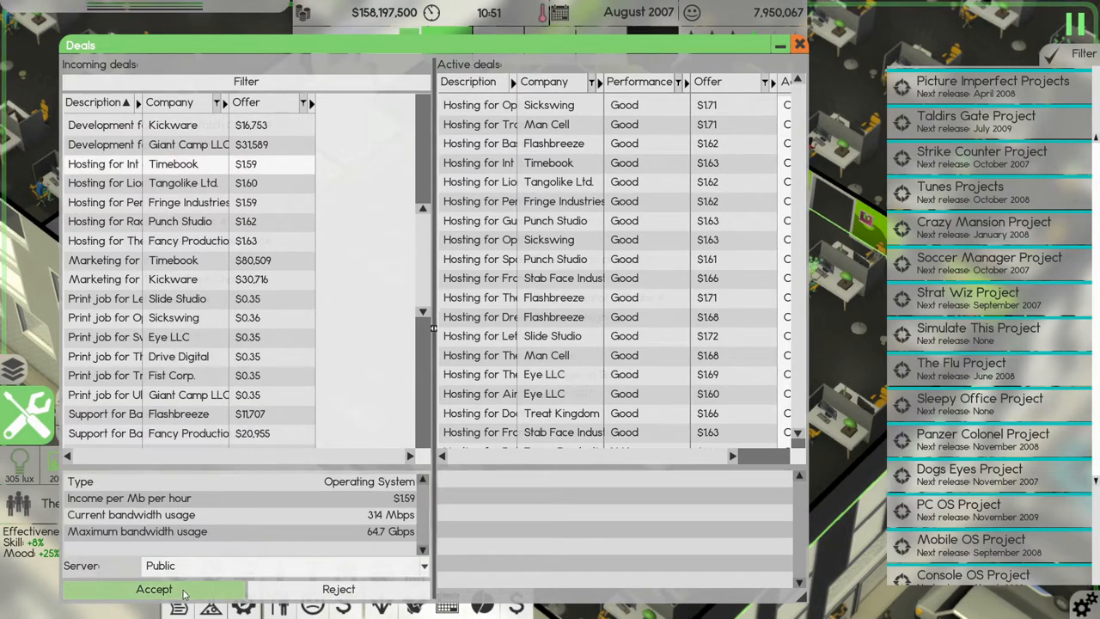
click(155, 588)
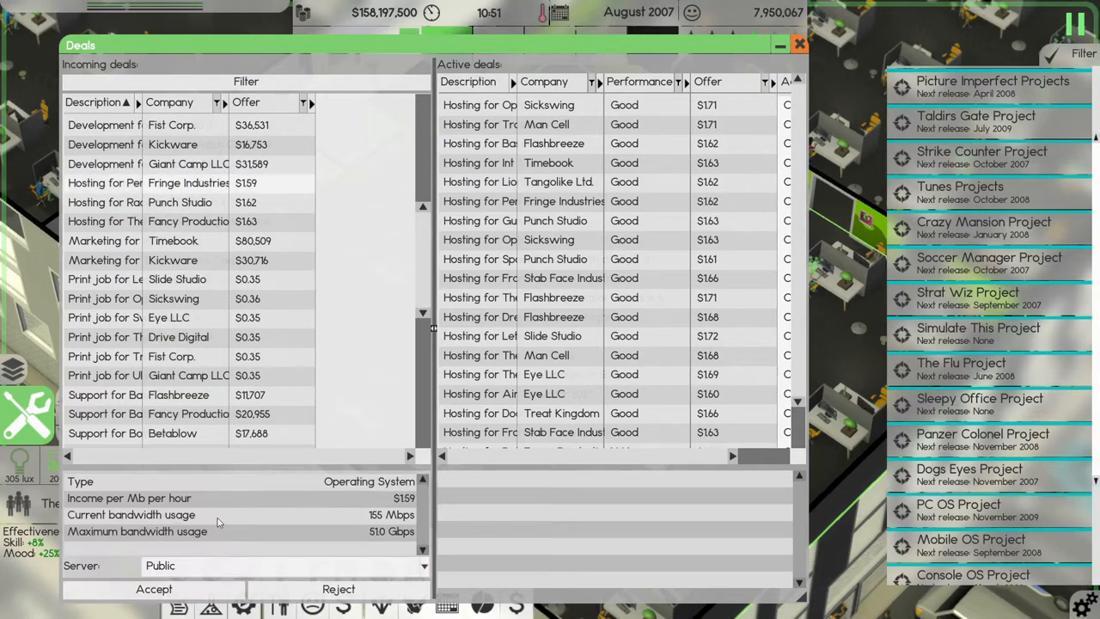
click(156, 587)
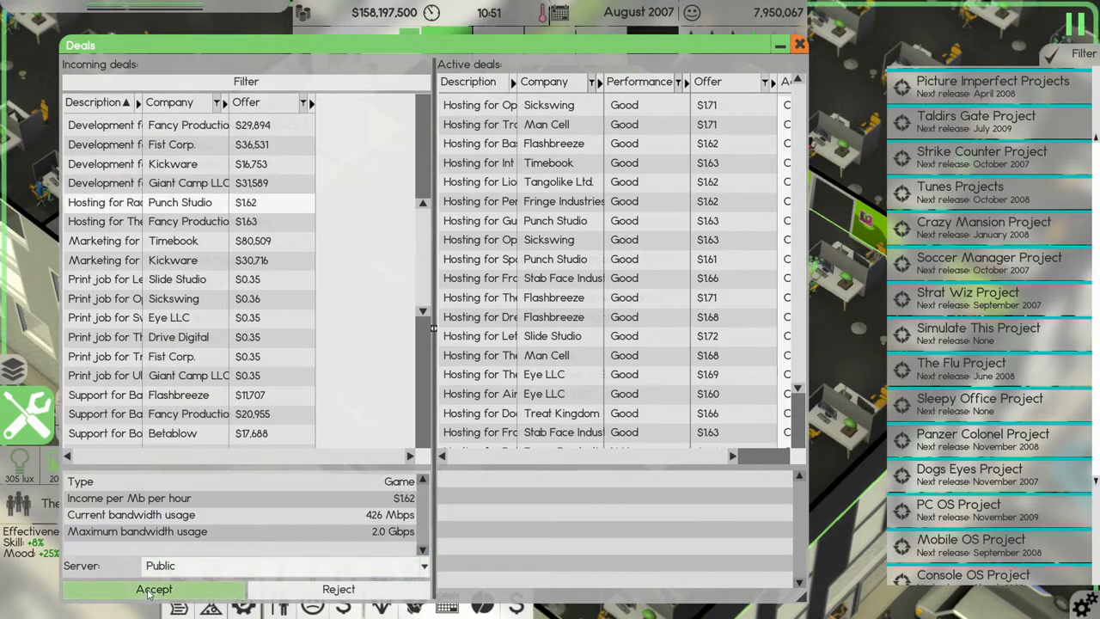
click(155, 589)
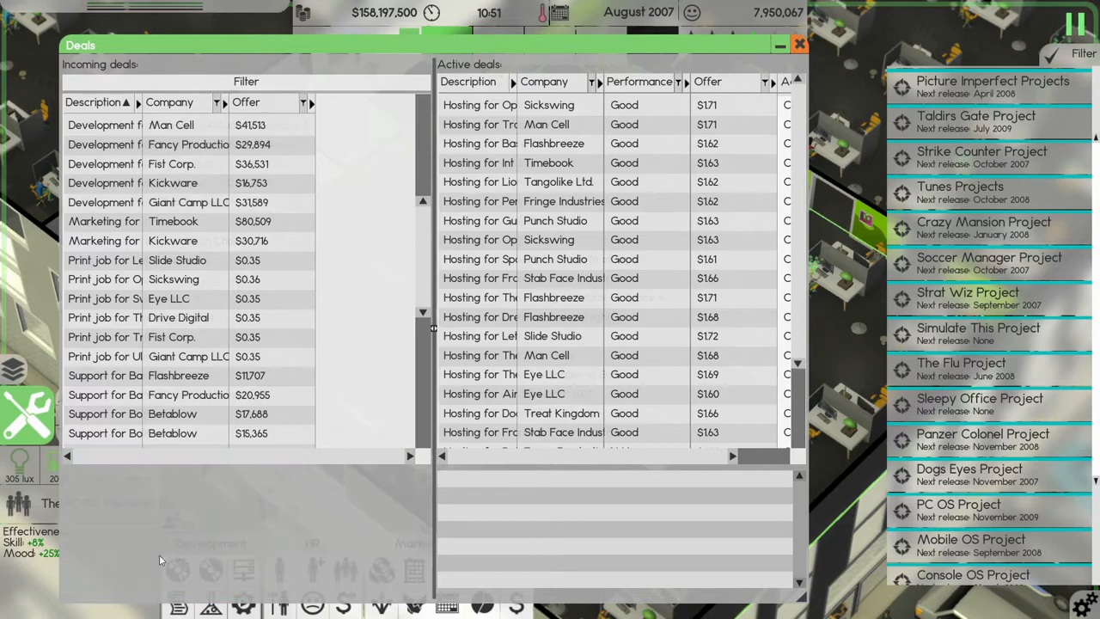
- Accept Slide Studio's LetterViewer 4 print job and close the printing overview
click(103, 259)
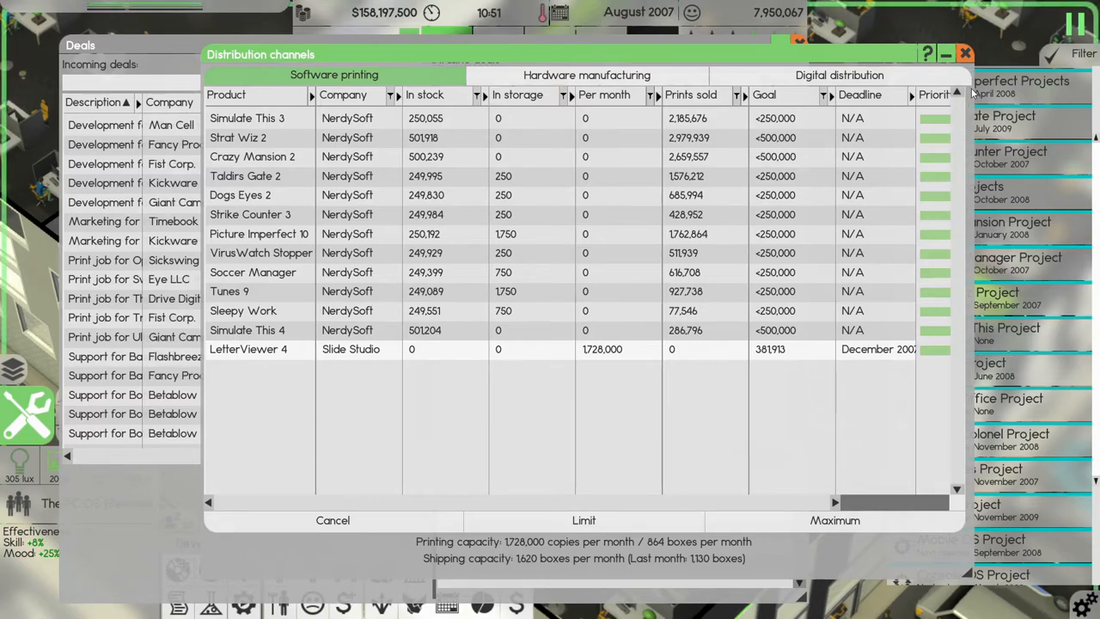
click(334, 519)
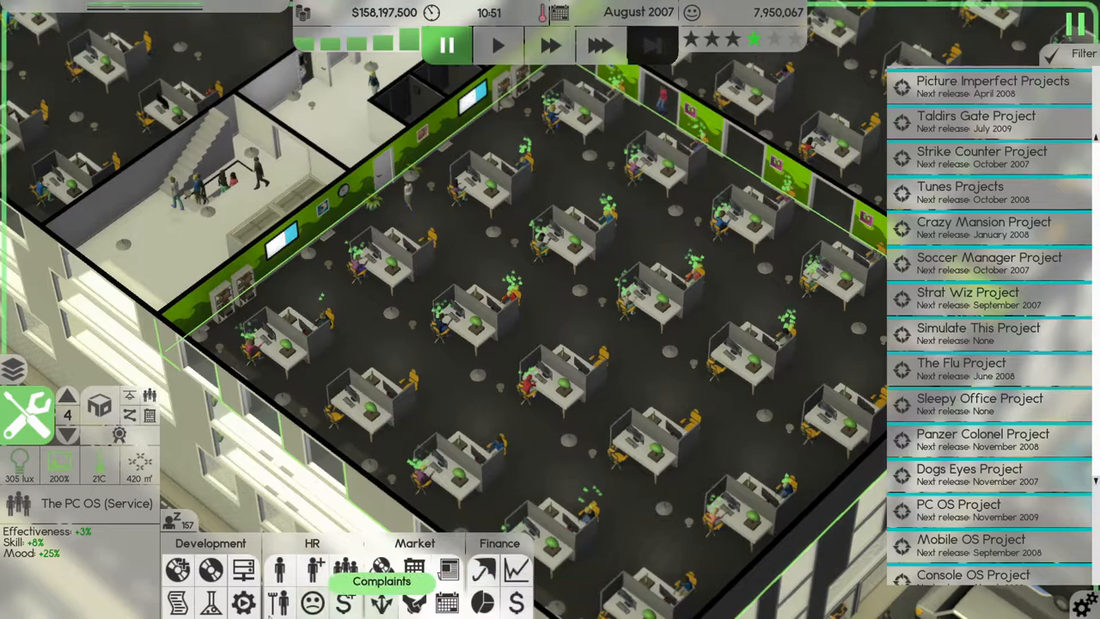
click(244, 567)
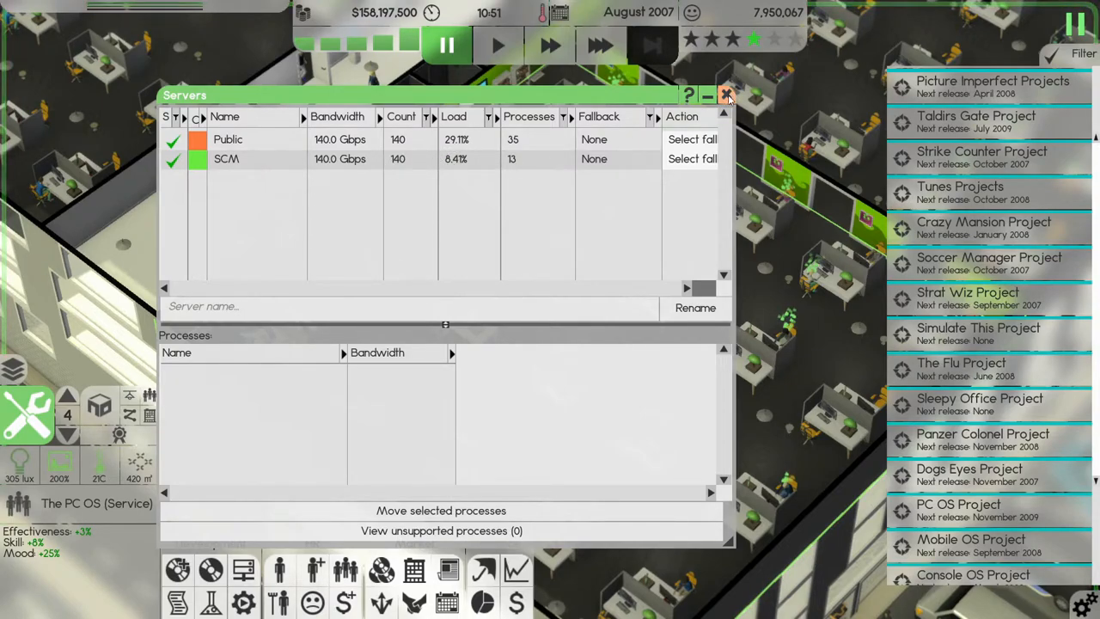
click(726, 95)
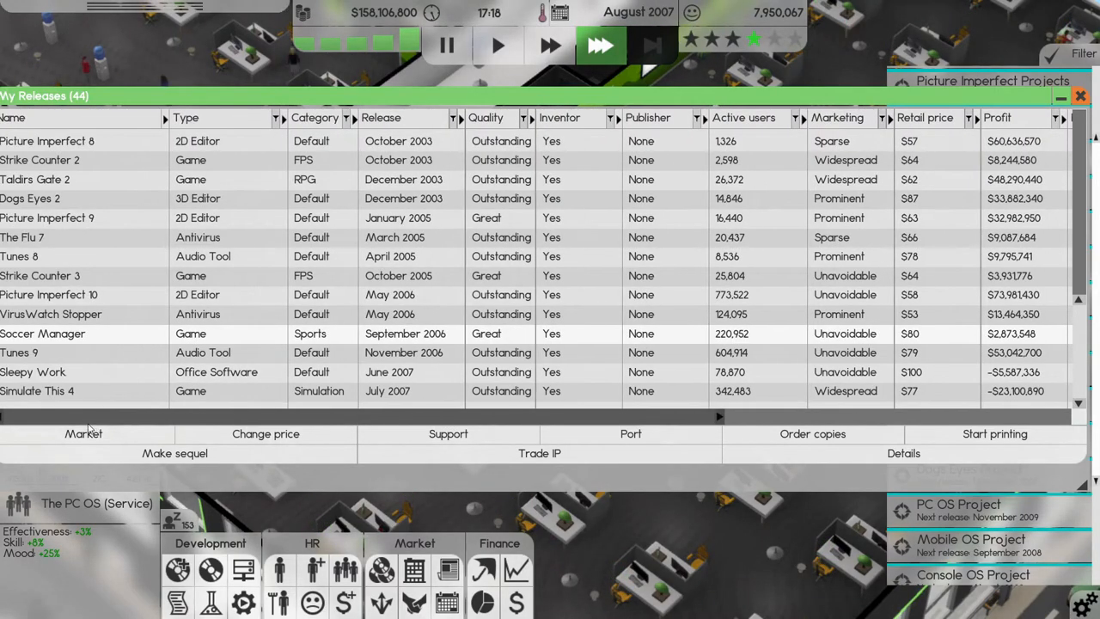
scroll(right, 3)
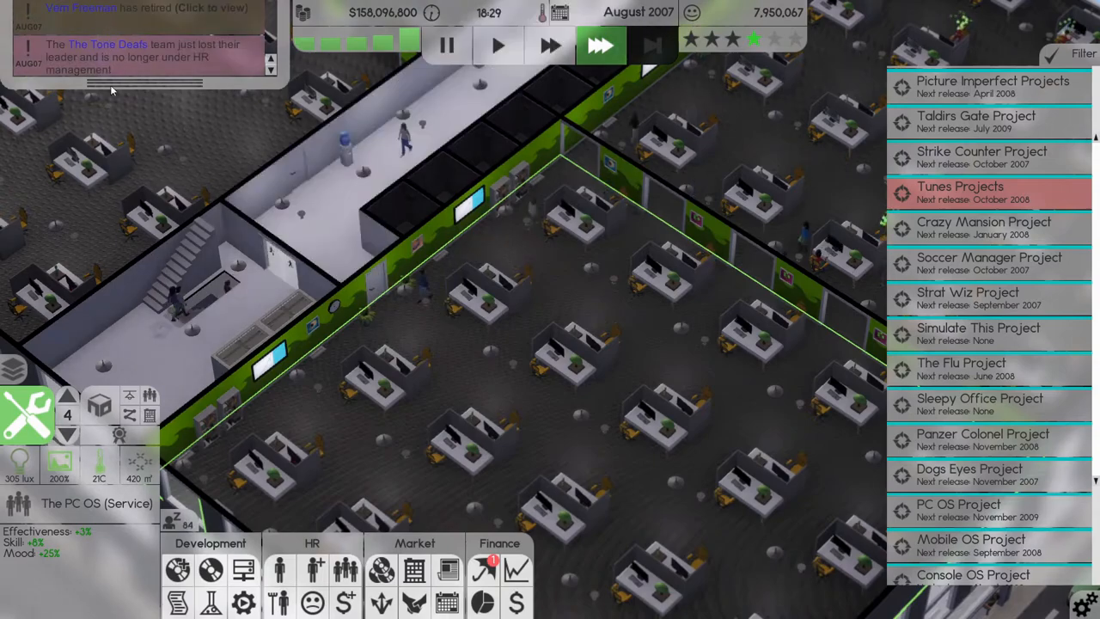
click(461, 45)
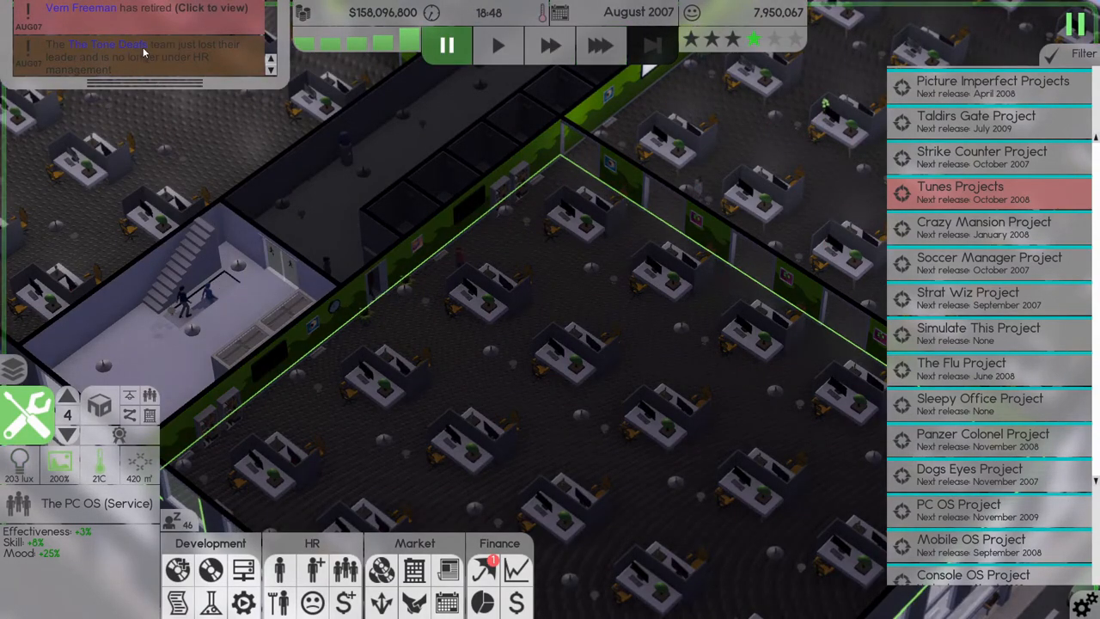
mouse_move(232, 51)
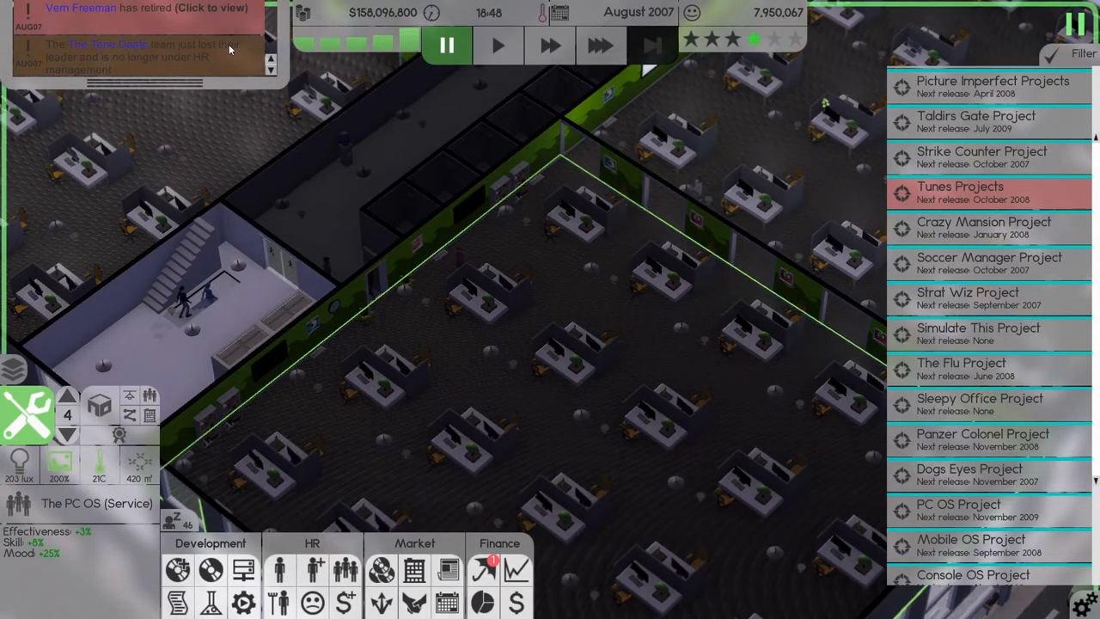
mouse_move(196, 525)
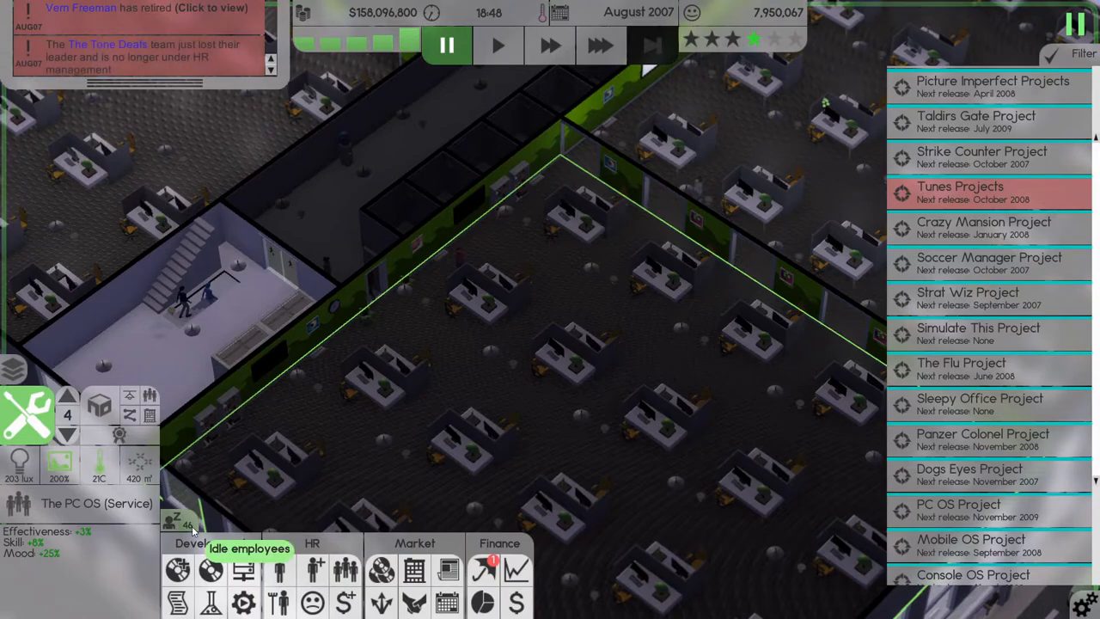
mouse_move(318, 563)
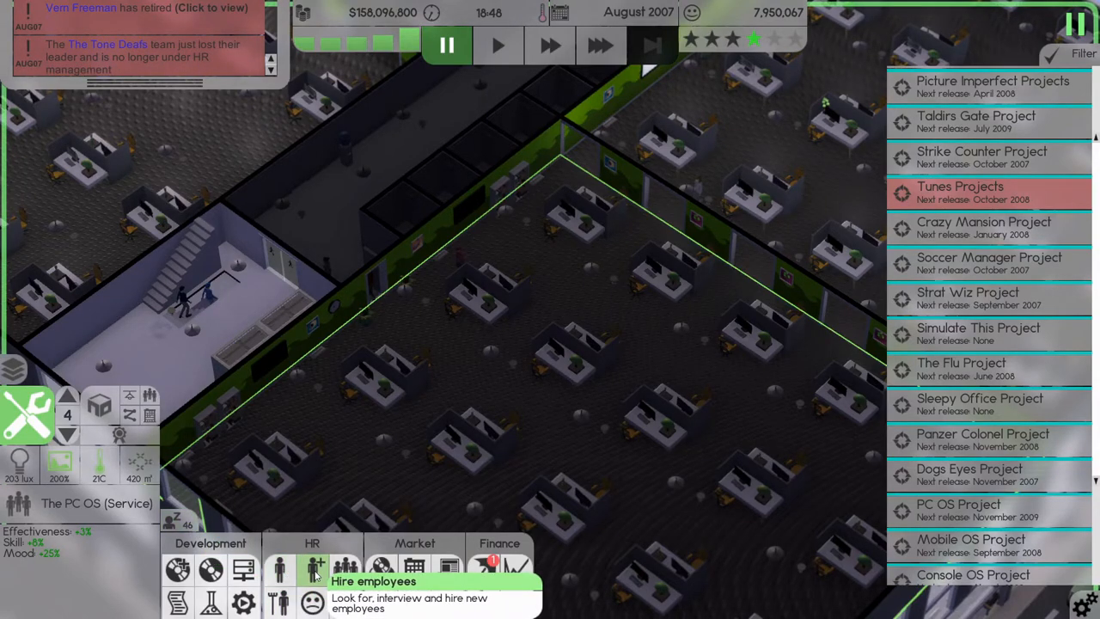
- Launch a hiring search for a high-salary HR lead candidate
click(316, 563)
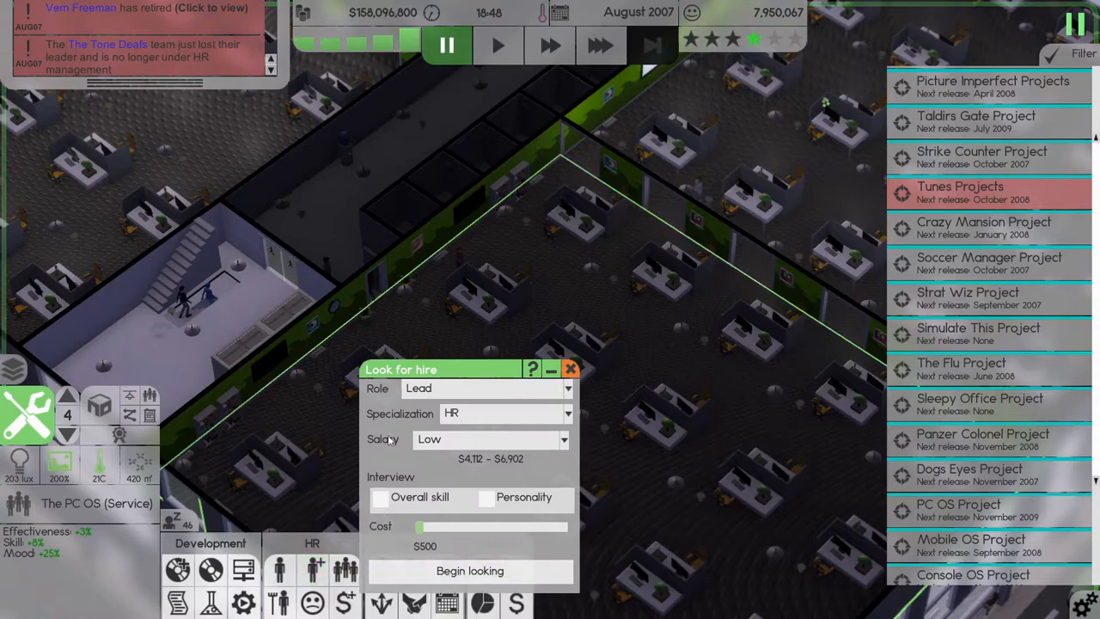
mouse_move(480, 444)
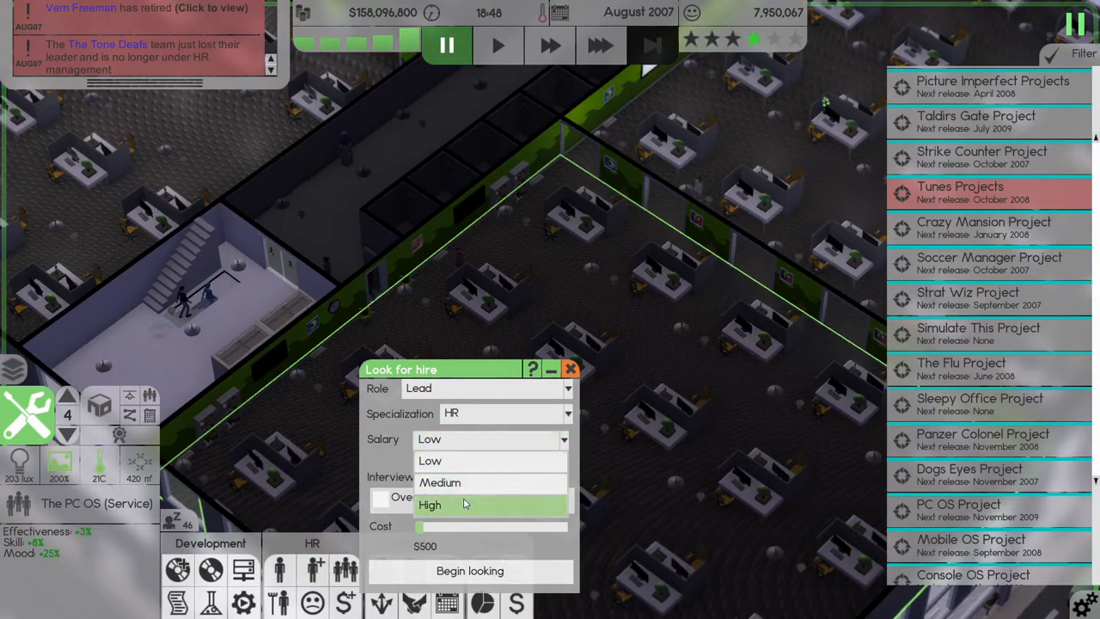
click(455, 505)
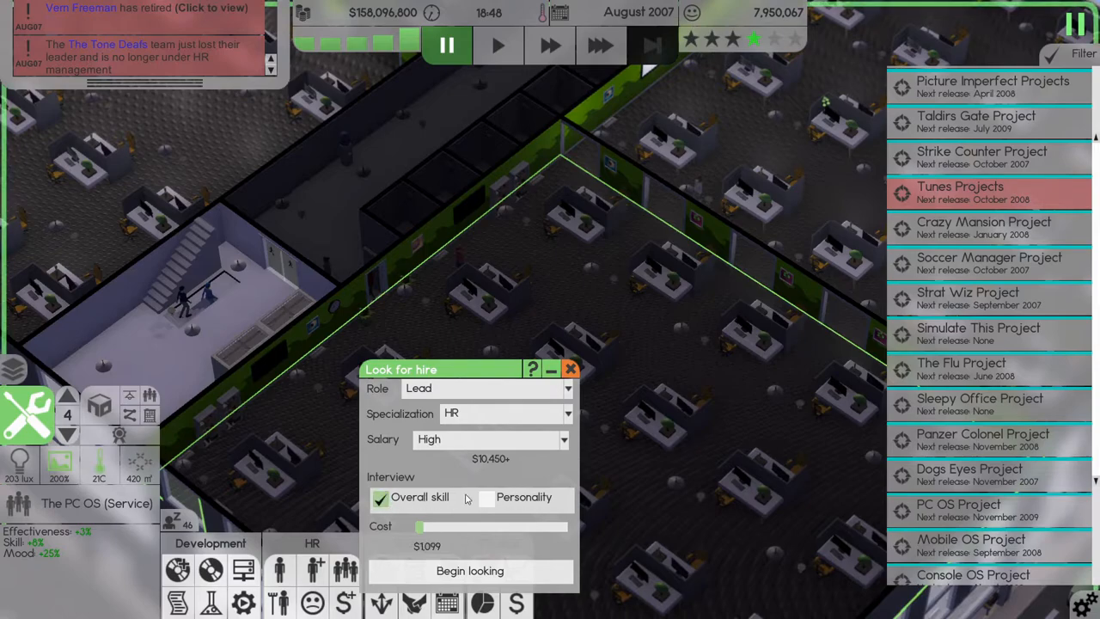
click(484, 499)
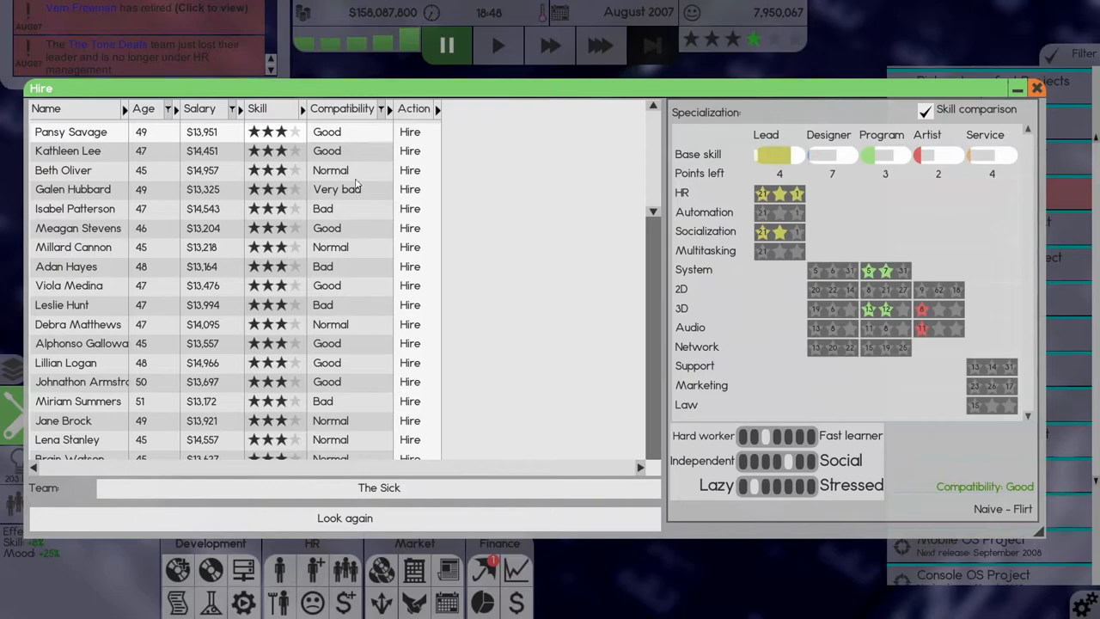
- Target The Tone Deafs, sort candidates by compatibility and inspect the top ones
click(378, 488)
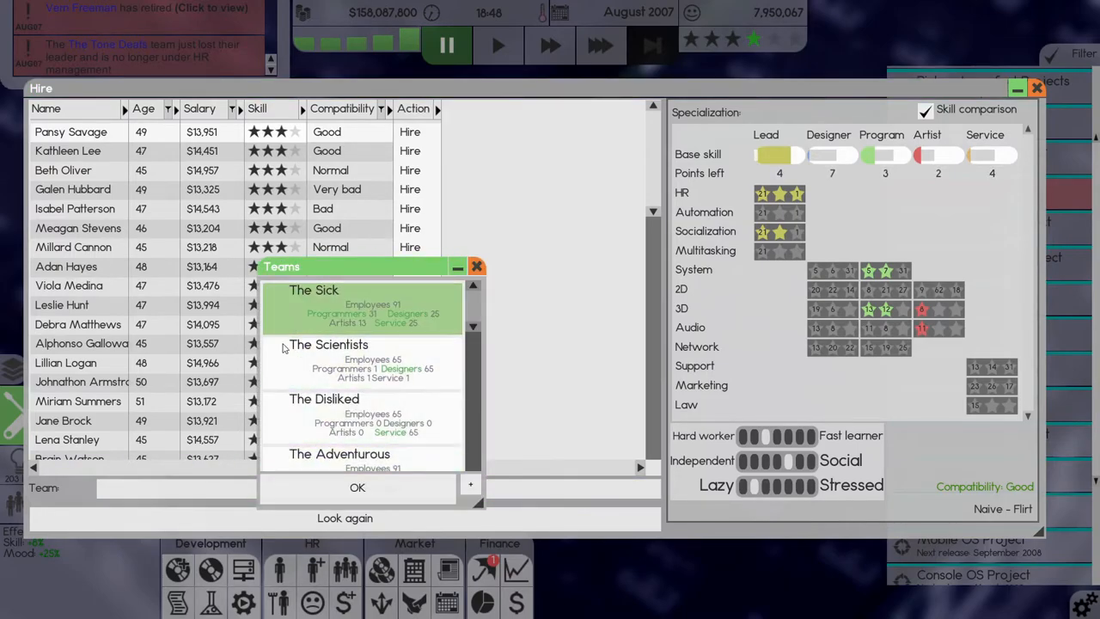
scroll(down, 3)
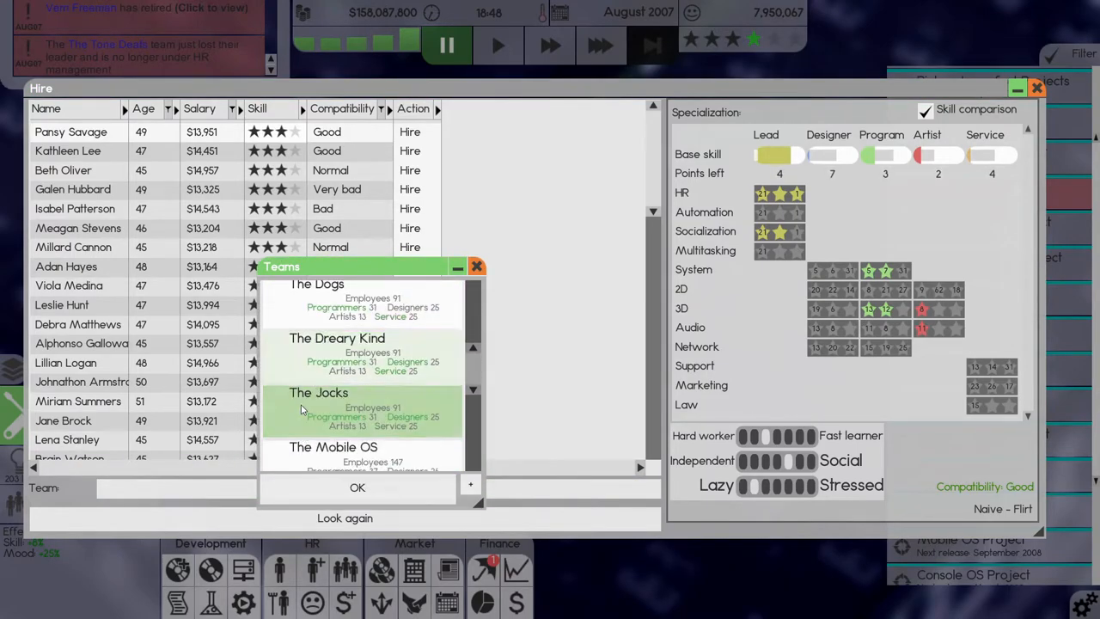
scroll(down, 3)
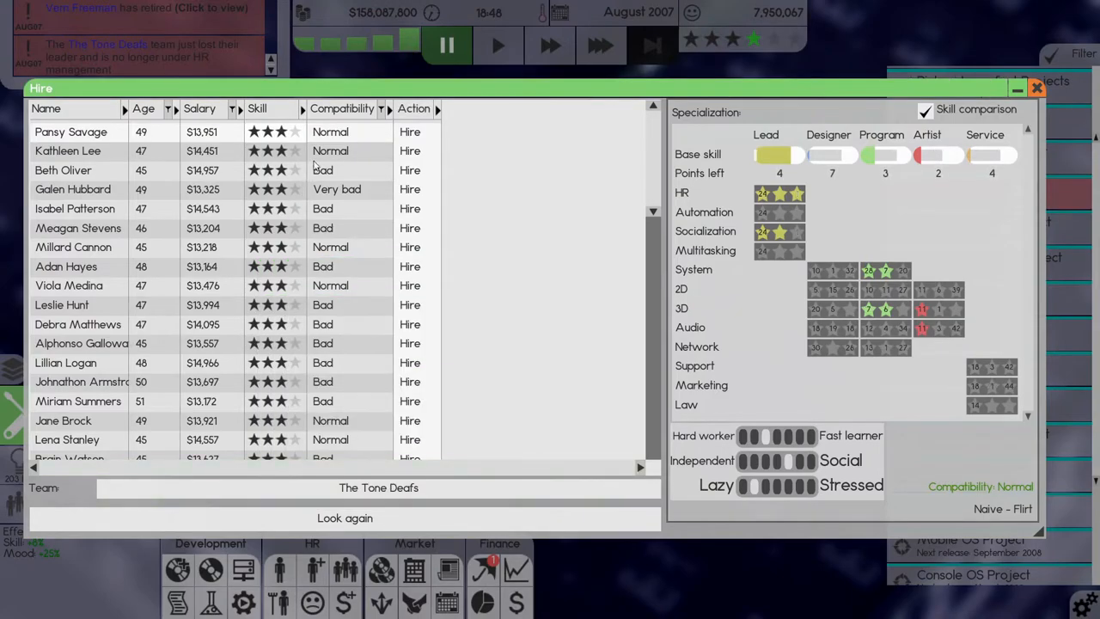
click(340, 108)
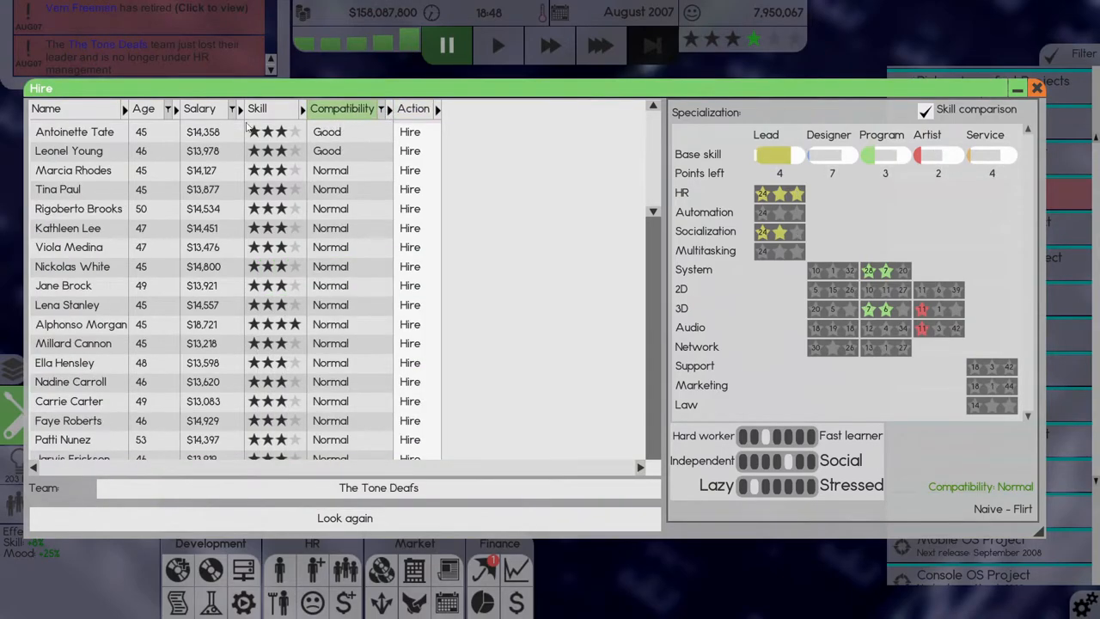
click(76, 130)
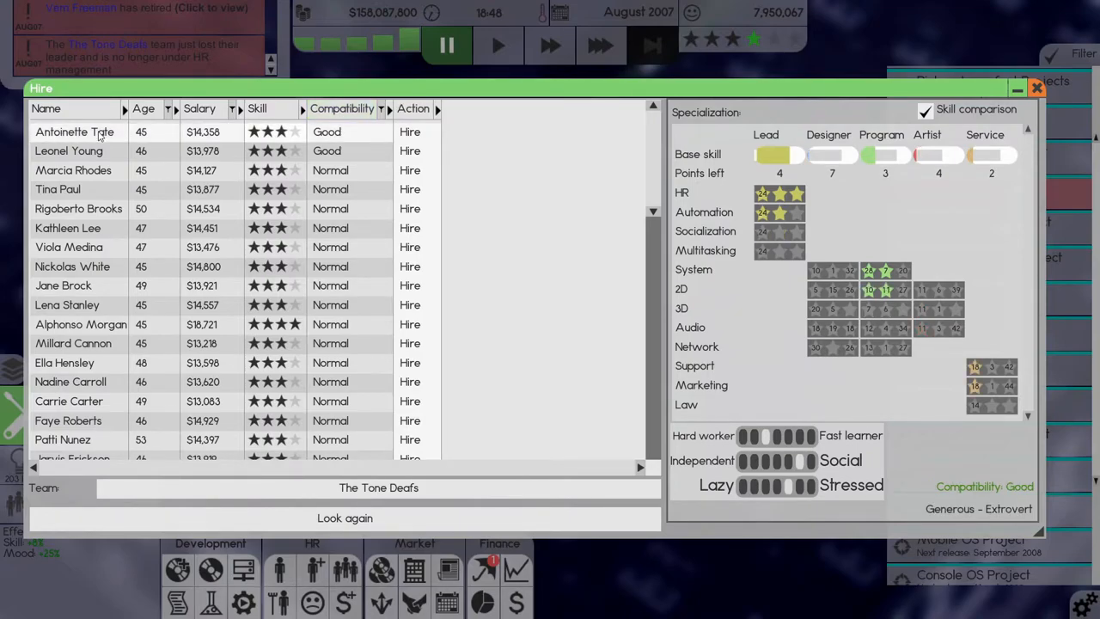
click(69, 151)
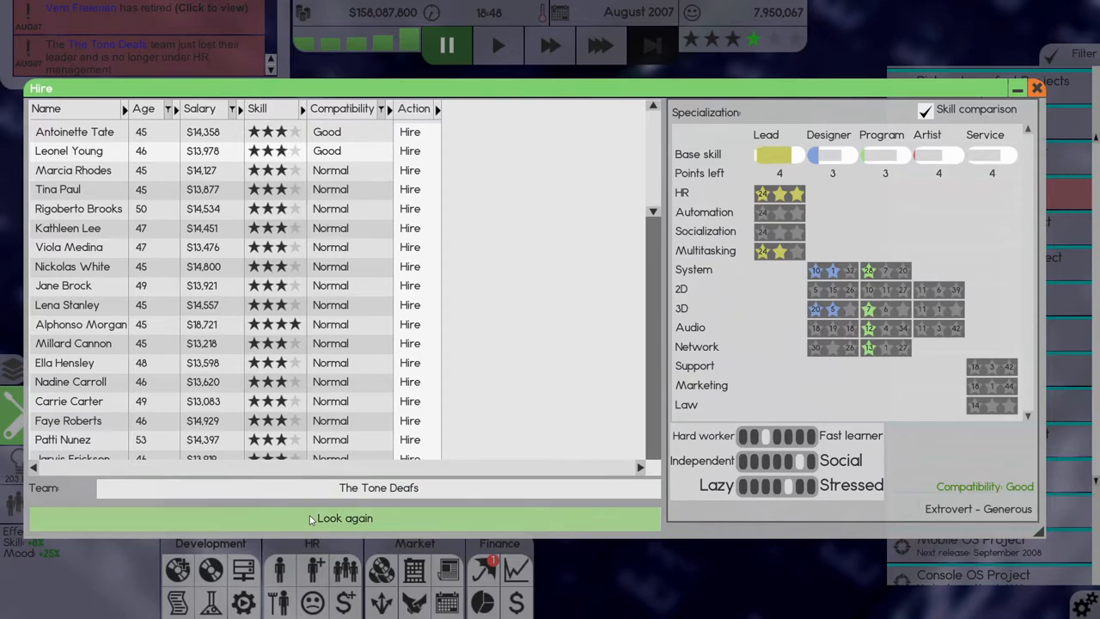
- Refresh the candidate batches and hire the four-star candidate Kate Cox
click(343, 519)
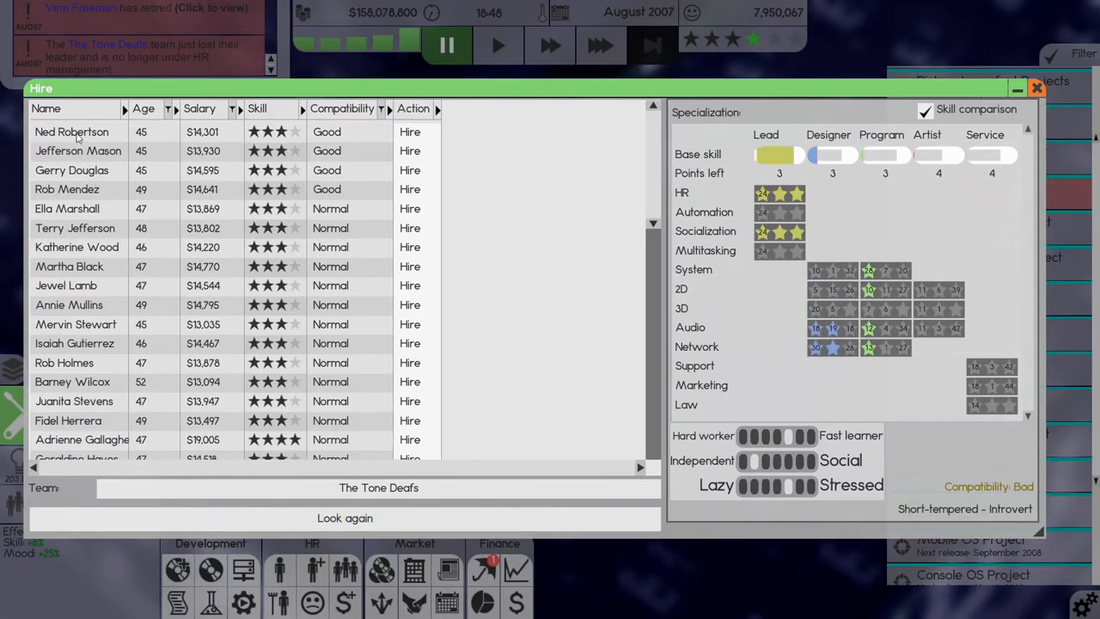
click(72, 170)
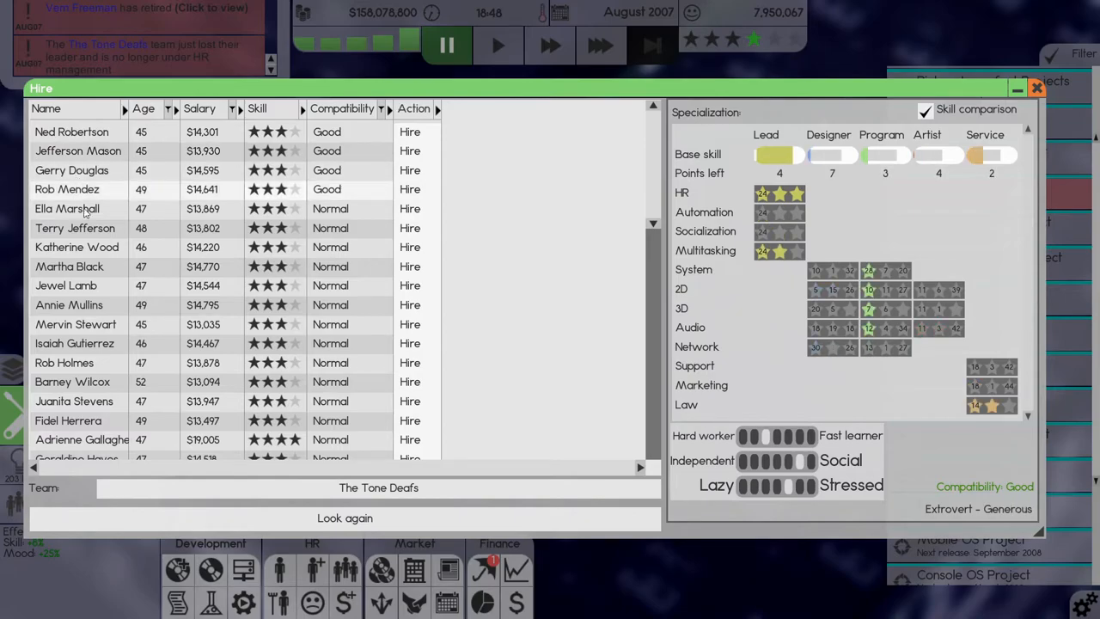
click(343, 519)
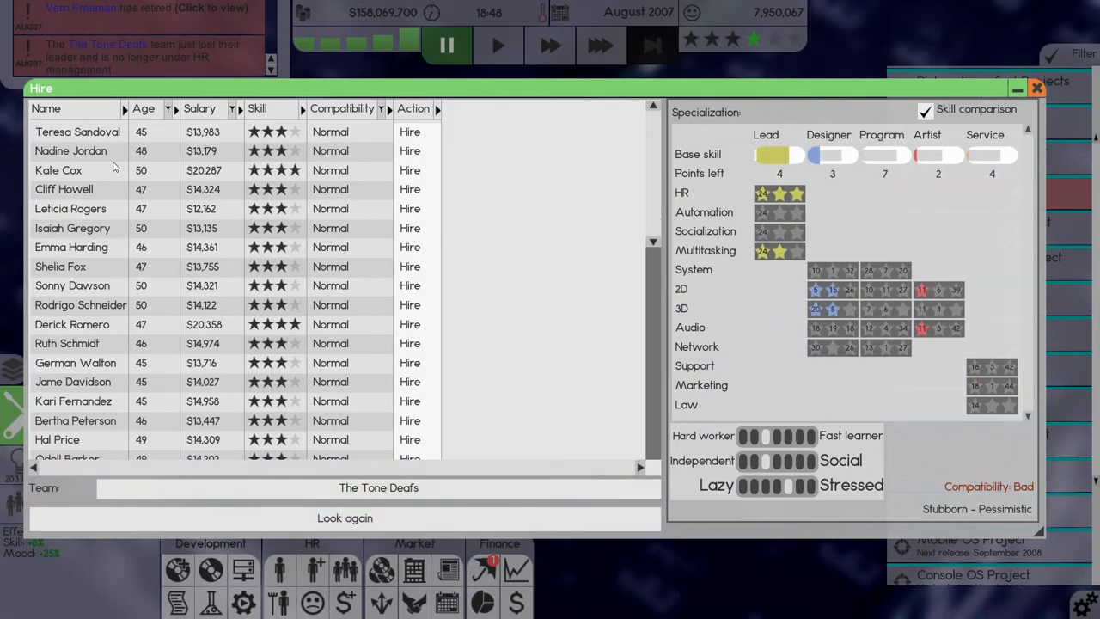
click(58, 170)
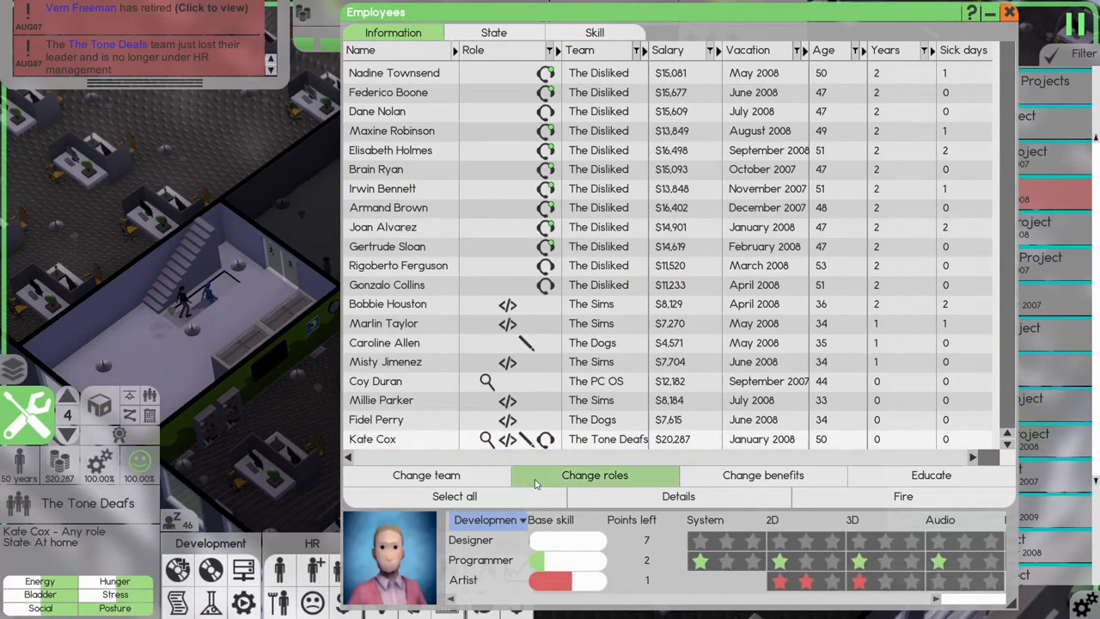
click(595, 474)
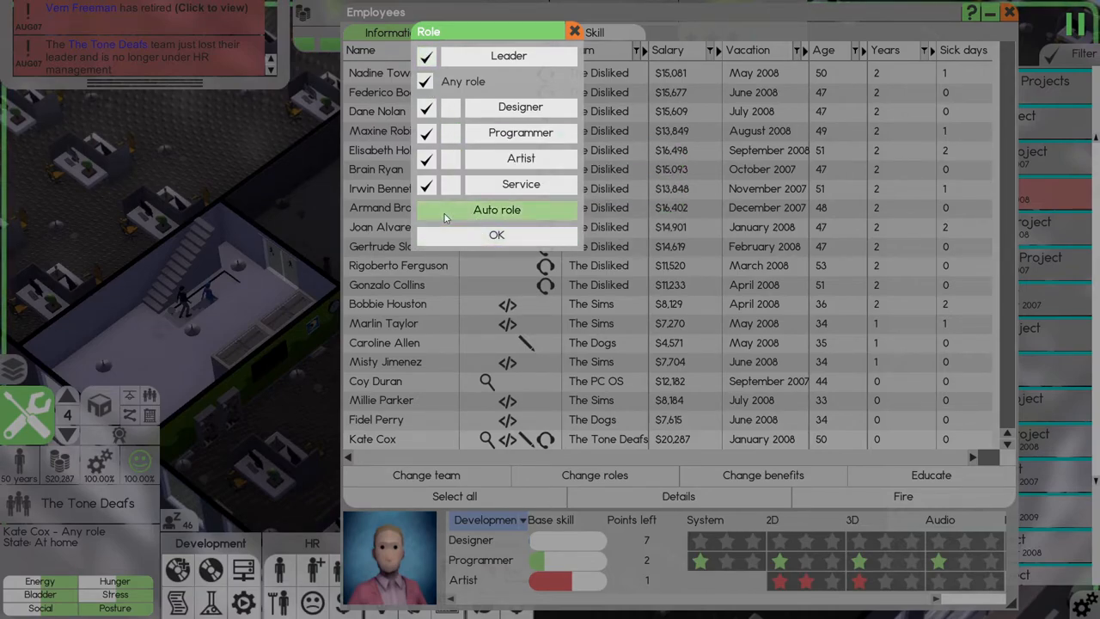
mouse_move(495, 234)
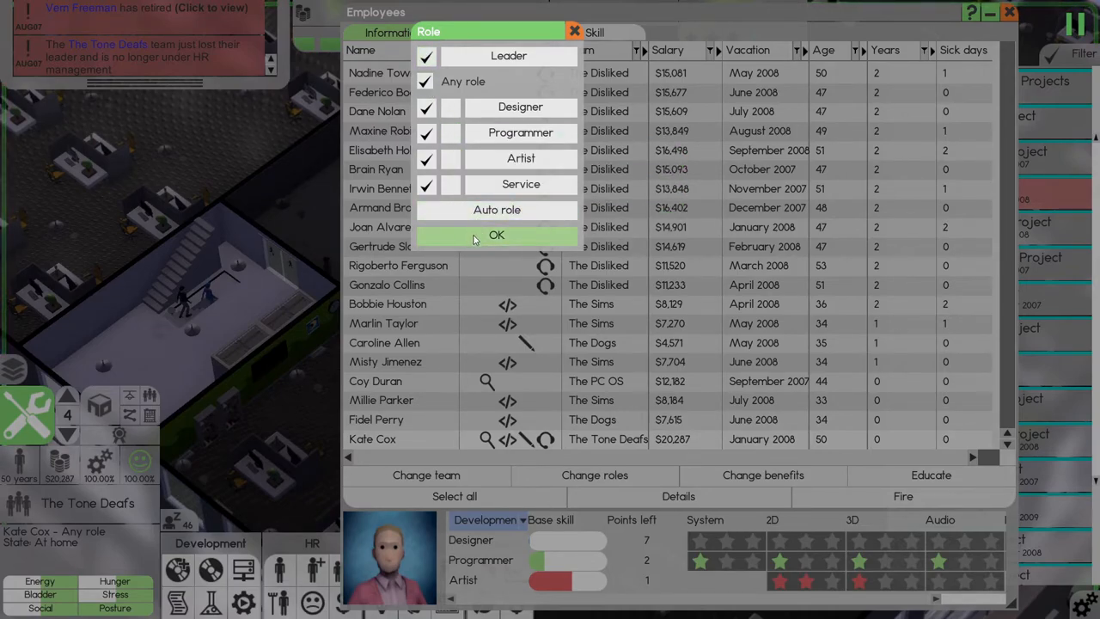
click(494, 234)
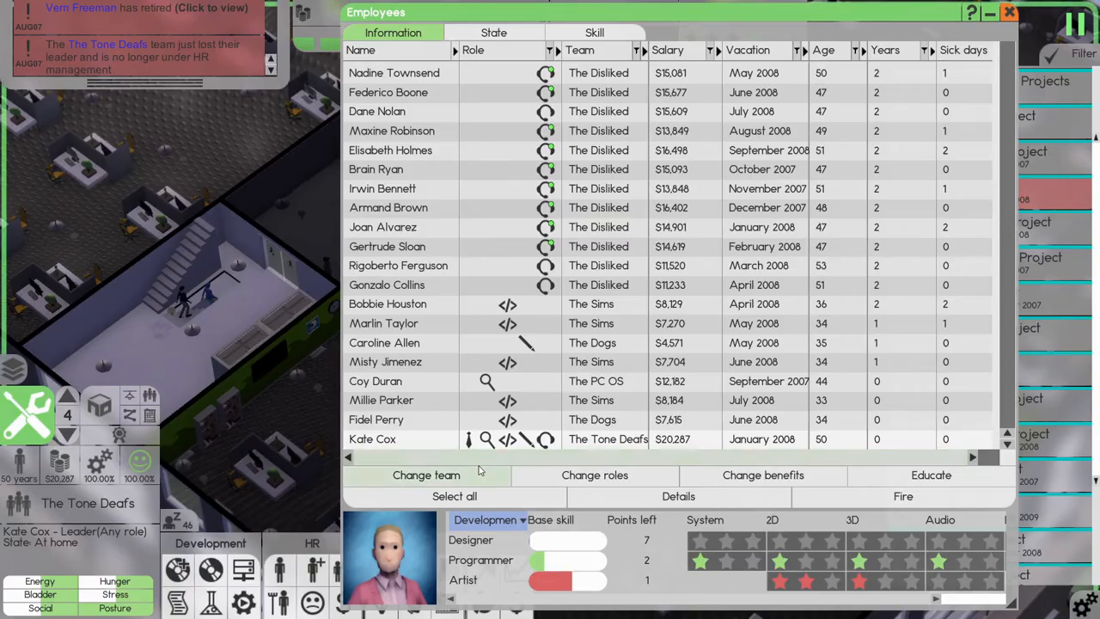
mouse_move(469, 440)
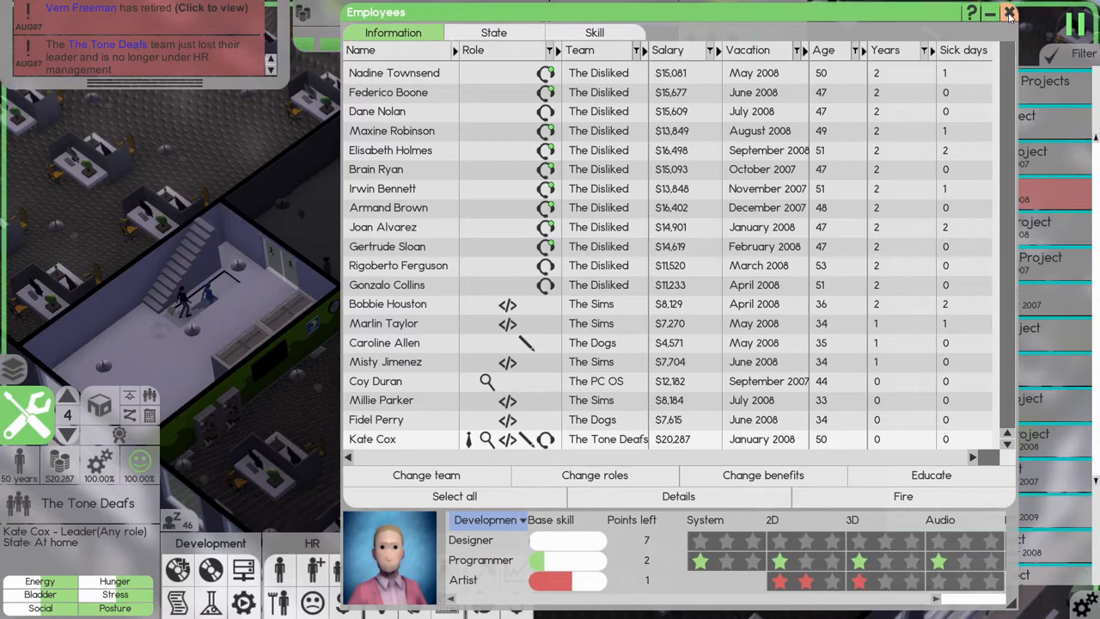
click(1009, 11)
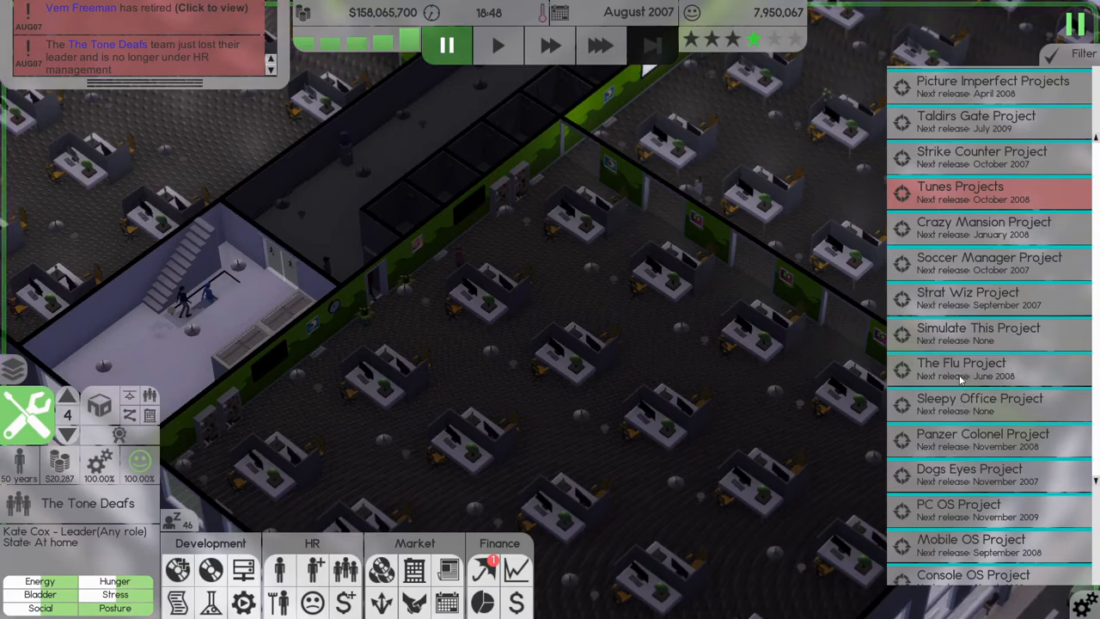
- Assign Kate Cox as leader of the Tunes Project
click(959, 192)
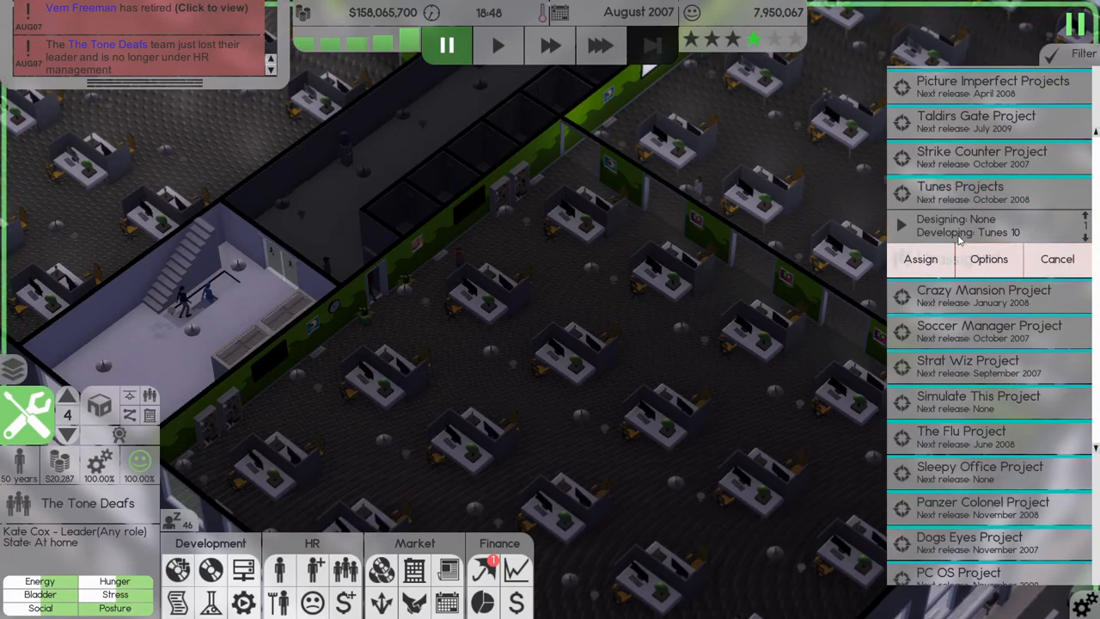
click(920, 258)
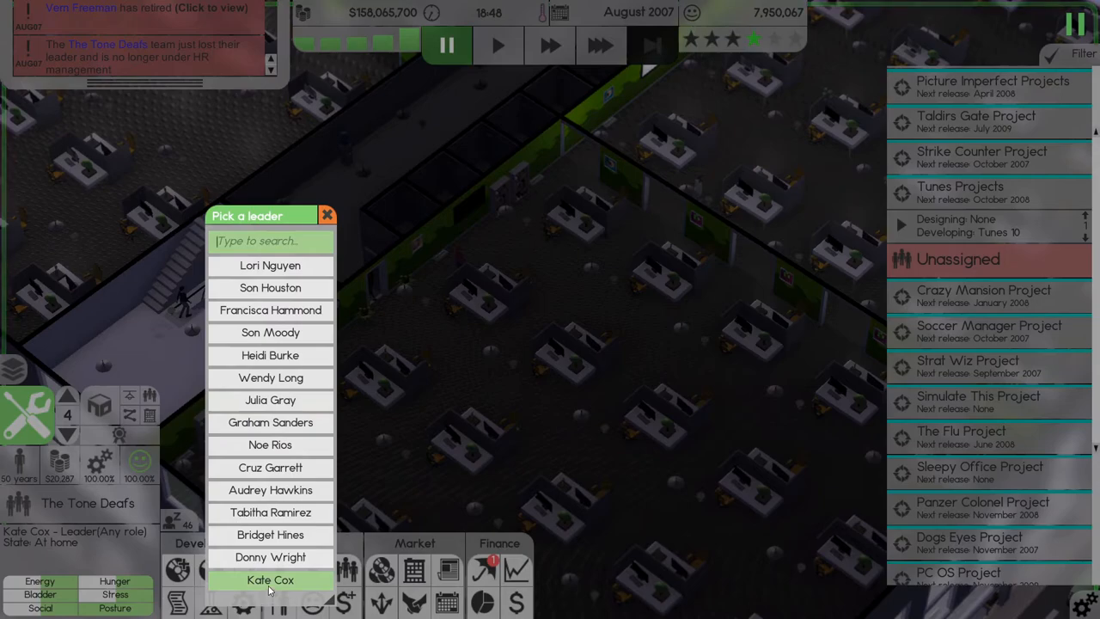
click(270, 579)
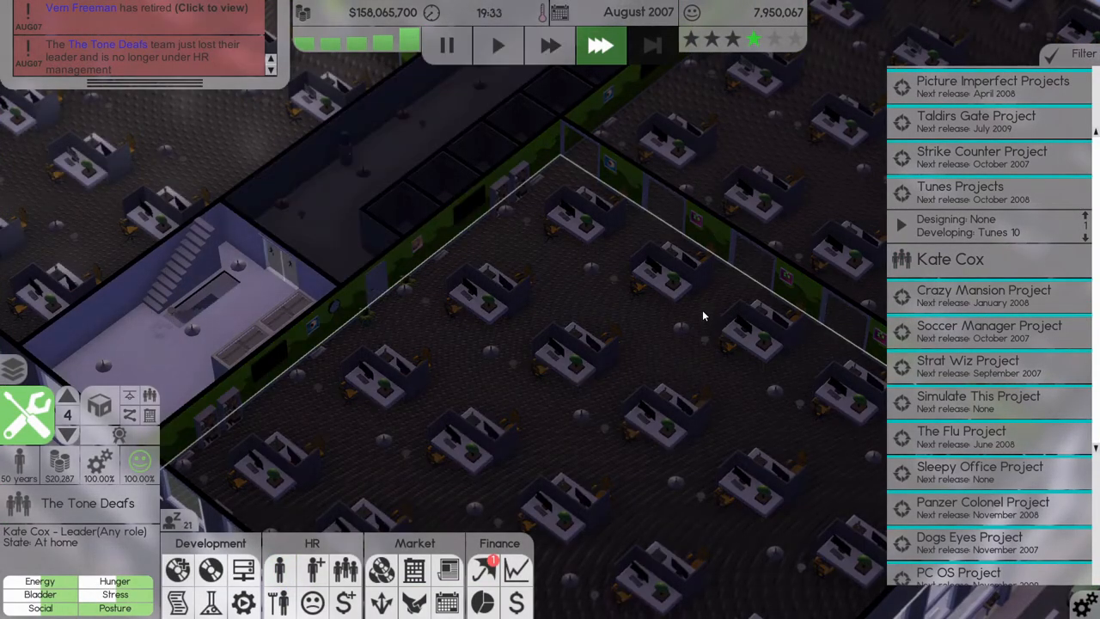
scroll(down, 3)
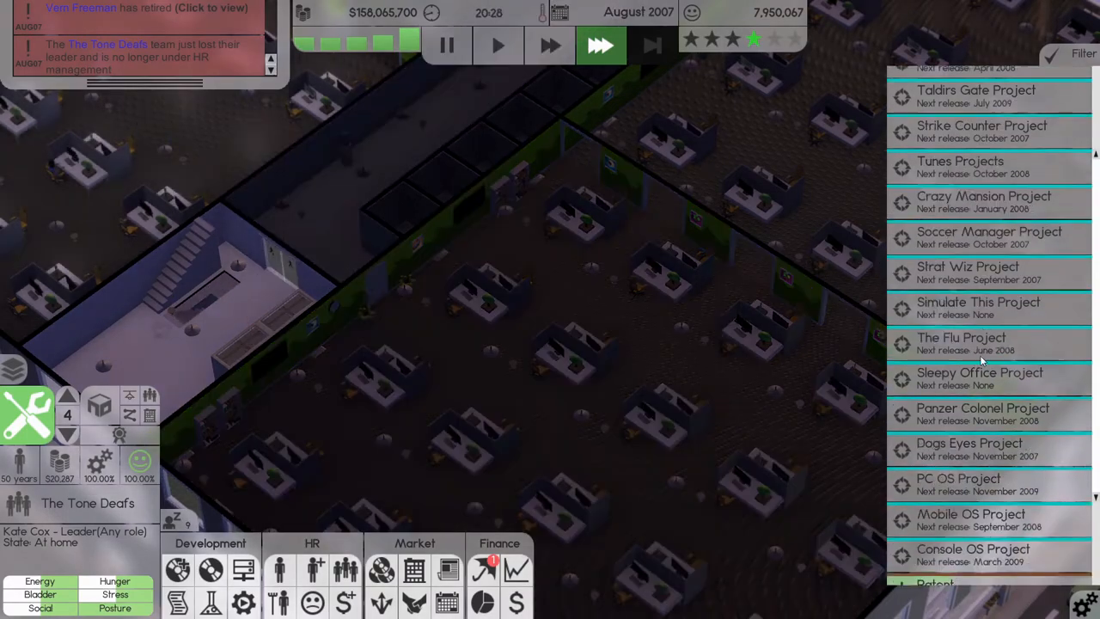
scroll(down, 3)
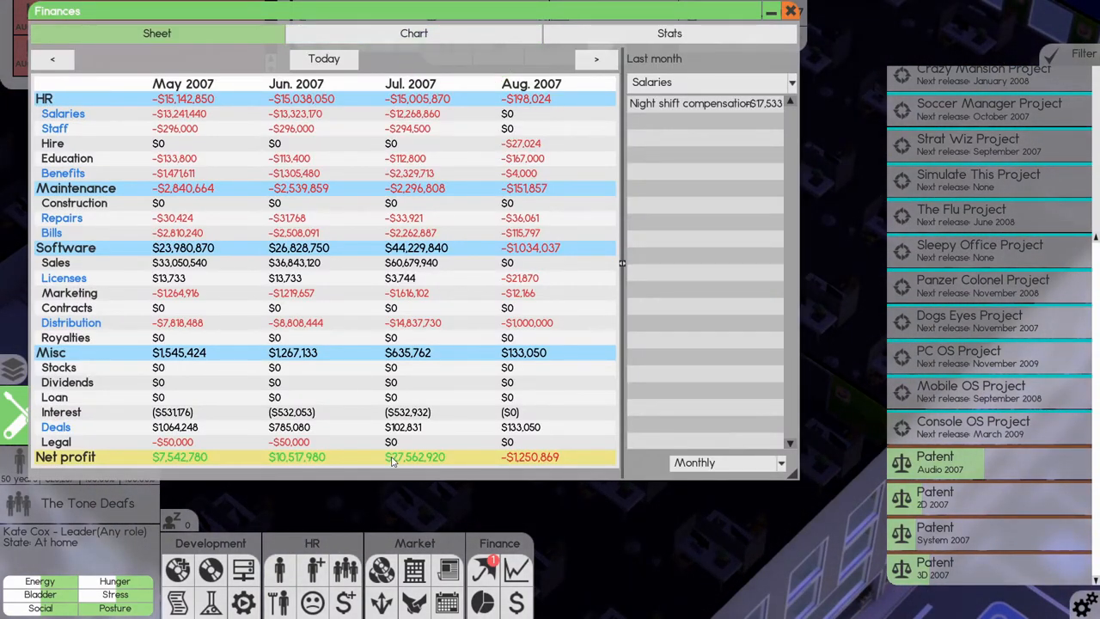
mouse_move(543, 278)
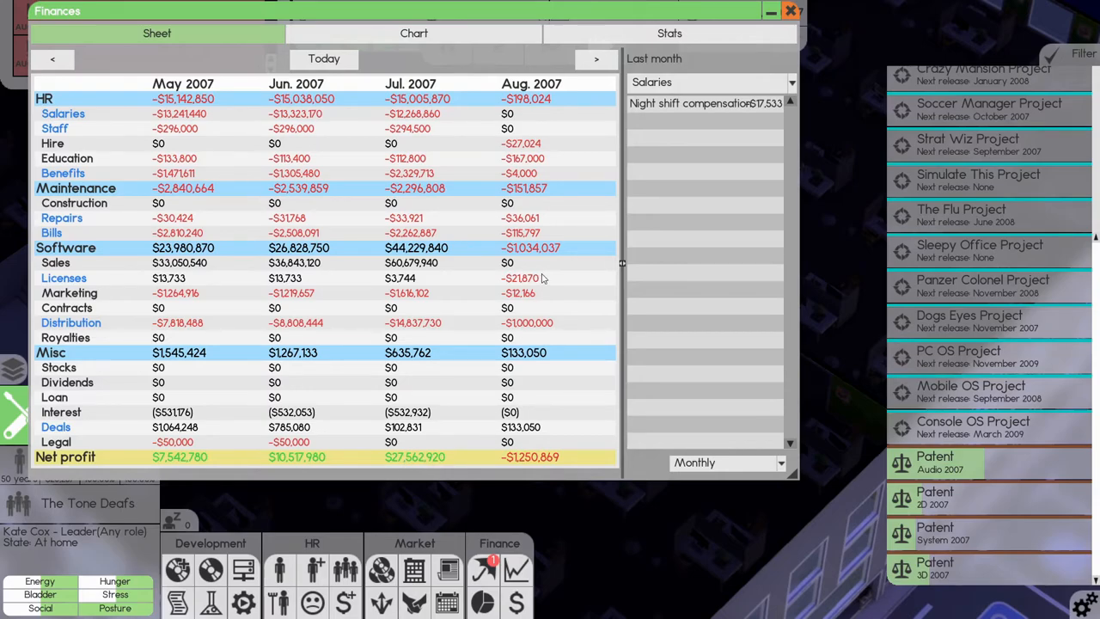
mouse_move(649, 233)
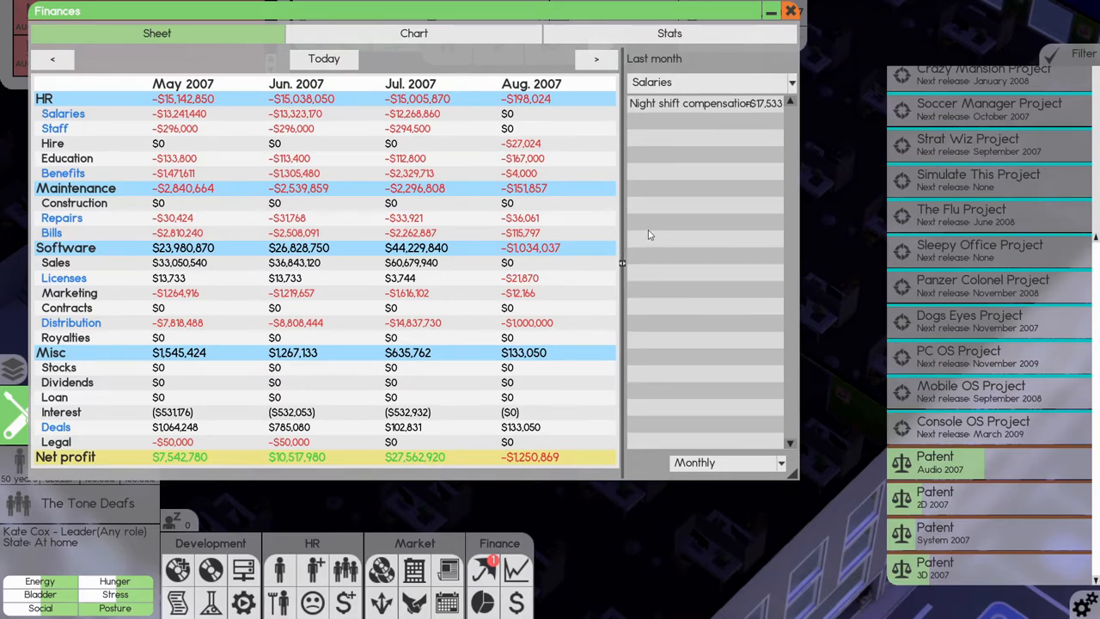
- Advance the finance sheet to September 2007 and bring up insurance and investments
click(593, 58)
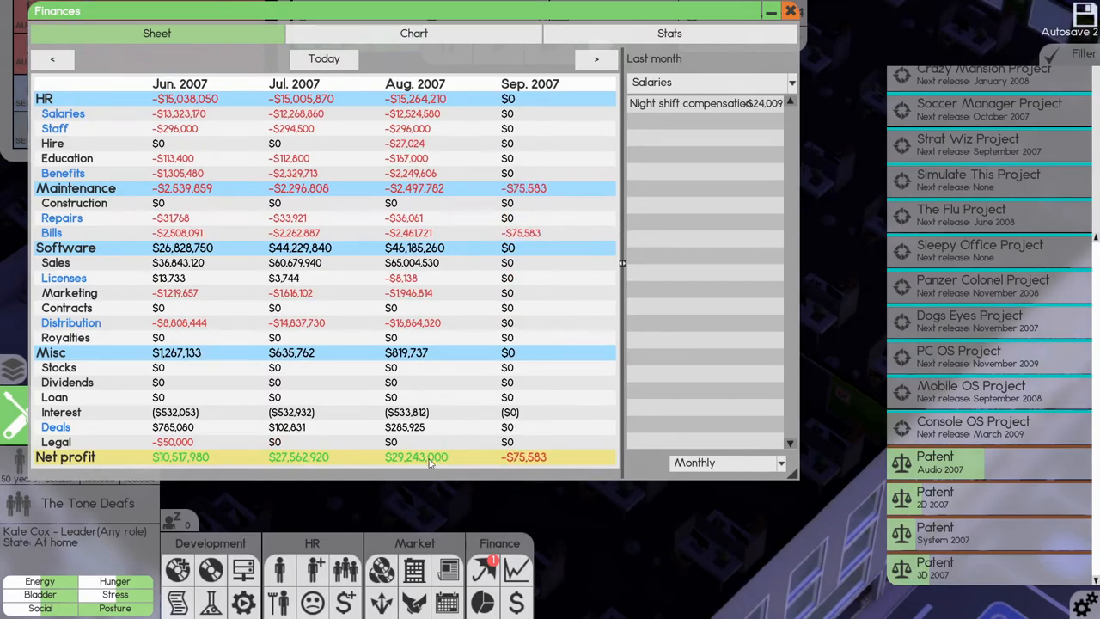
click(787, 9)
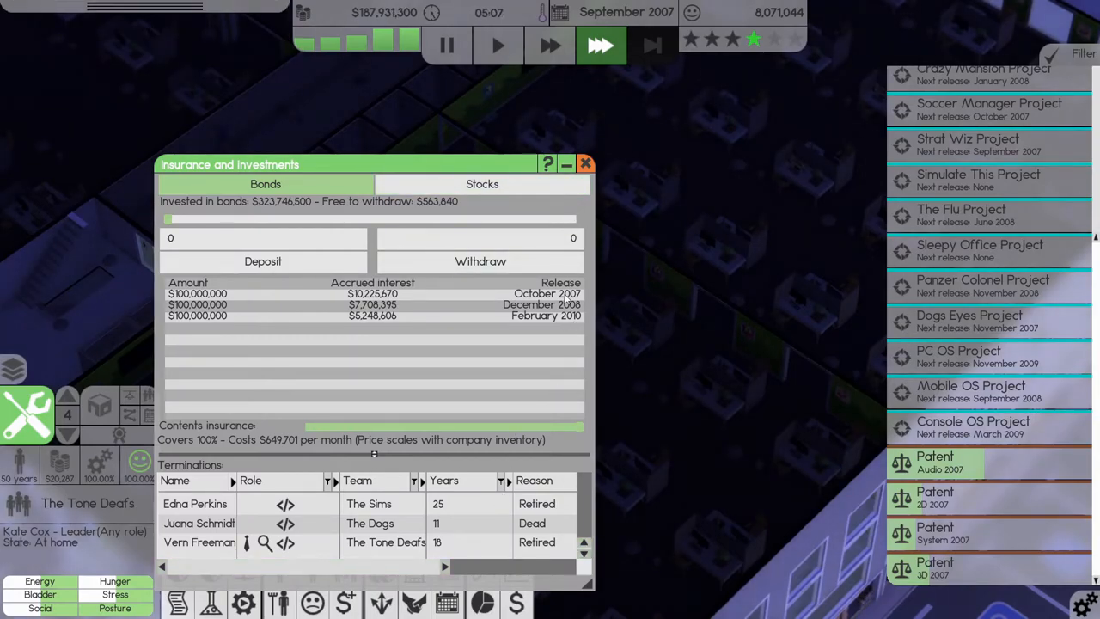
click(585, 164)
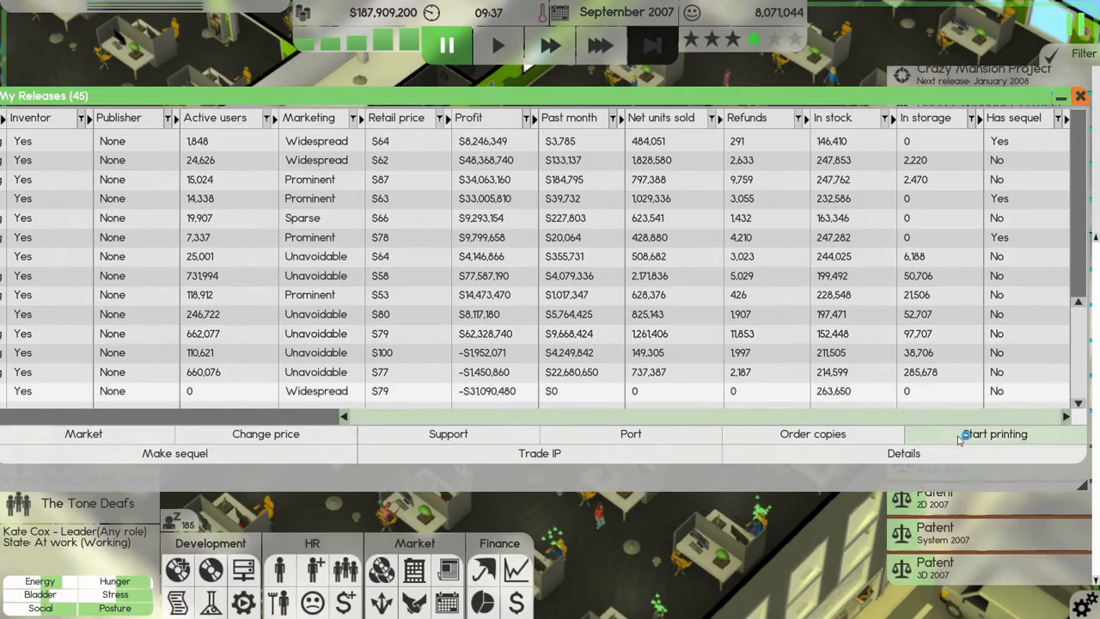
- Start a Strat Wiz 3 print run capped at 250,000 copies and return to the office view
click(994, 433)
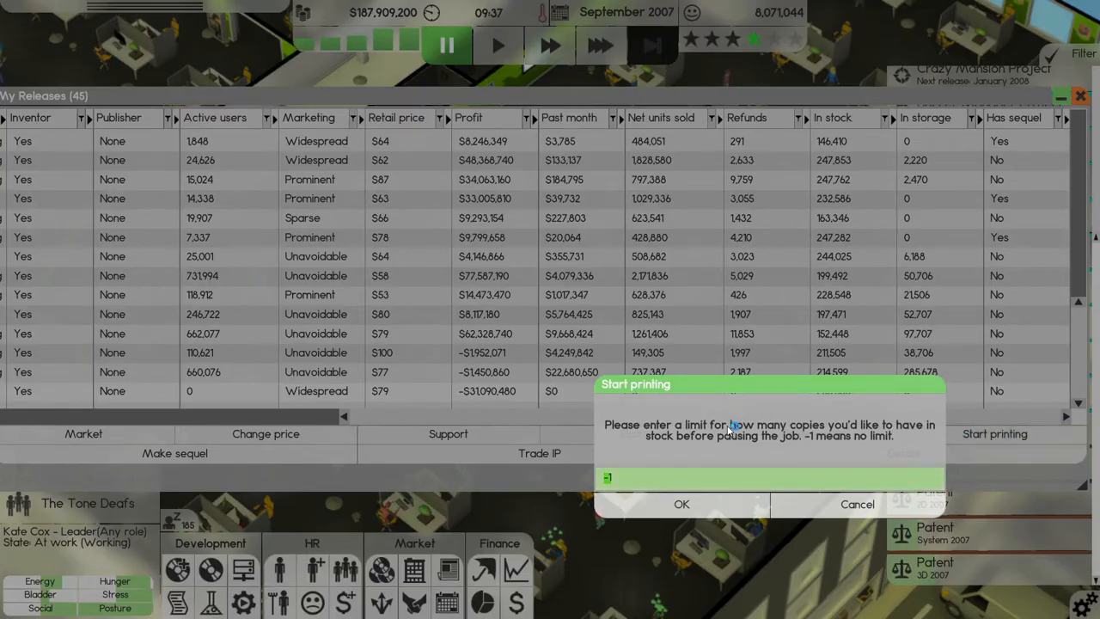
text(250000)
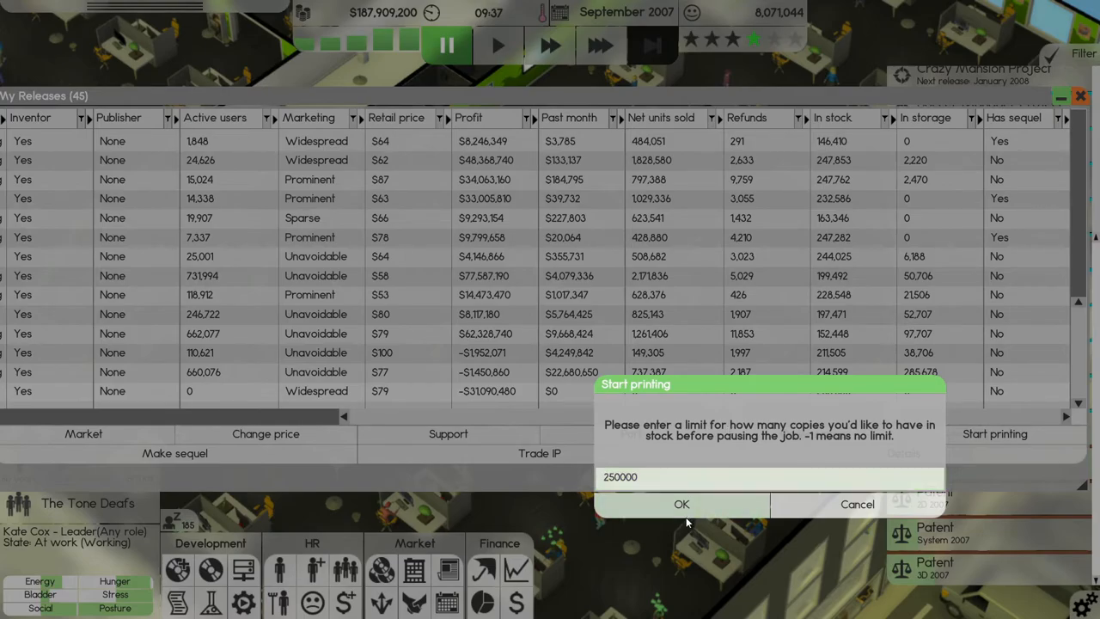
click(680, 505)
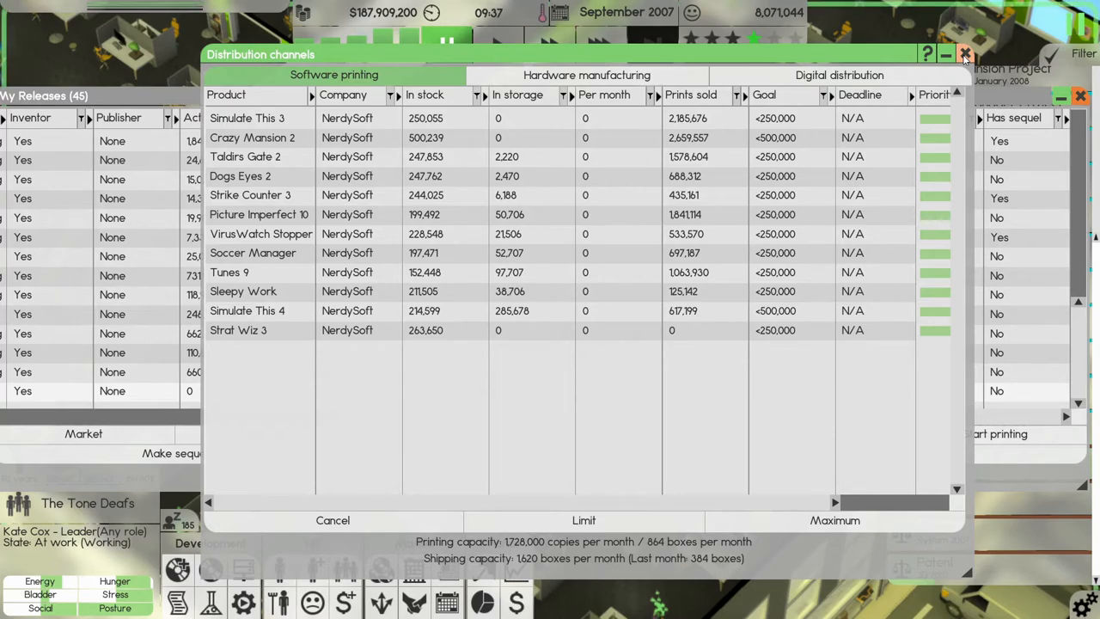
click(966, 53)
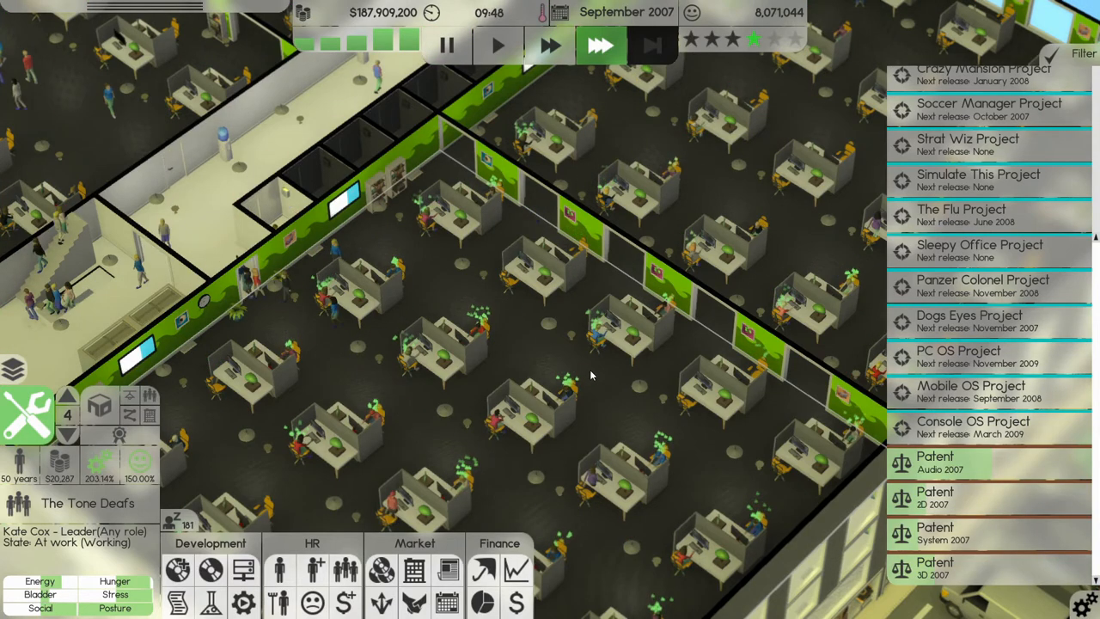
mouse_move(625, 380)
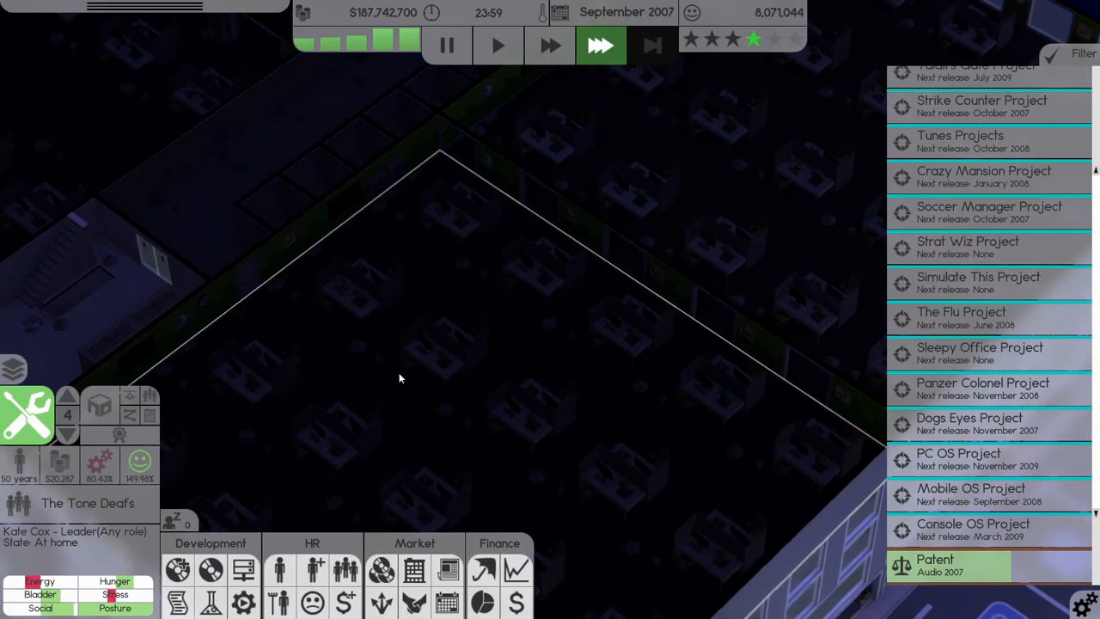
mouse_move(395, 378)
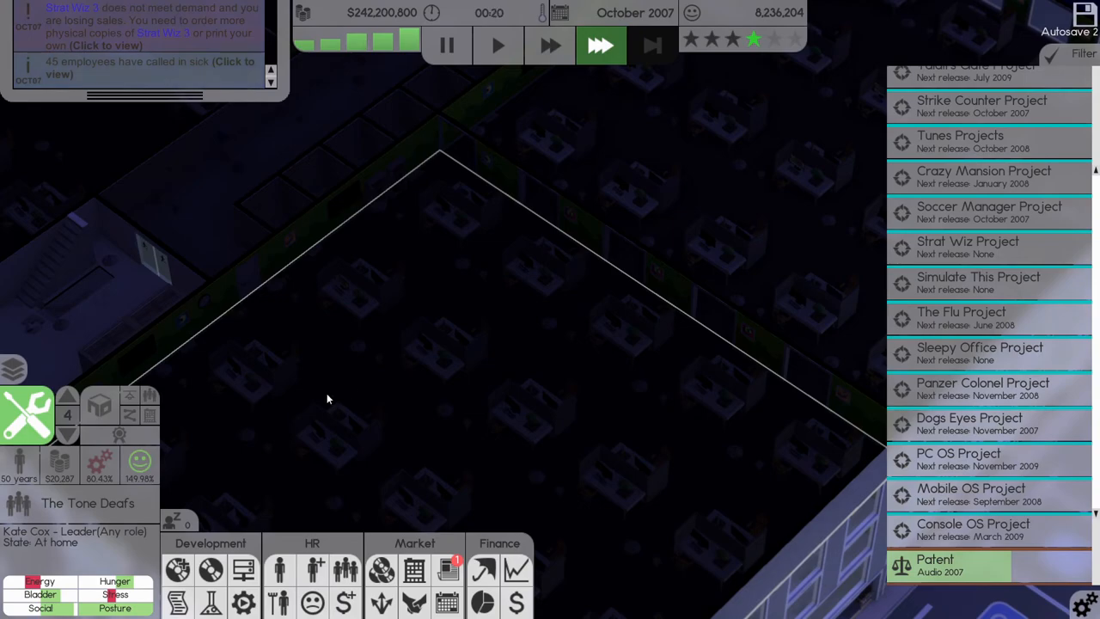
- After fast-forwarding to October 2007, bring up the company's monthly finance sheet
click(446, 44)
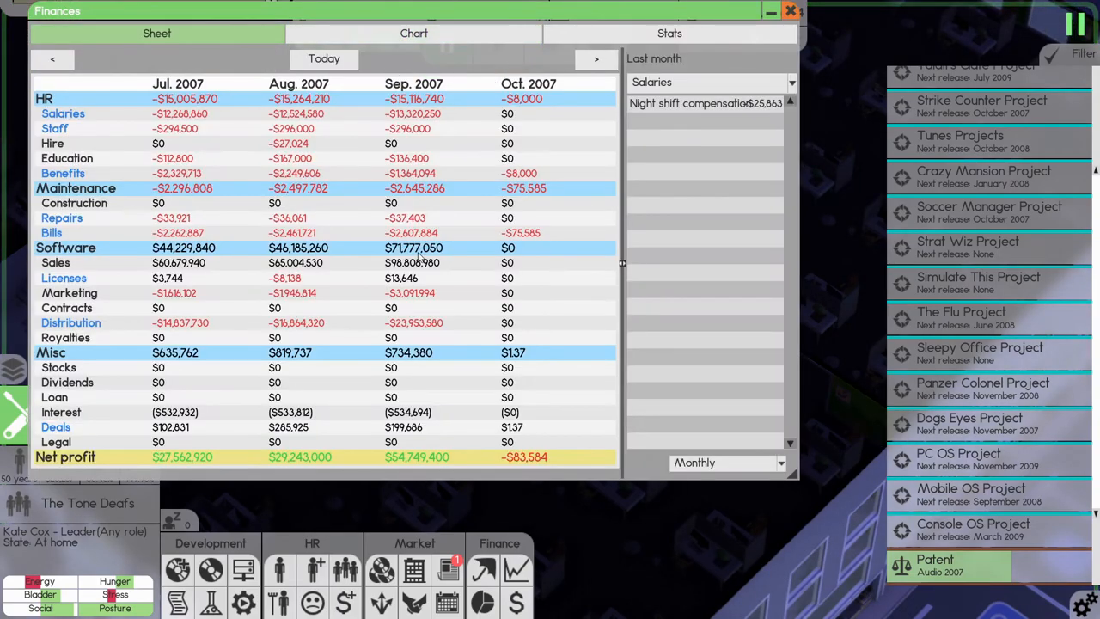
mouse_move(398, 457)
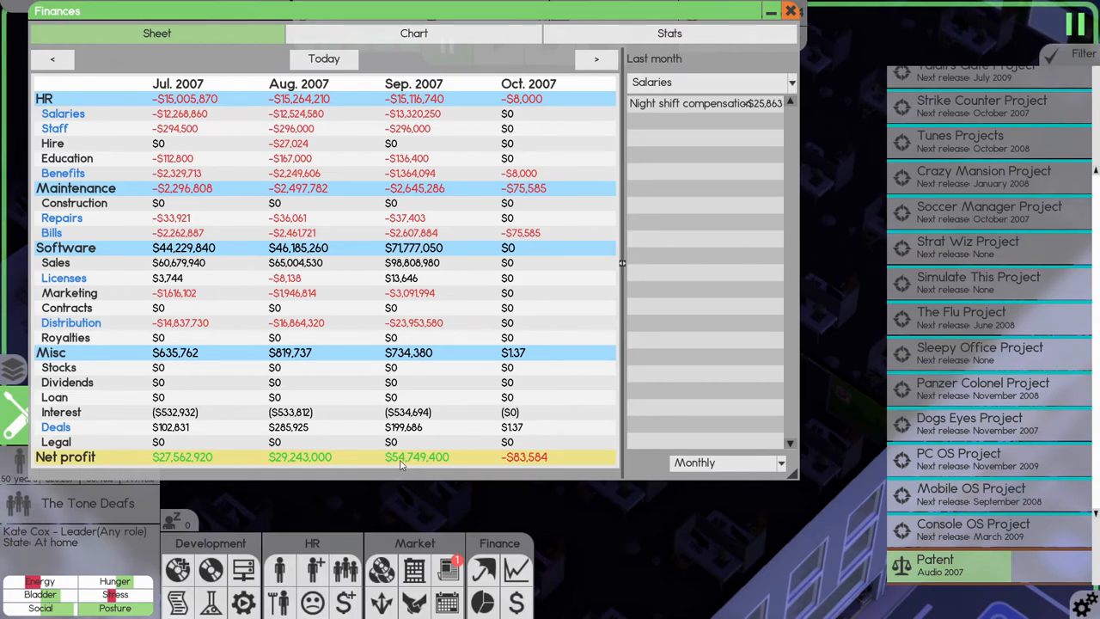
- Leave the Jul–Oct 2007 finance sheet and return to the 46-release table
click(789, 10)
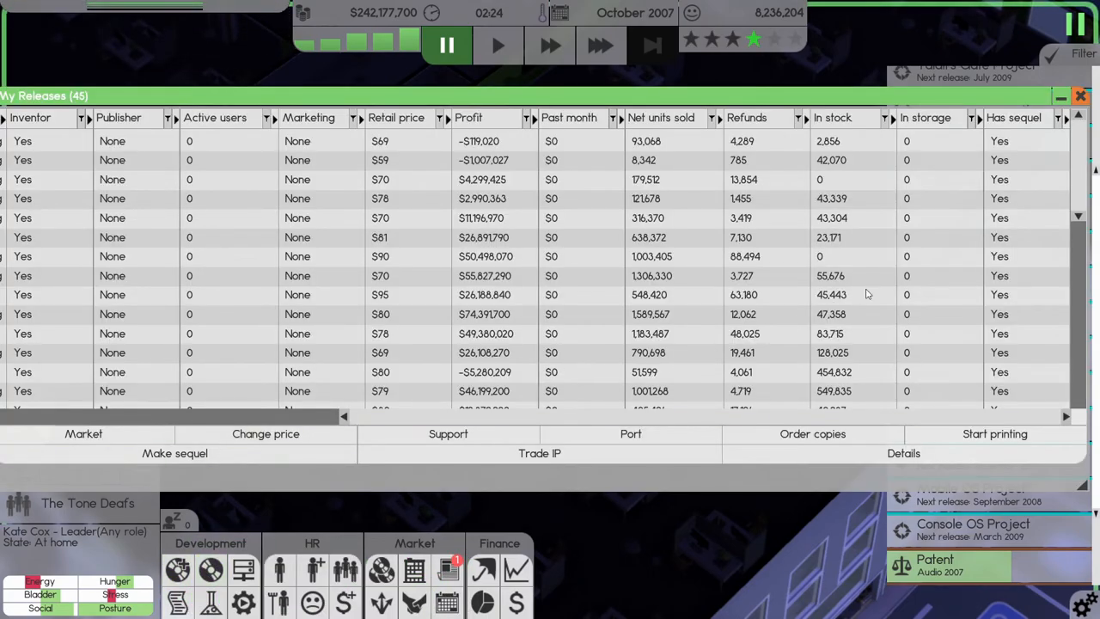
- Order 500,000 physical copies of Strat Wiz 3 from My Releases
scroll(down, 3)
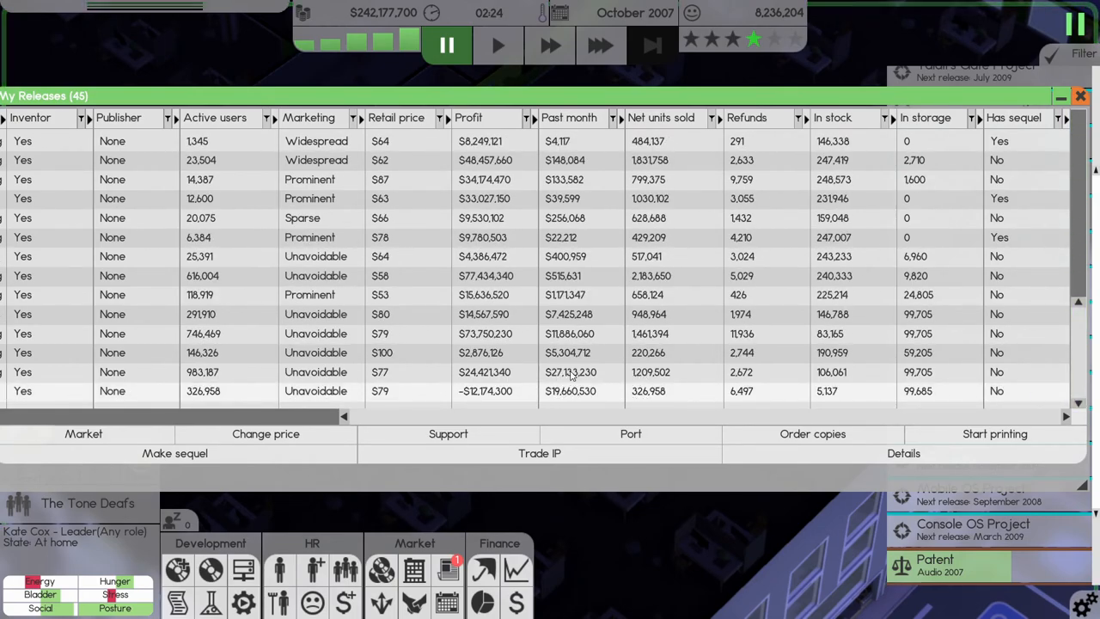
mouse_move(529, 402)
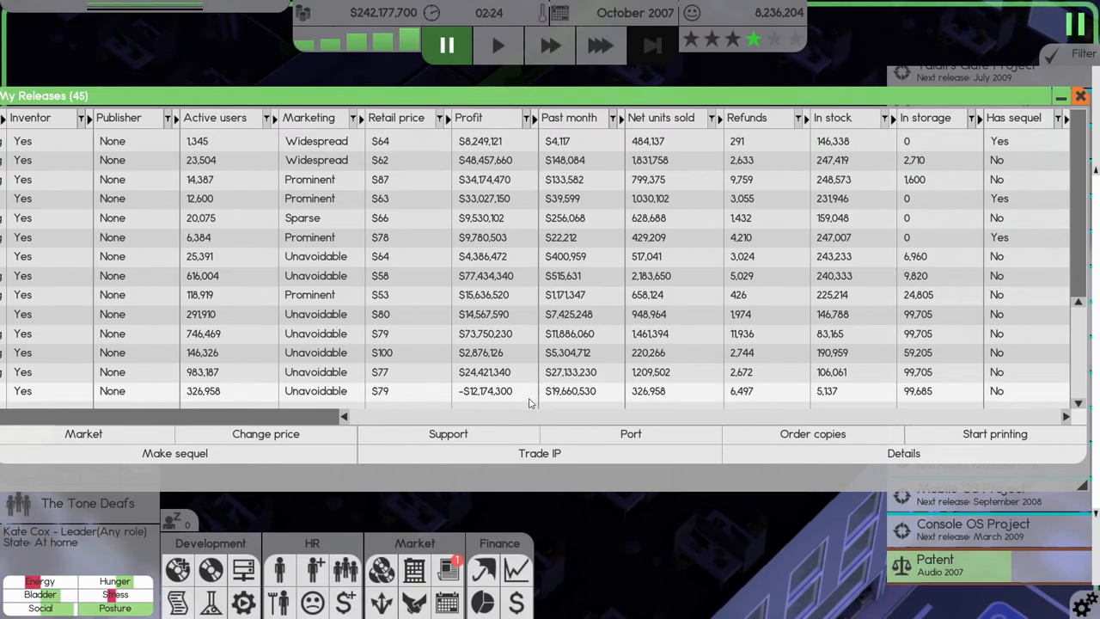
mouse_move(597, 393)
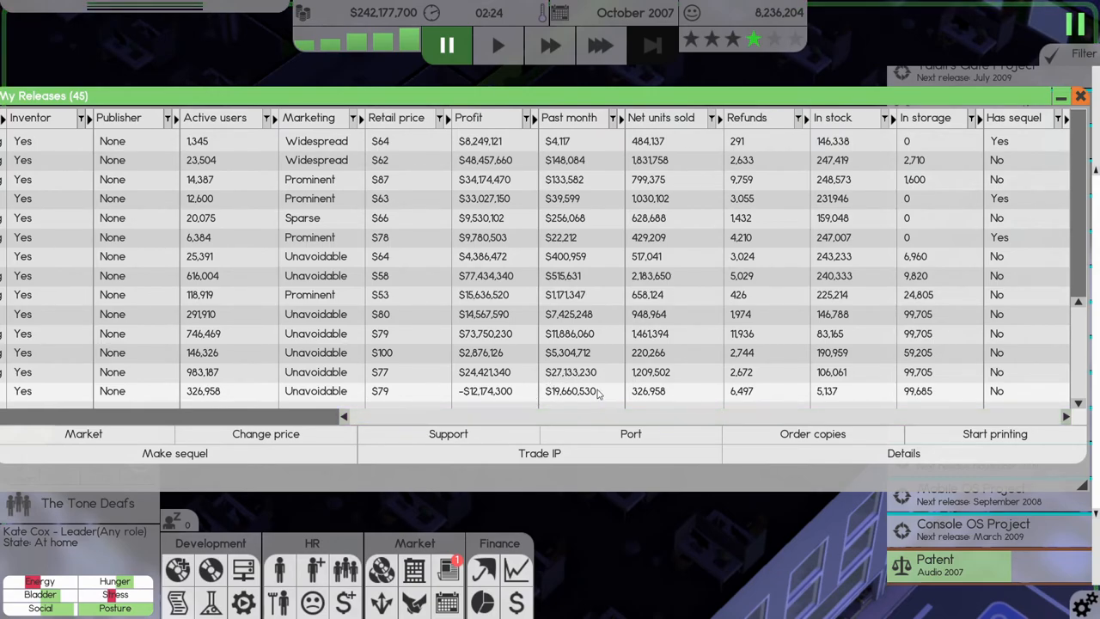
click(811, 433)
text(500000)
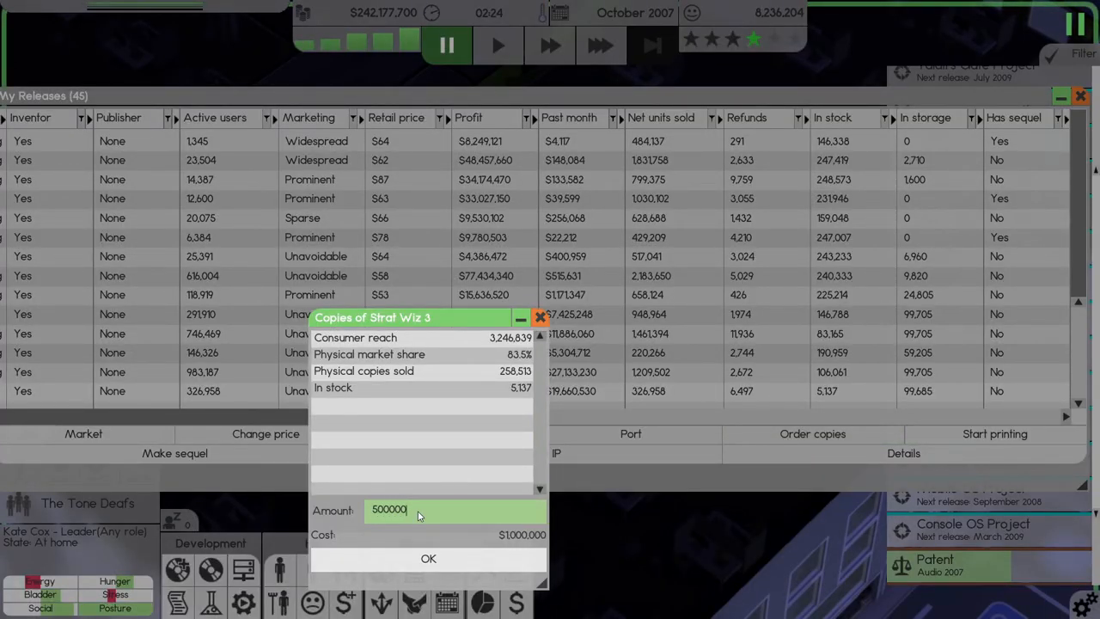
click(433, 558)
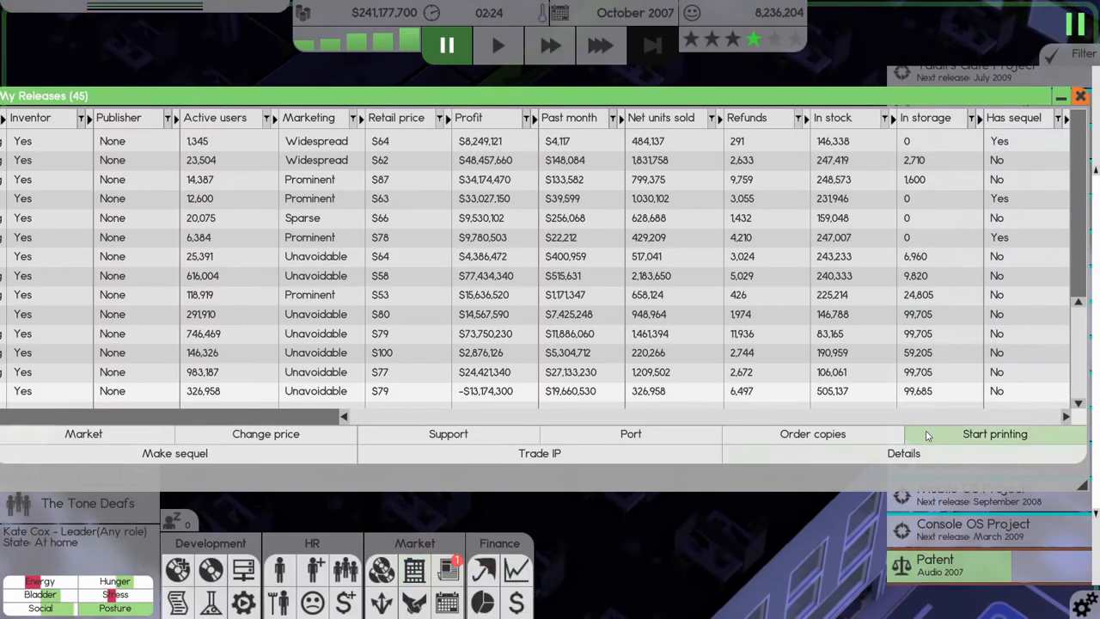
- Start a new Strat Wiz 3 print job with the default stock limit and close the distribution and releases windows
click(993, 433)
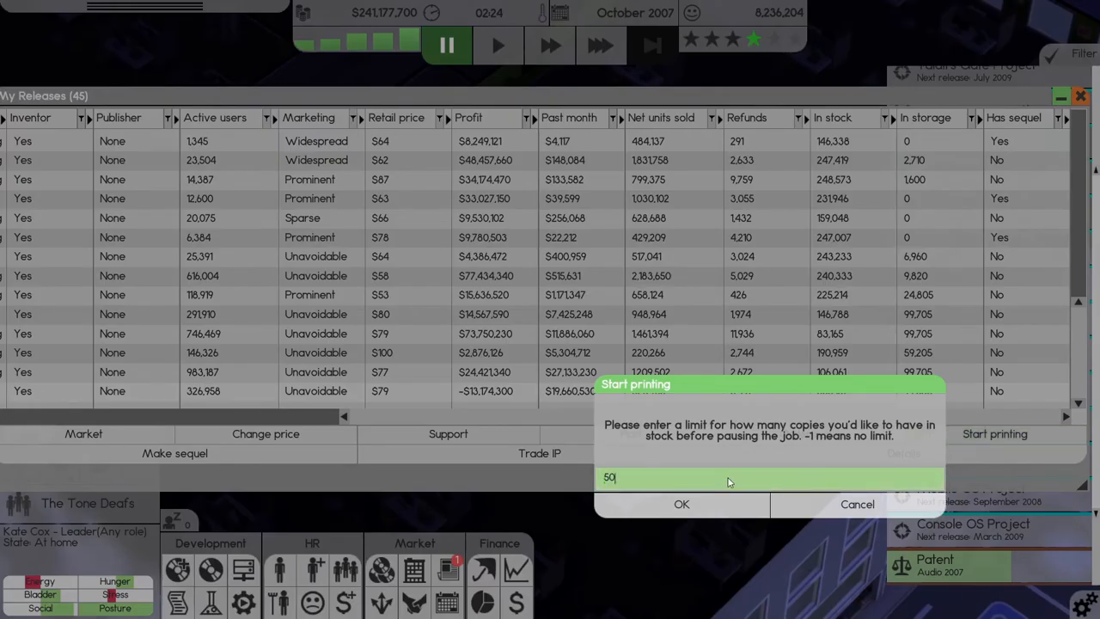
click(680, 505)
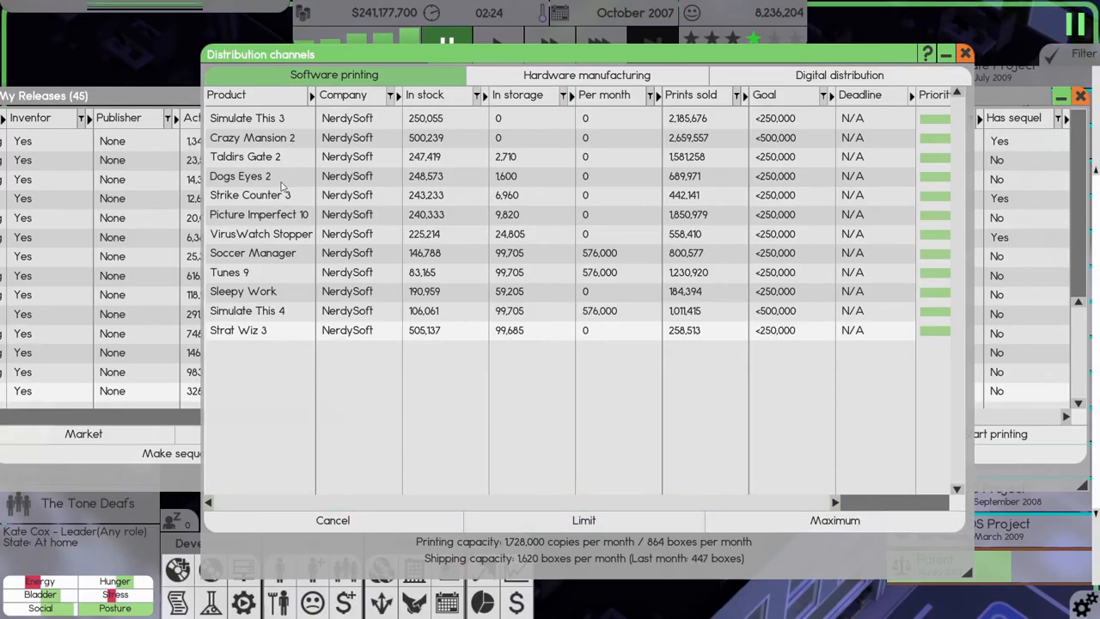
mouse_move(243, 311)
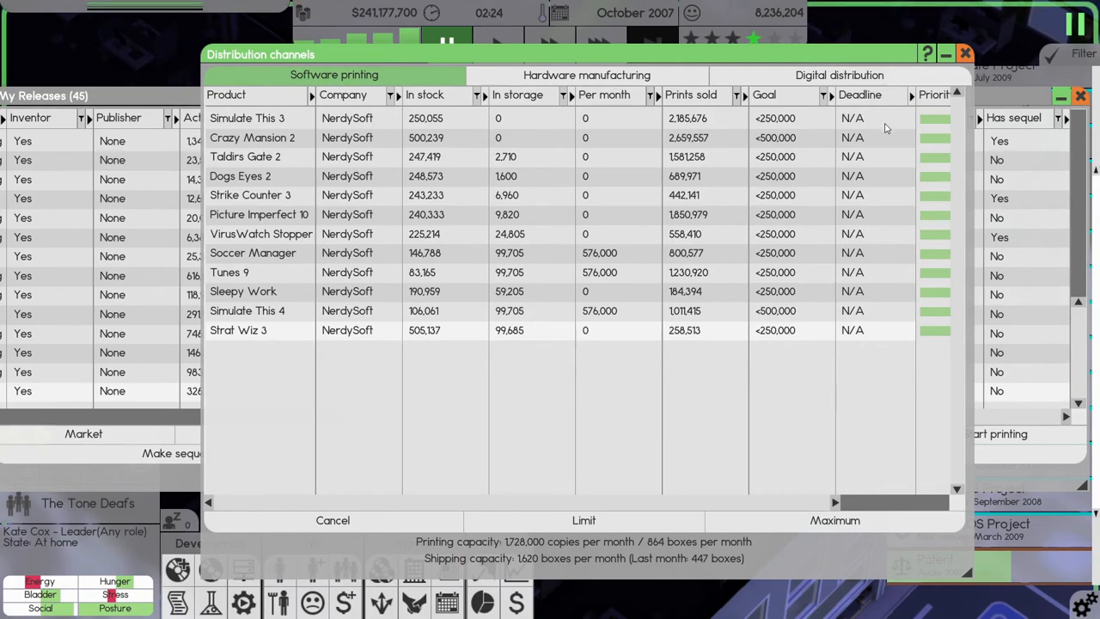
mouse_move(701, 241)
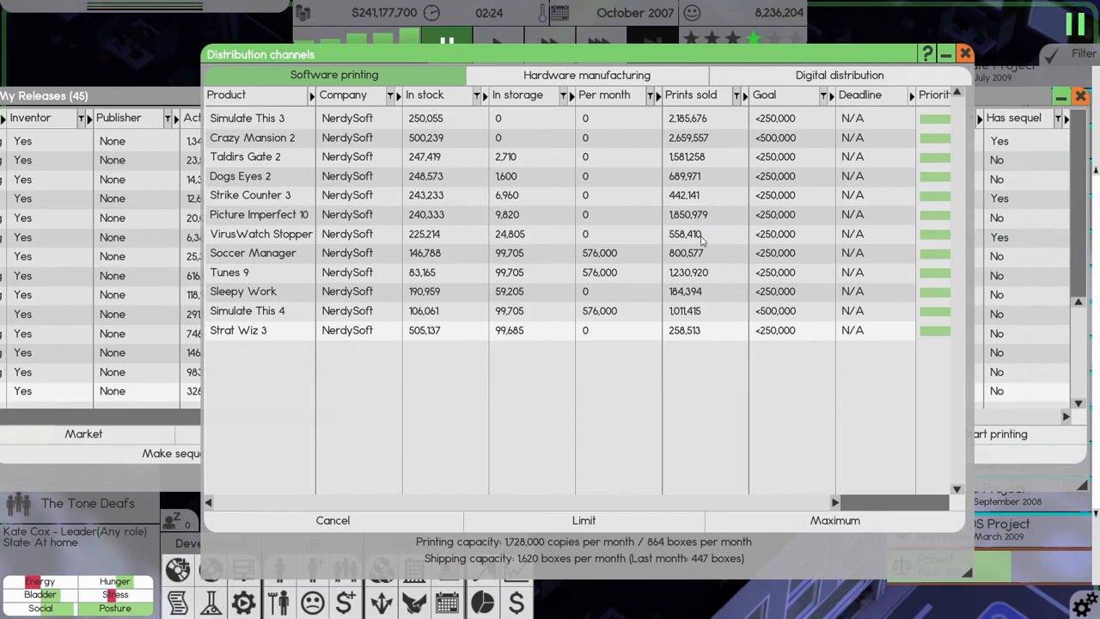
mouse_move(526, 351)
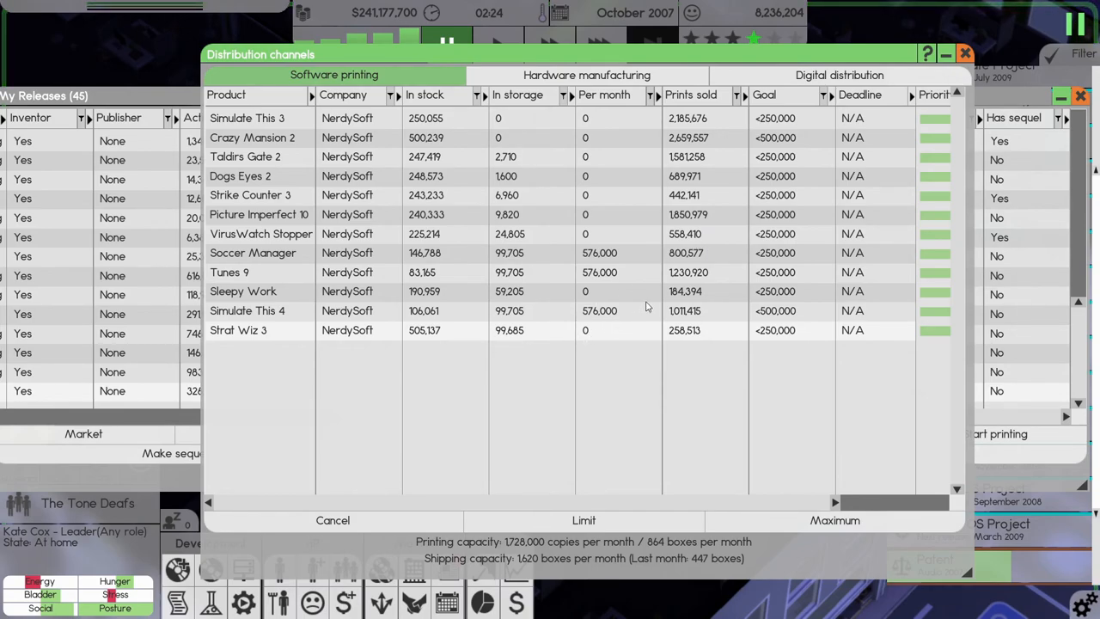
click(334, 519)
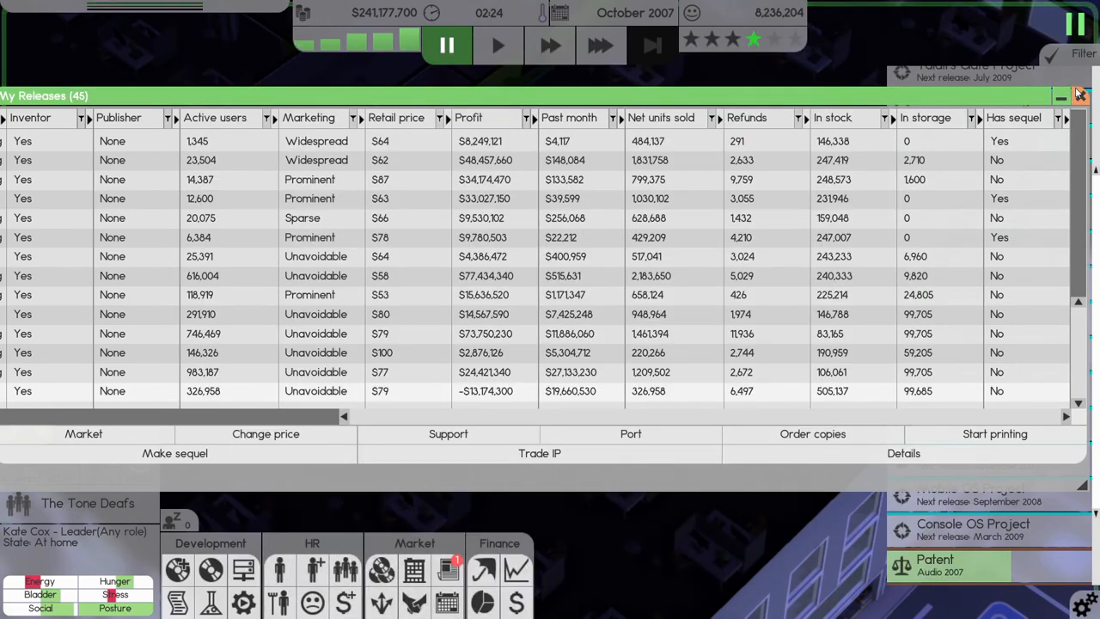
click(1075, 95)
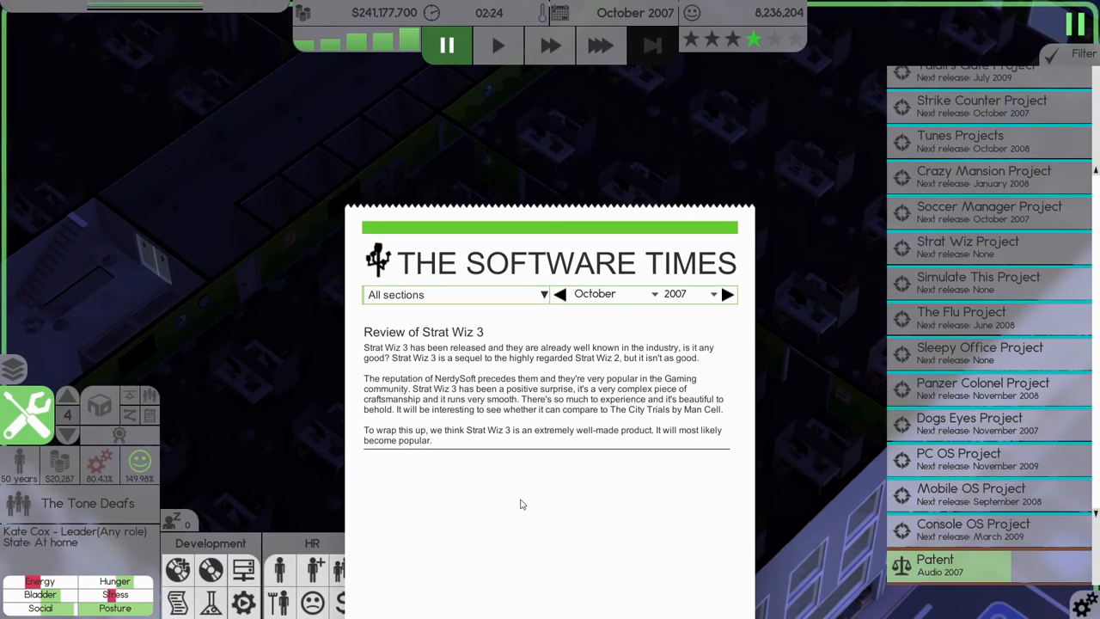
mouse_move(531, 502)
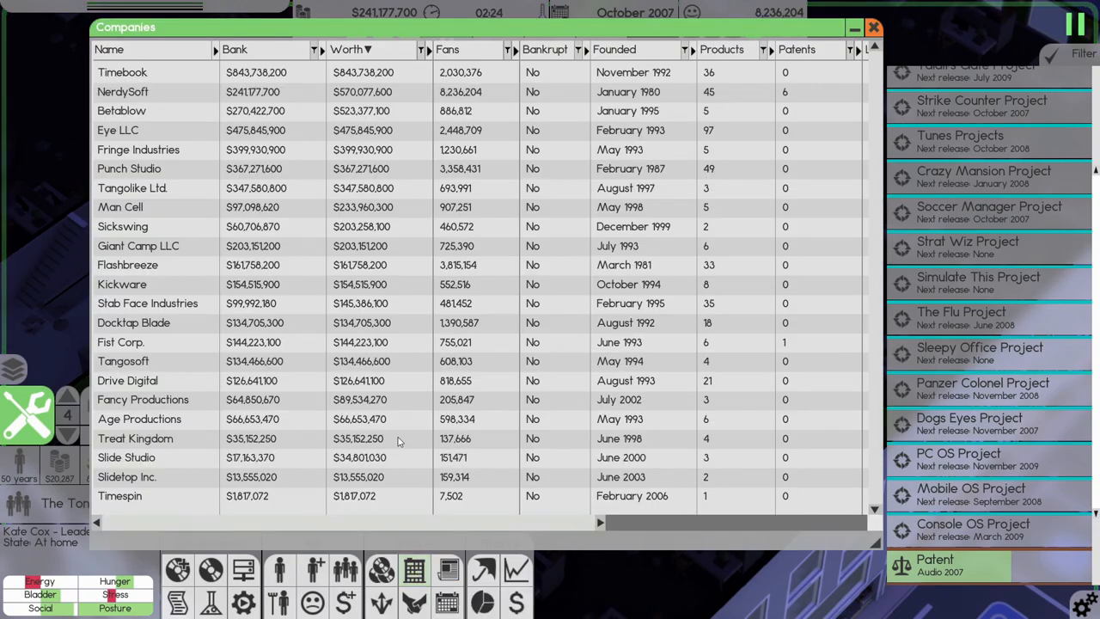
mouse_move(179, 99)
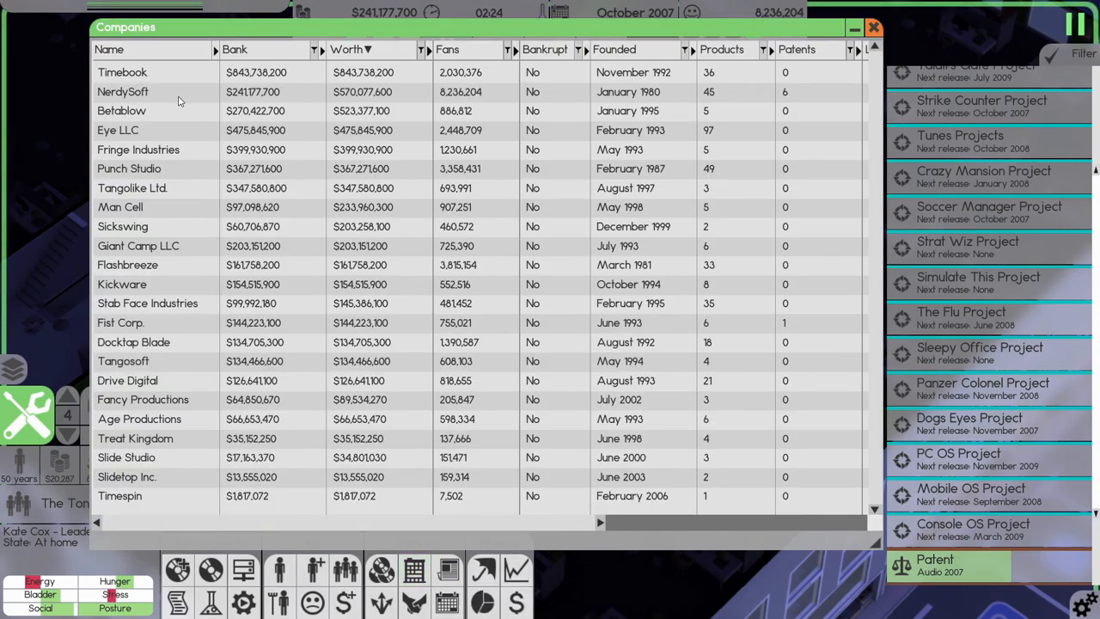